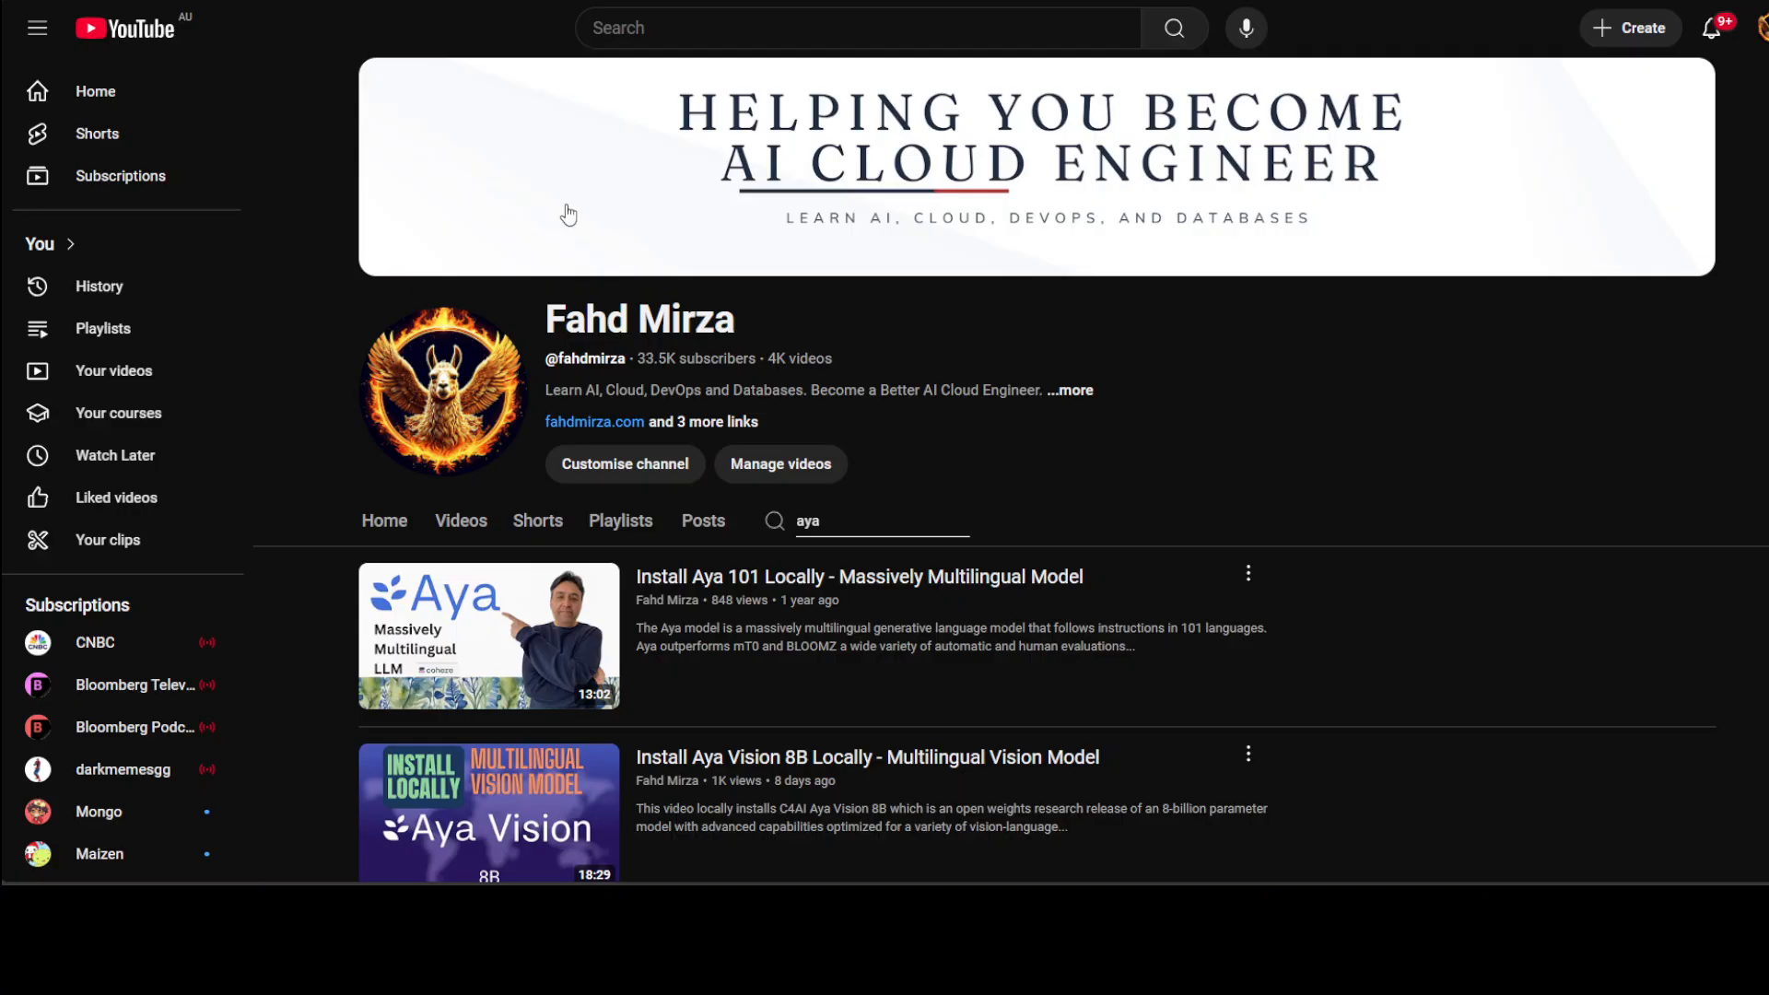
mouse_move(1003, 798)
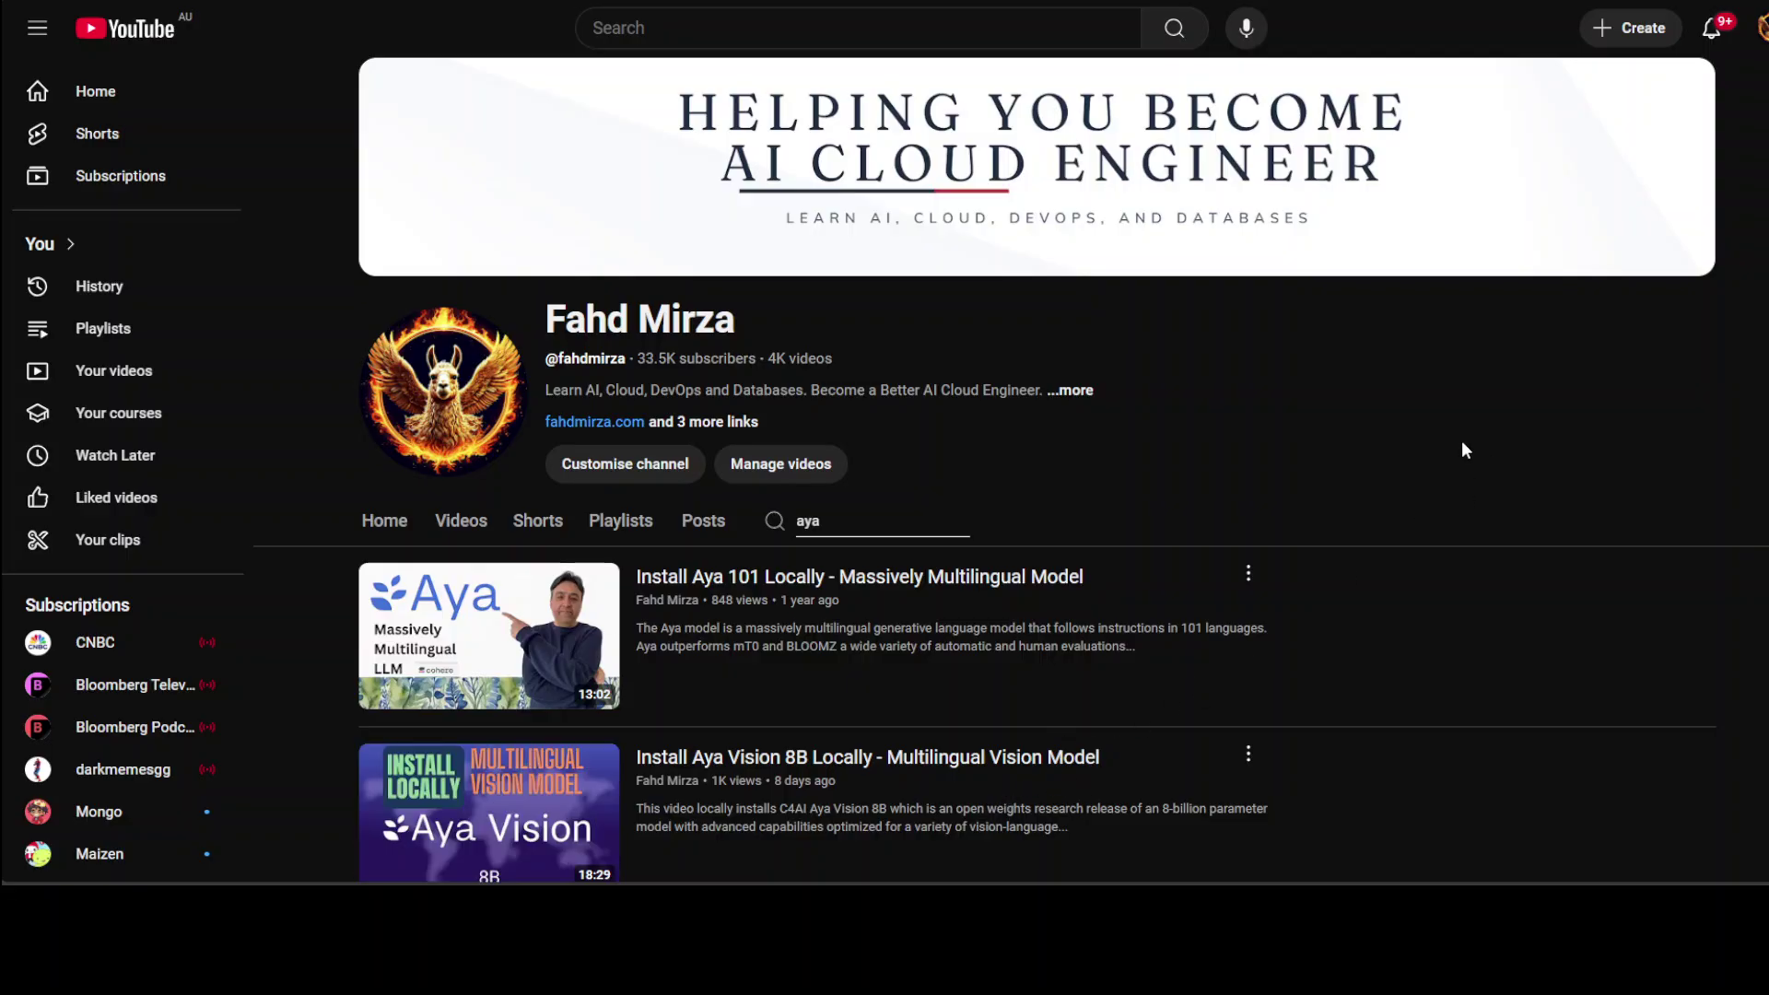
- Scroll down Cohere's models page past the Aya Vision, Aya Expanse, Aya and Command R+ listings
scroll(down, 3)
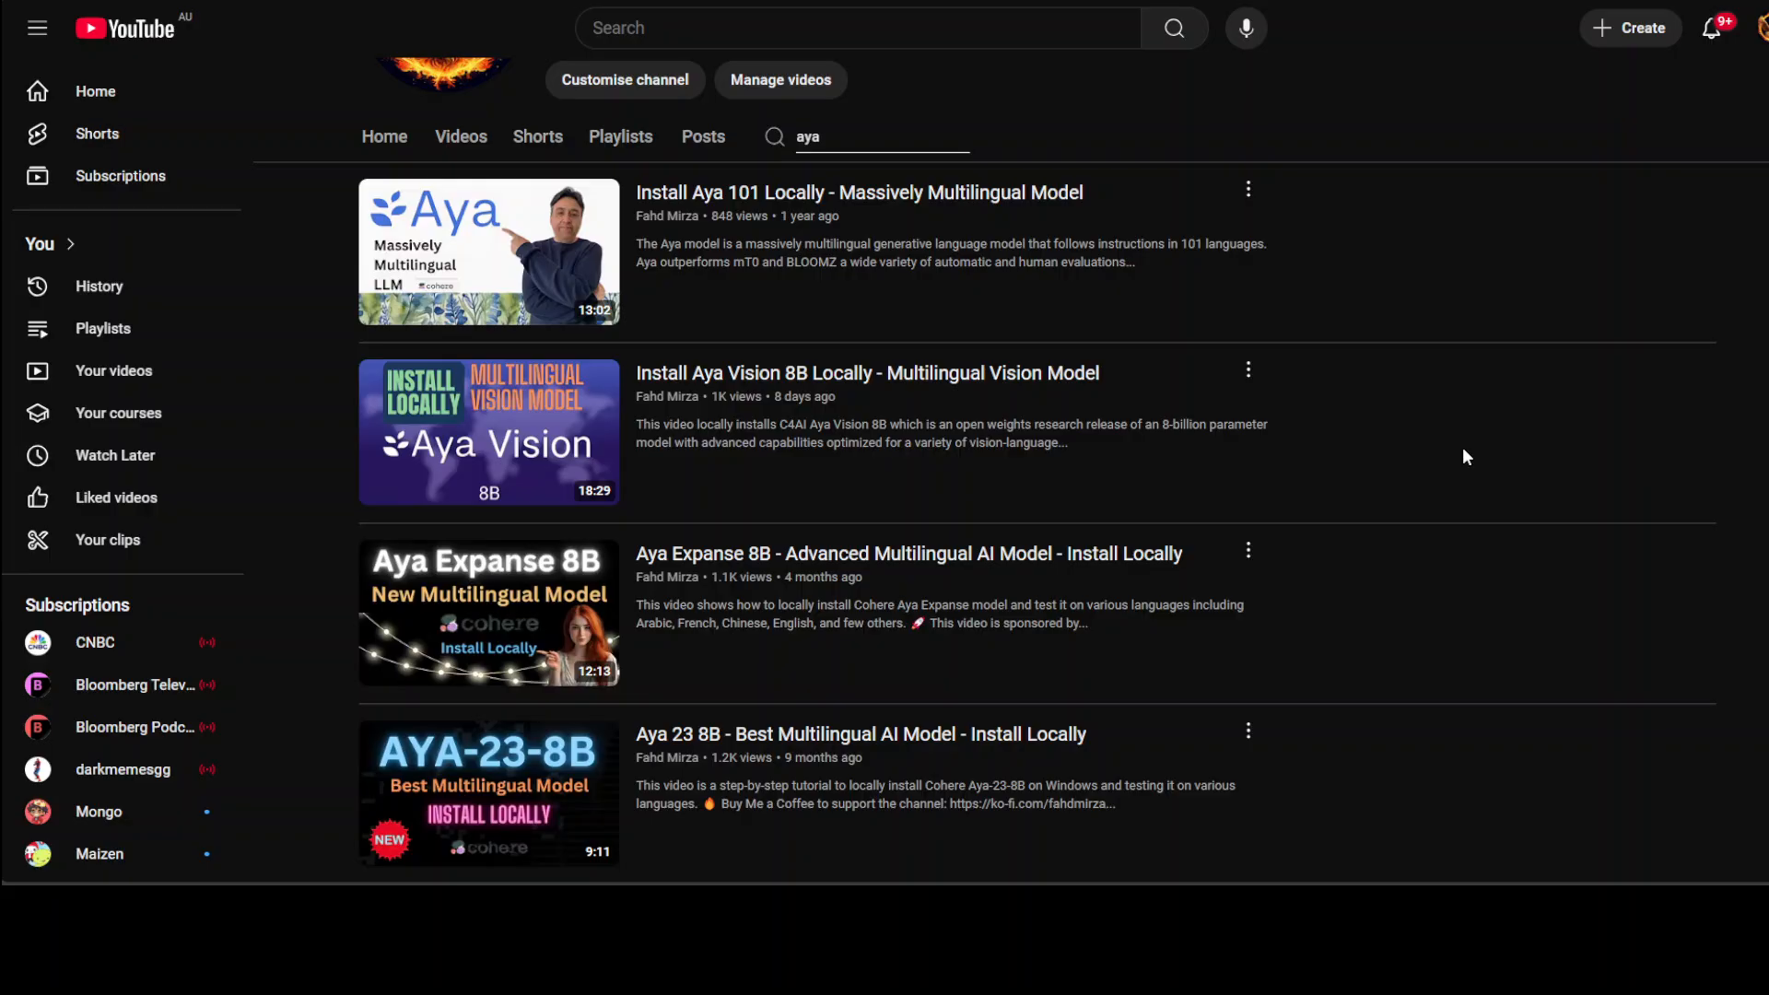
mouse_move(1409, 343)
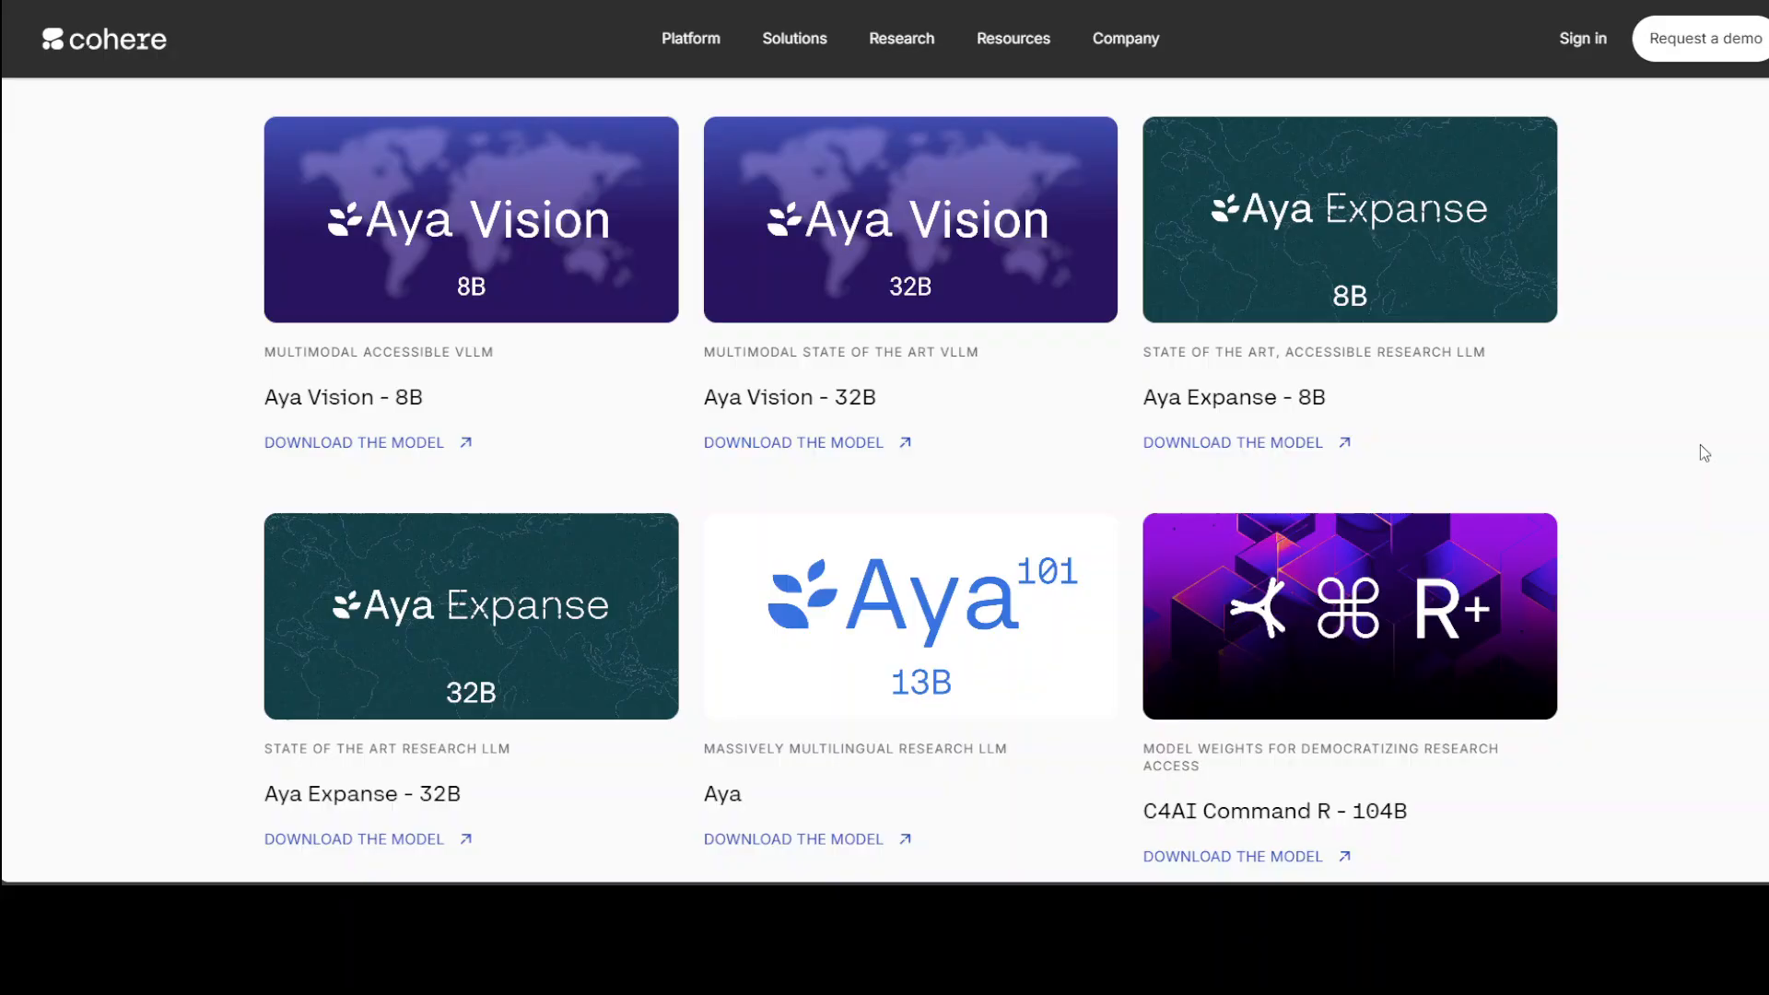
mouse_move(1625, 483)
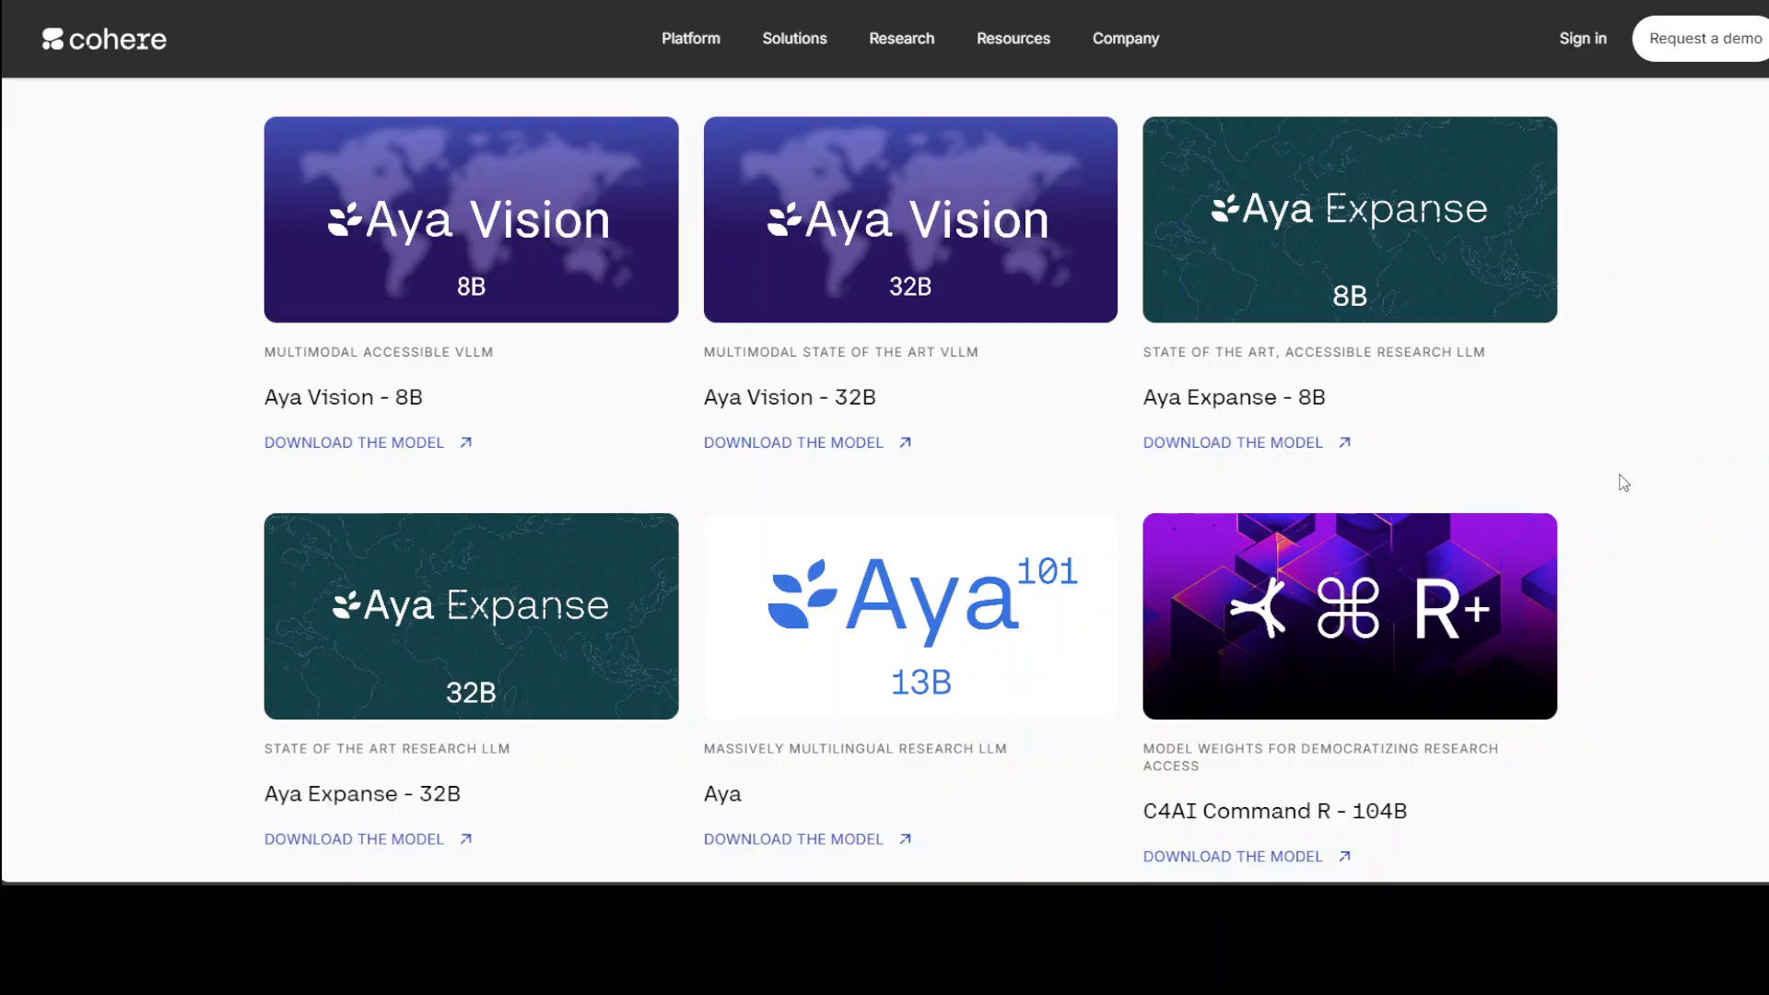
mouse_move(653, 240)
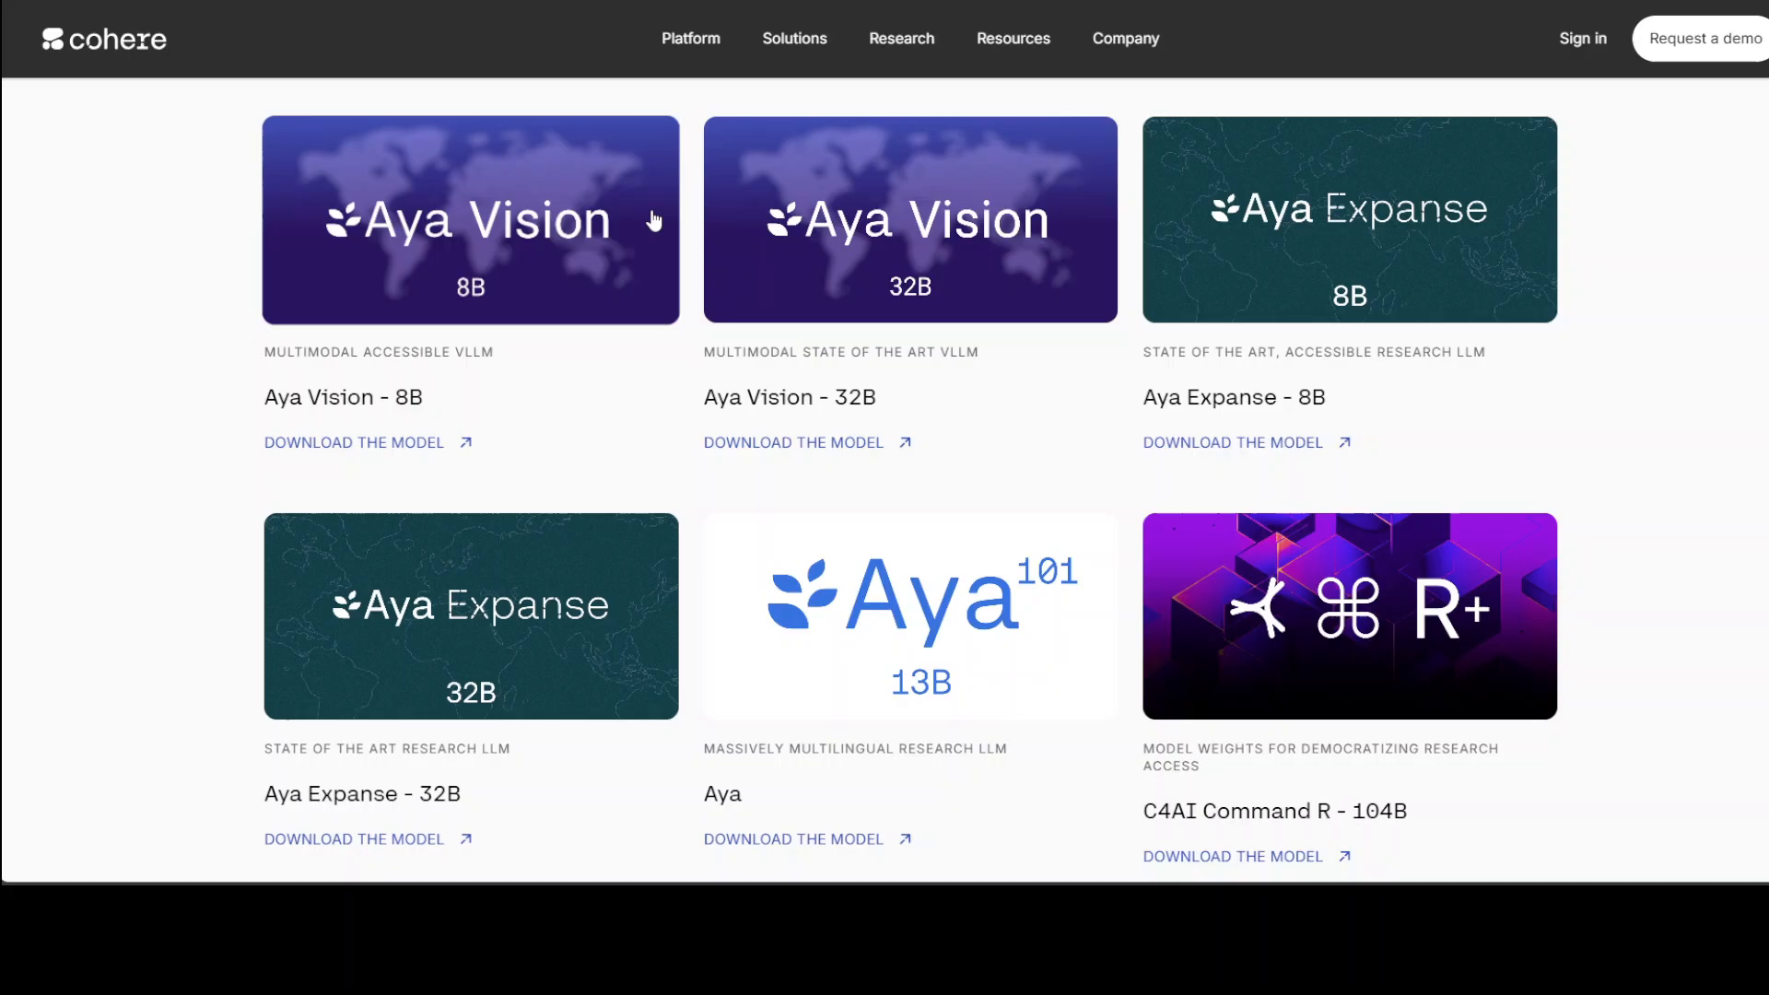
mouse_move(168, 128)
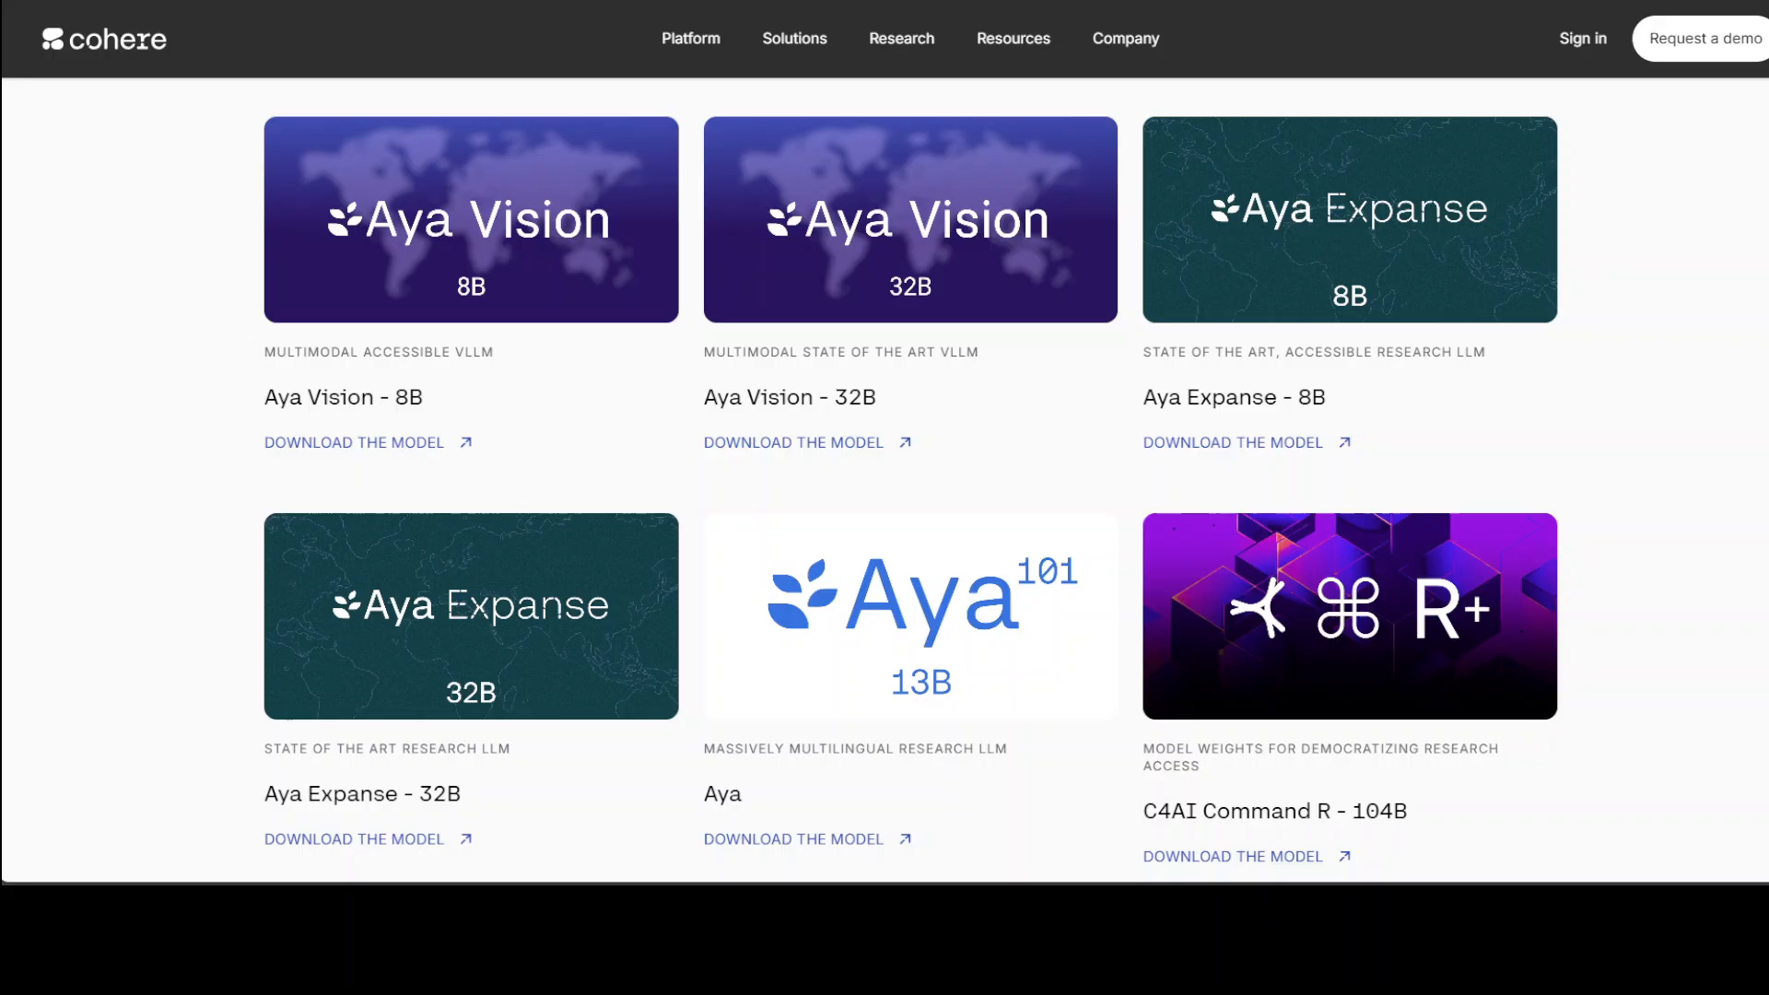
mouse_move(206, 181)
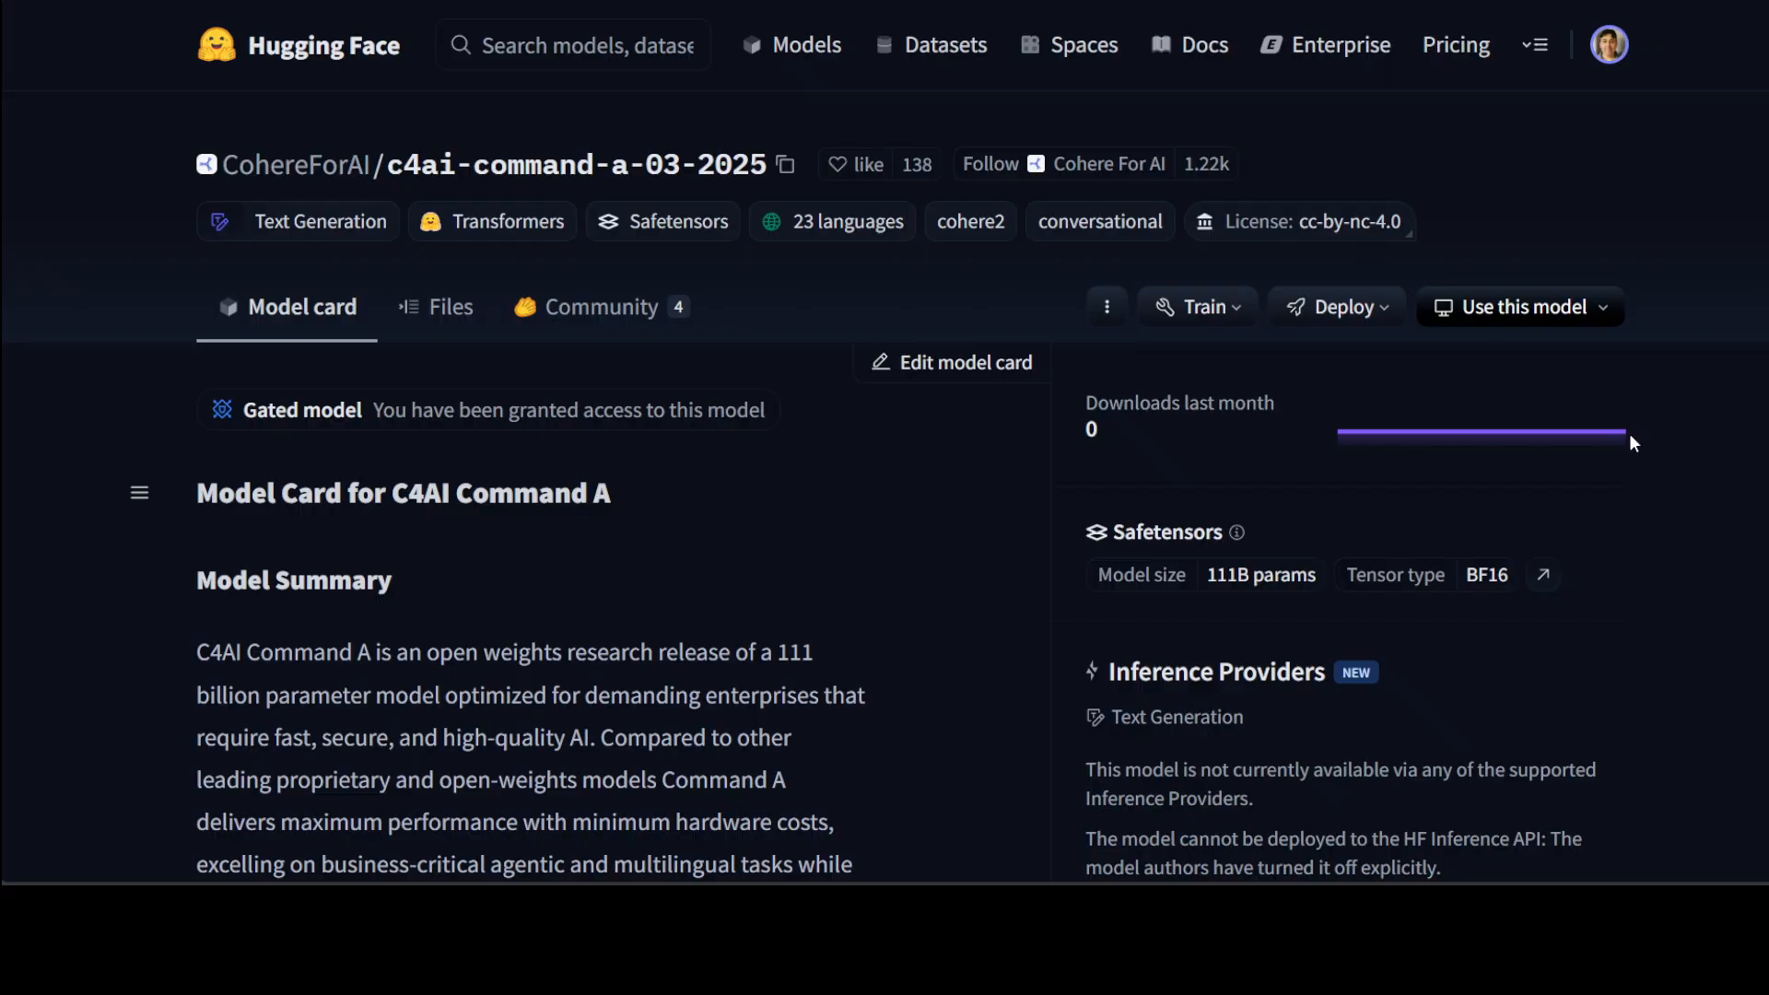
mouse_move(1703, 187)
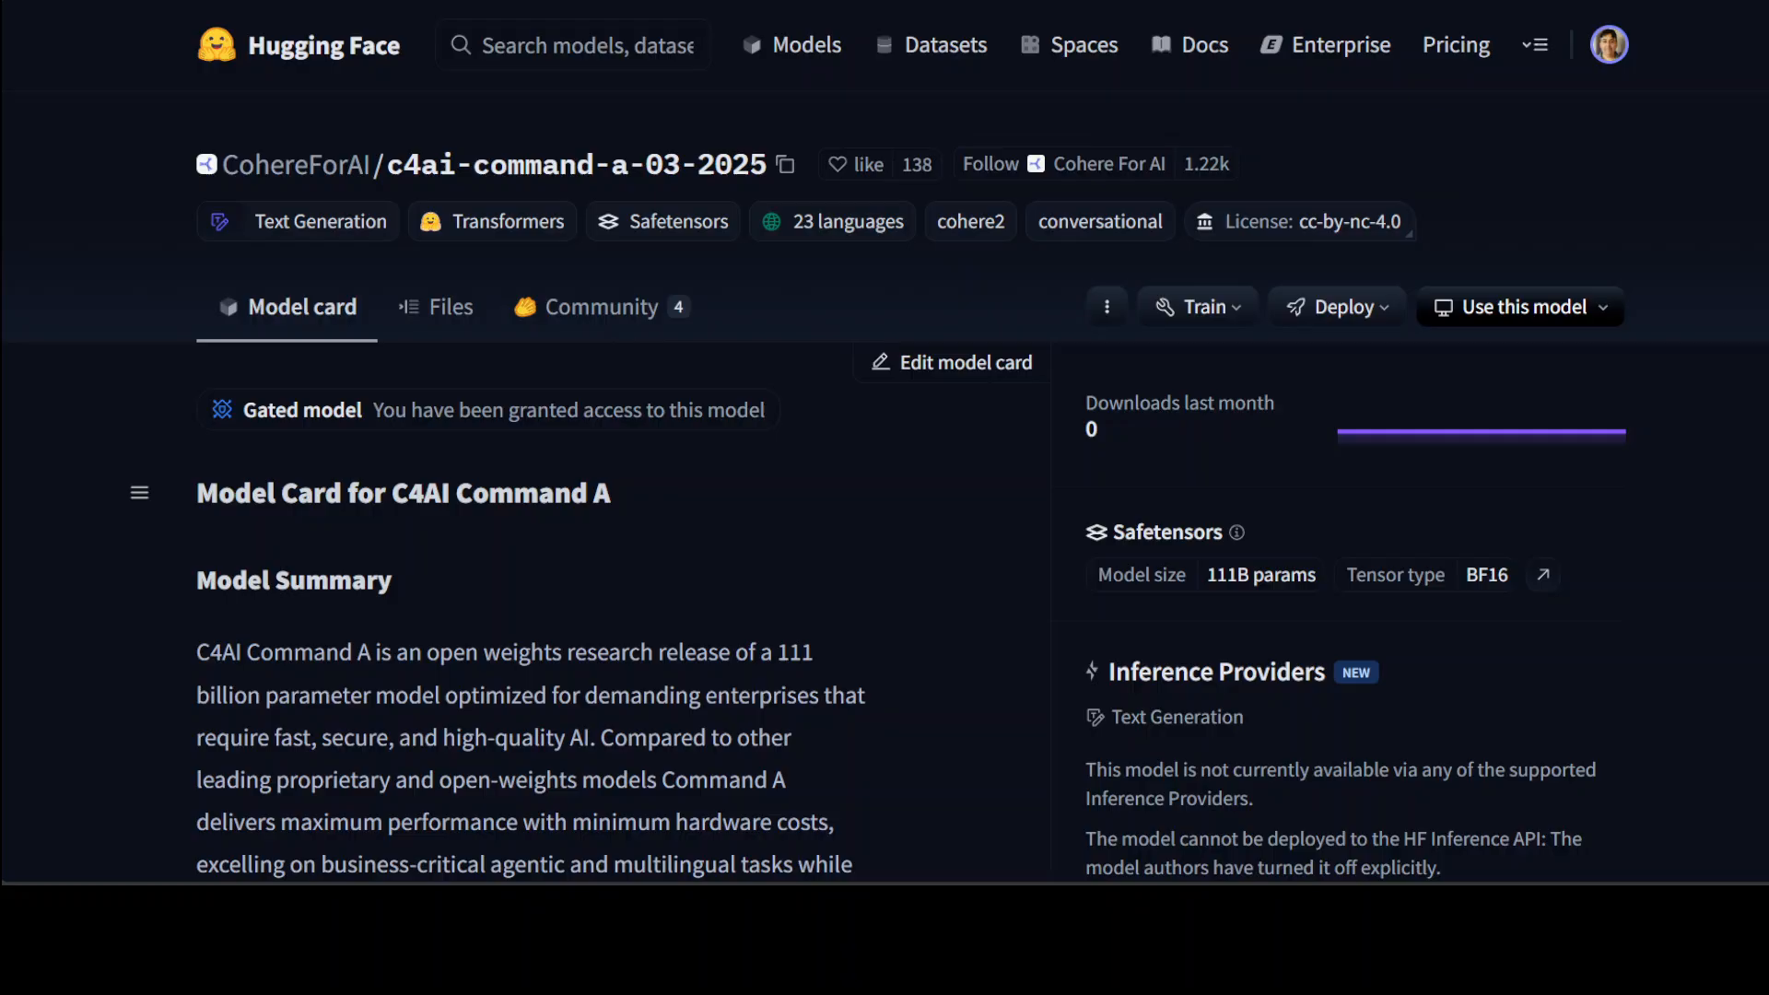
mouse_move(1592, 195)
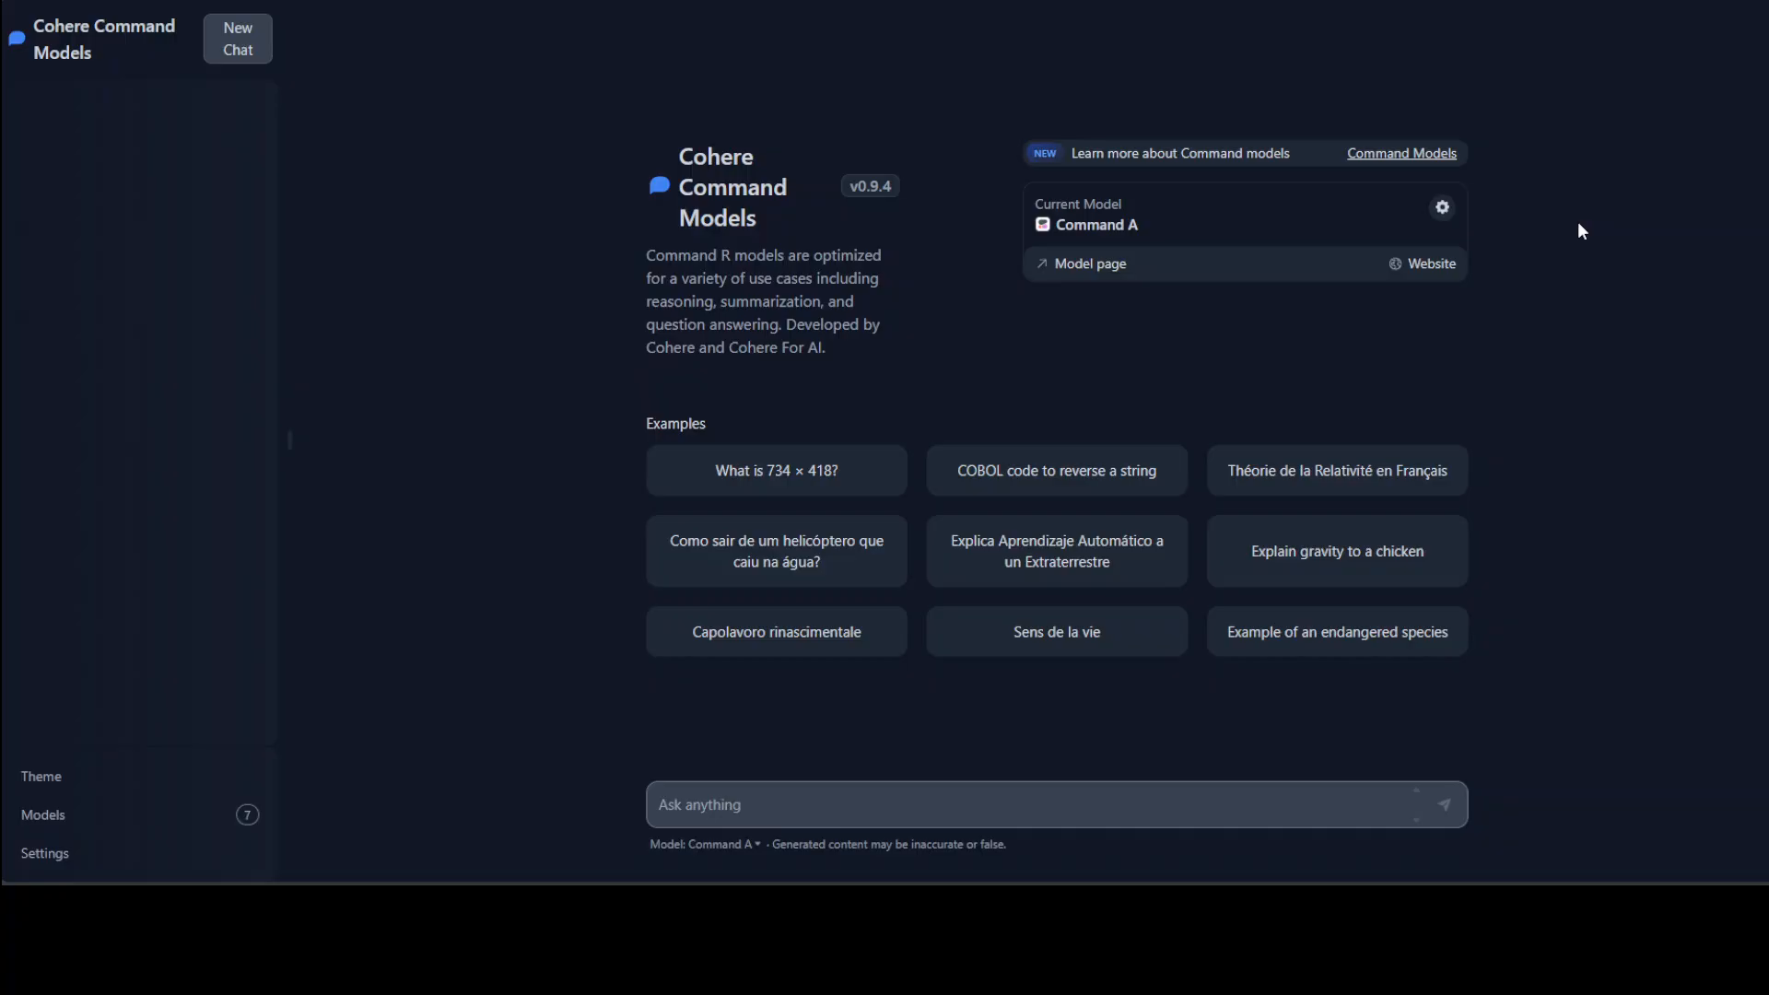
mouse_move(118, 580)
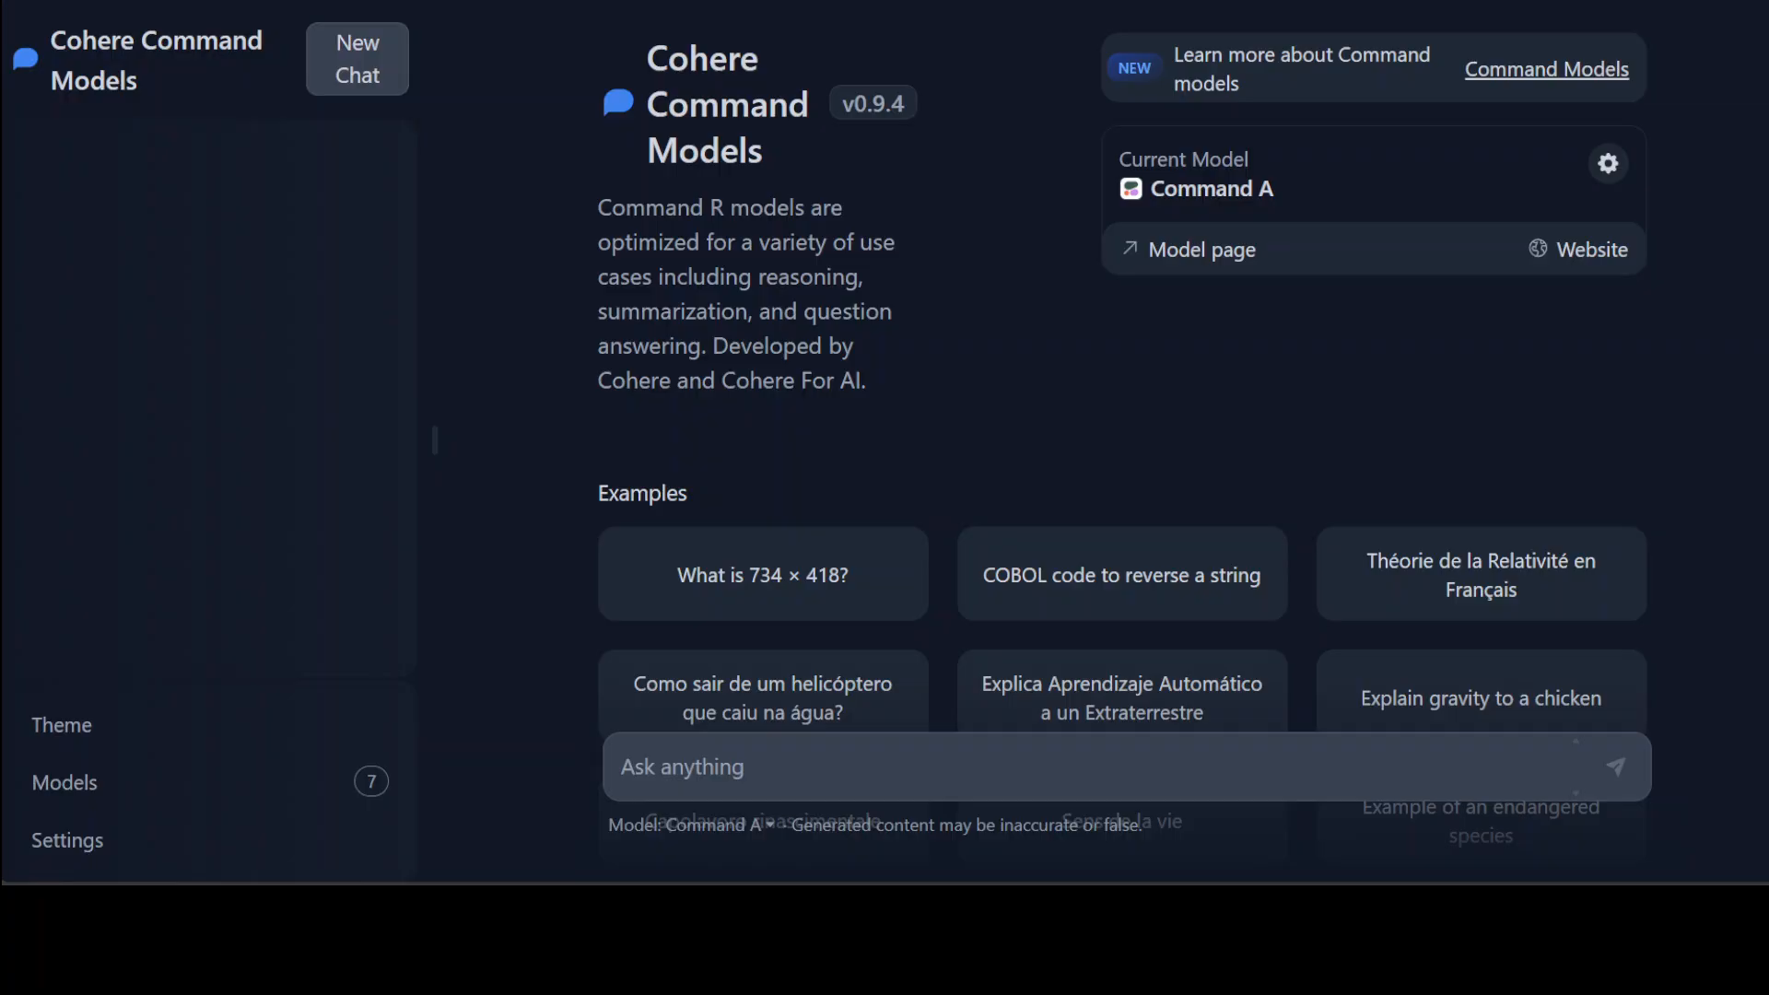
- Scroll down the fresh Command A chat showing example prompts and the empty prompt box
scroll(down, 3)
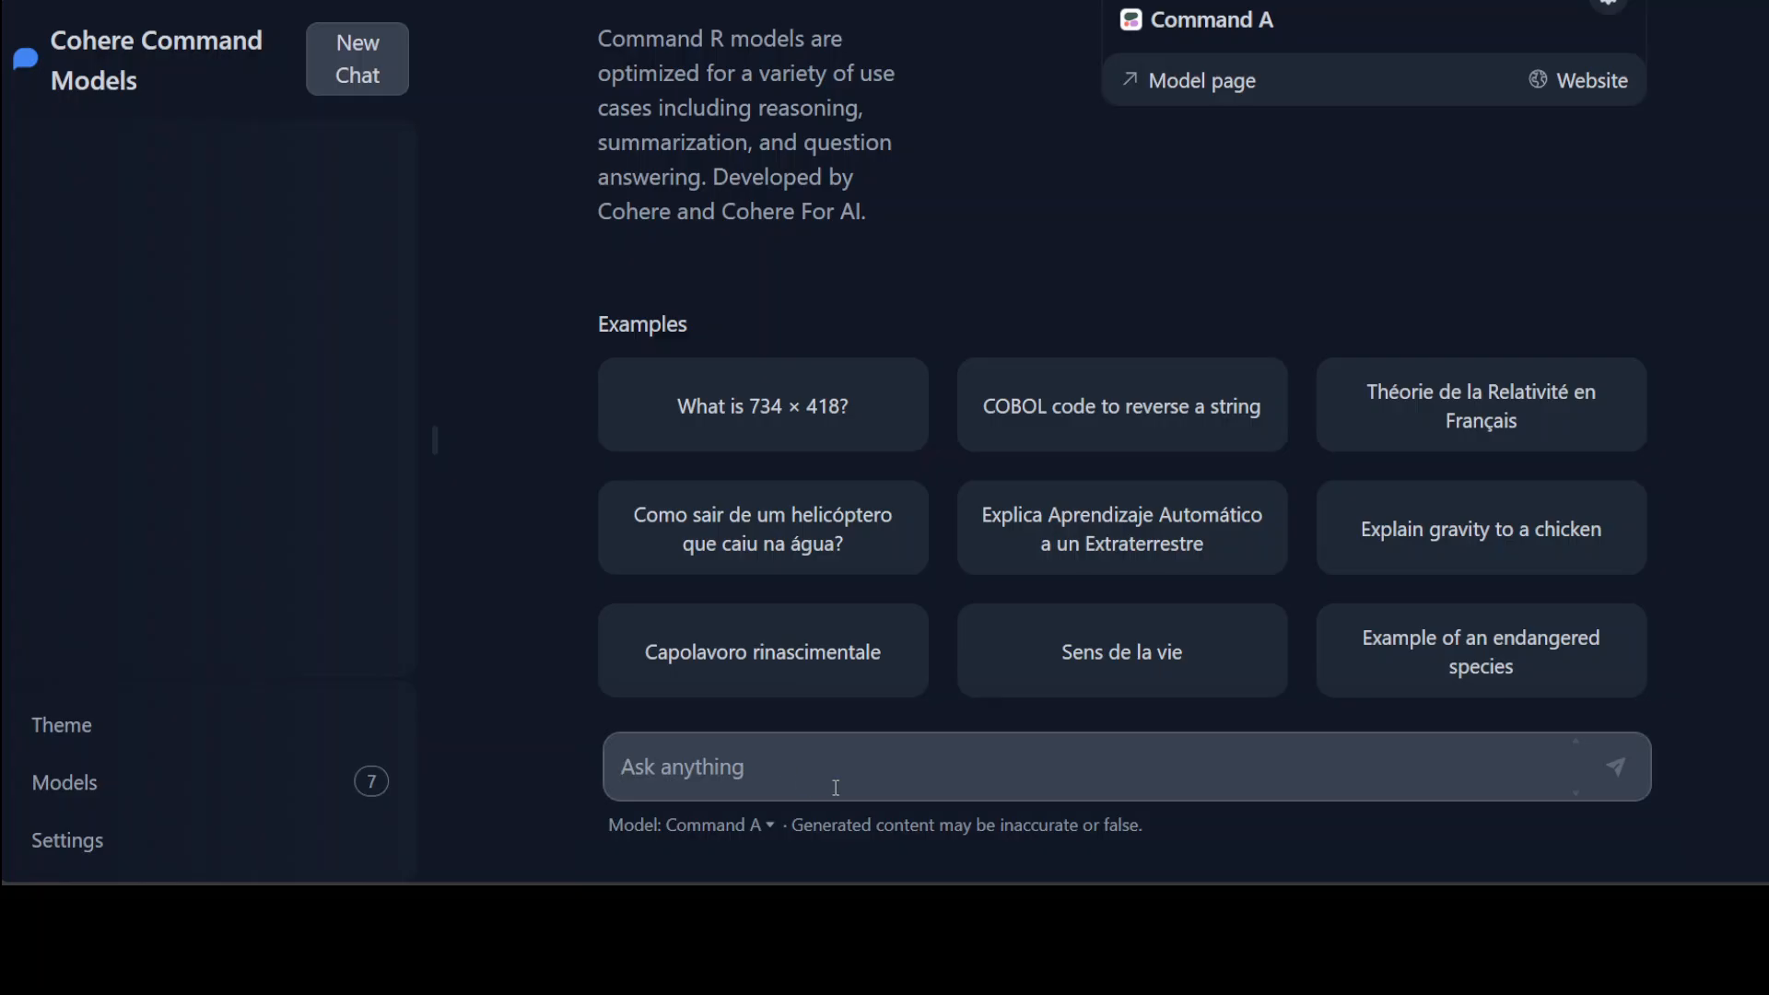
- Ask Command A what 'The craic was mighty' means and highlight the pronunciation of craic
text("What exactly does the Irish phrase 'Craic' mean when people say, 'The craic was mighty'?")
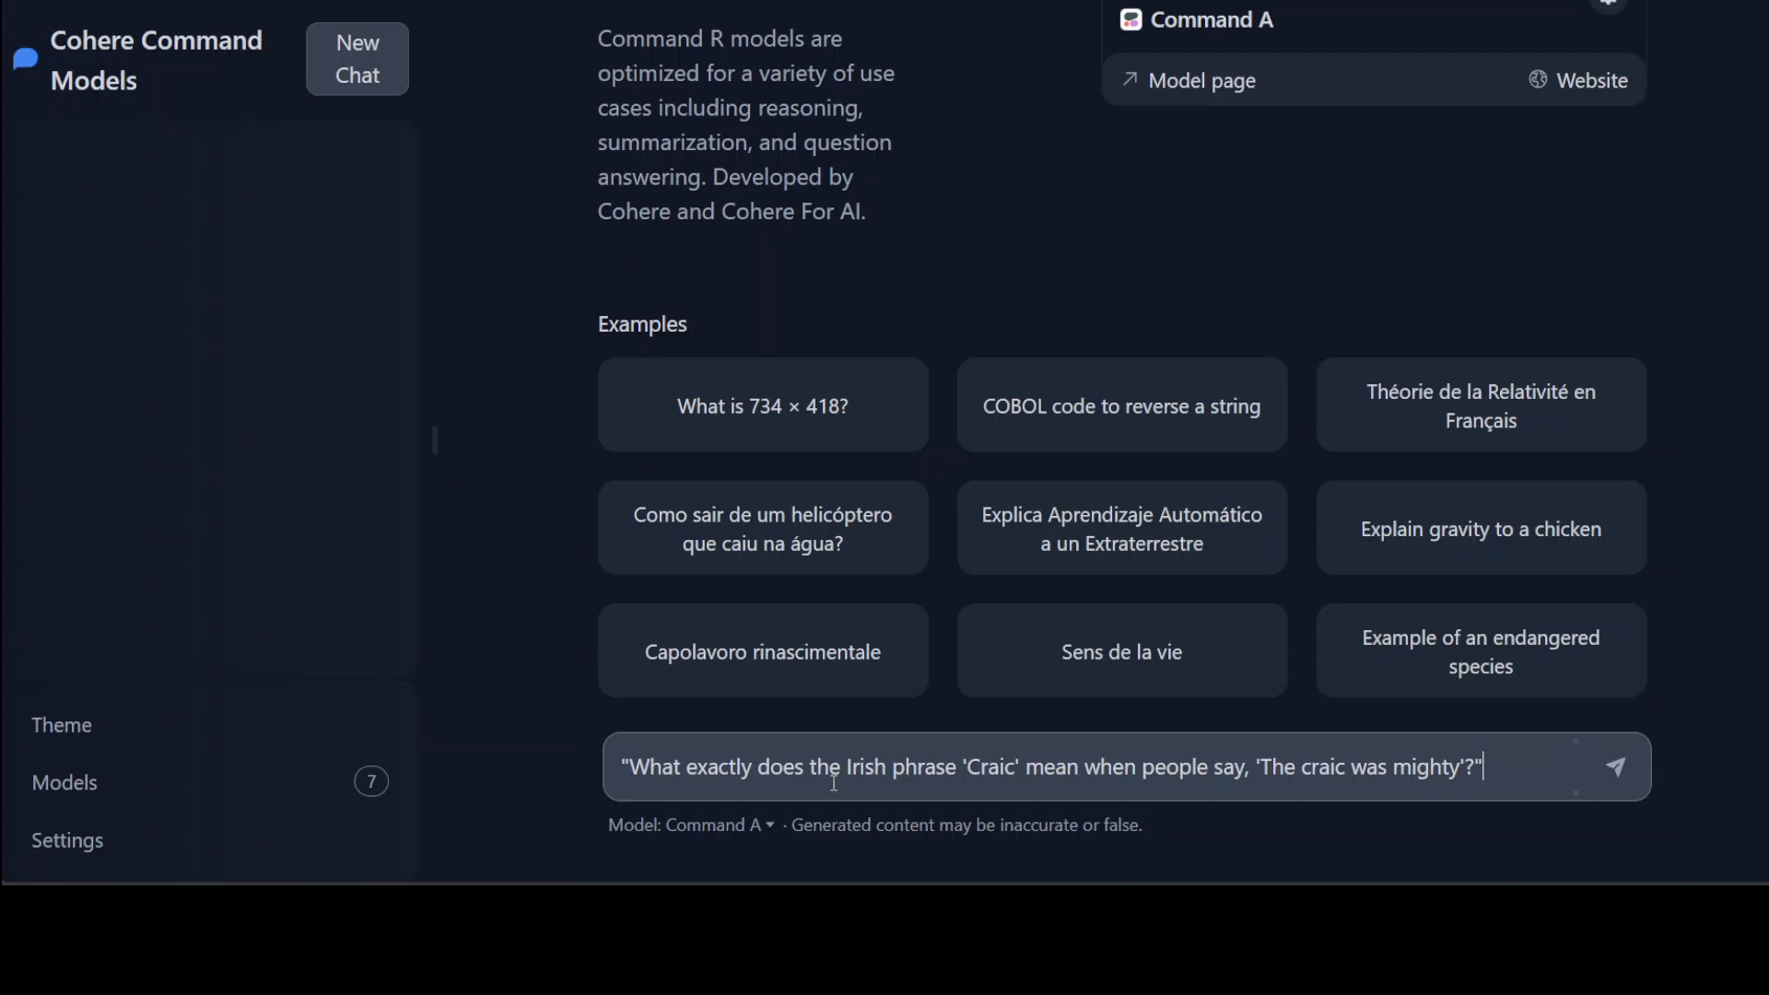
mouse_move(1439, 705)
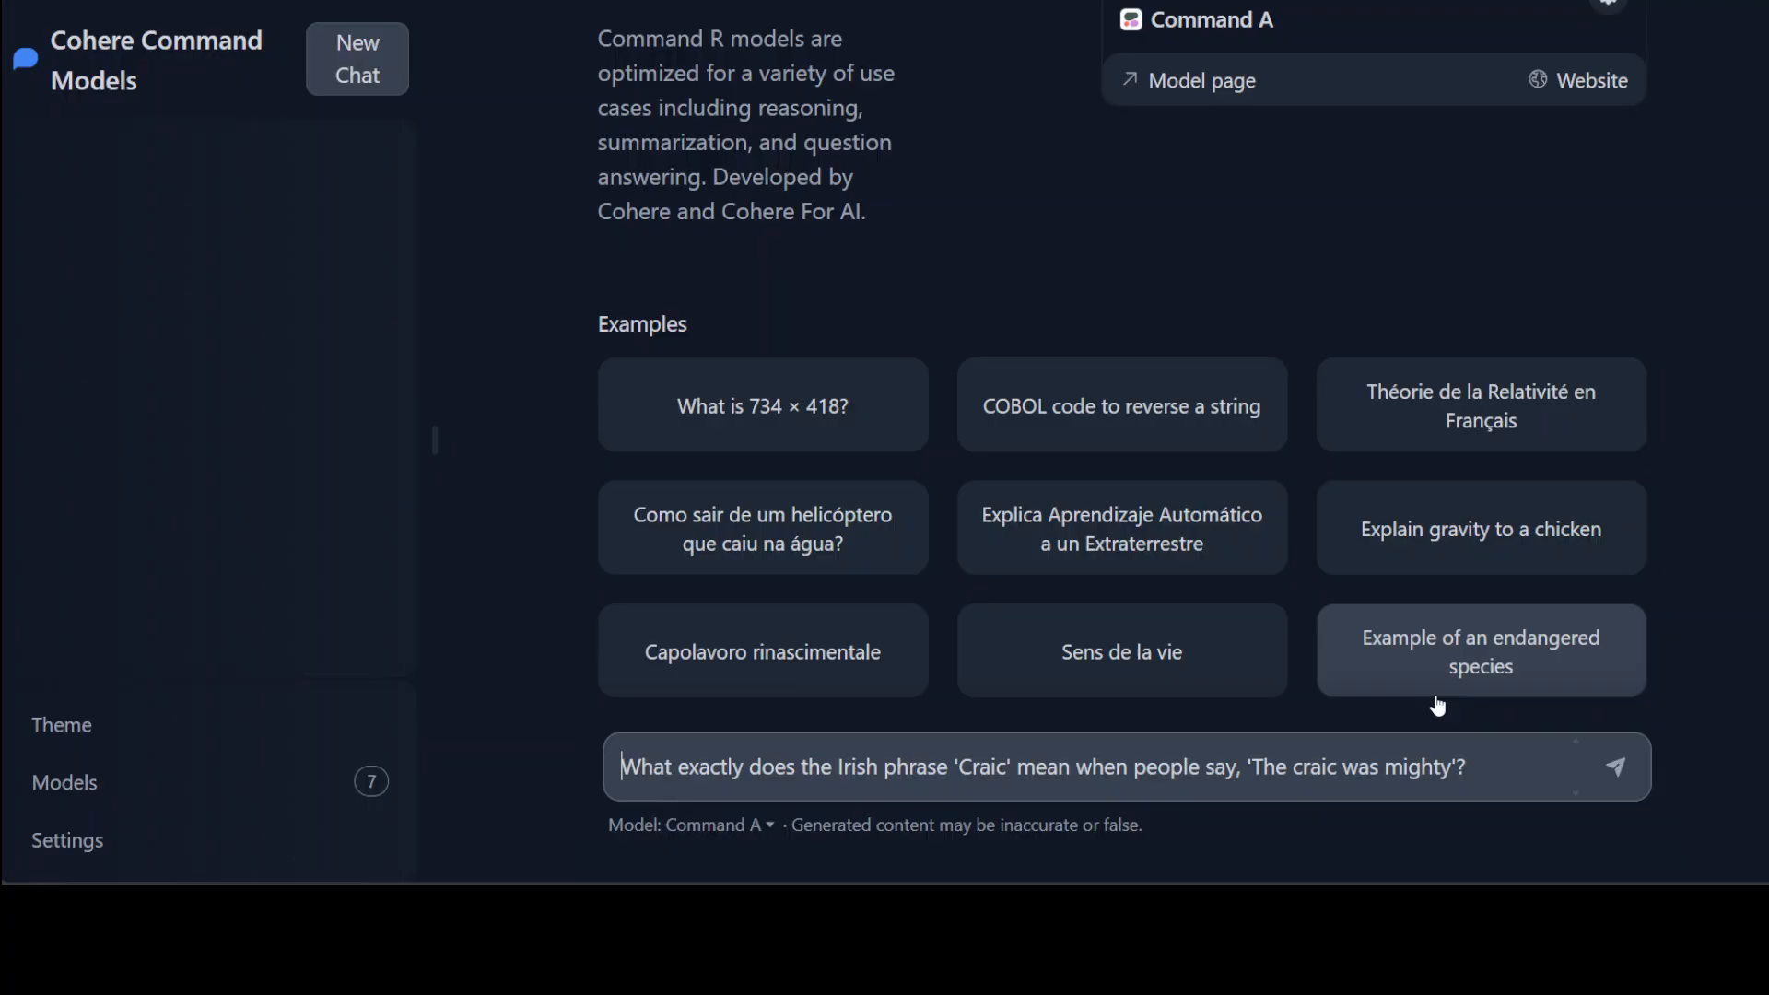
click(1616, 768)
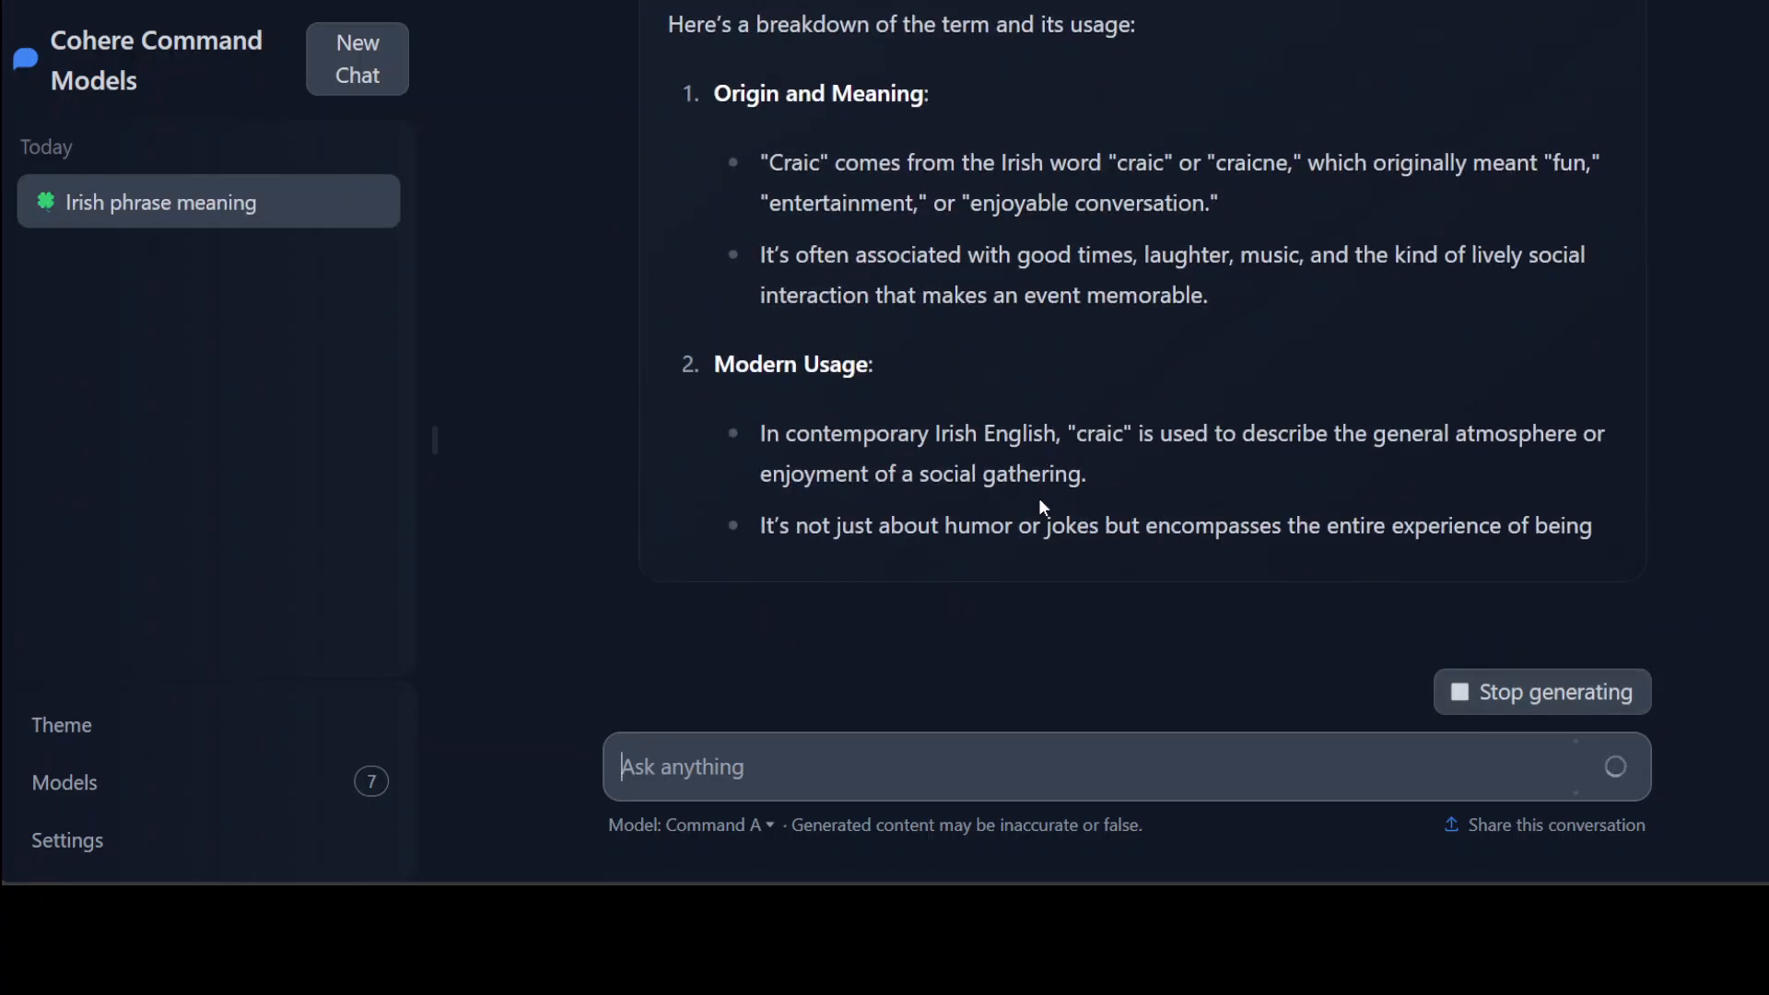
scroll(down, 3)
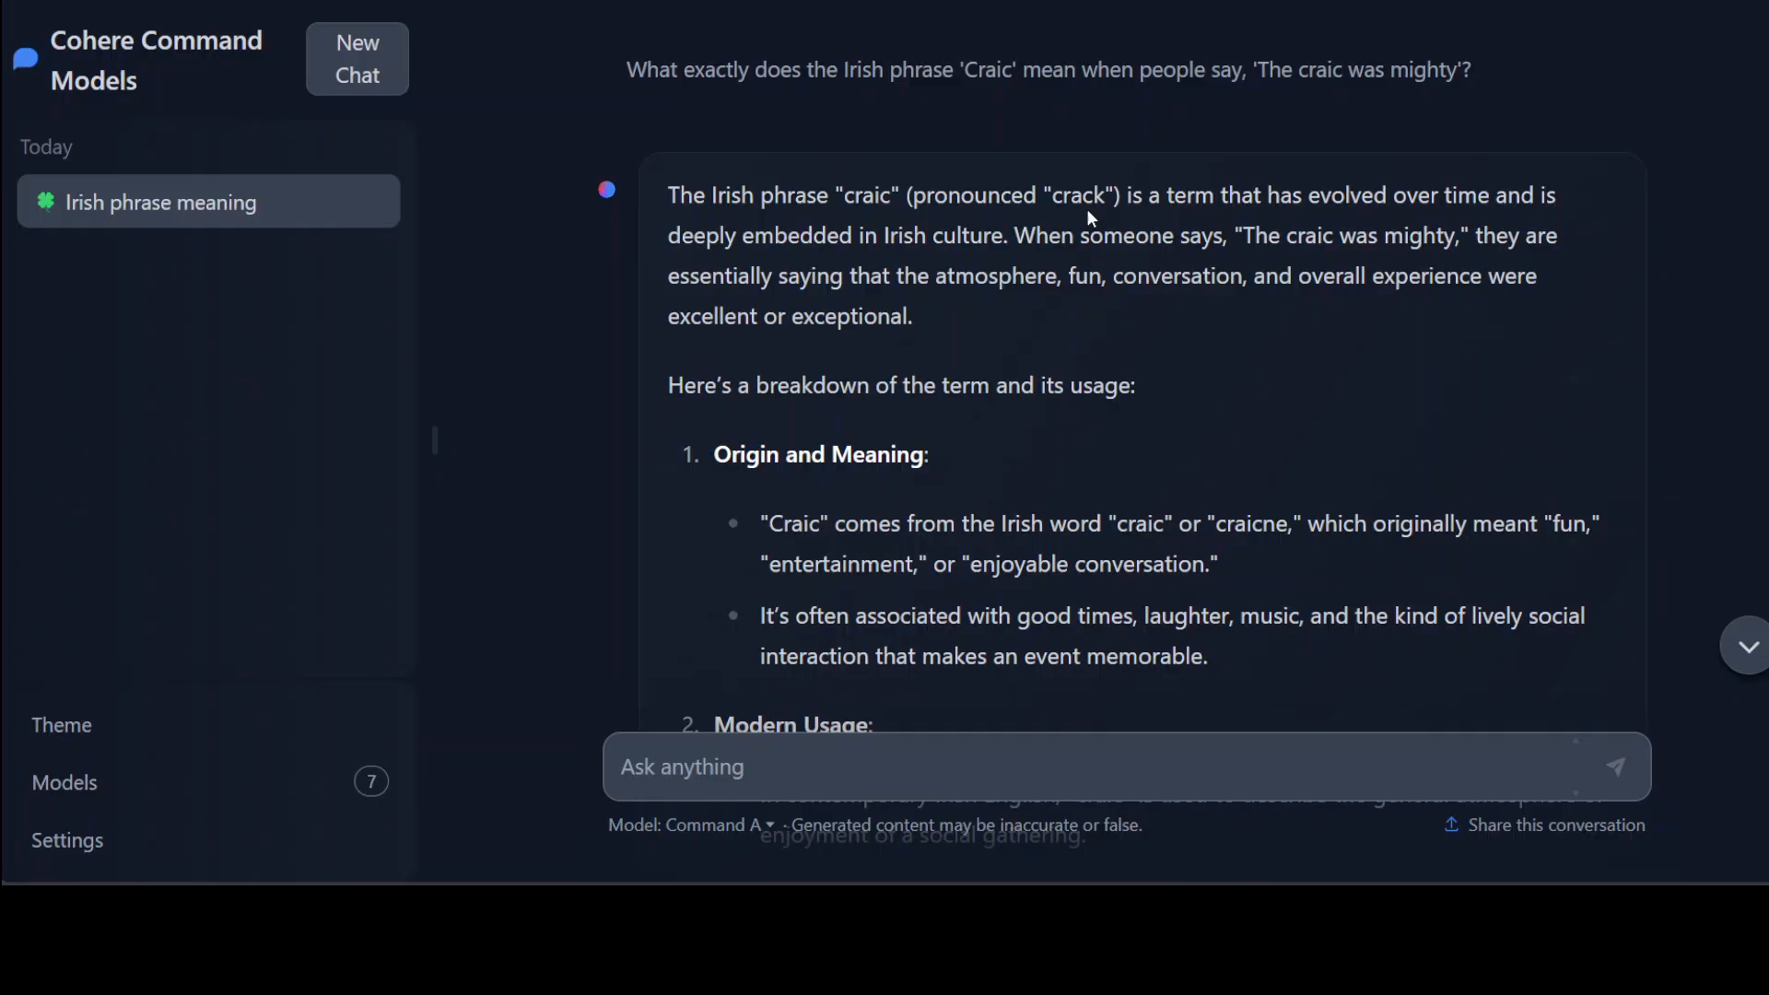
drag(914, 196, 1106, 196)
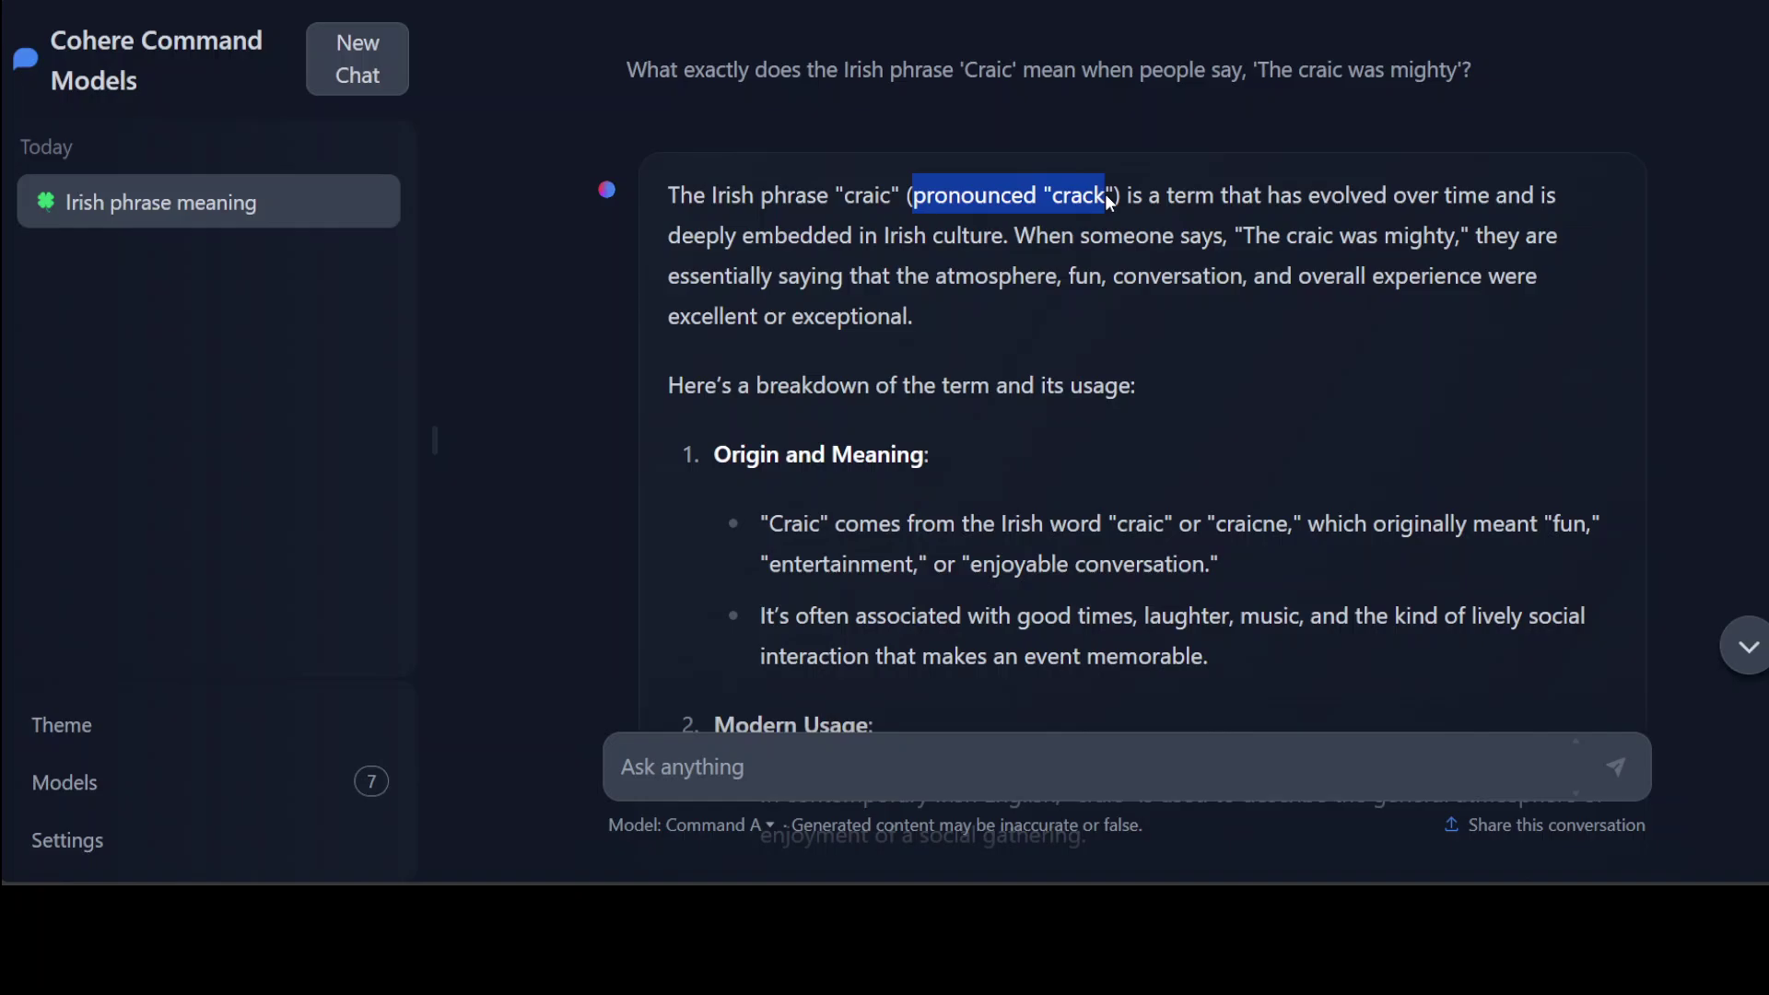
mouse_move(1230, 312)
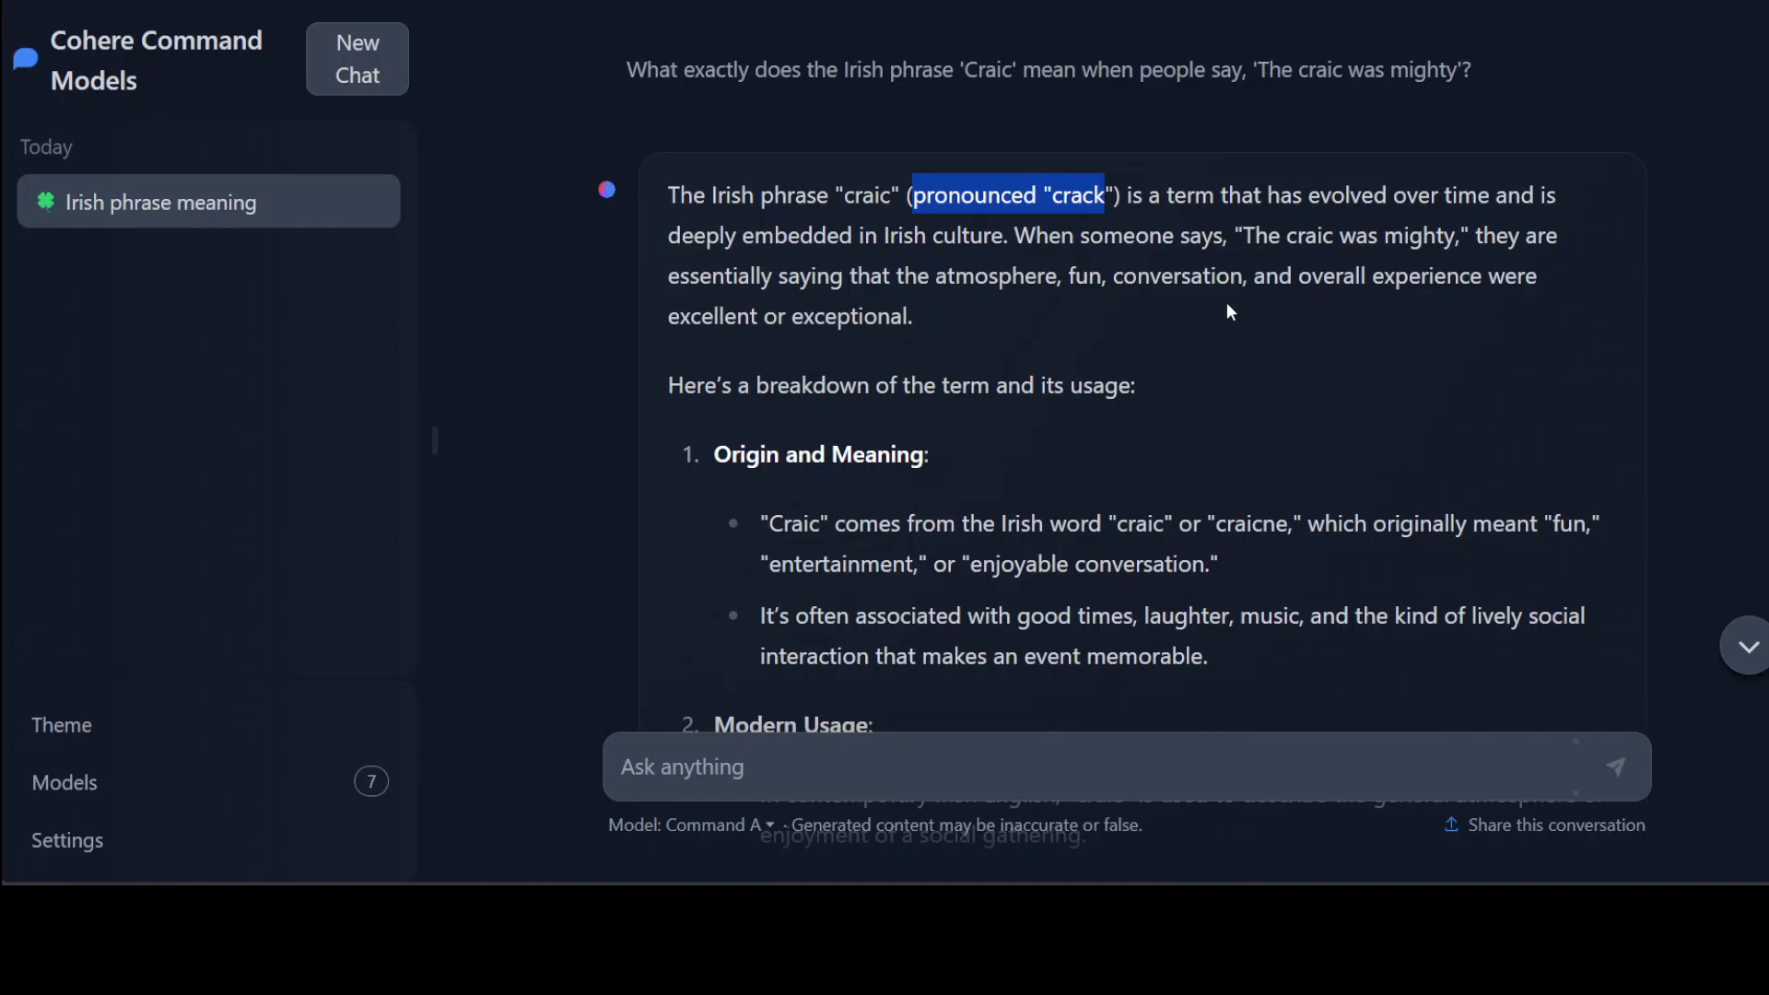
mouse_move(1312, 346)
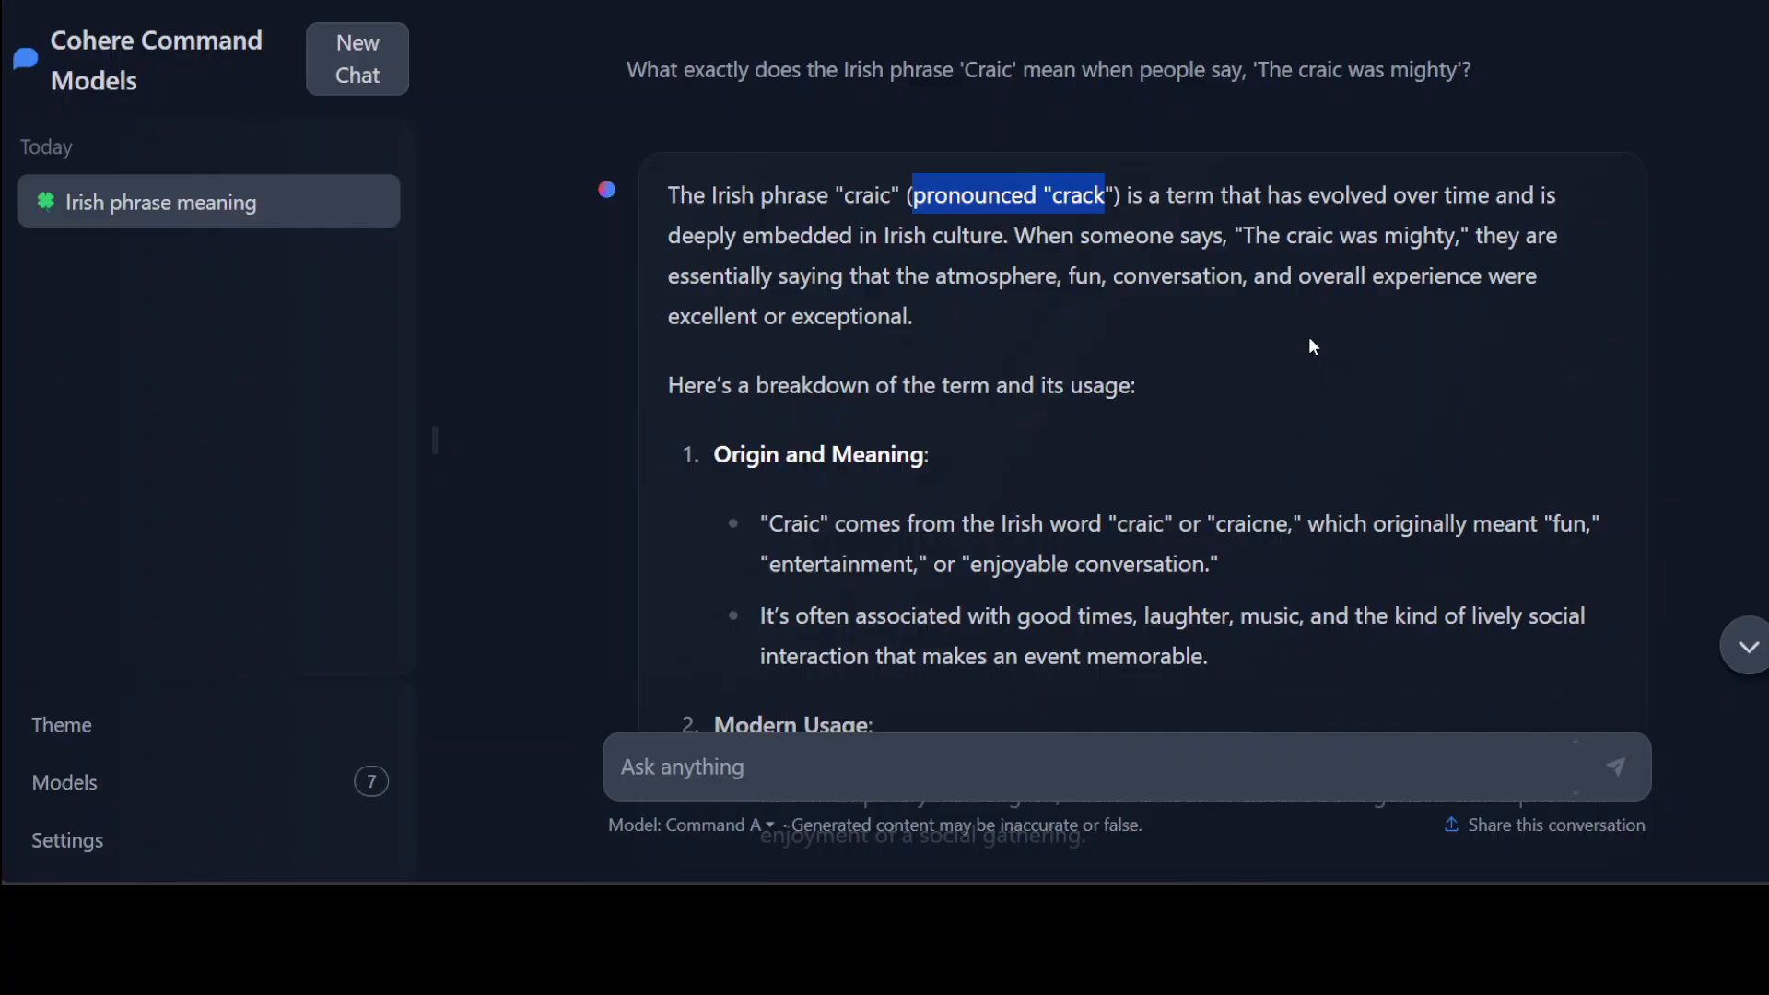
mouse_move(1282, 285)
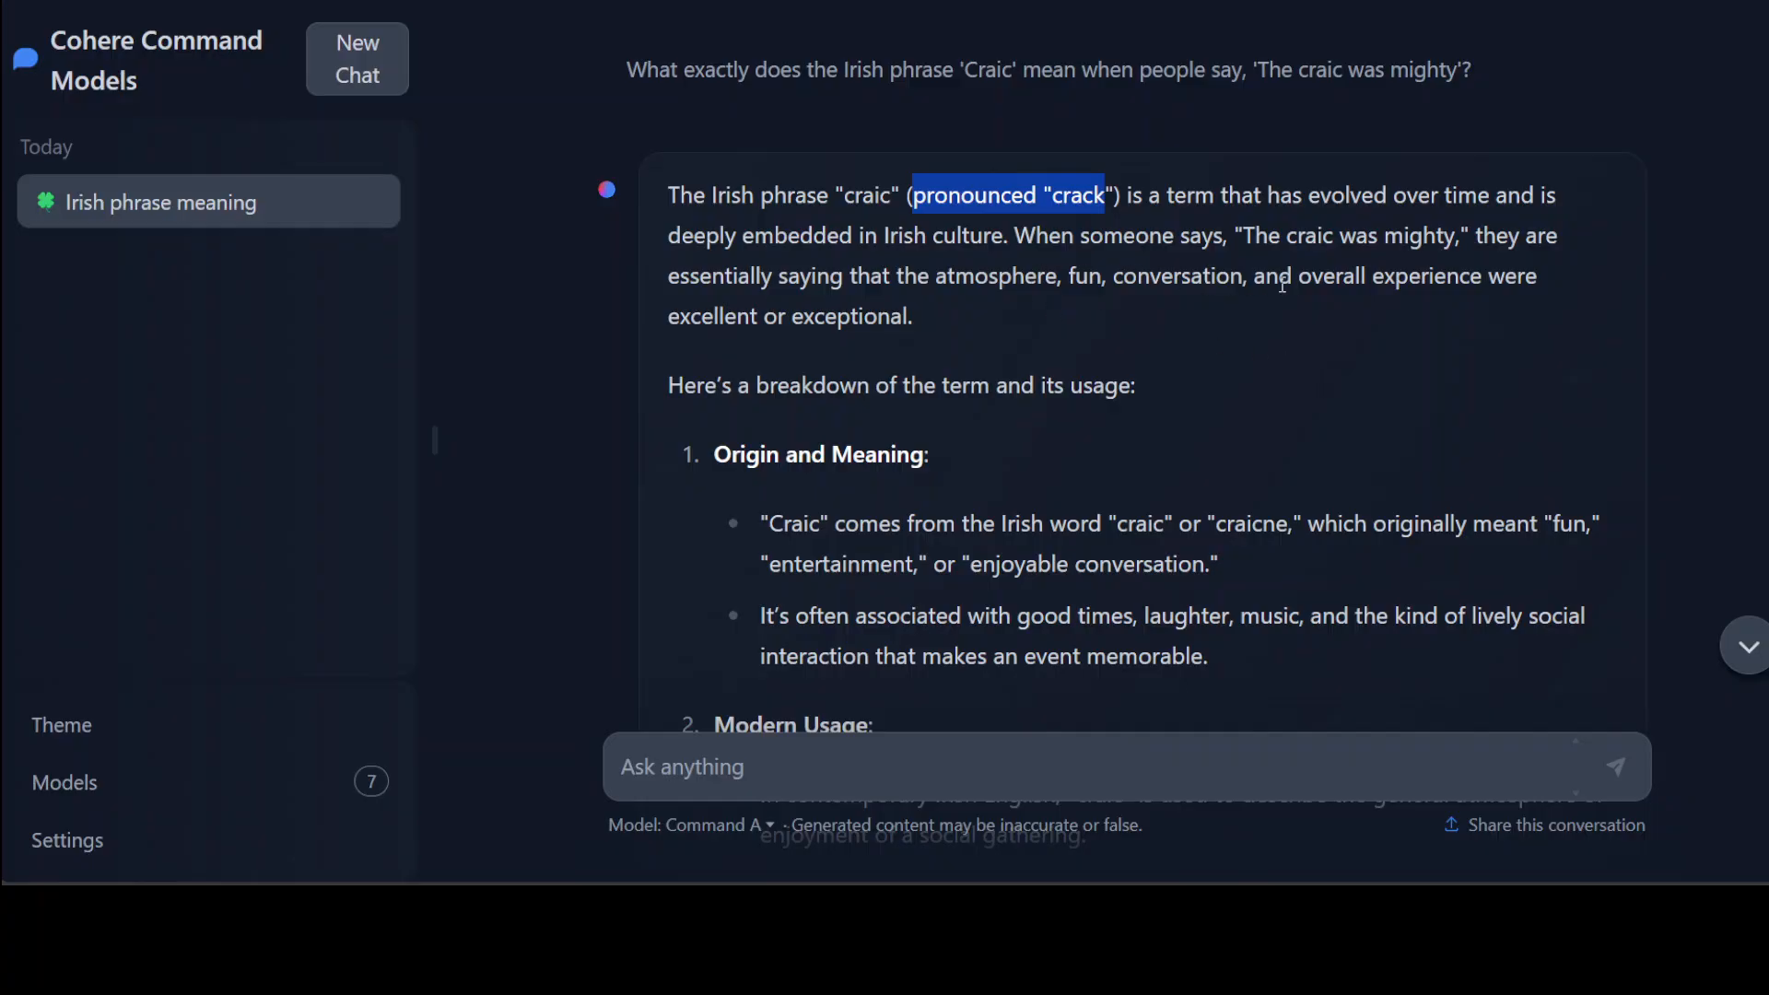
mouse_move(1456, 265)
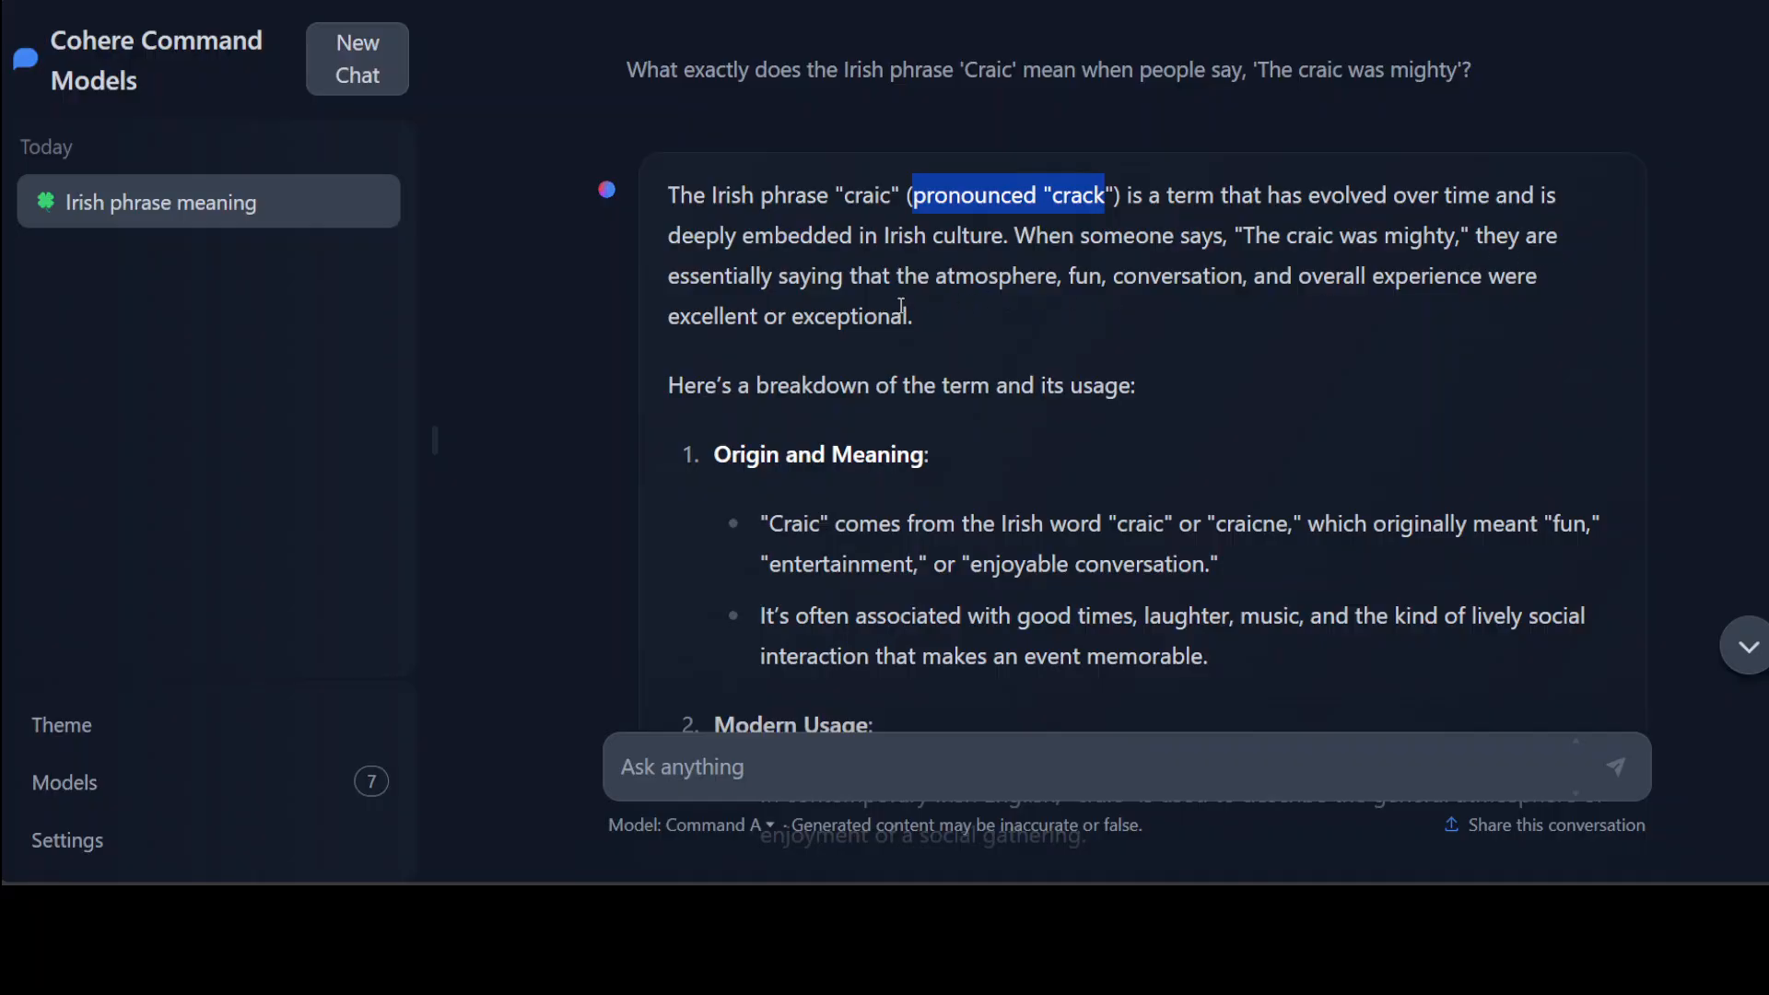
mouse_move(1303, 317)
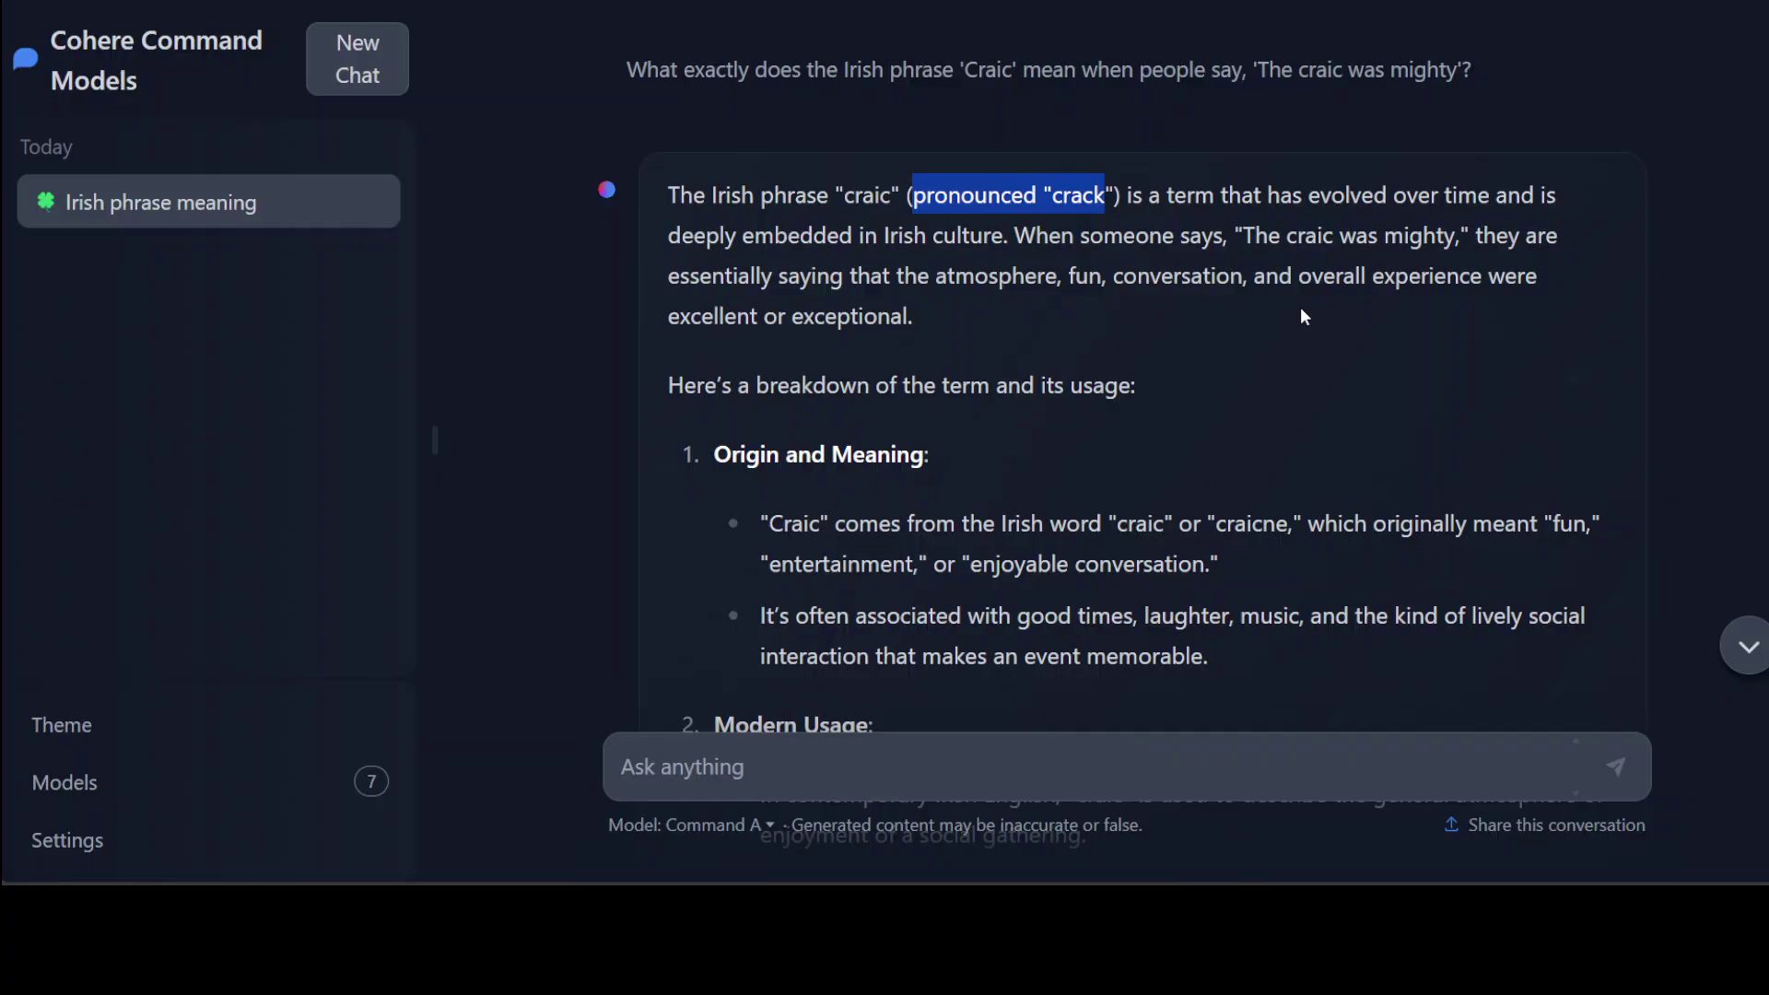
mouse_move(936, 352)
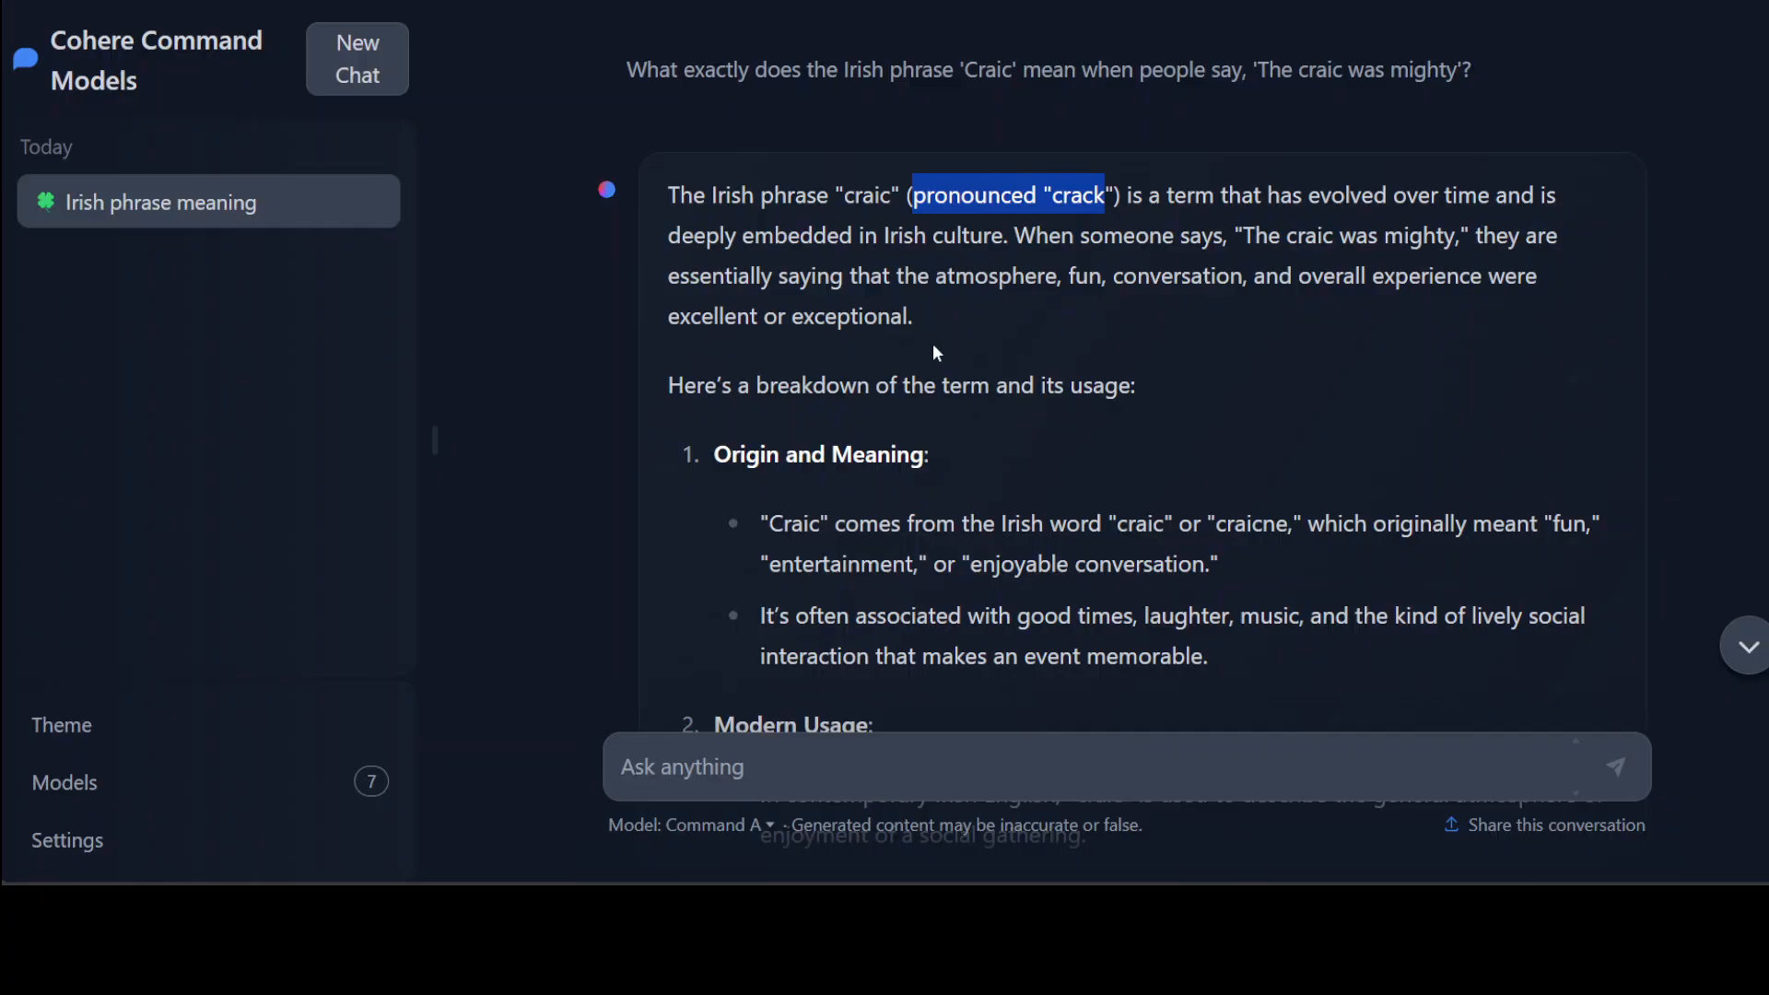
mouse_move(1222, 278)
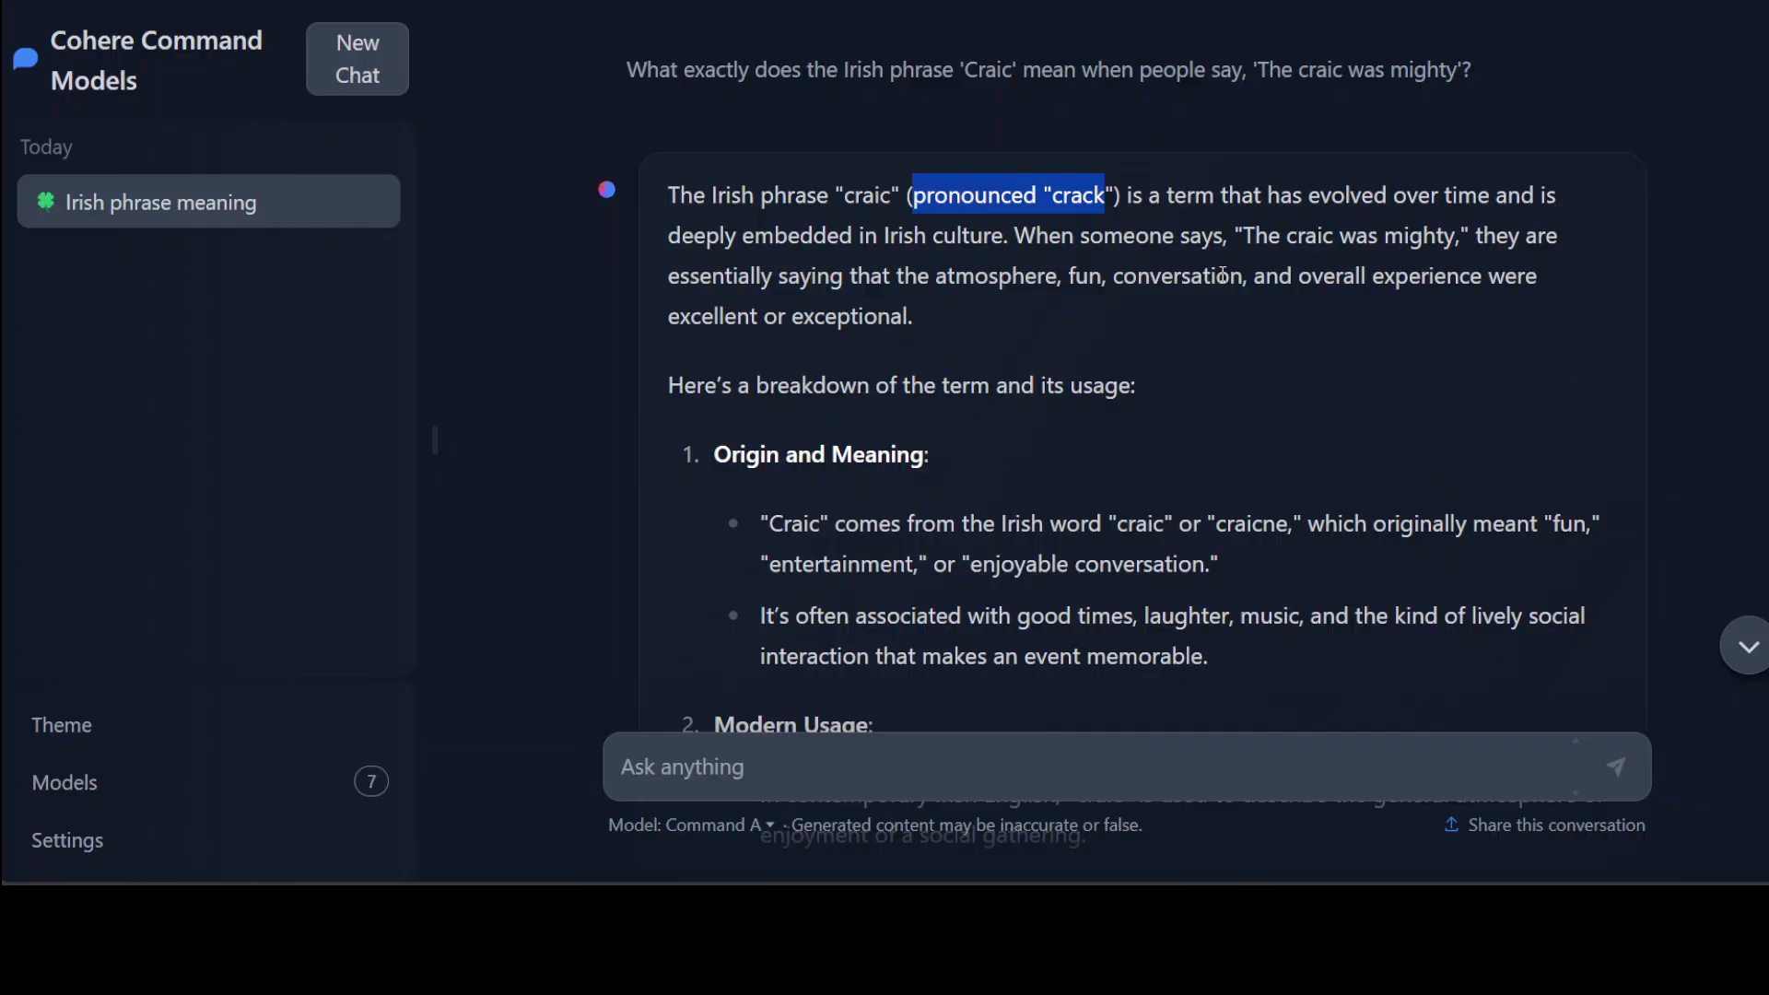
- Scroll through the craic explanation and highlight its concluding summary
scroll(down, 3)
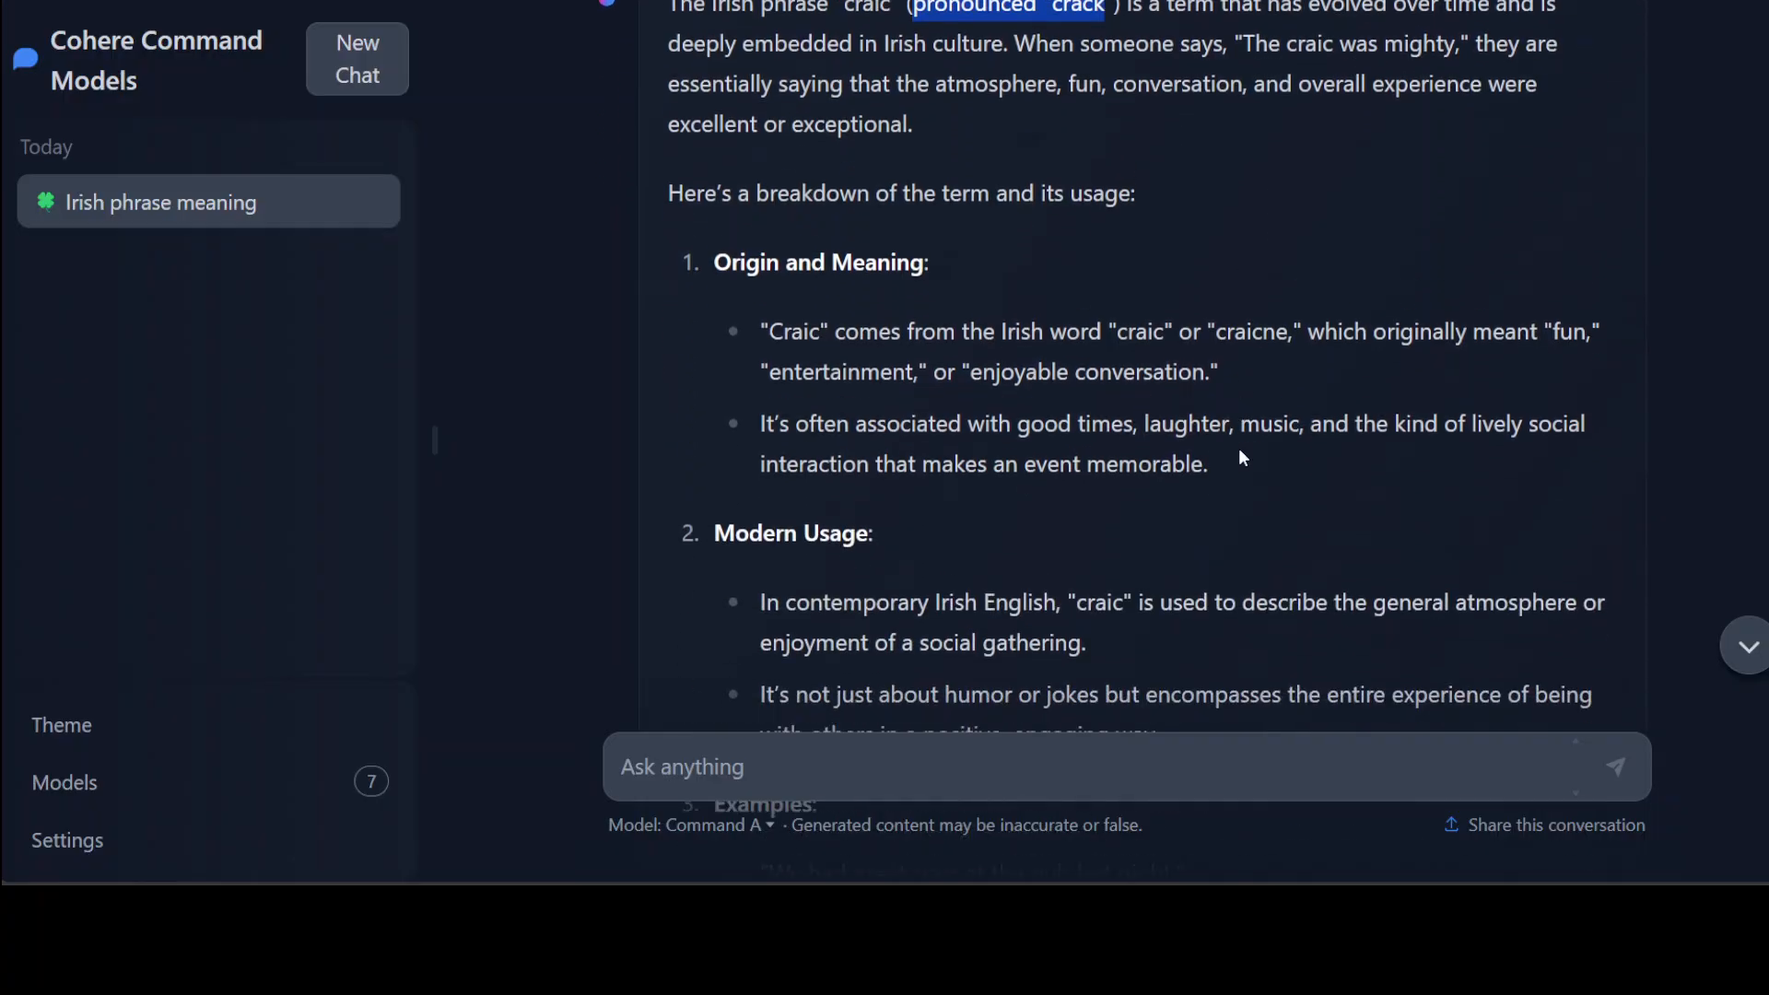
scroll(down, 3)
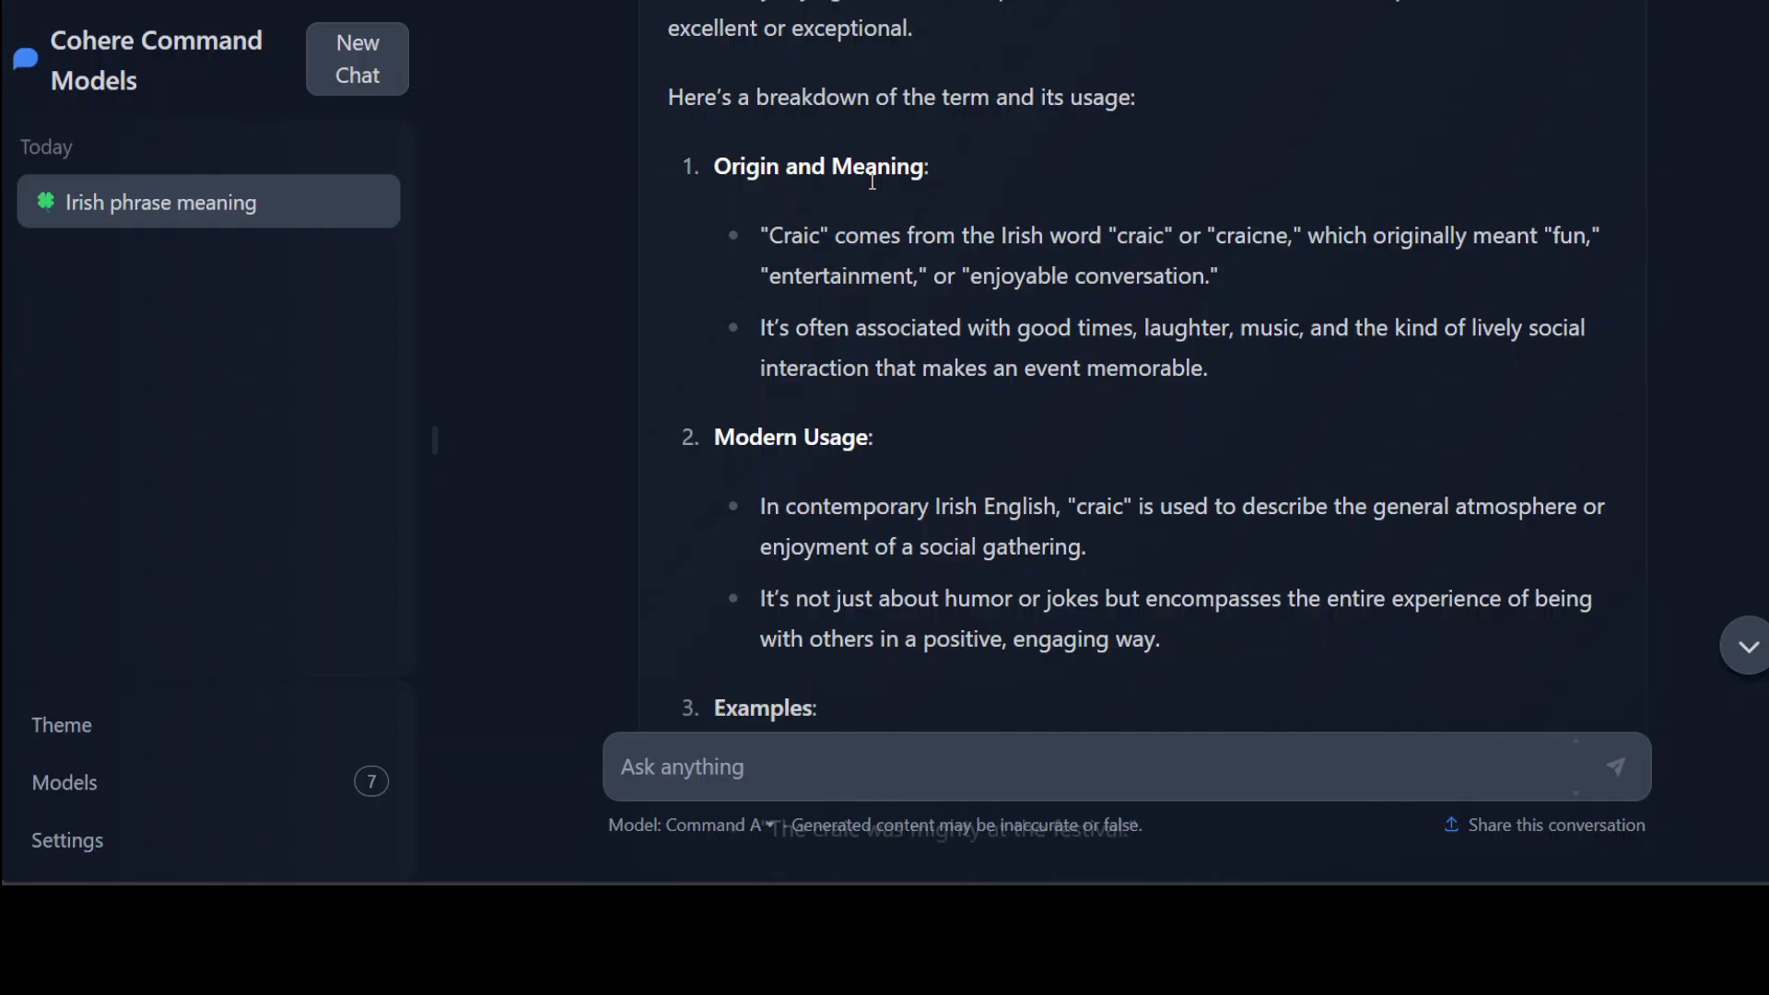
scroll(down, 3)
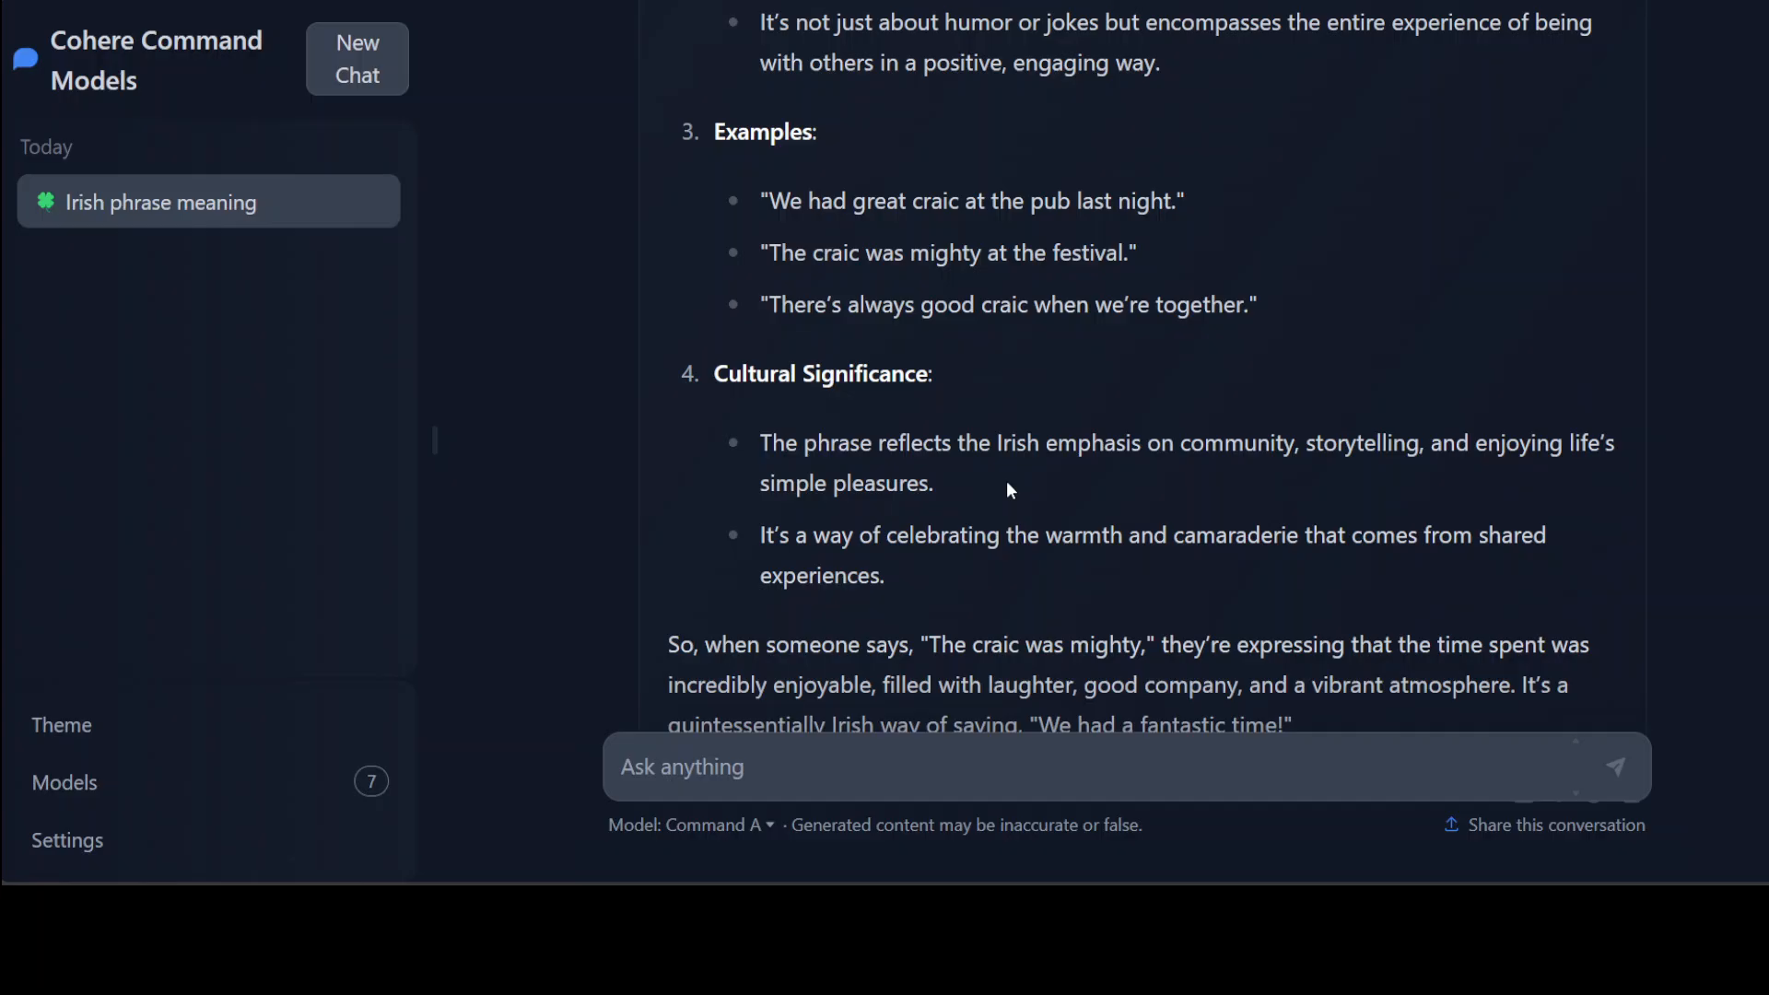
mouse_move(1267, 223)
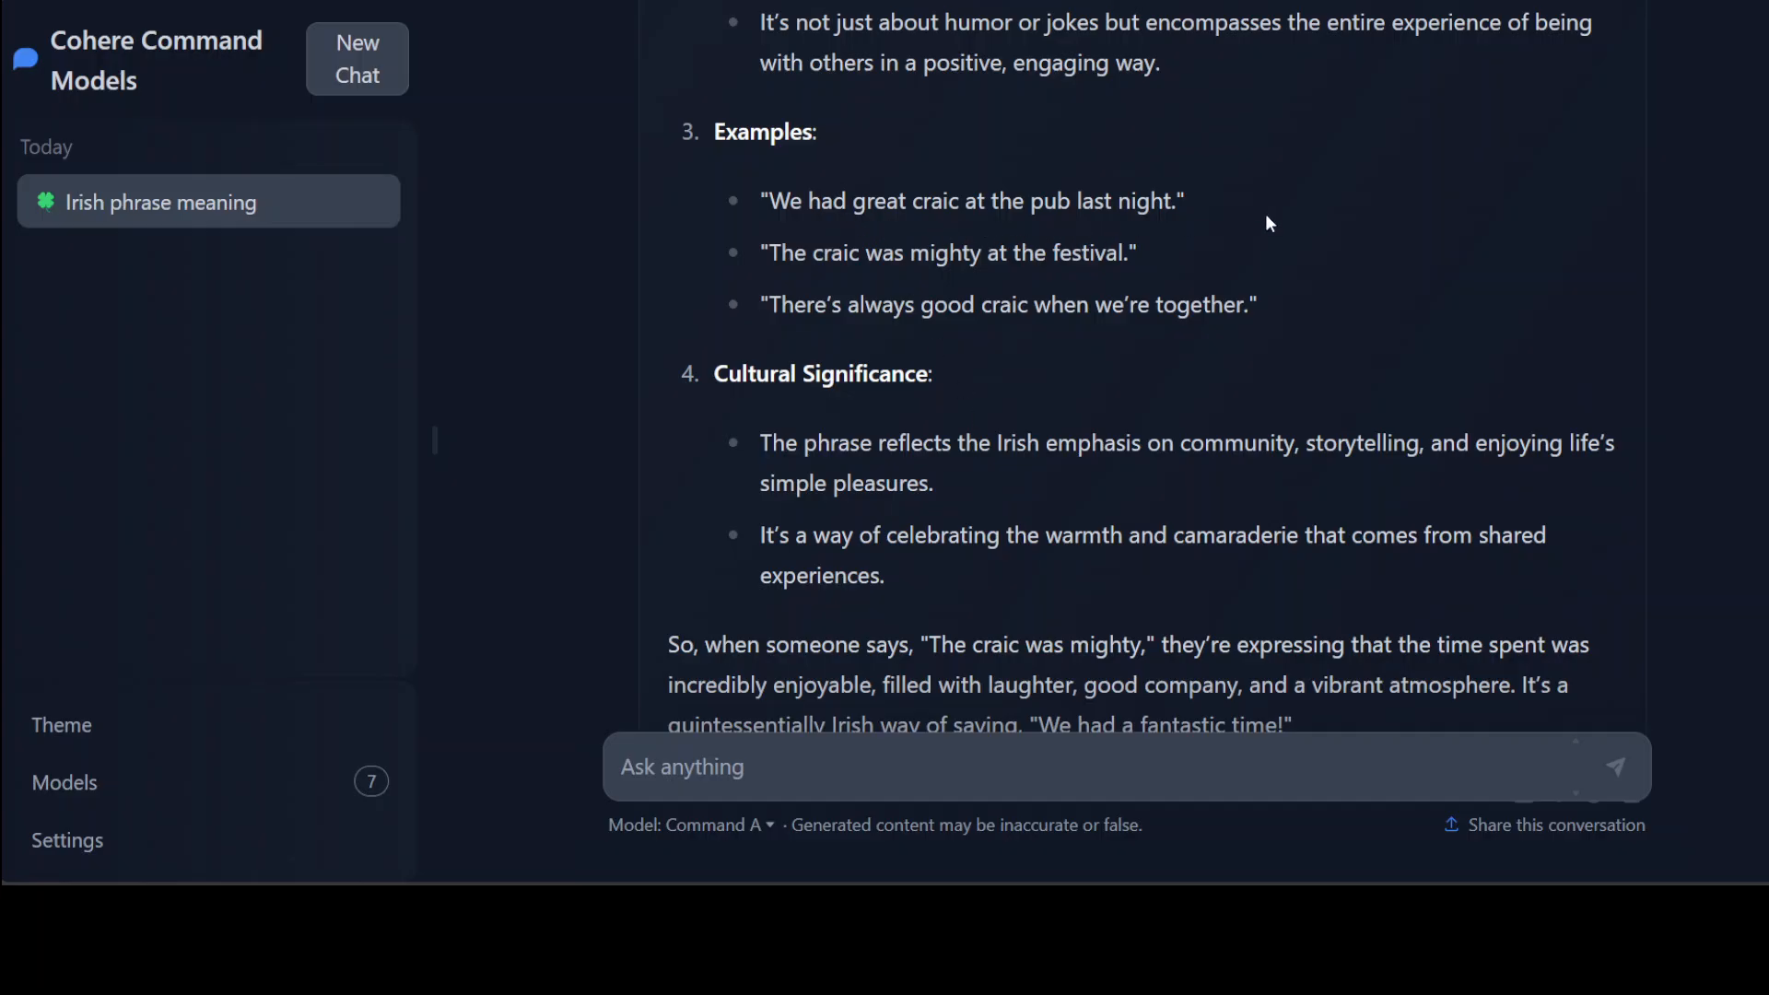
scroll(down, 3)
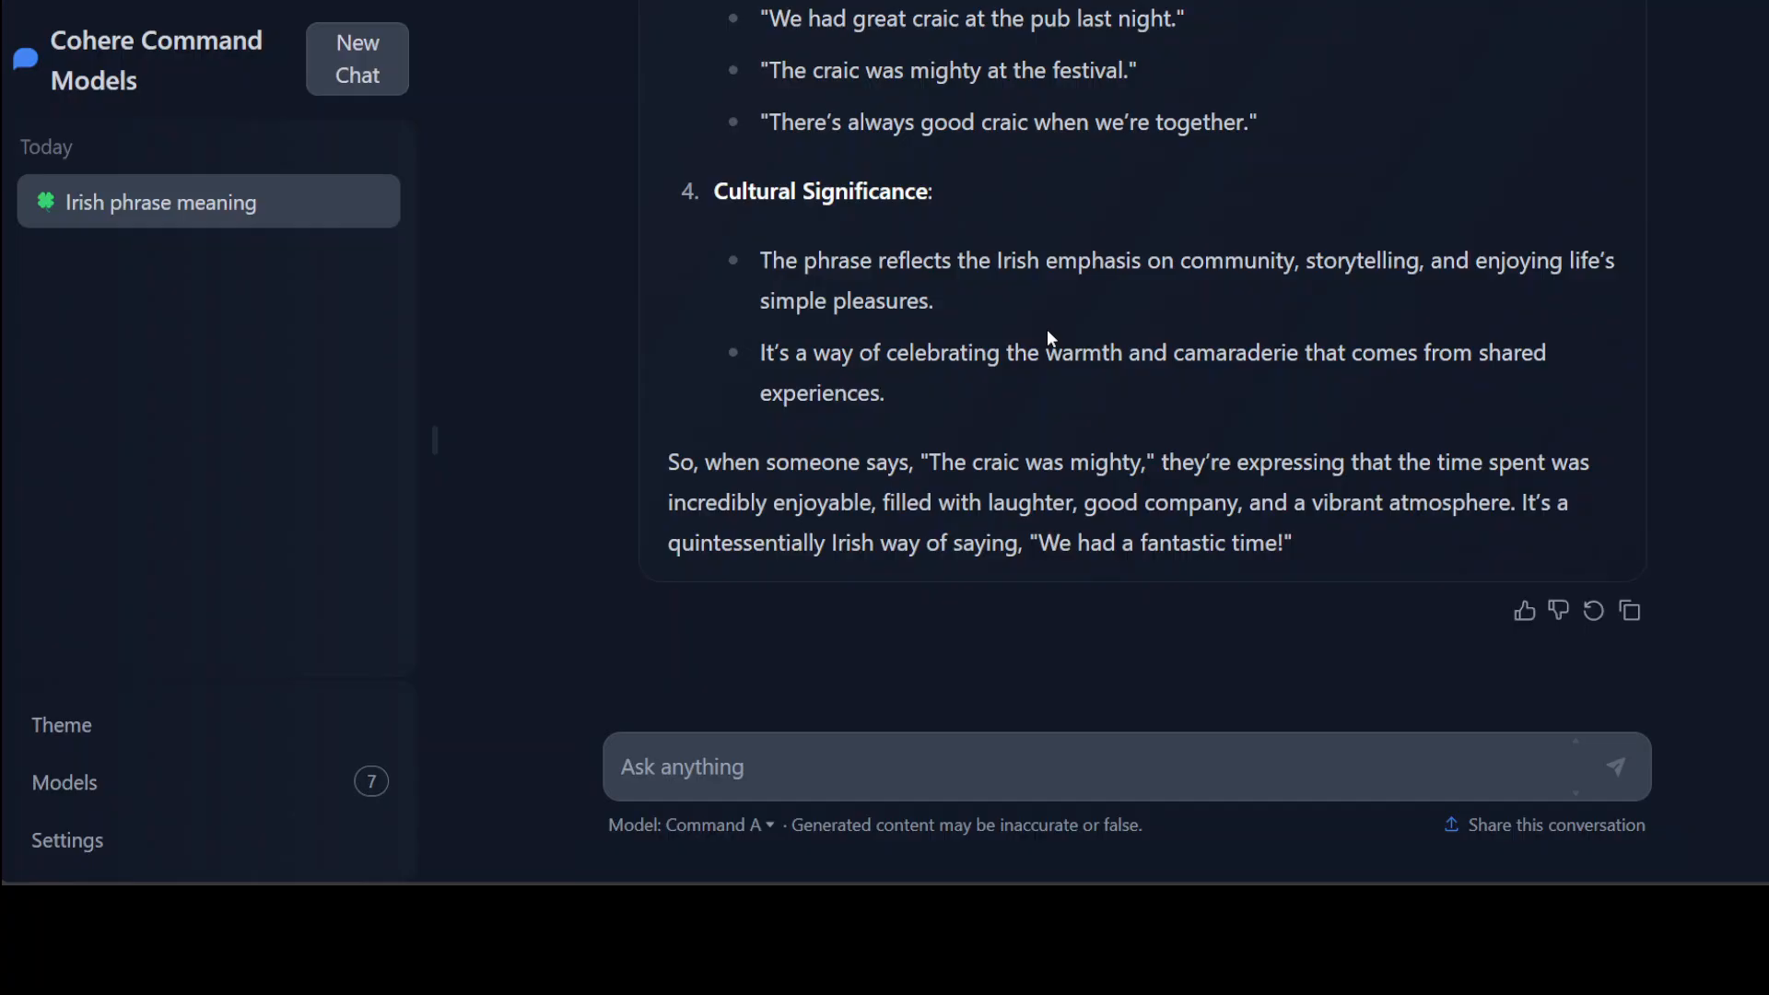
mouse_move(1582, 504)
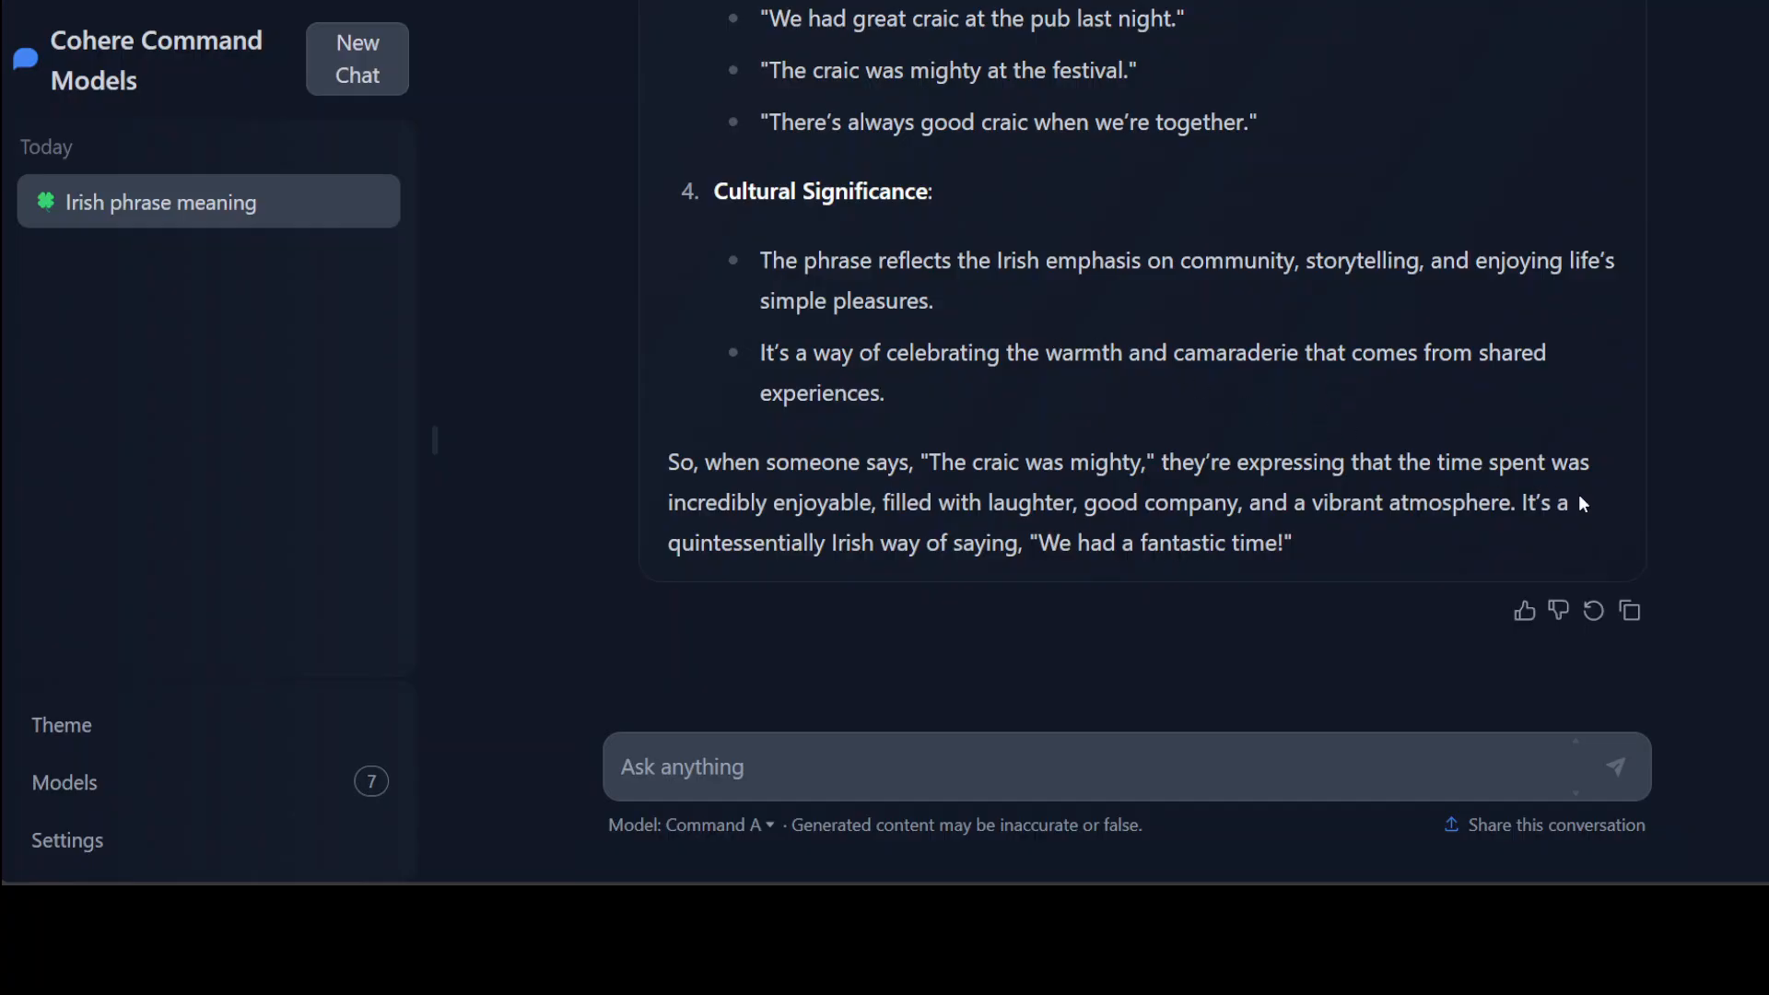
drag(1216, 461, 1416, 519)
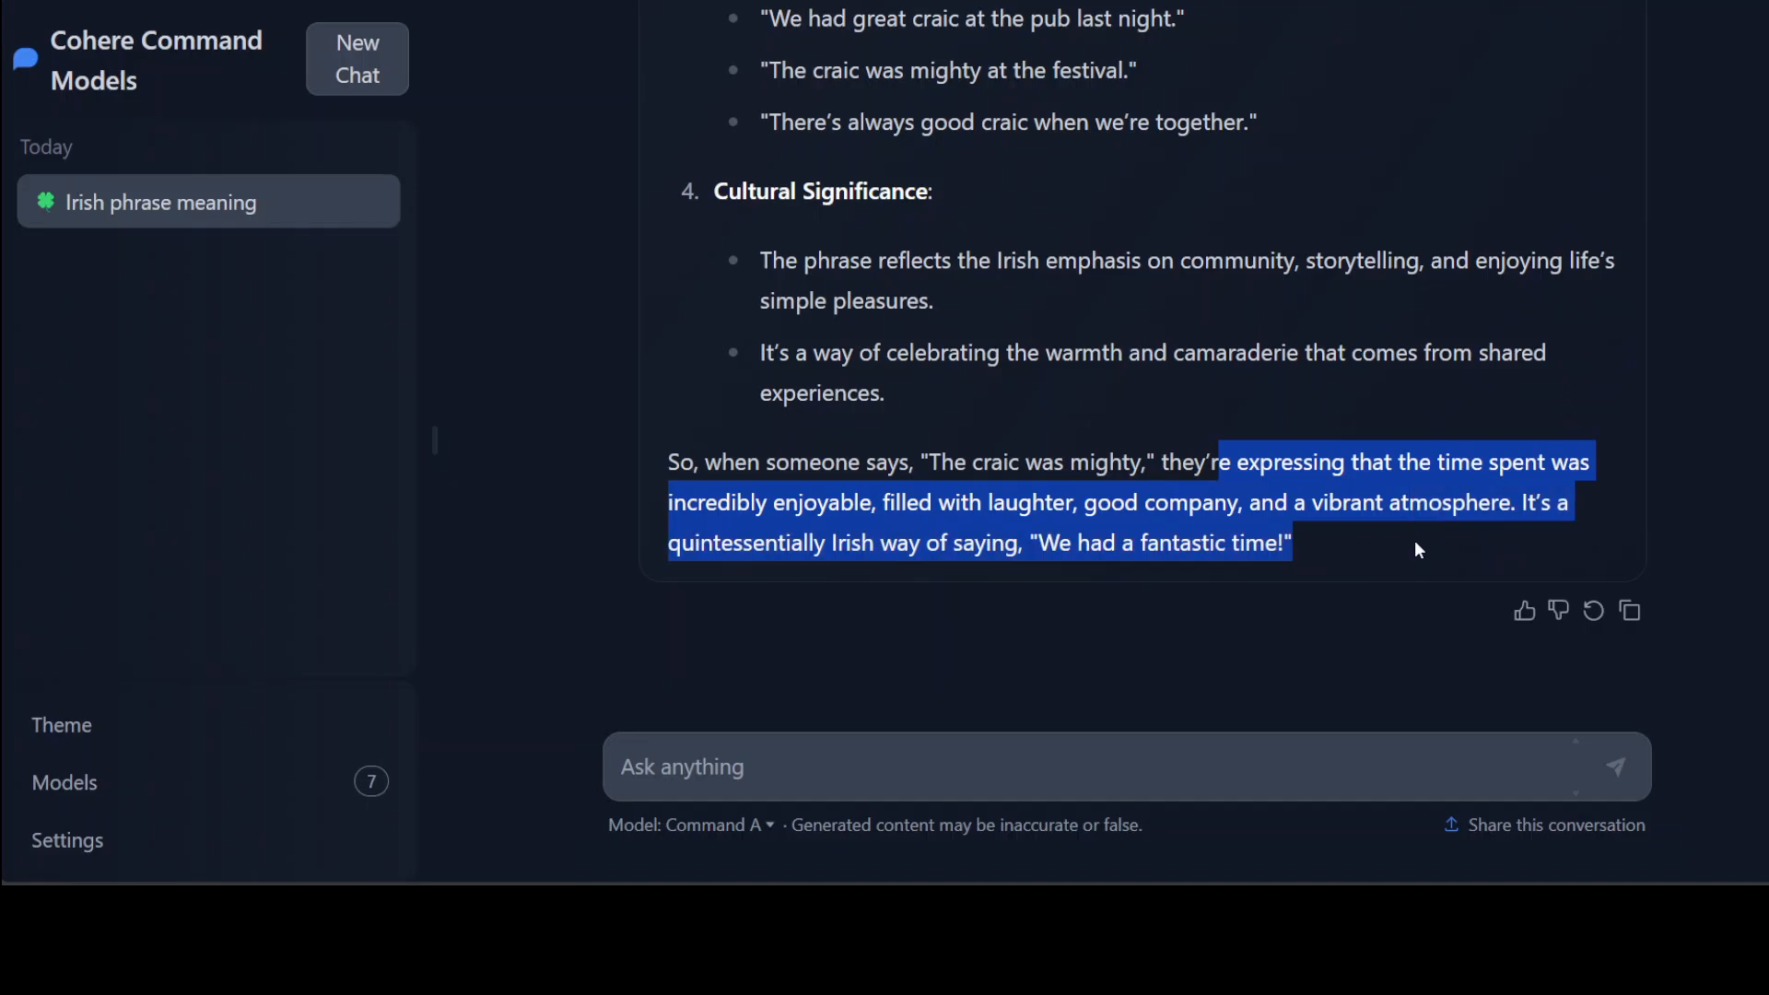
mouse_move(626, 551)
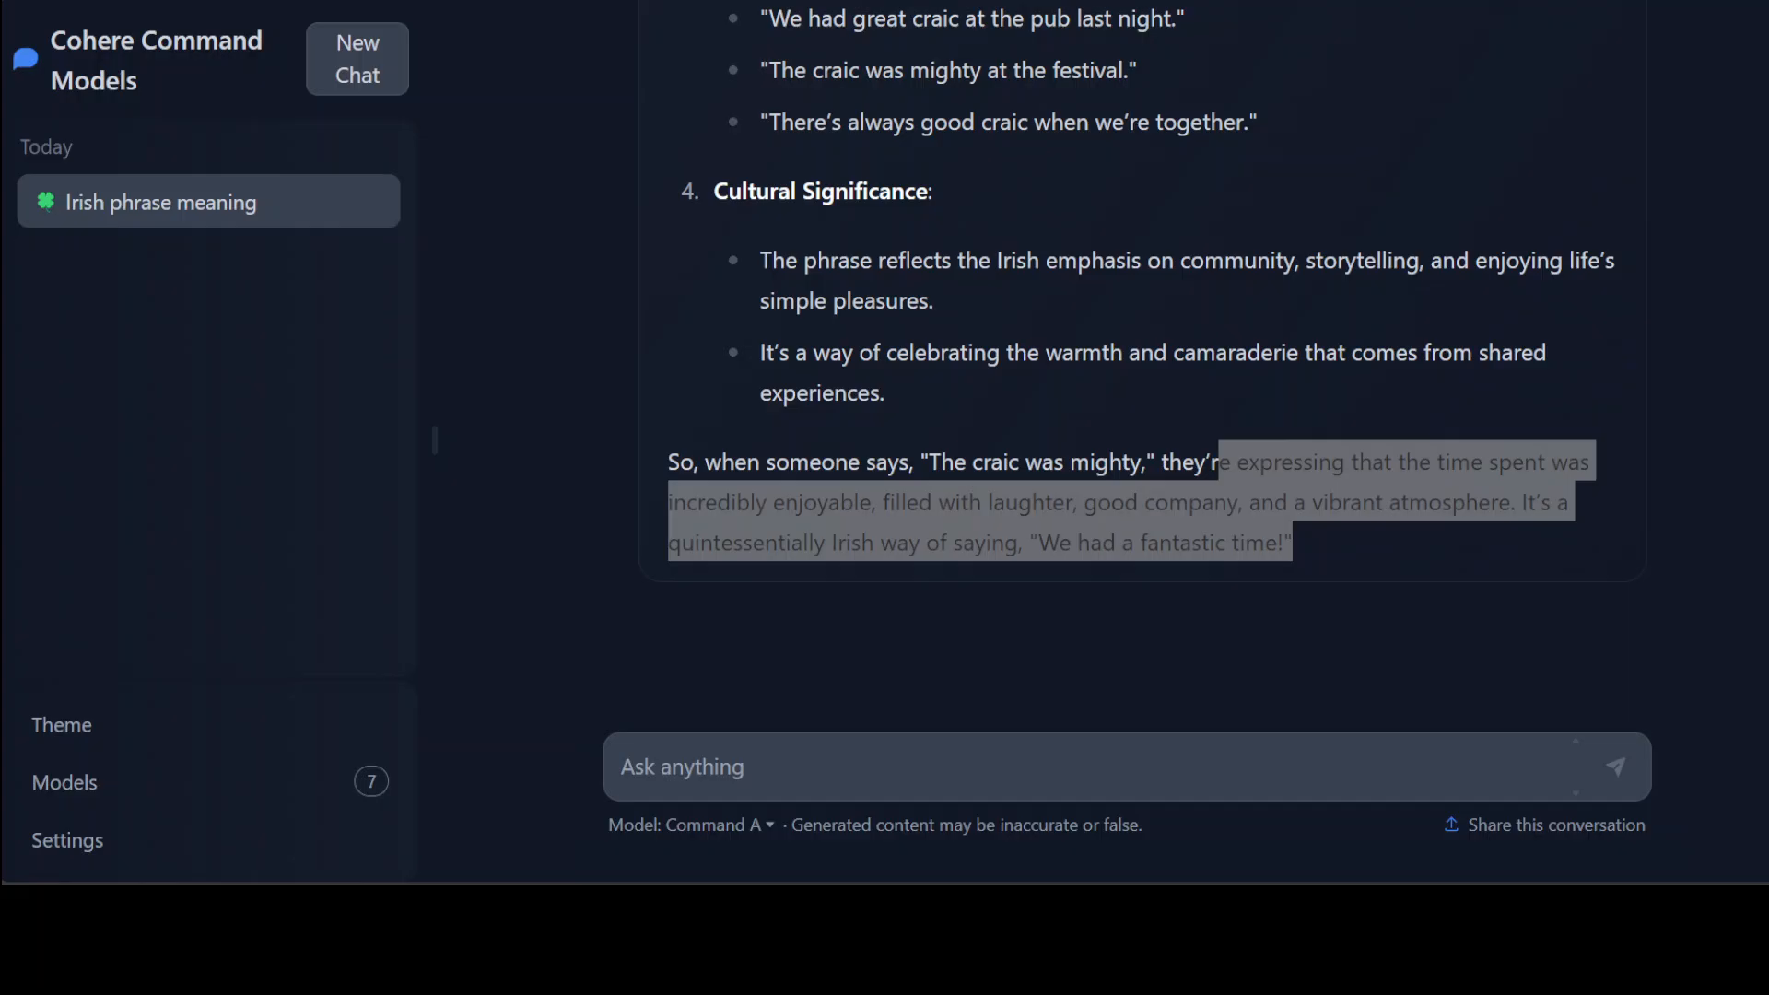
- Ask whether 'shouganai' means giving up and scroll through Command A's reply
text(In Japanese, people often say 'shouganai' (しょうがない) in tough situations. Does this mean they're giving up or just accepting reality calmly?)
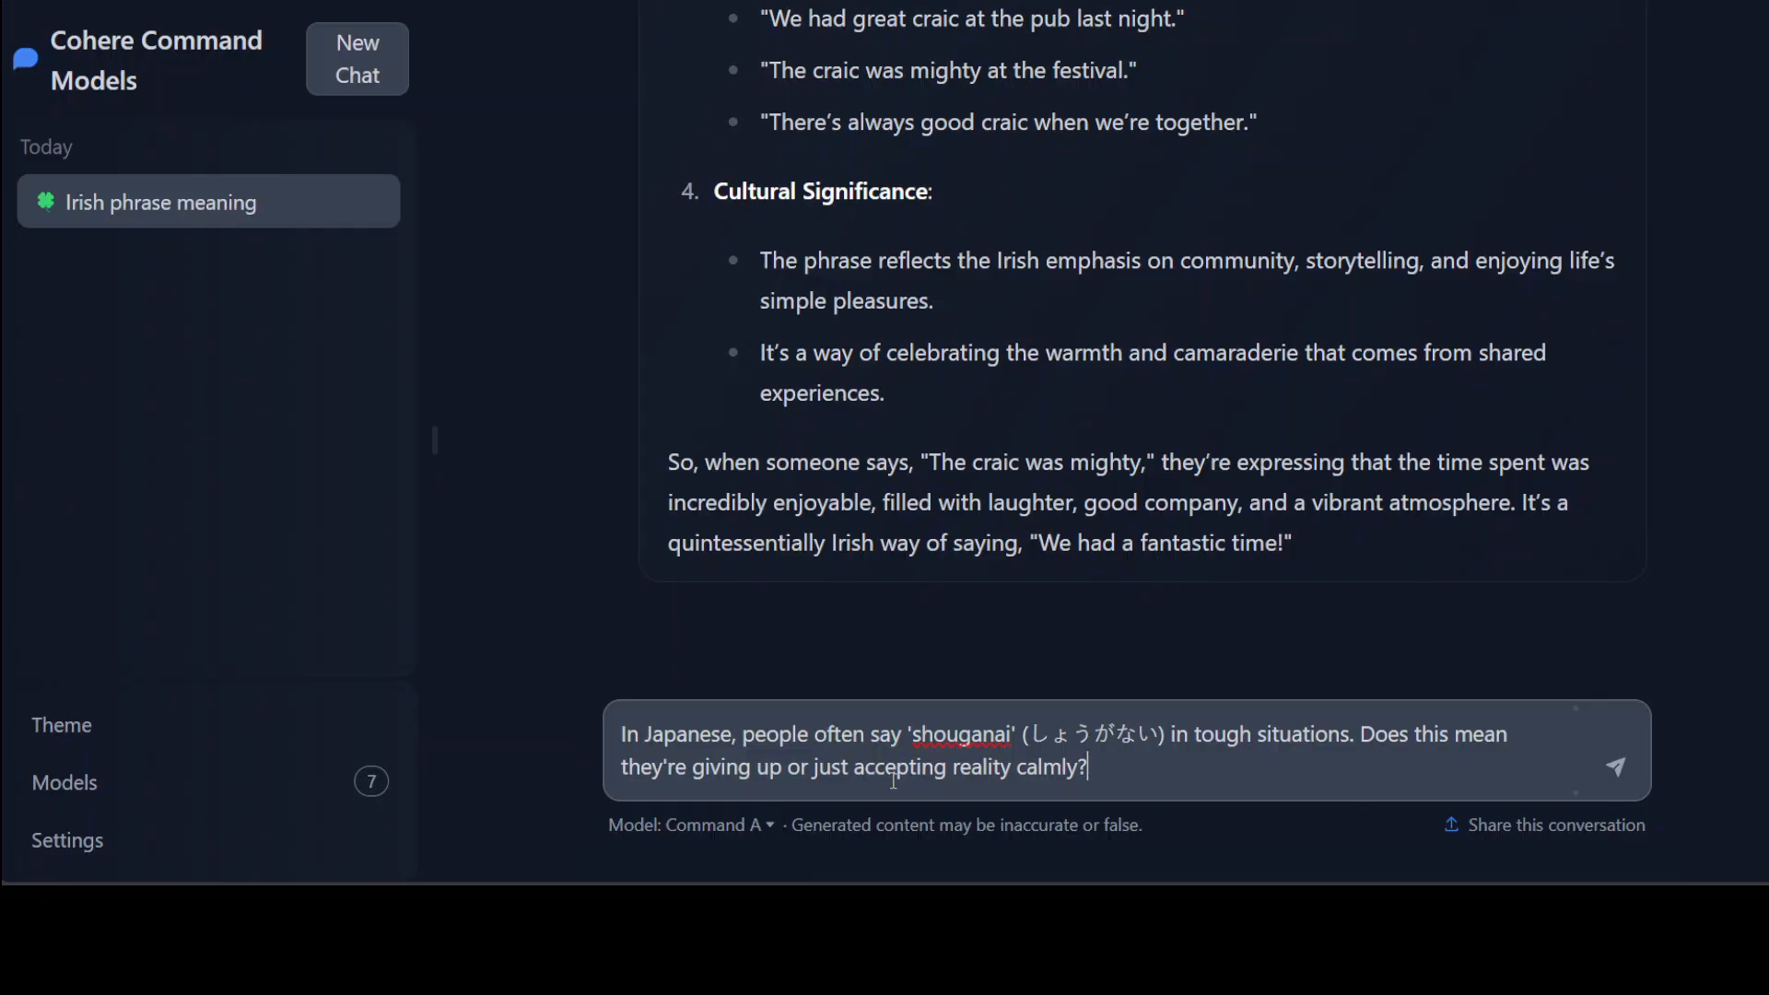
click(1617, 763)
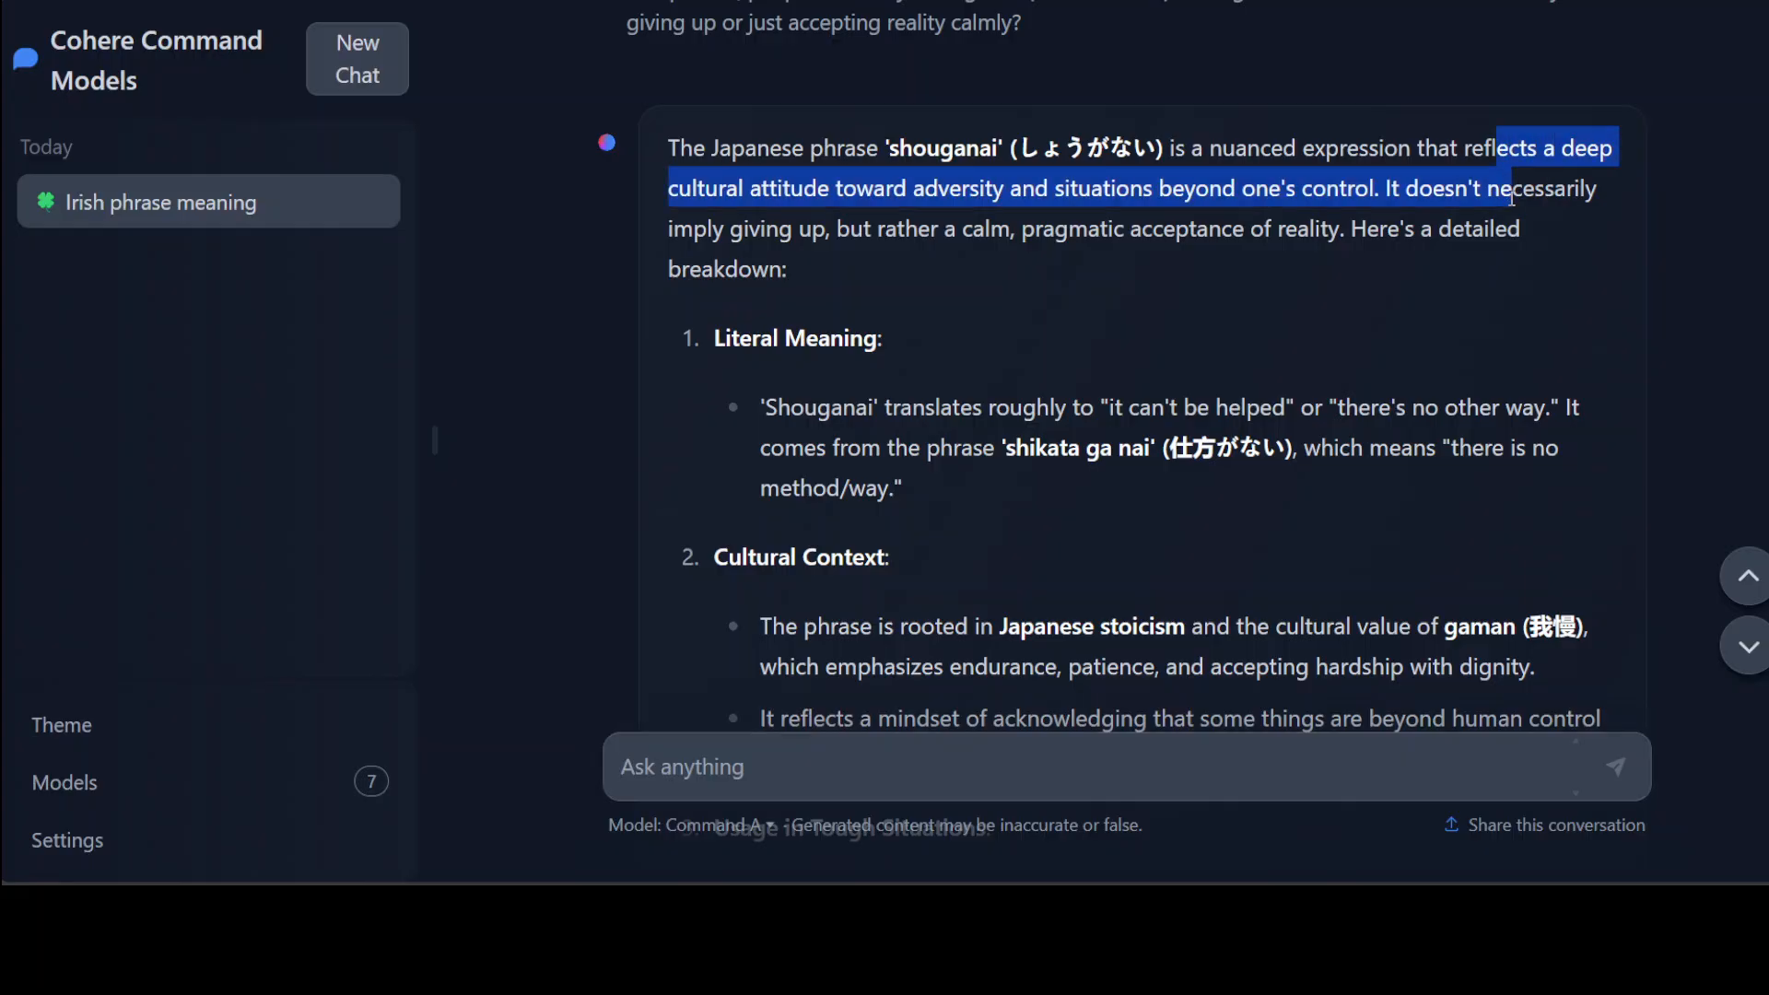
mouse_move(1284, 243)
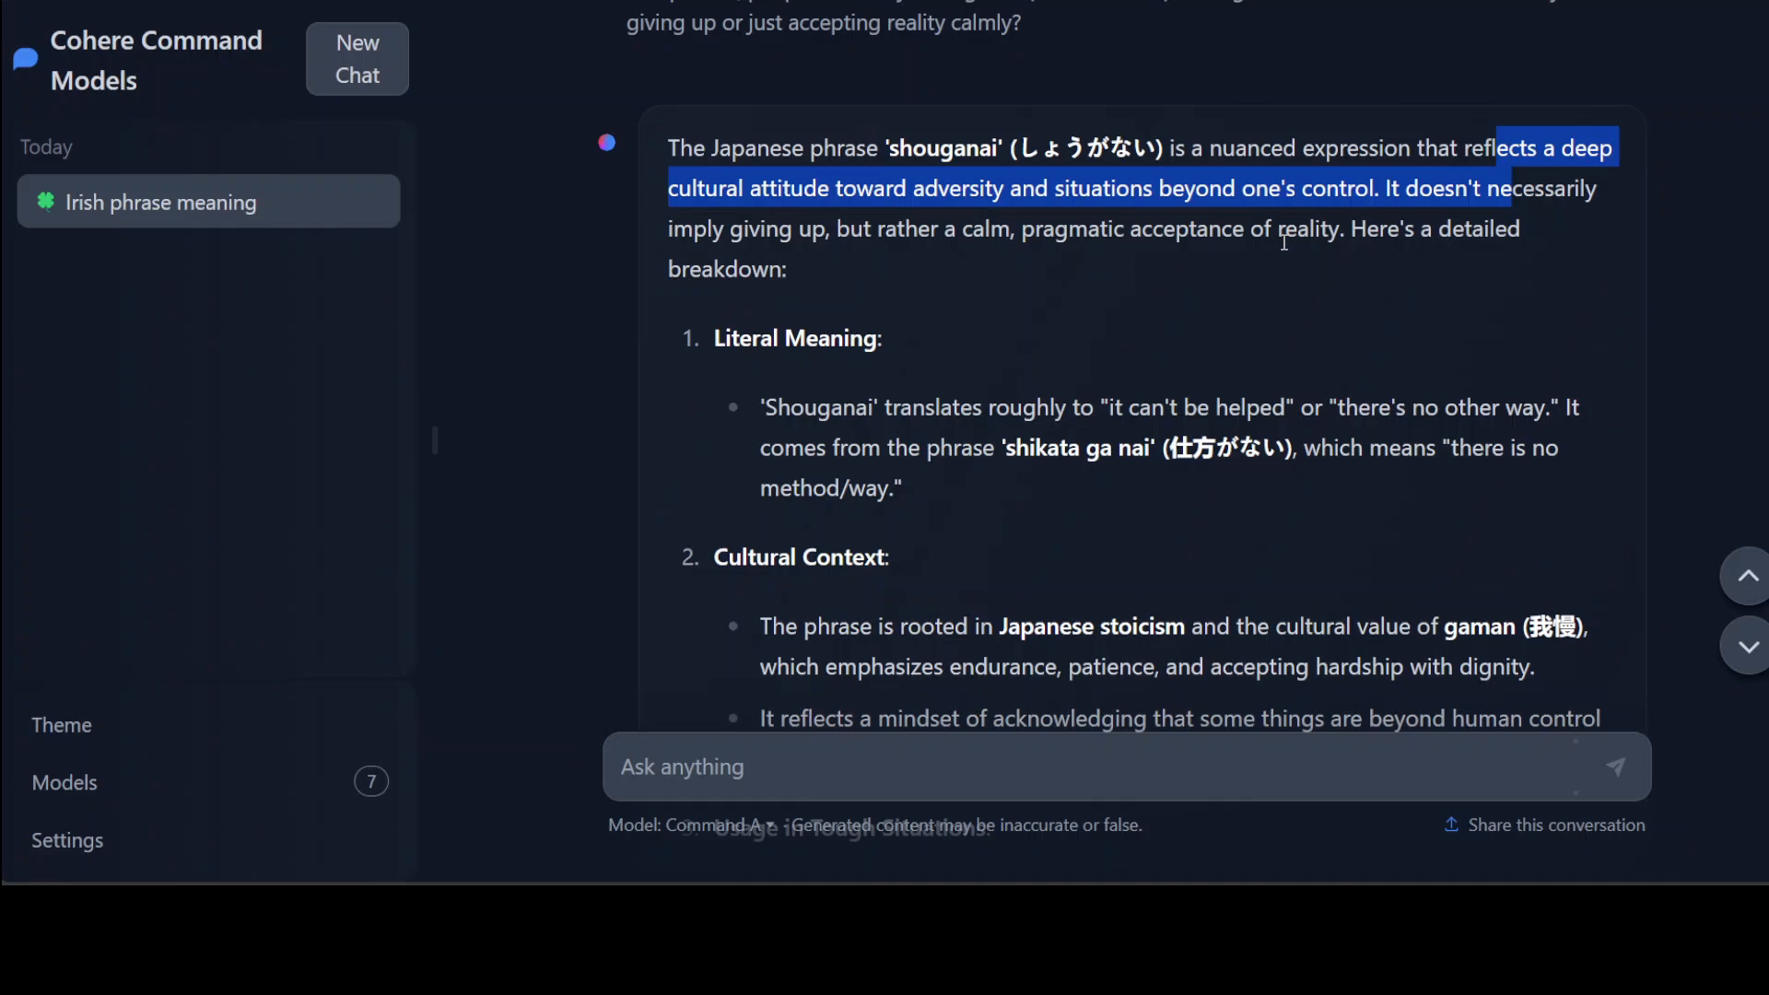
mouse_move(1486, 256)
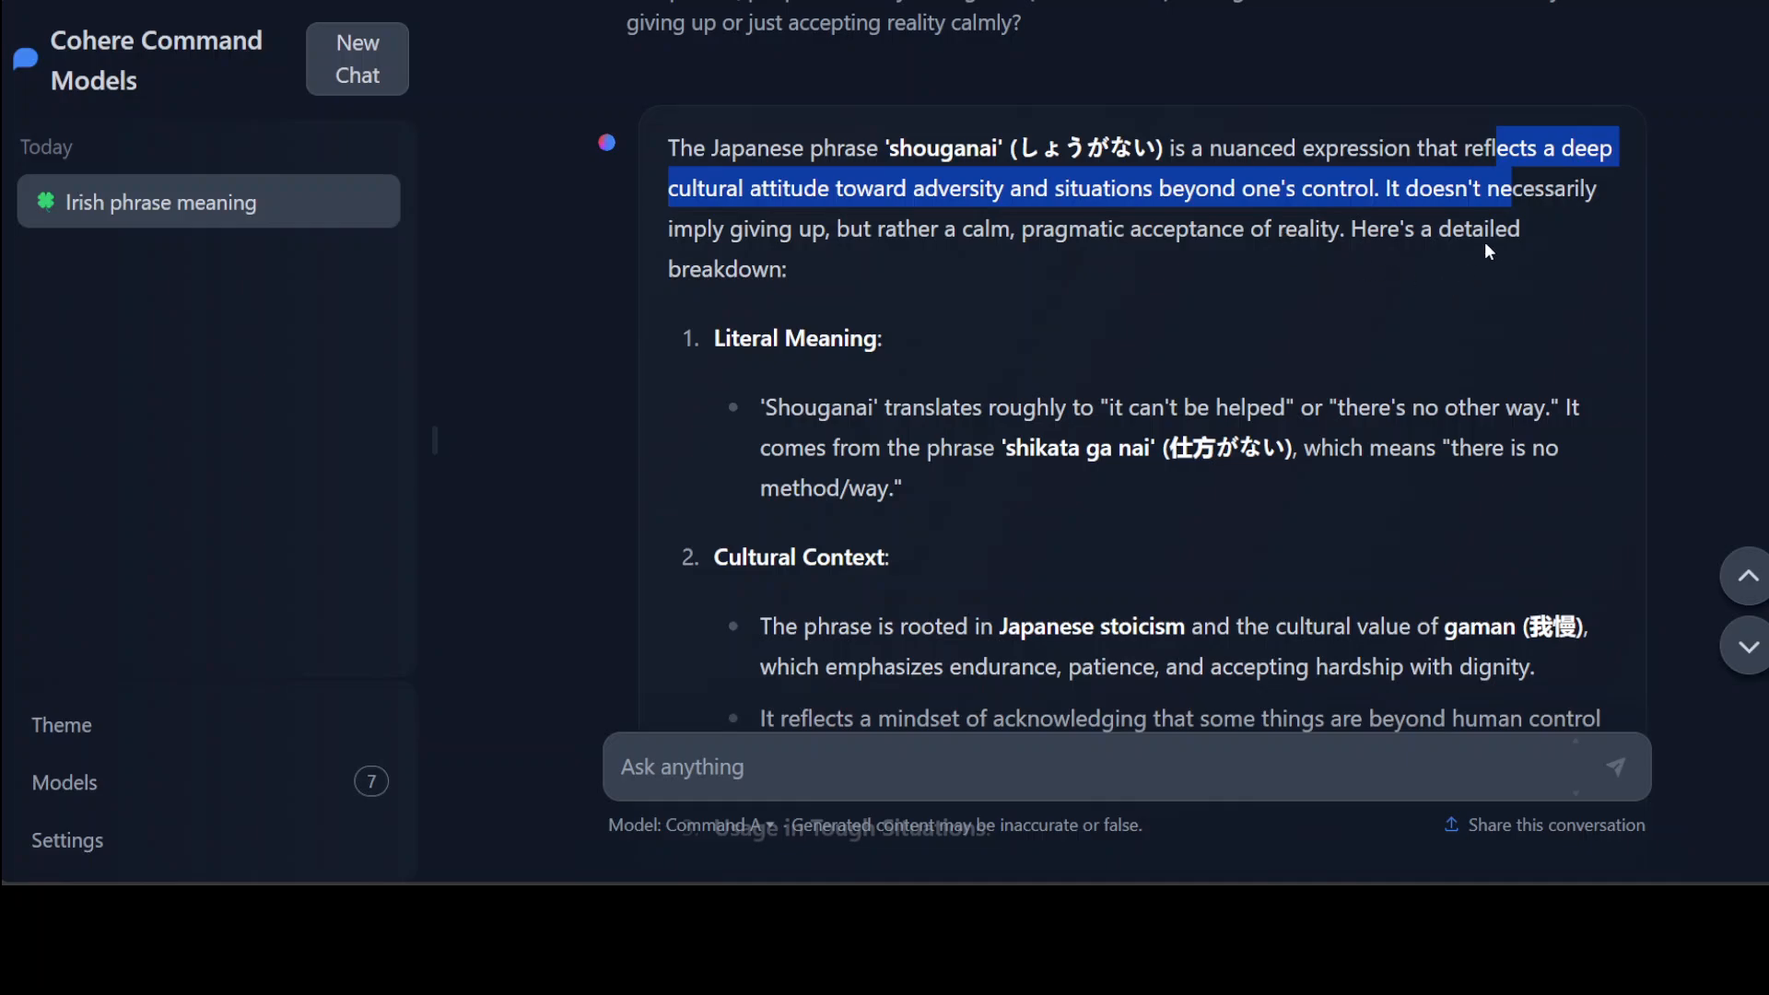
mouse_move(816, 258)
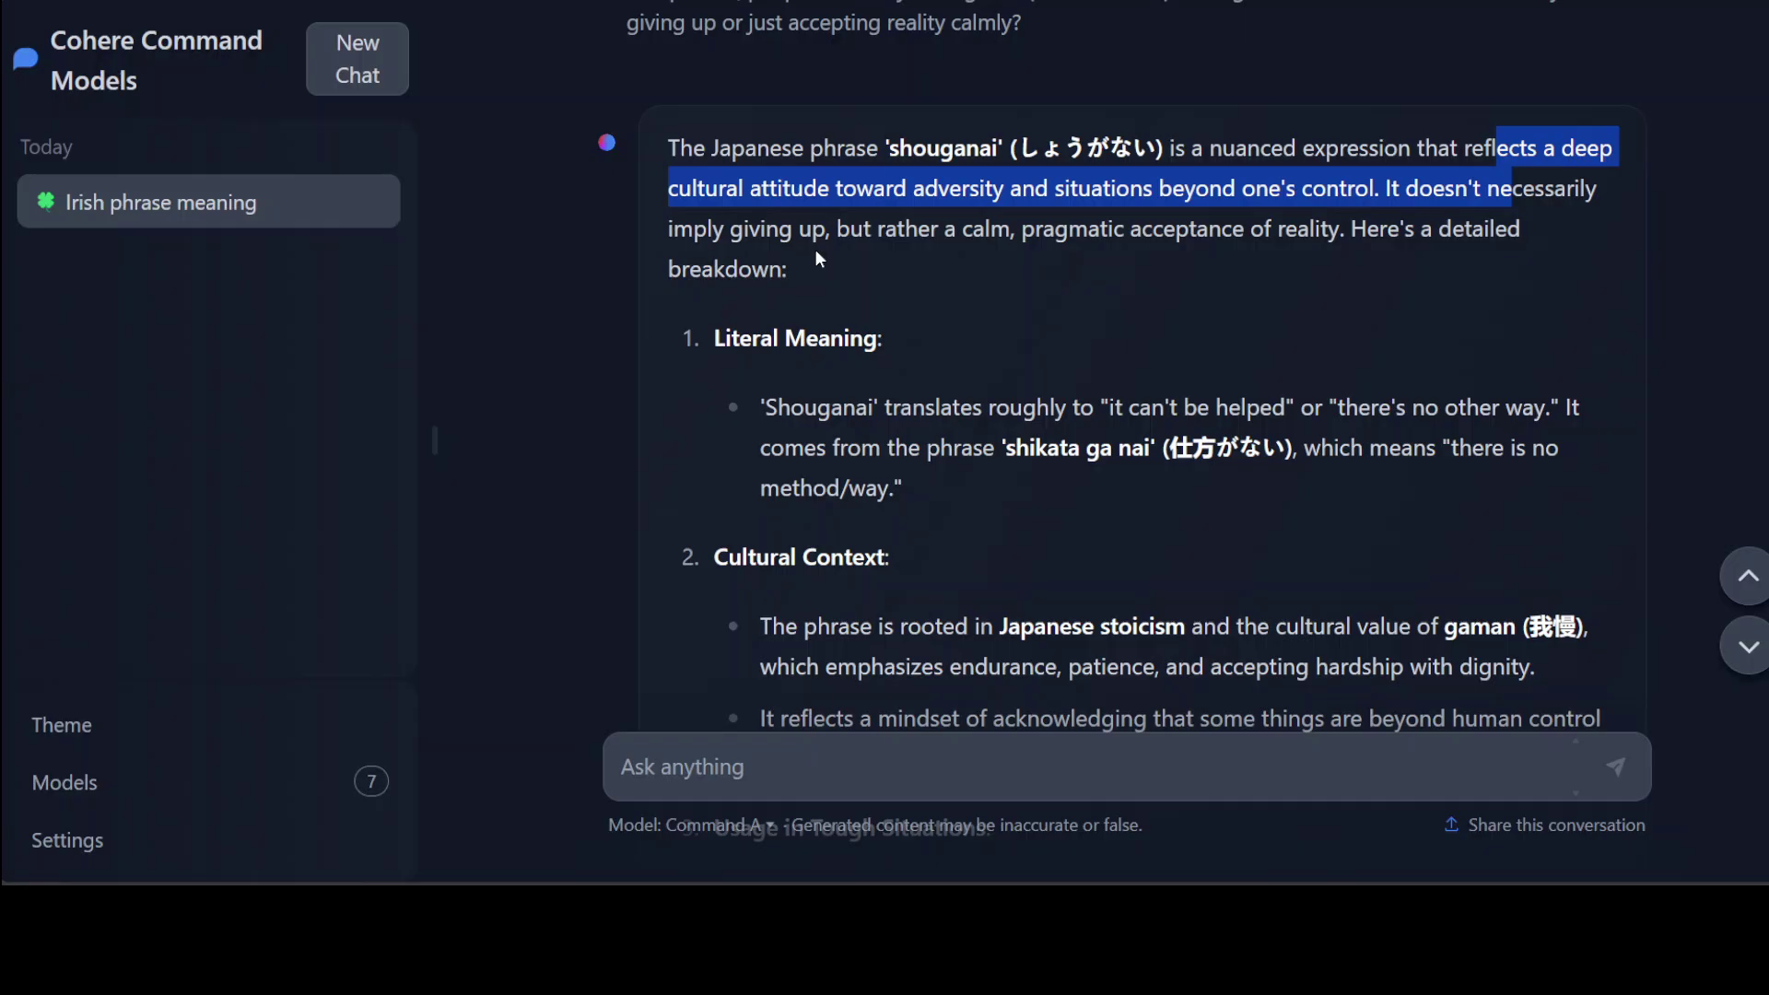
mouse_move(1200, 274)
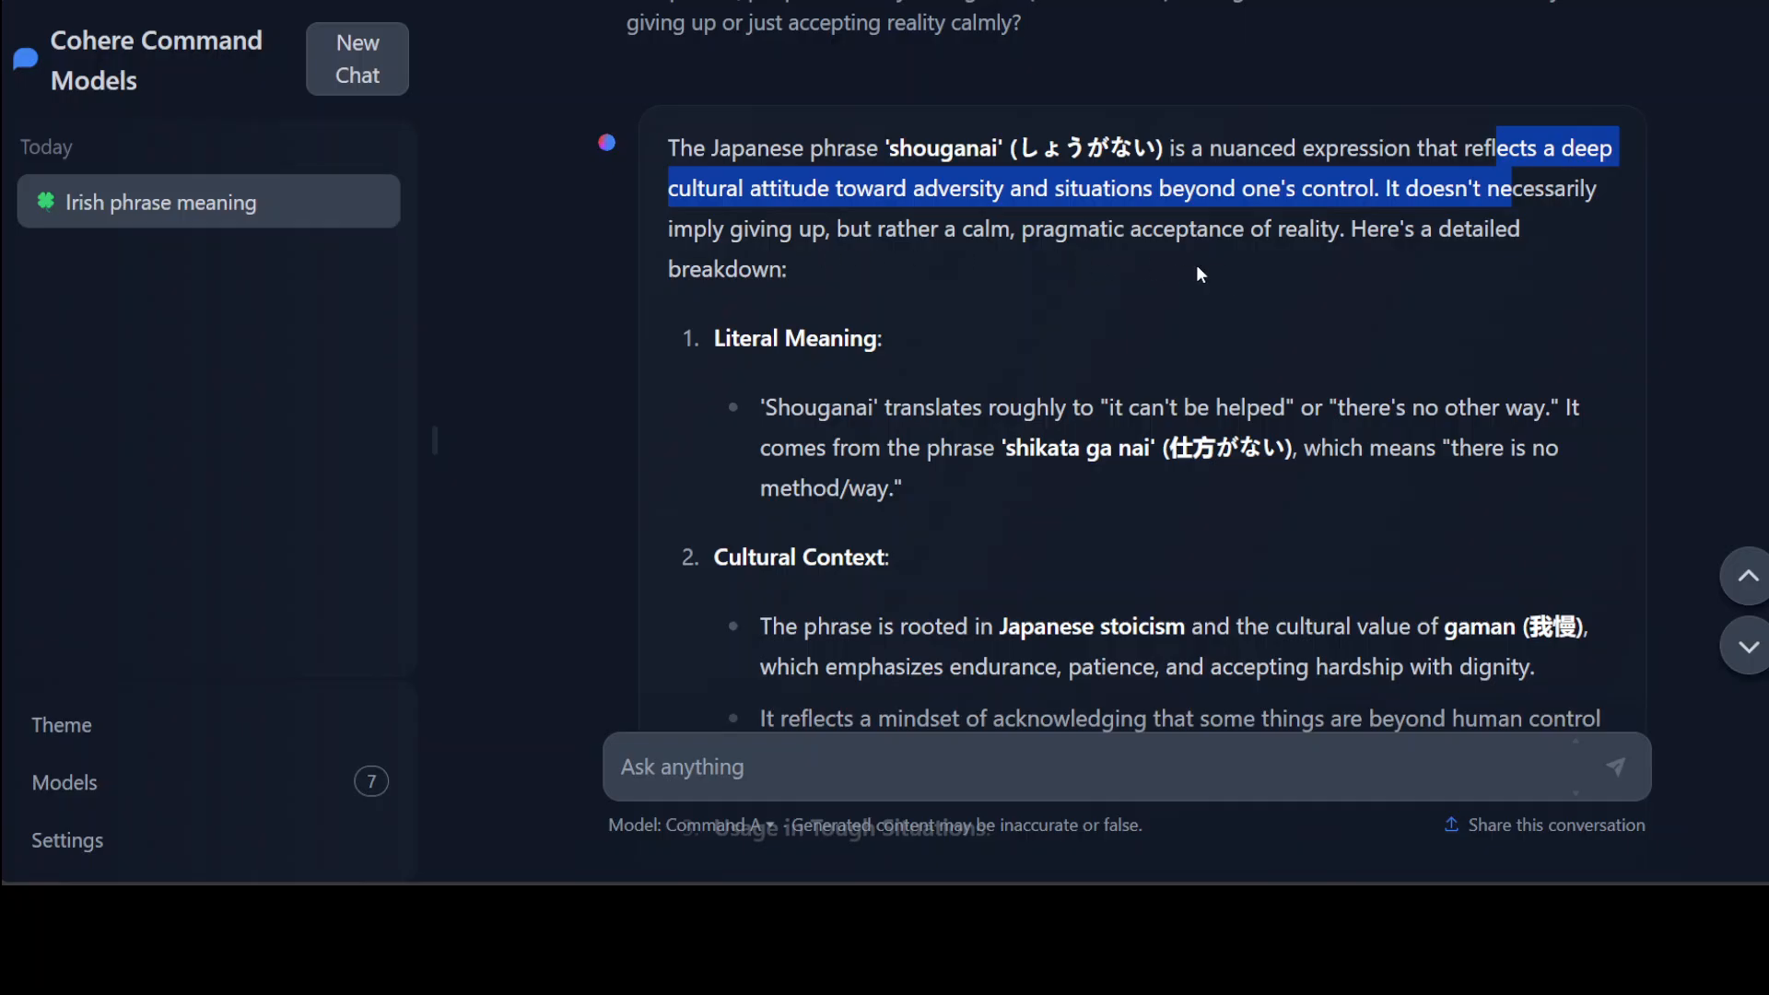
mouse_move(1187, 456)
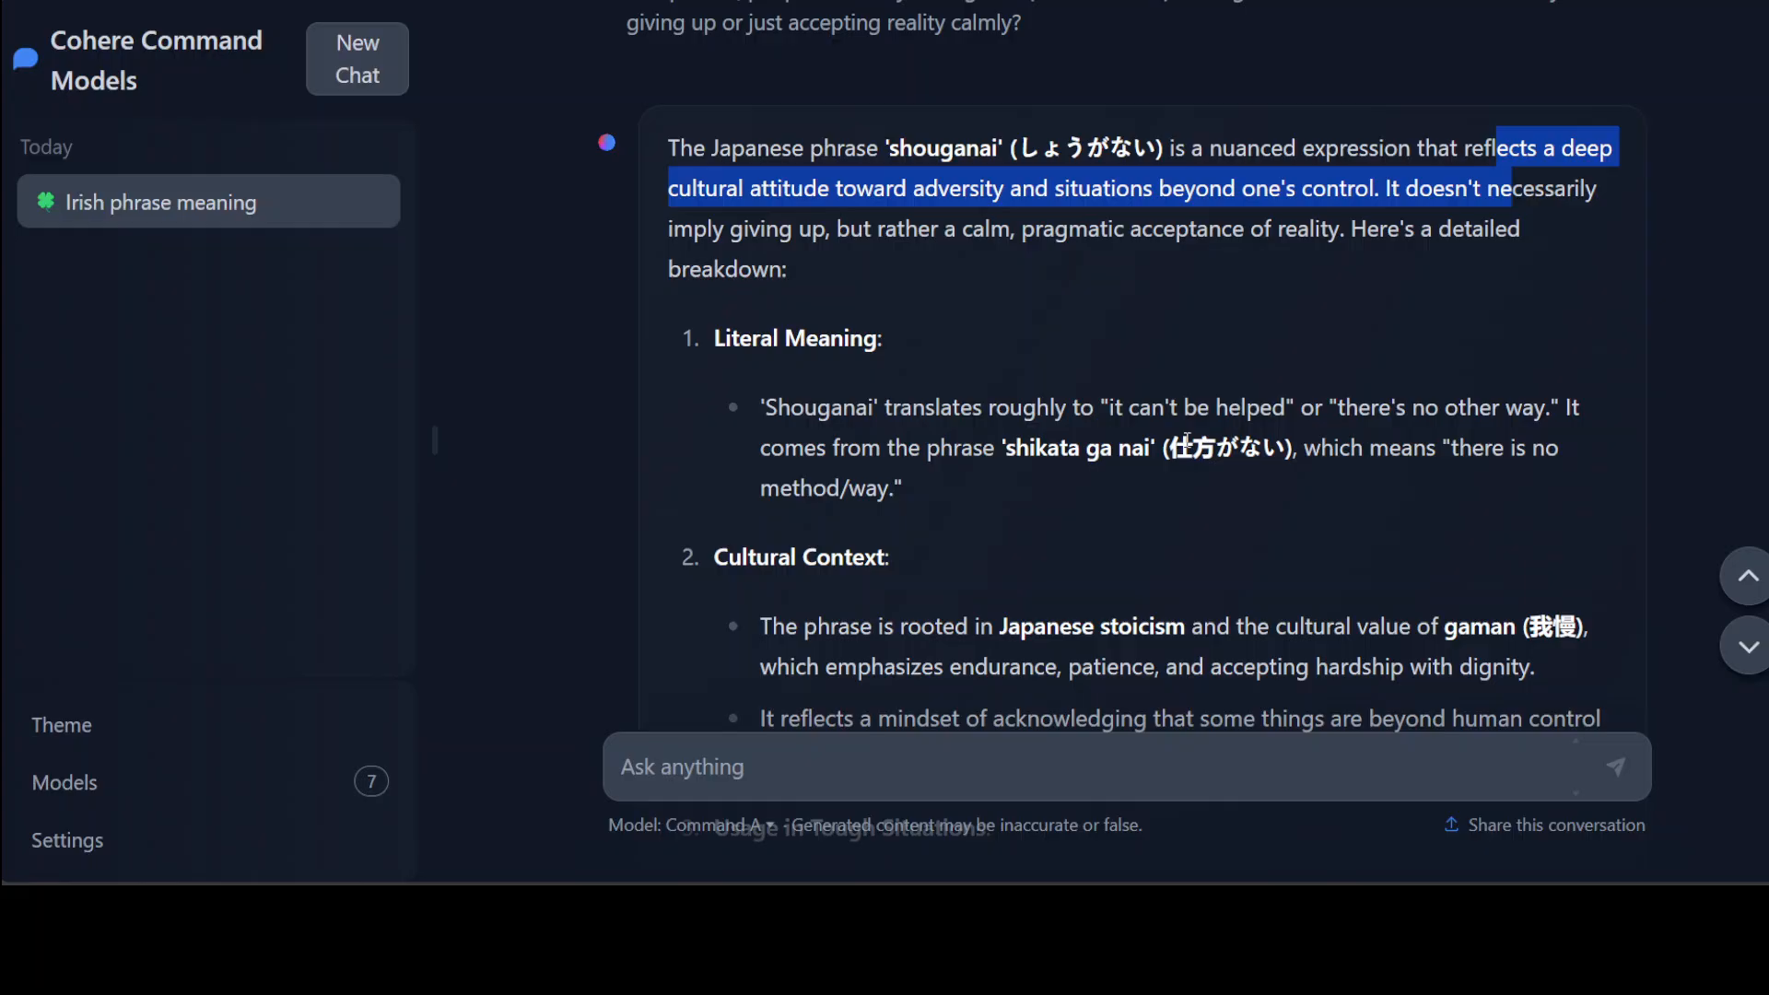
scroll(down, 3)
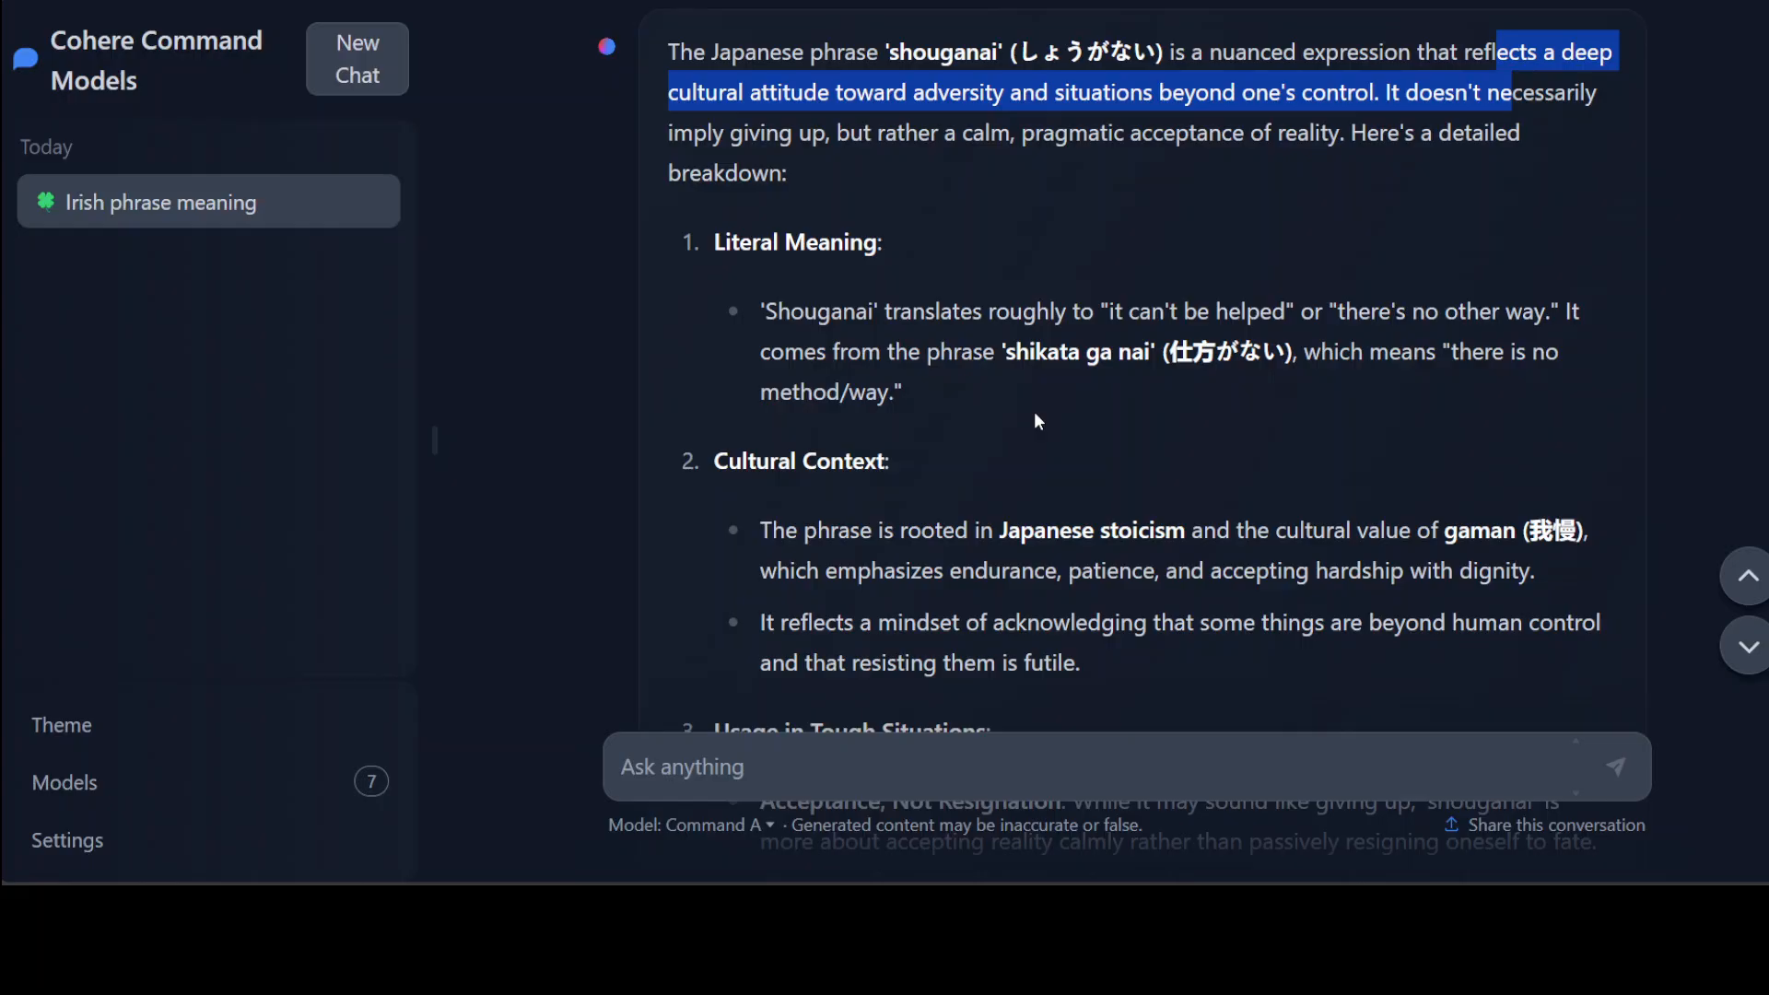
scroll(down, 3)
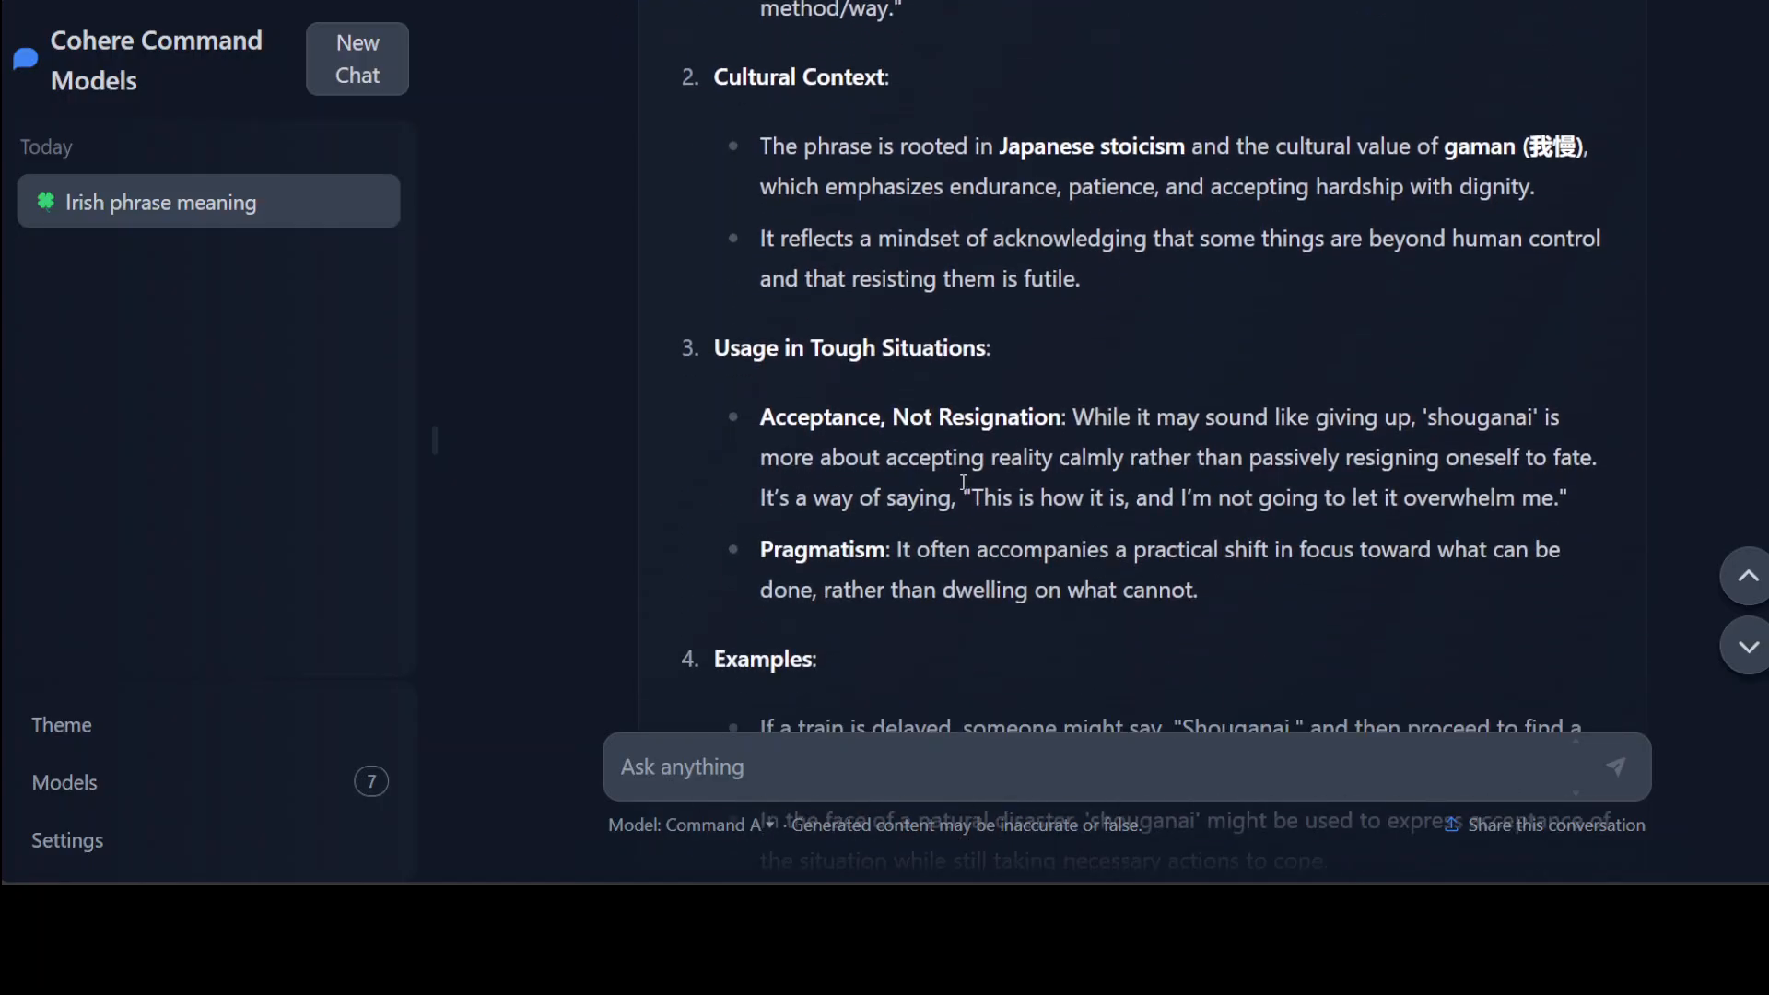
scroll(down, 3)
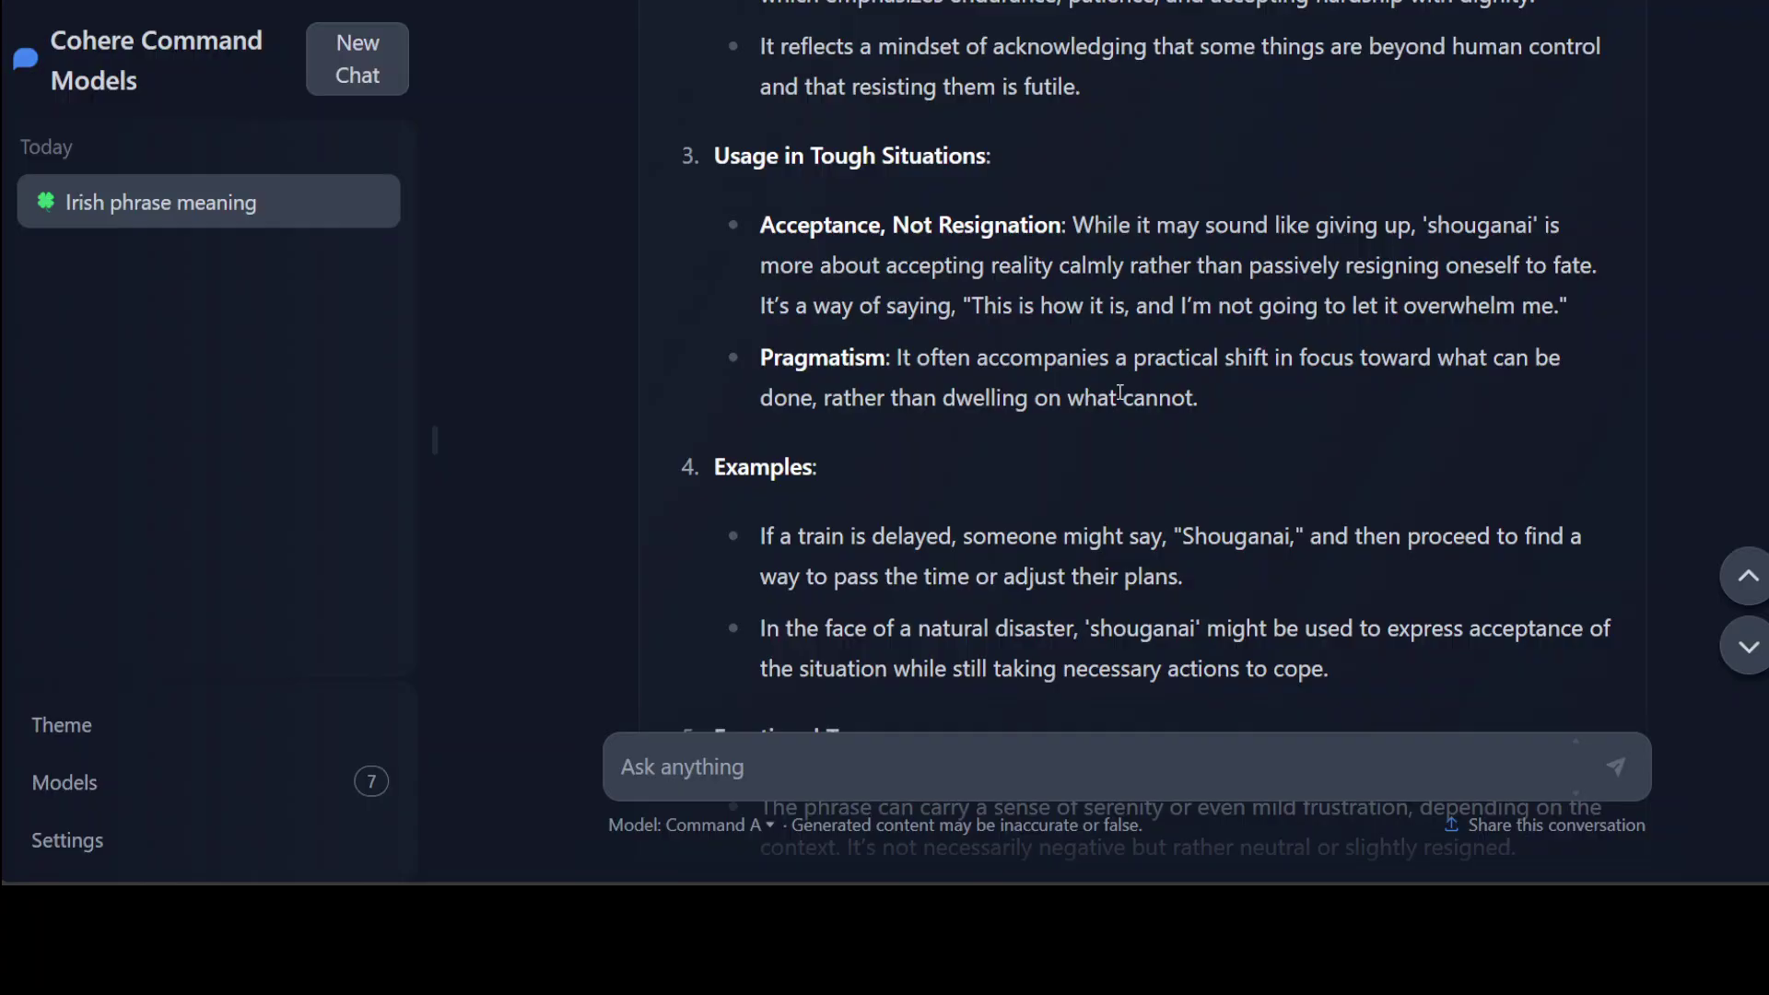
scroll(down, 3)
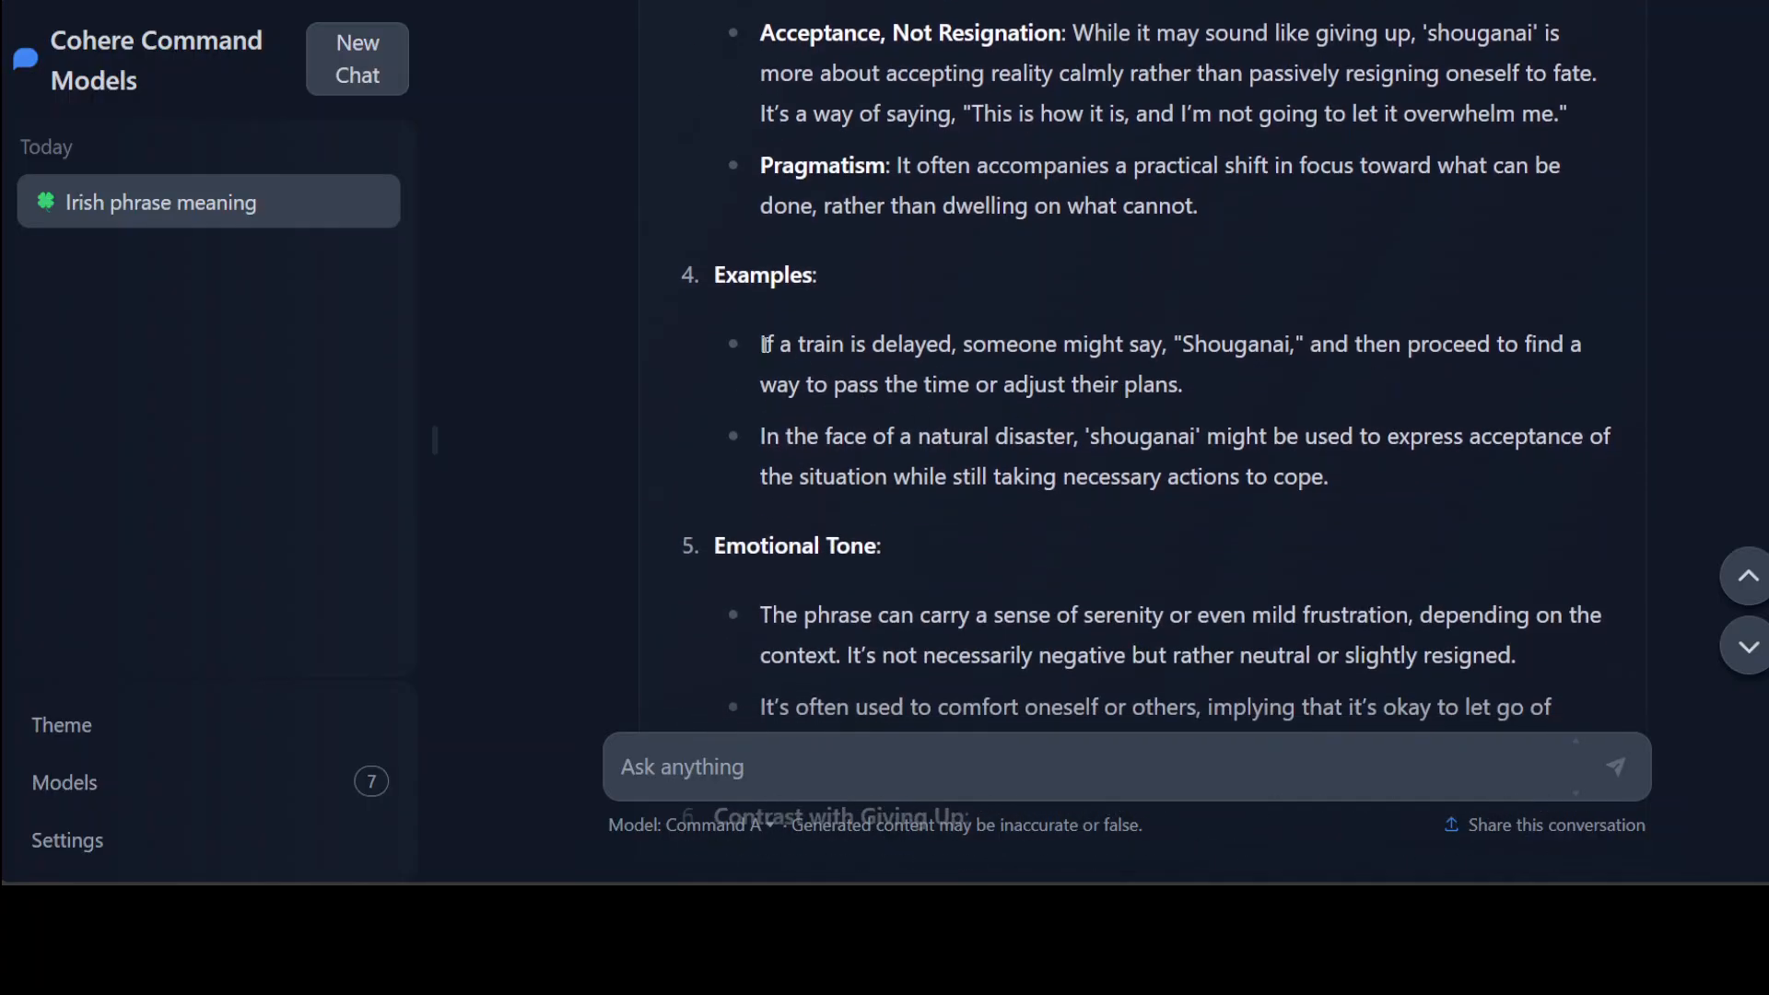
mouse_move(1450, 425)
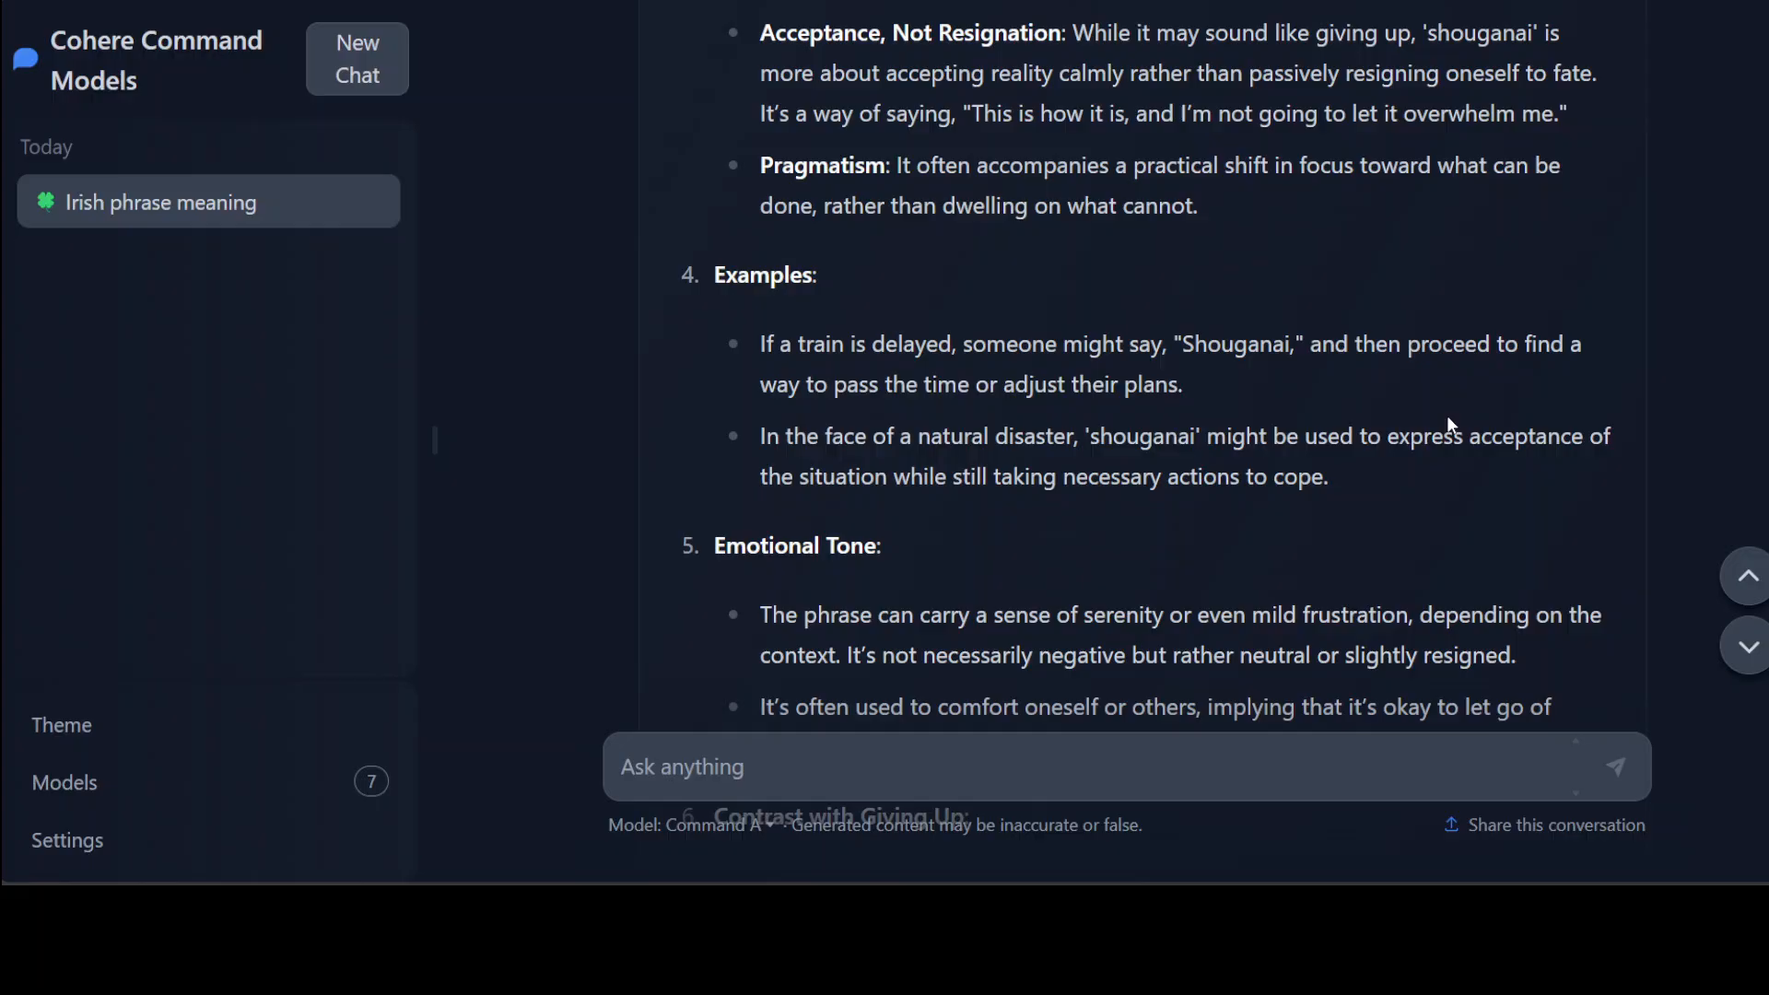
mouse_move(1081, 425)
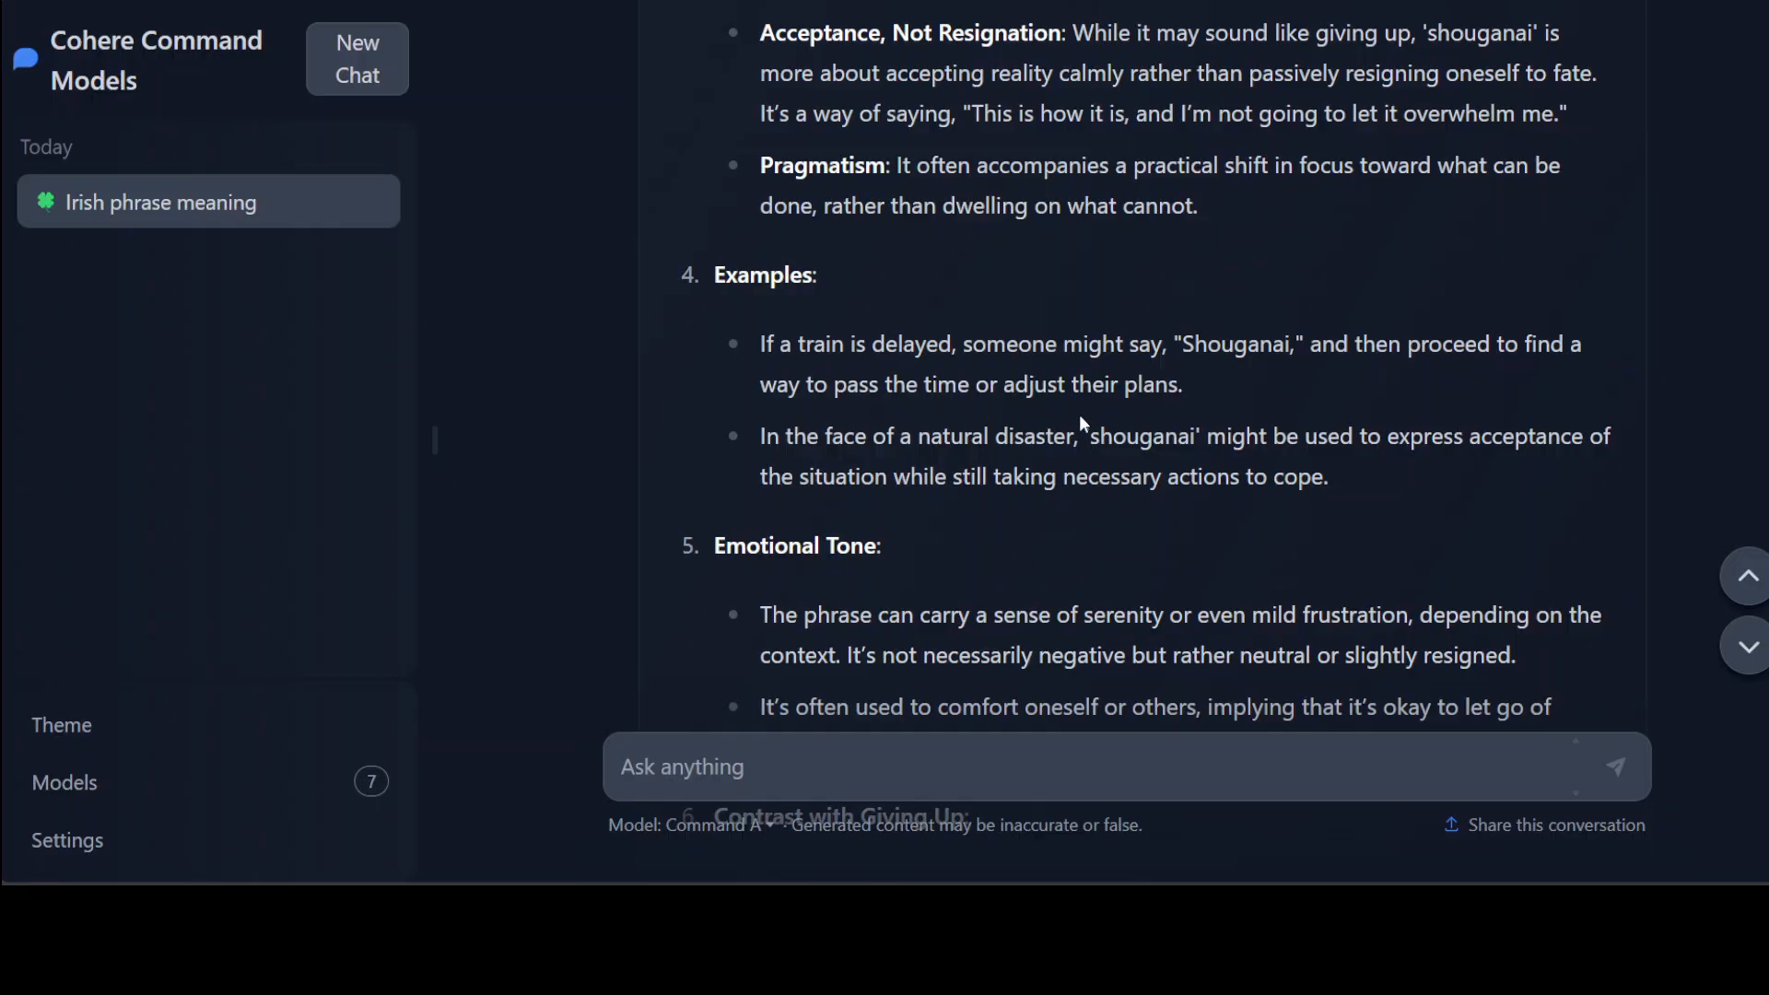
mouse_move(1177, 419)
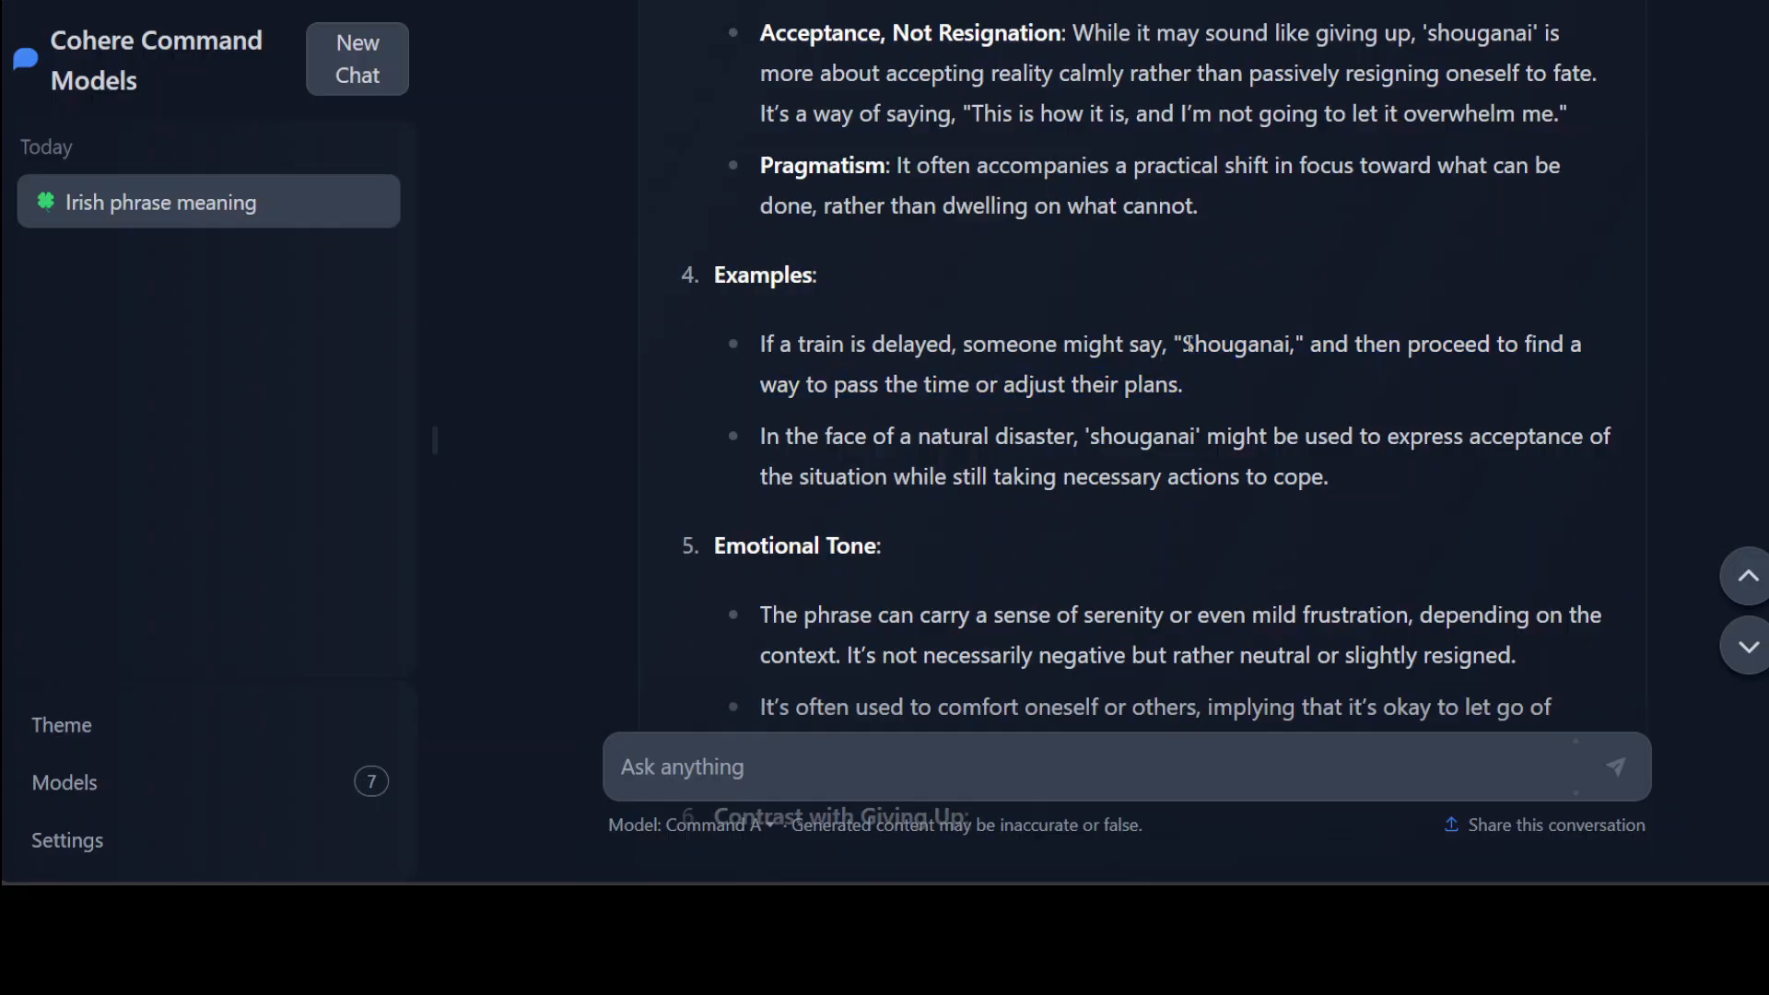
mouse_move(1195, 267)
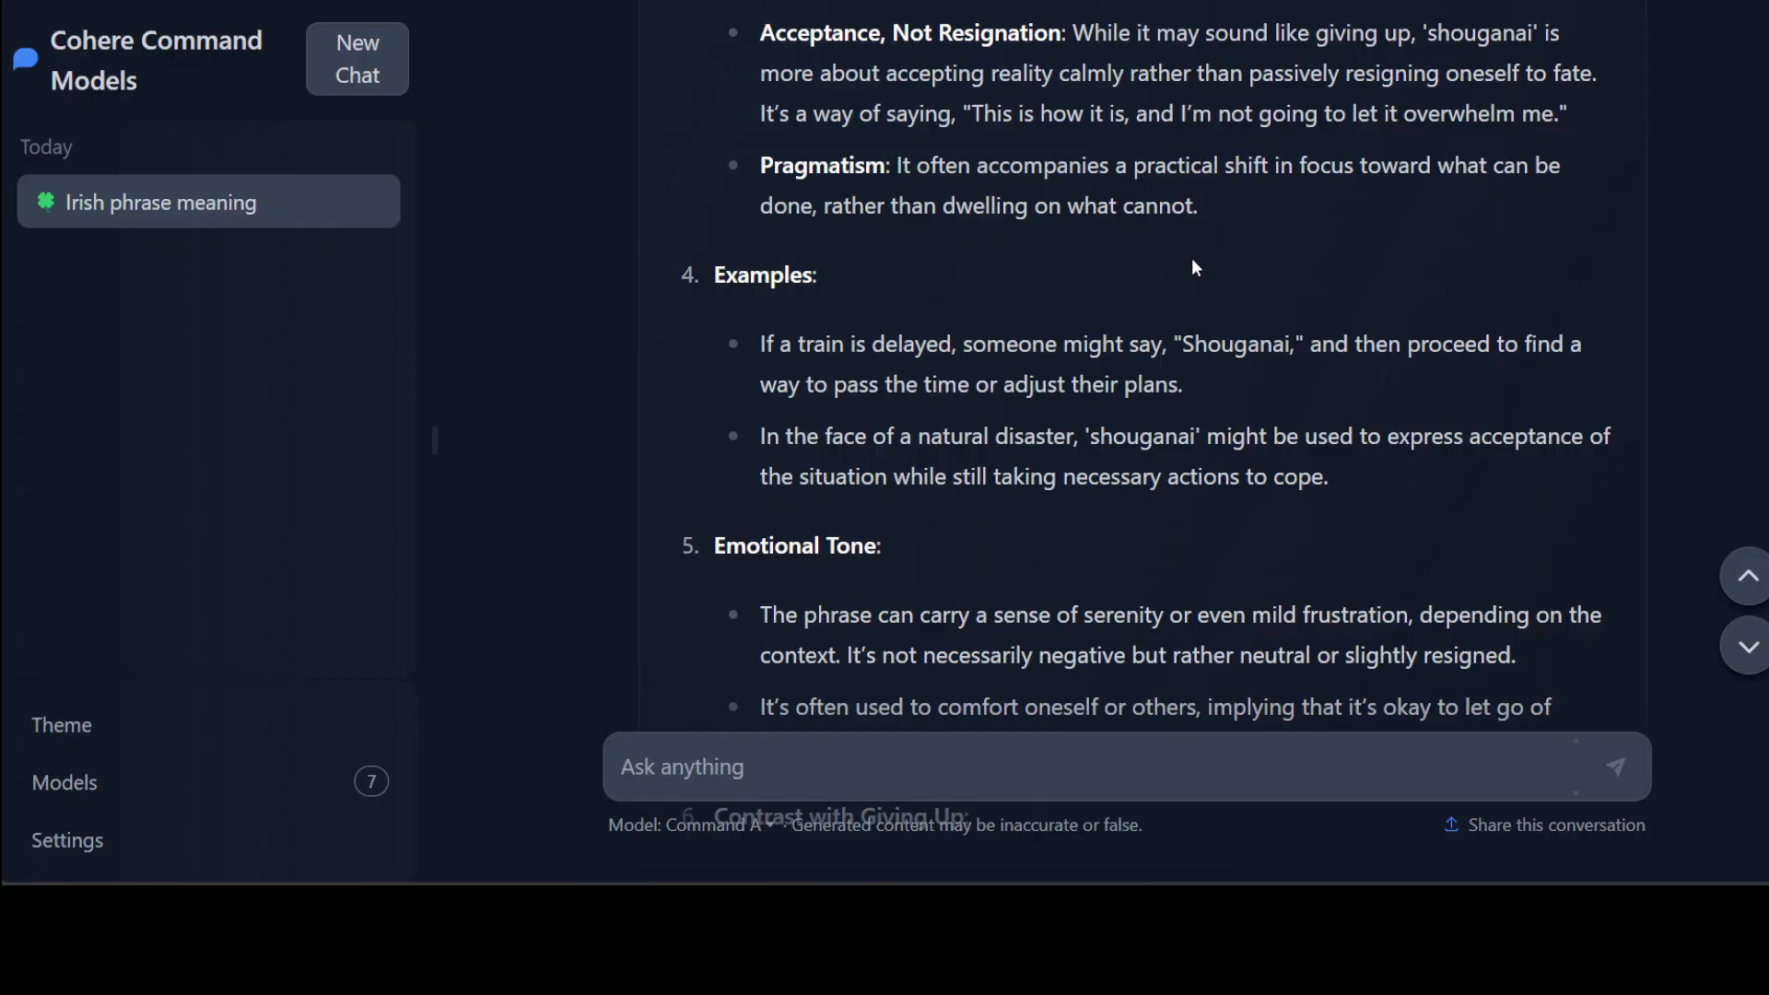
mouse_move(1226, 194)
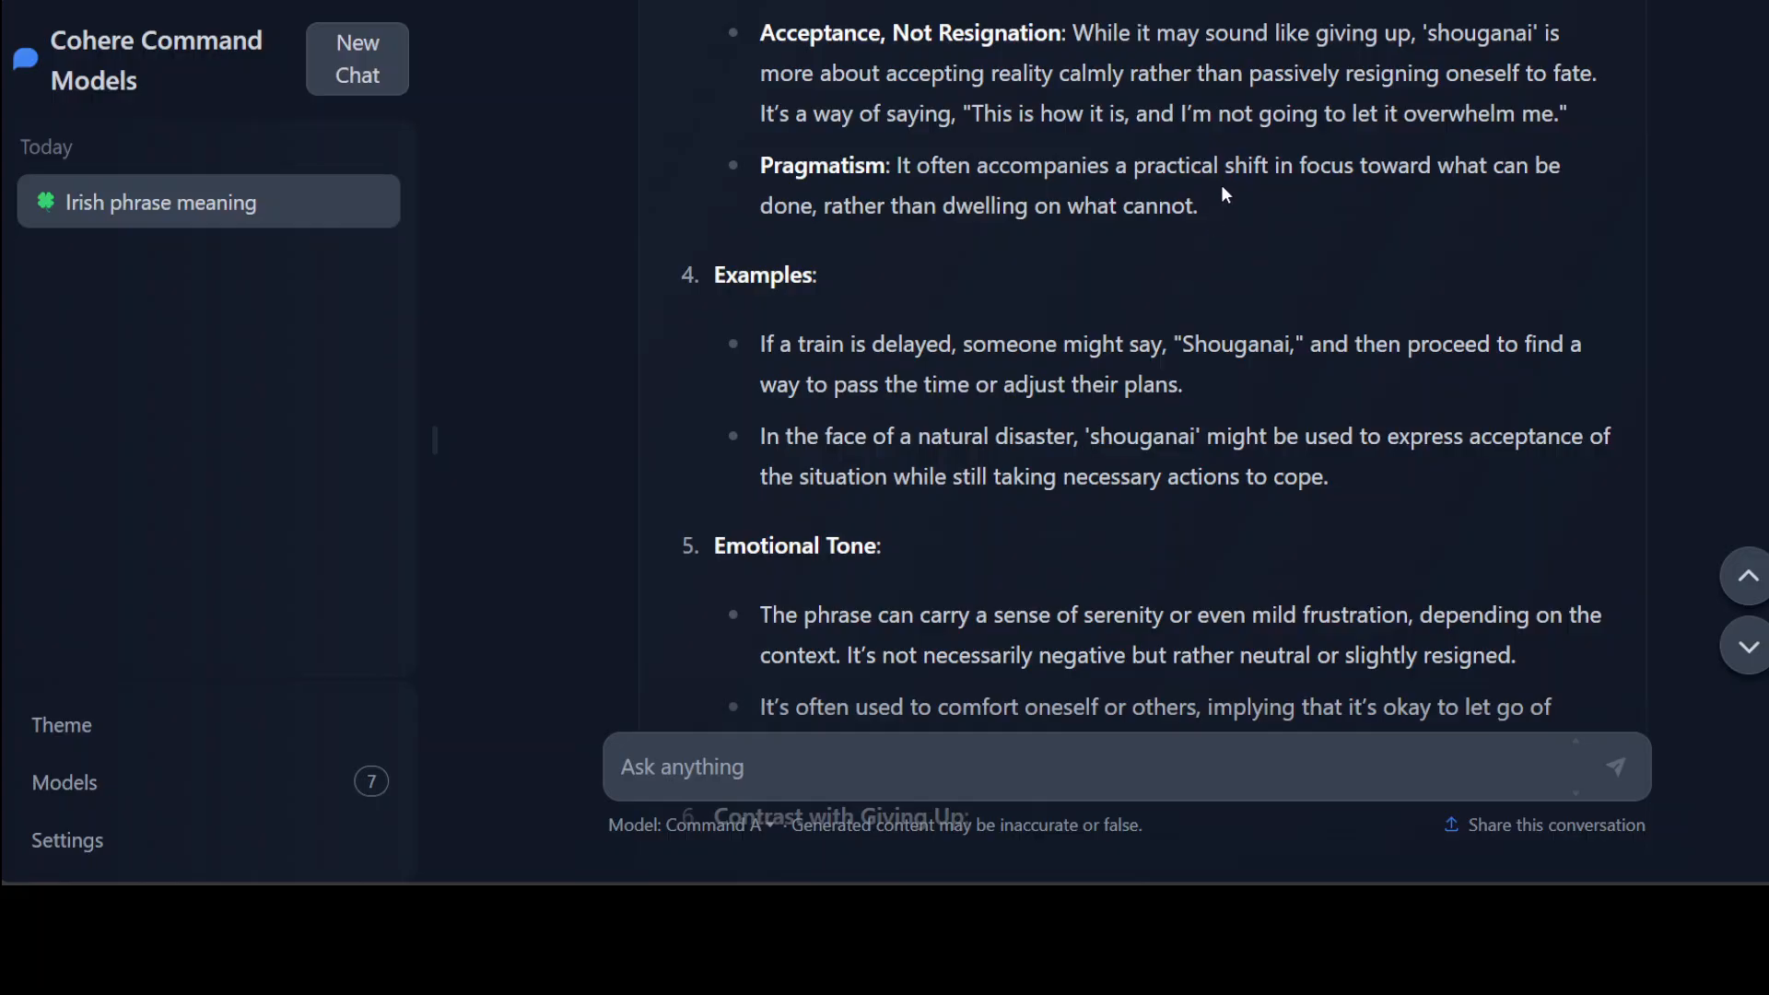
mouse_move(1209, 281)
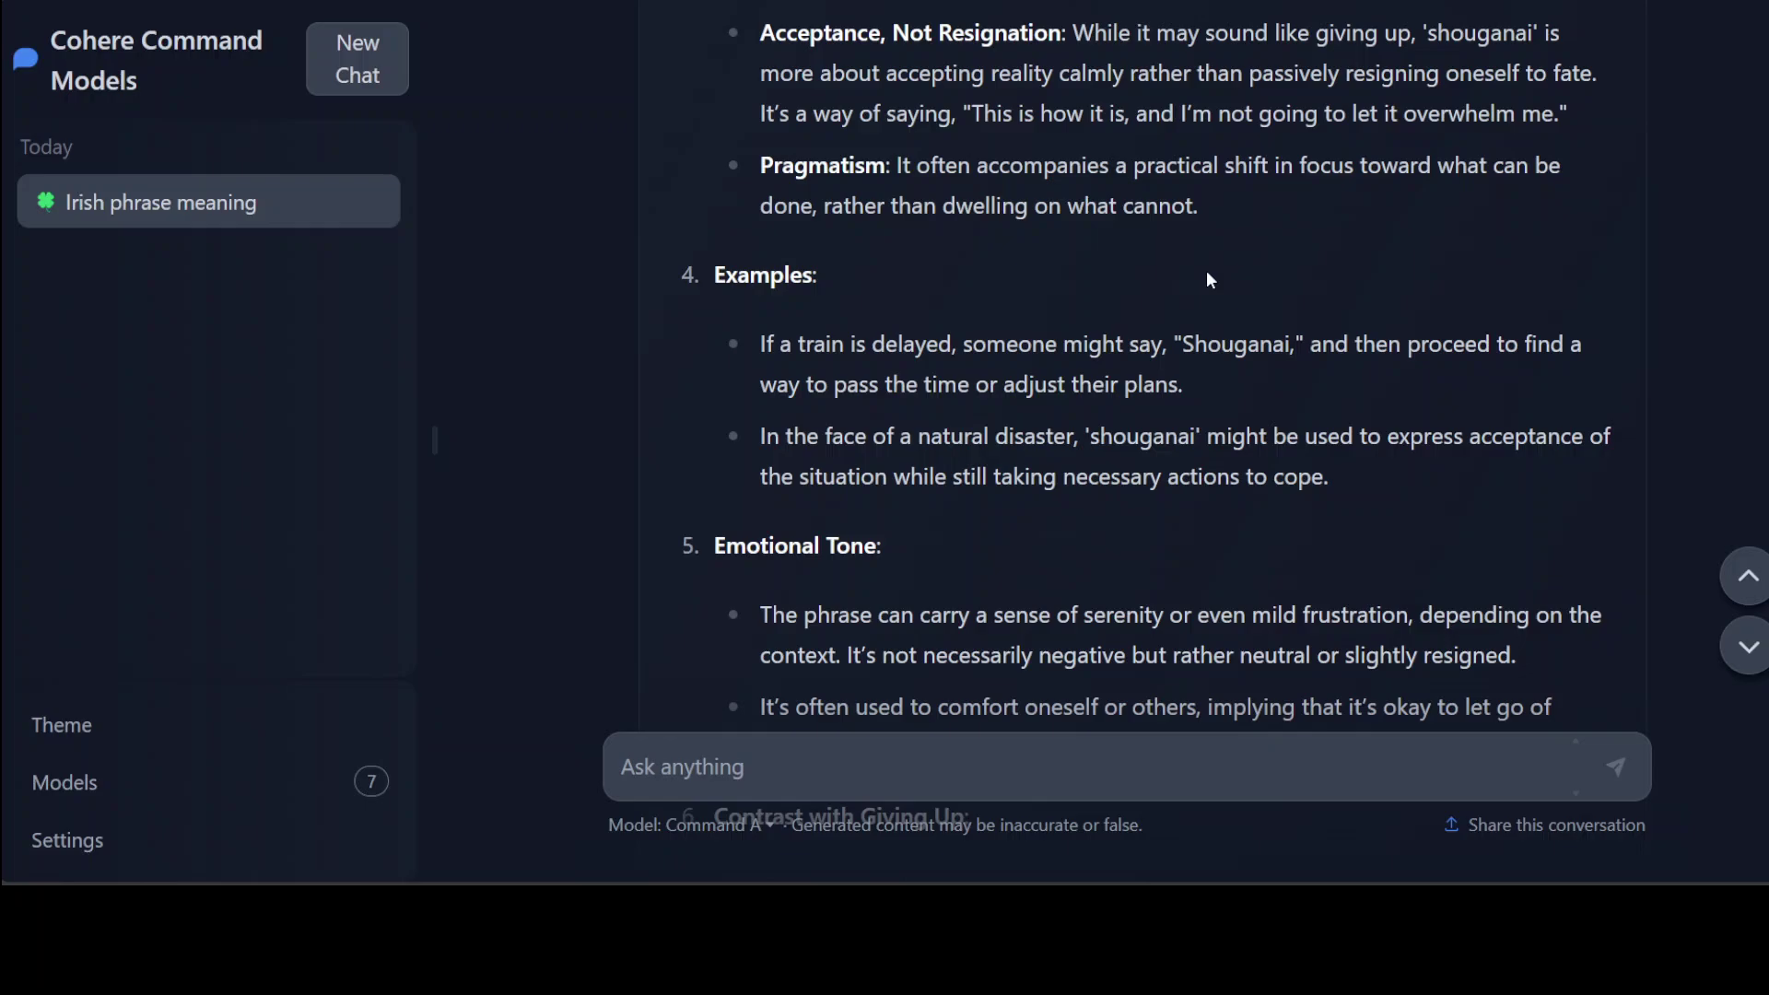
- Highlight the emotional-tone phrase, then type the smallest-integer remainder question
drag(824, 437, 1192, 477)
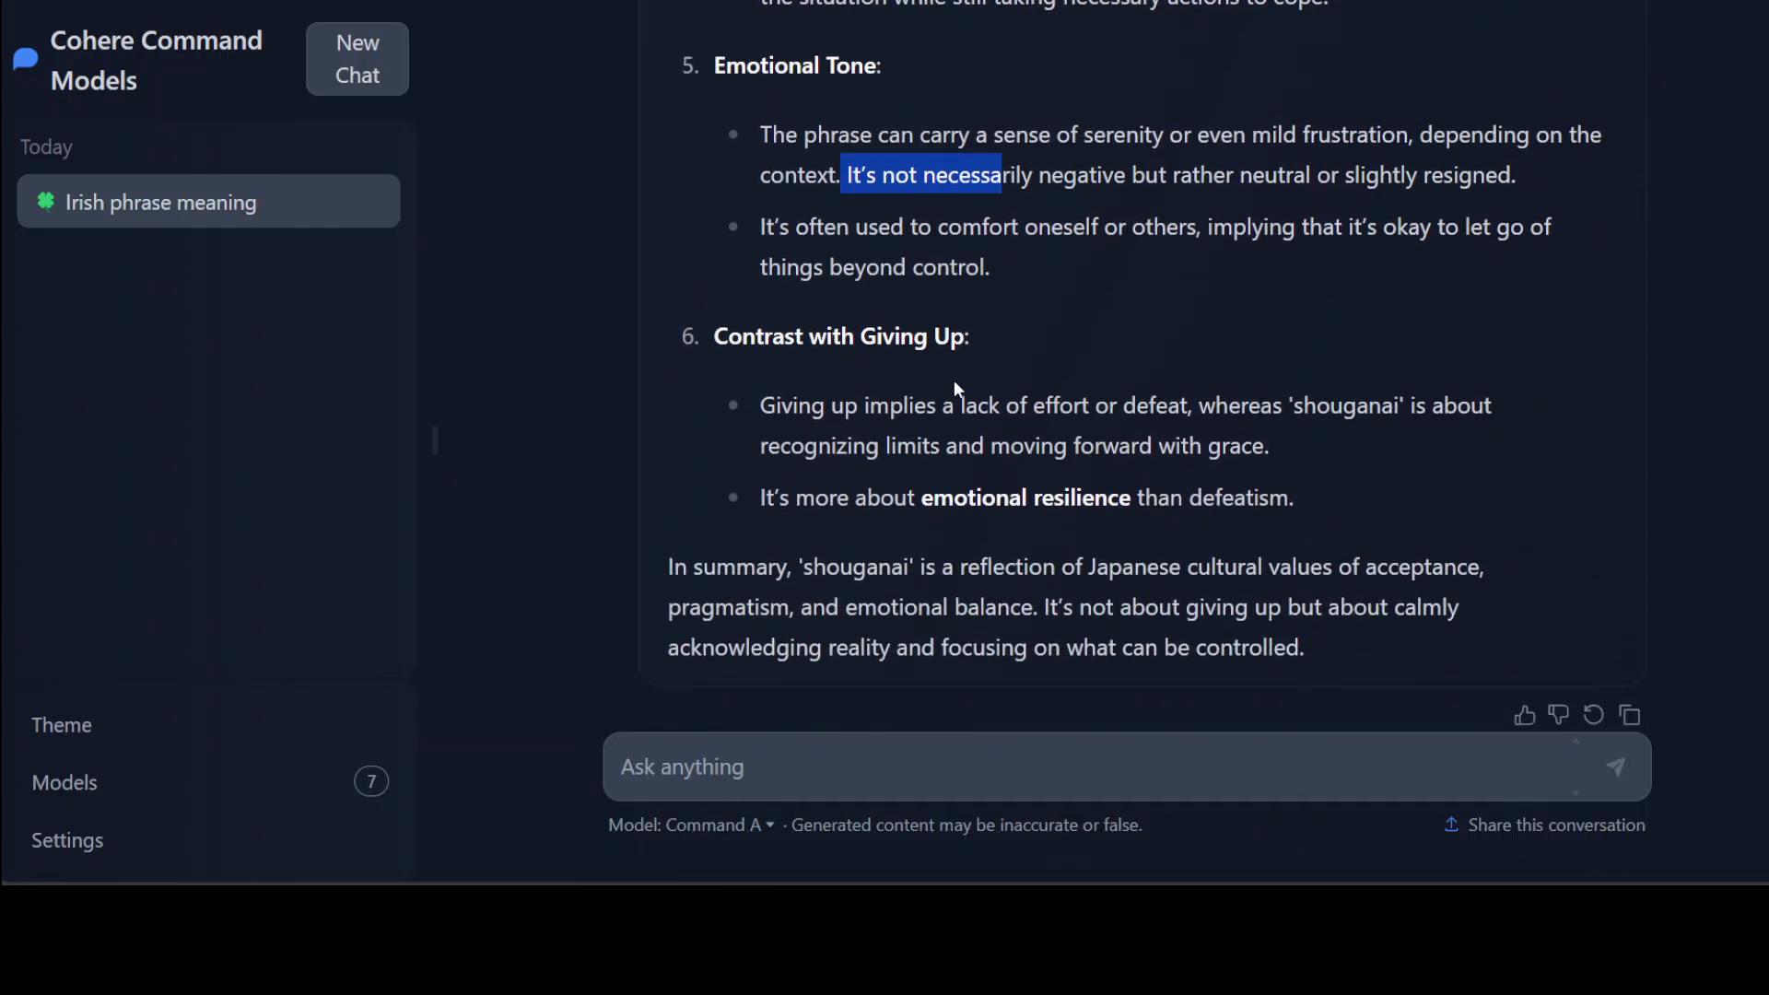
scroll(down, 3)
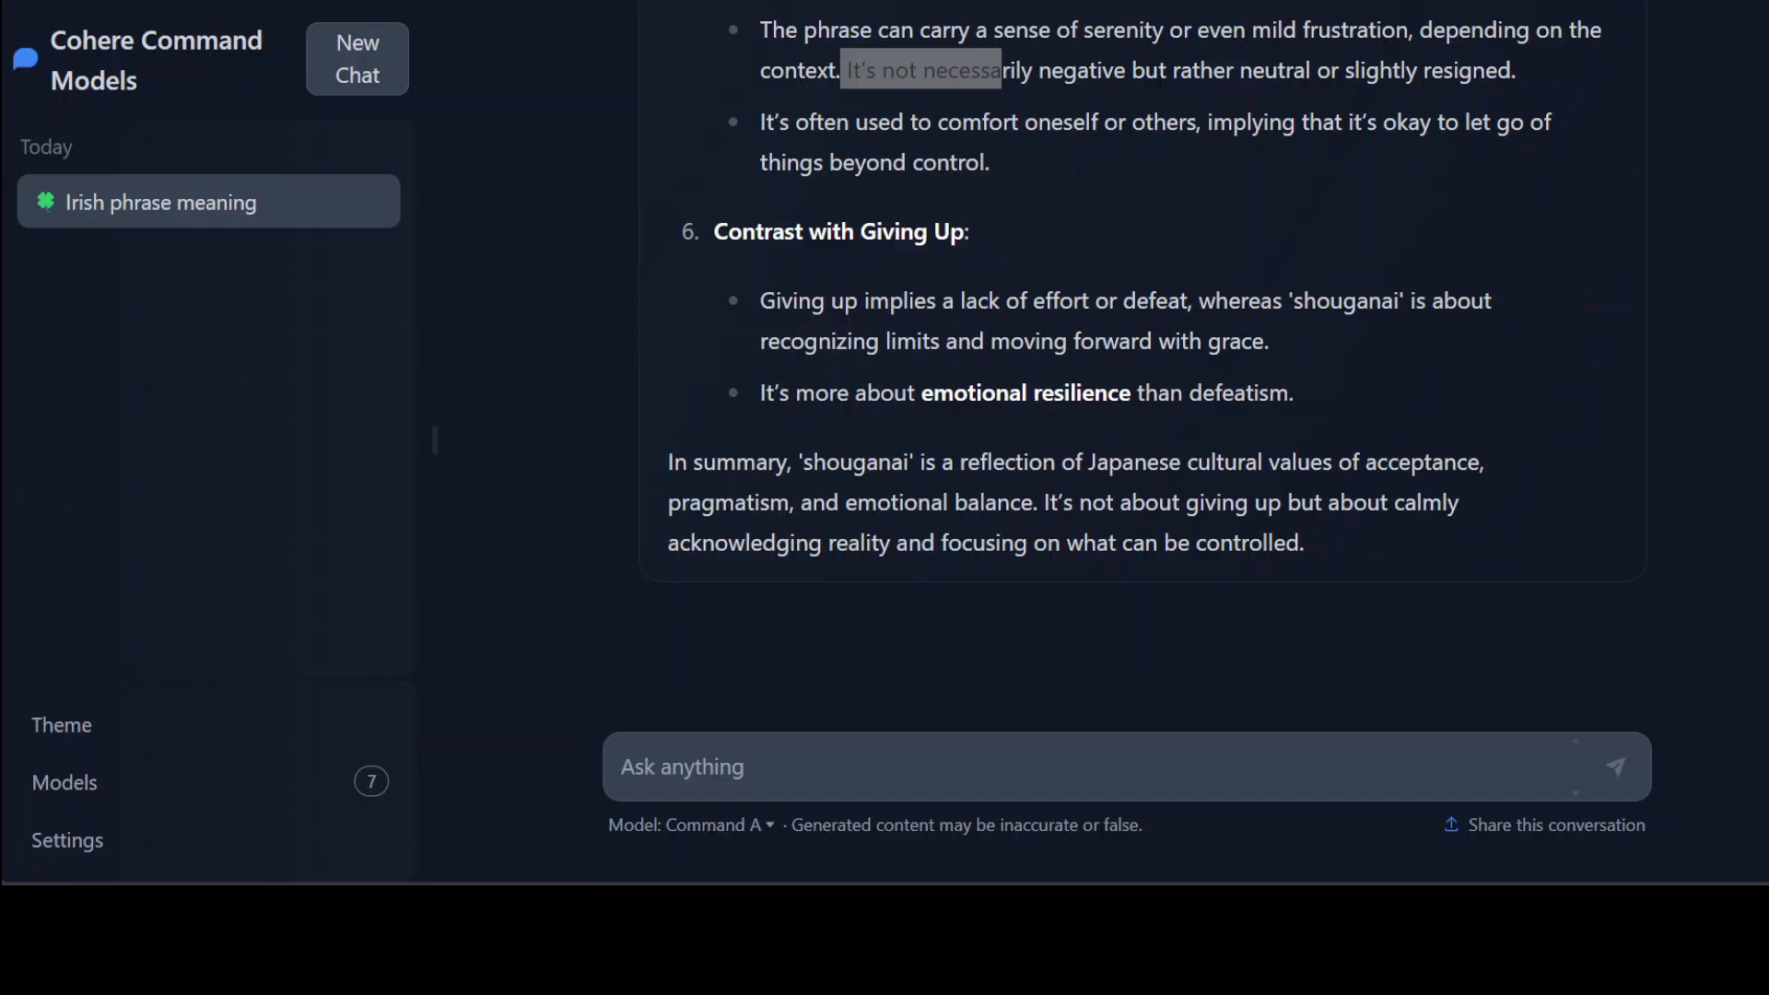
text(What's the smallest positive integer that leaves a remainder of 3 when divided by 7, a remainder of 4 when divided by 9, and a remainder of 5 when divided by 11?)
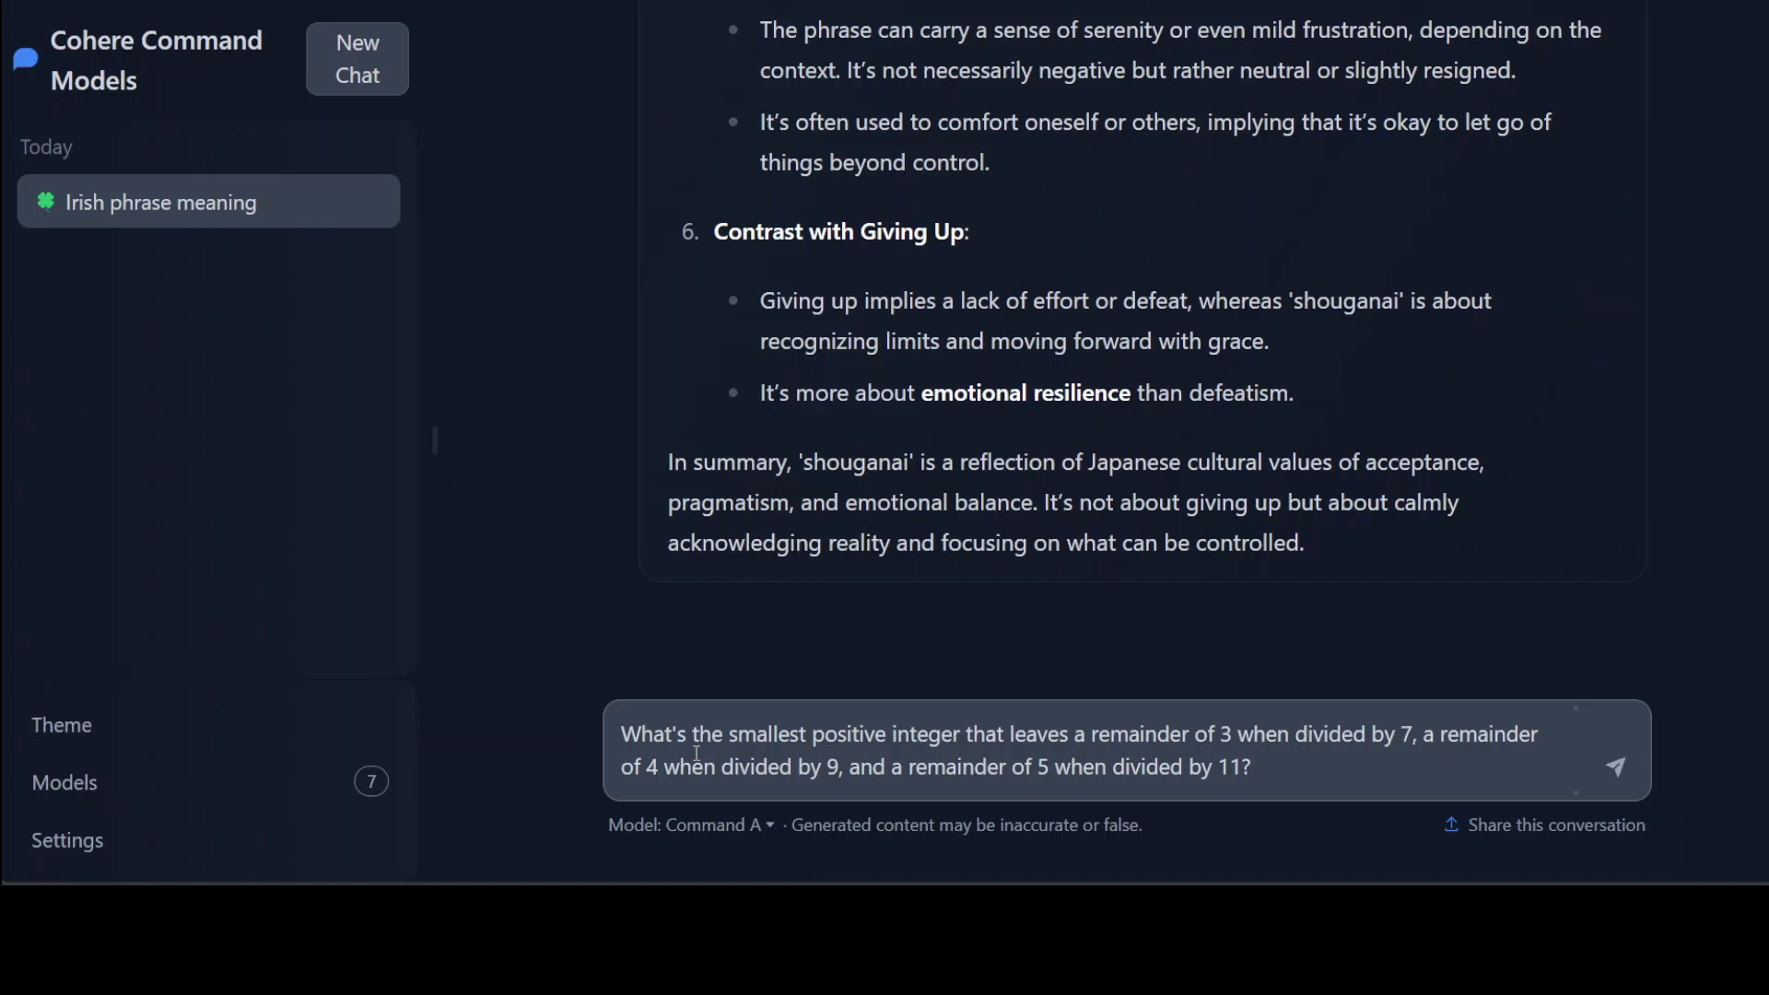
- Send the remainder question, answered 346, and start typing the Python Ackermann function request
click(1617, 764)
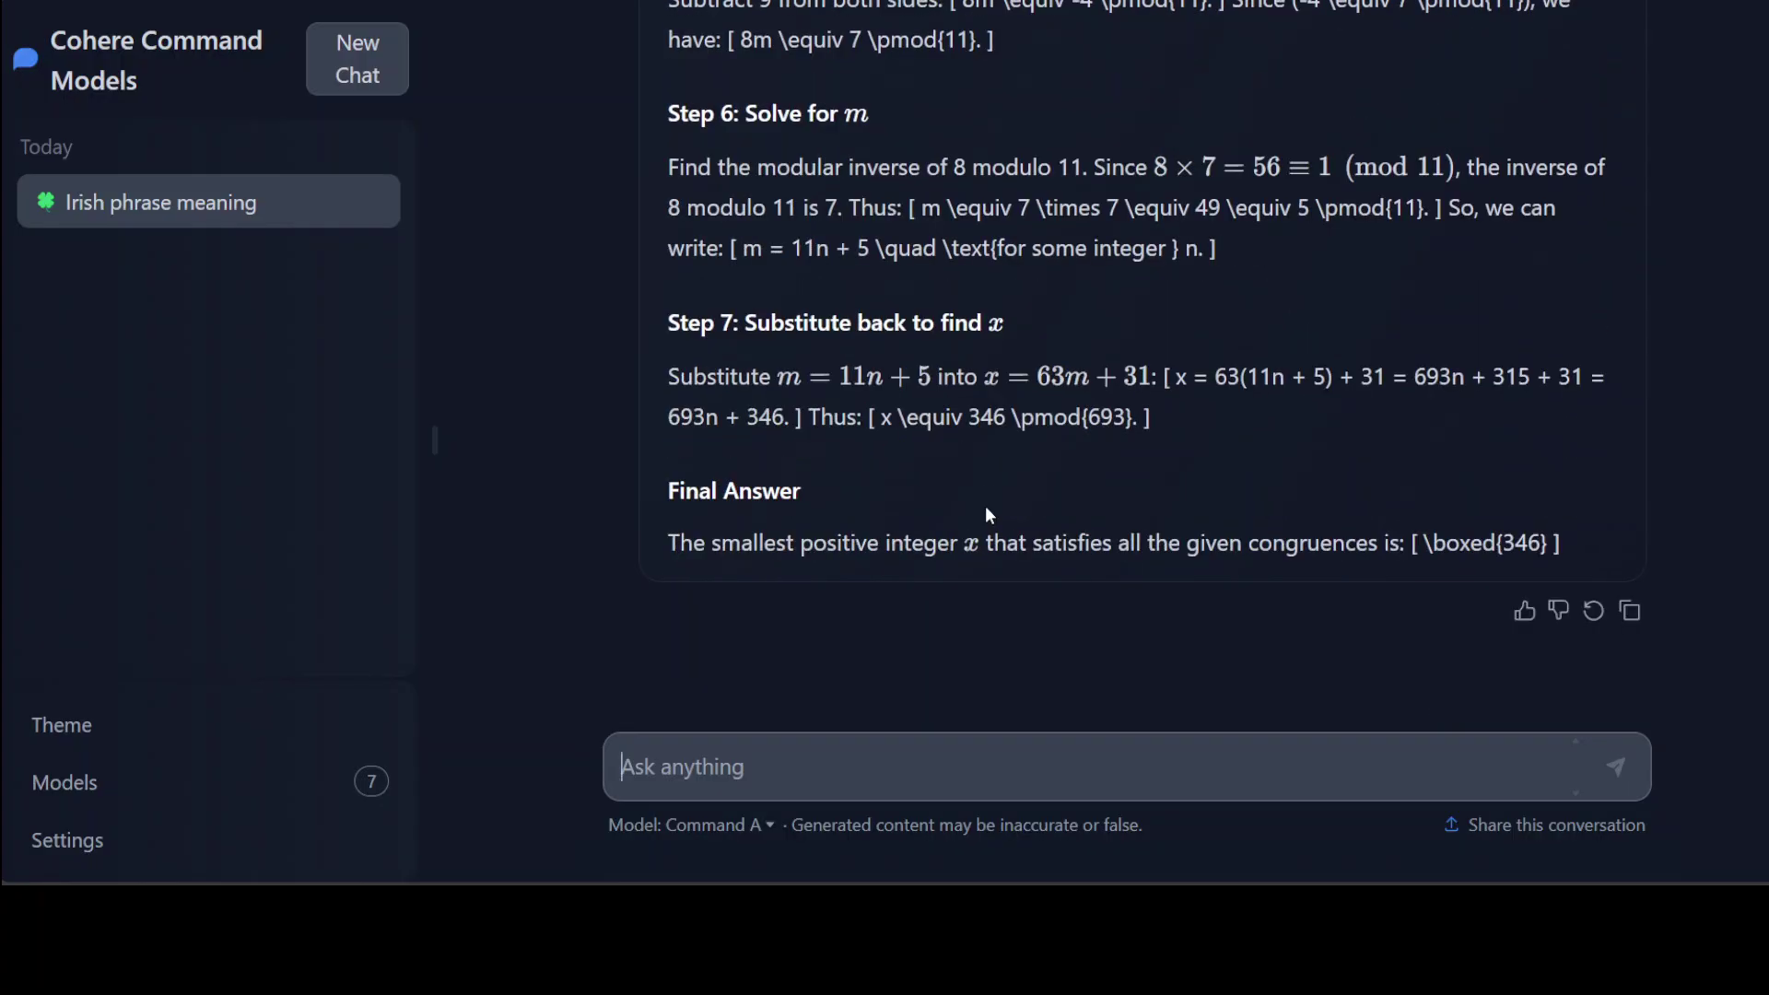
mouse_move(1570, 550)
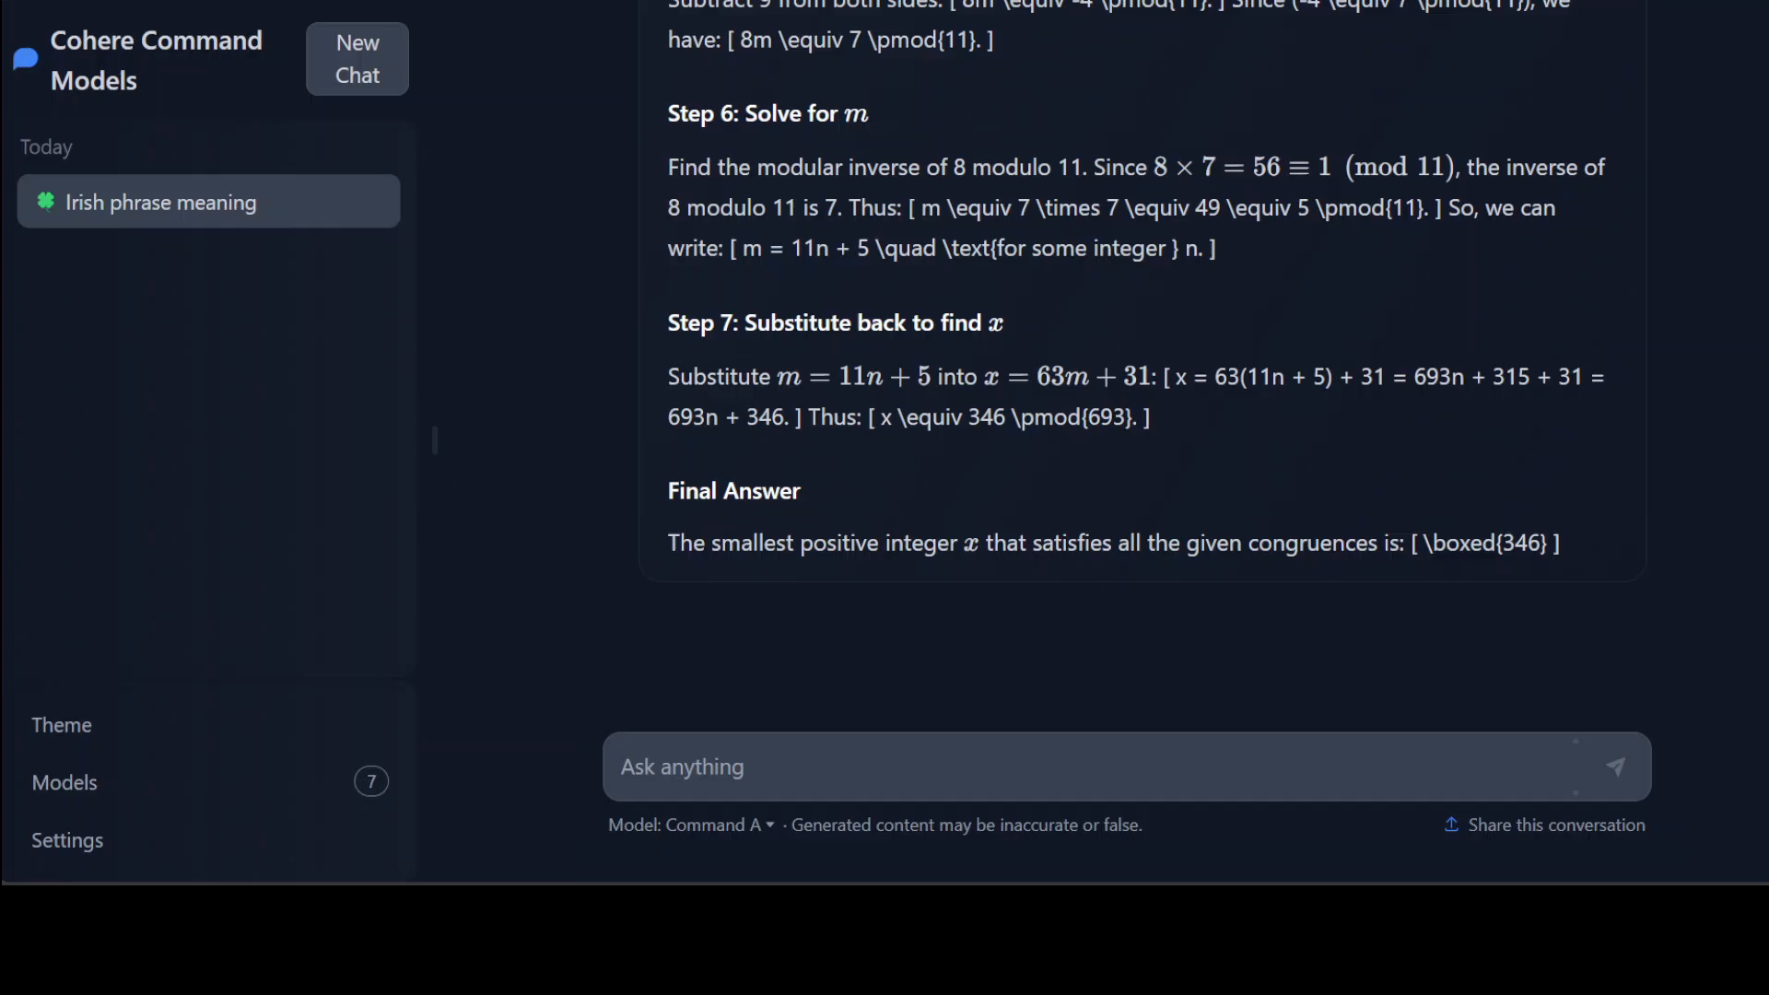
text(Write a Python function that computes the Ackermann function efficiently enough to handle Ackermann(3, 6) without causing maximum recursion depth issues.)
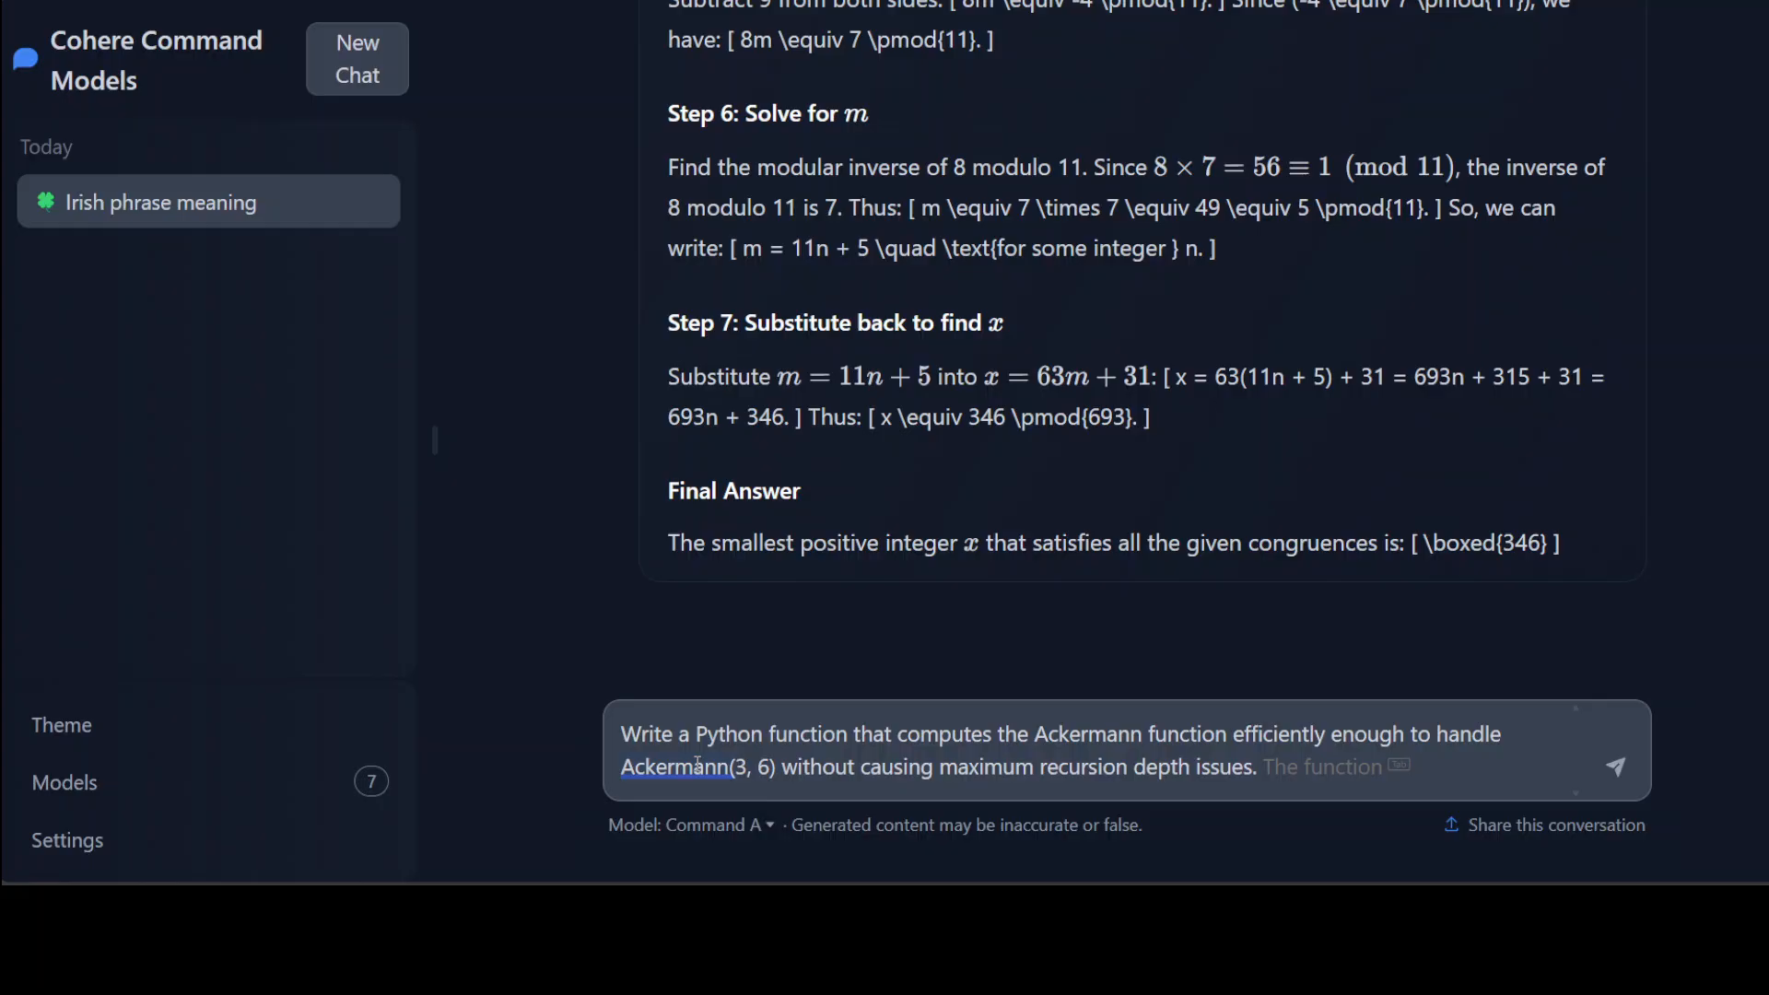
- Send the Ackermann function coding request and scroll through the memoized Python answer
click(1616, 763)
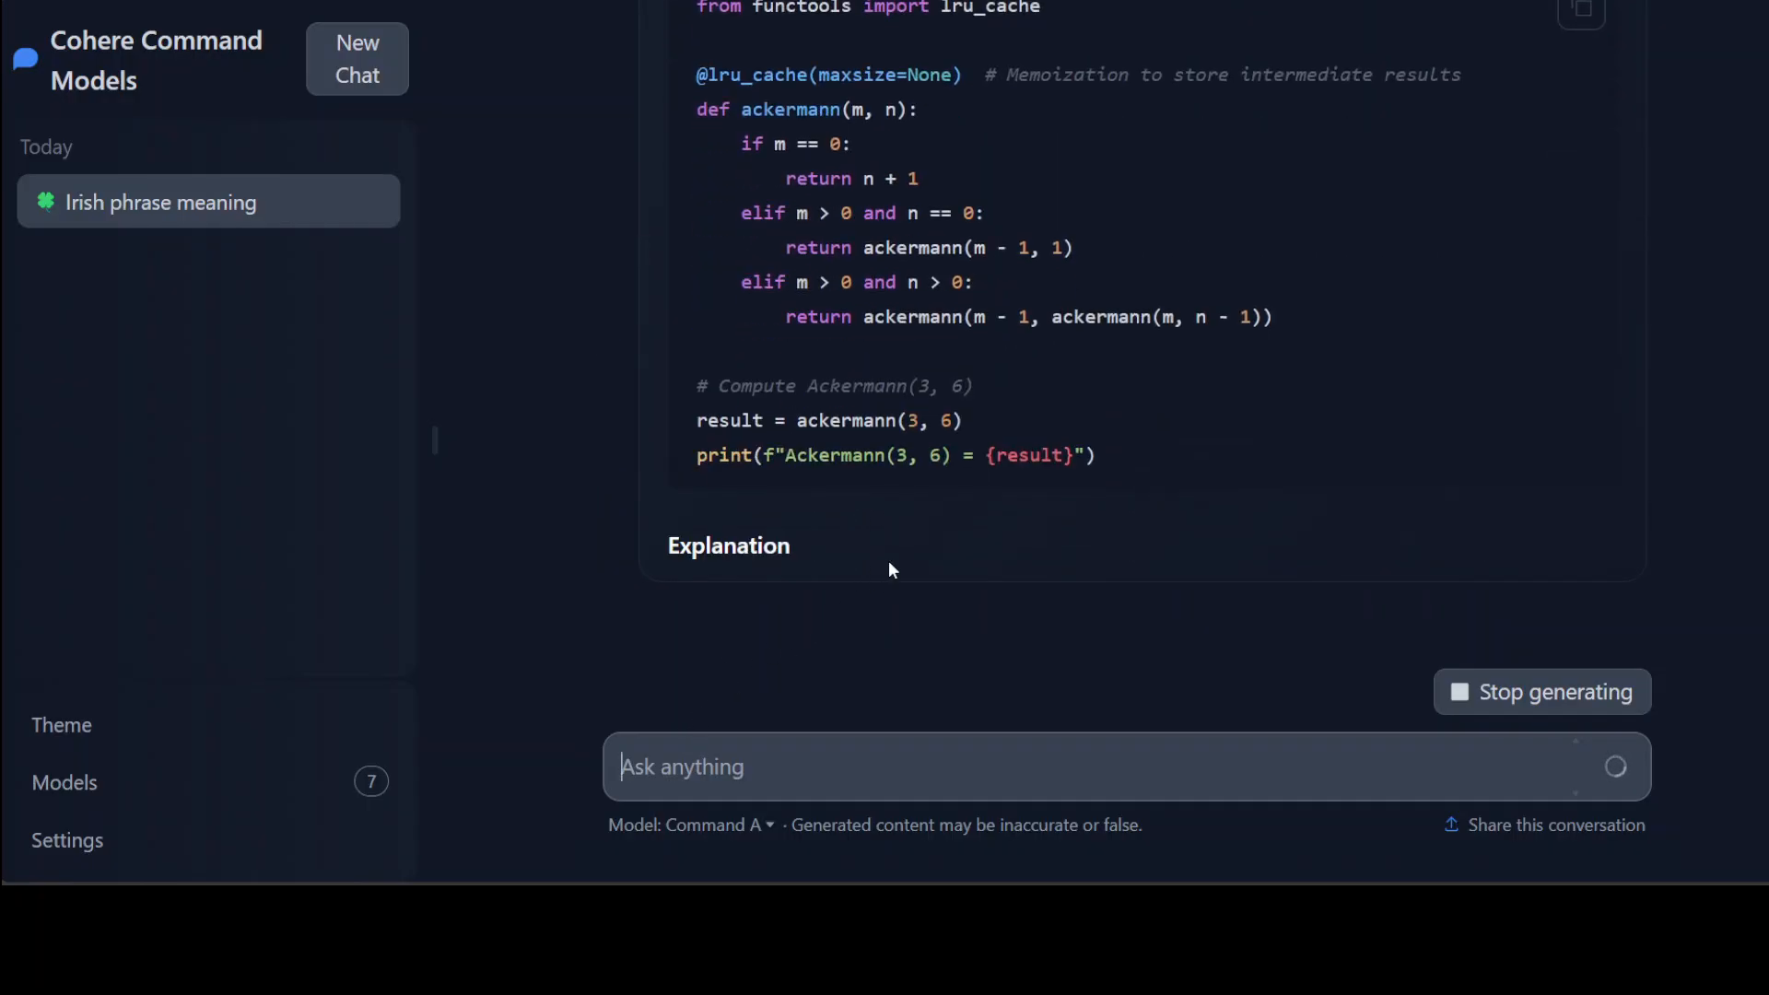
scroll(up, 3)
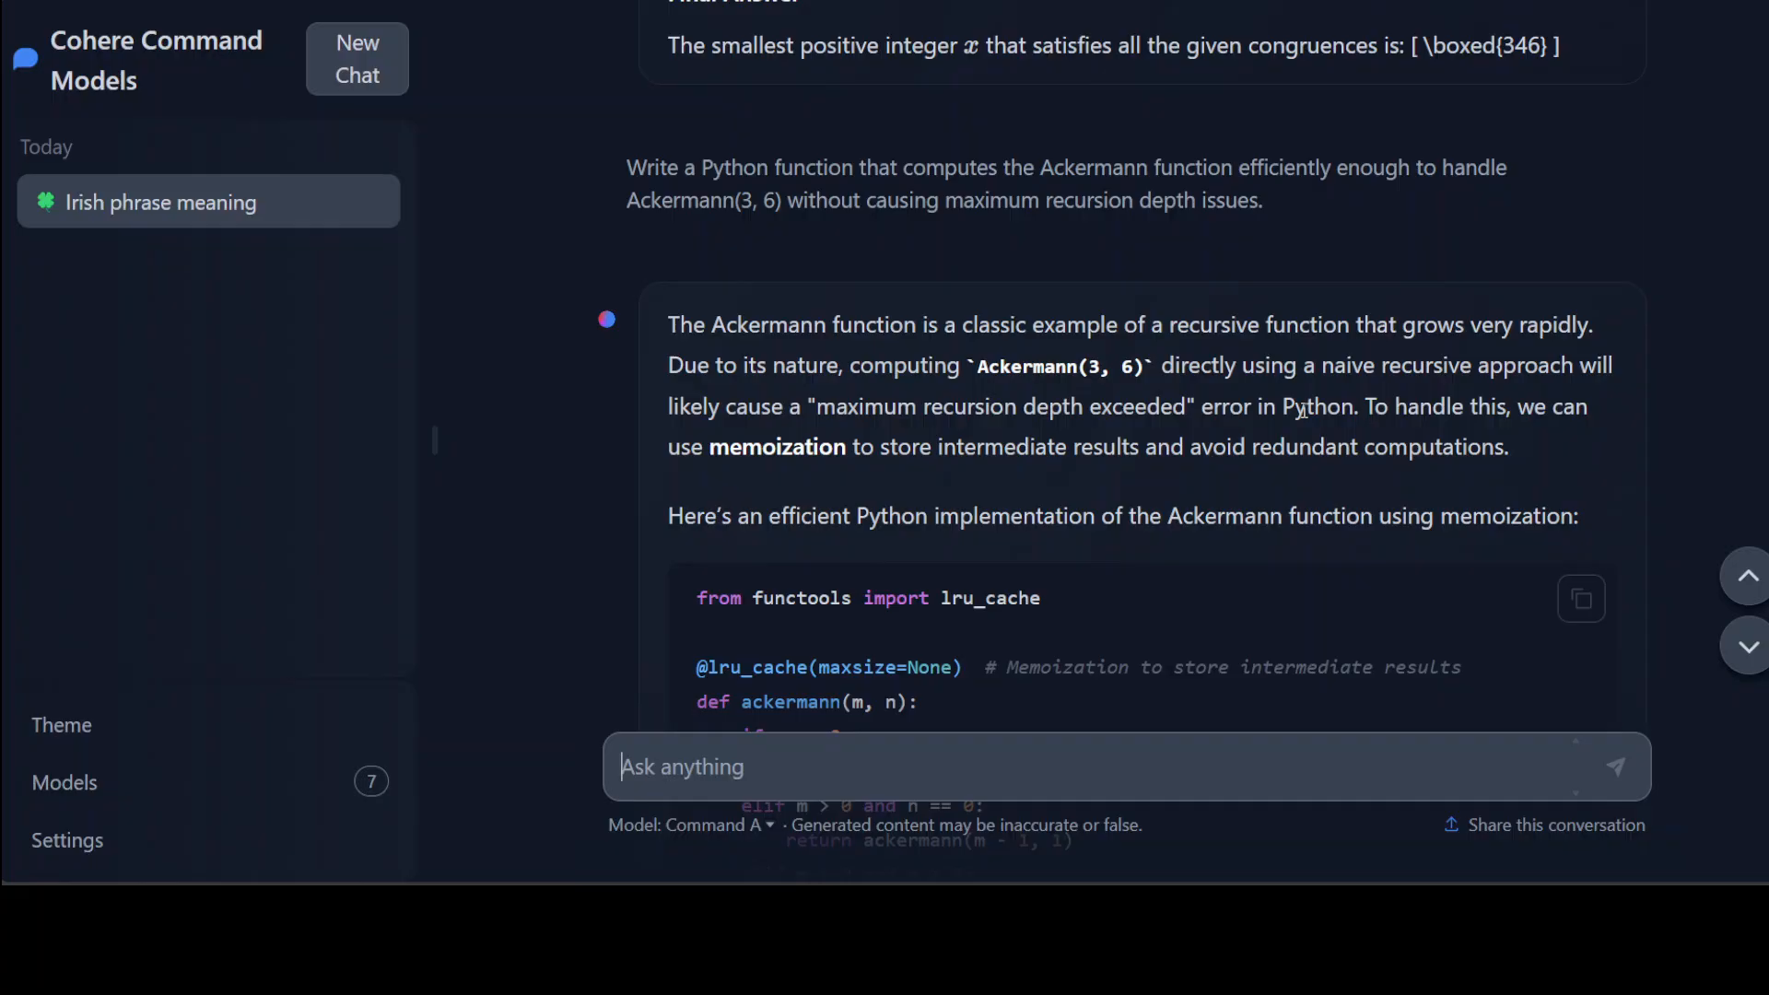
mouse_move(1407, 358)
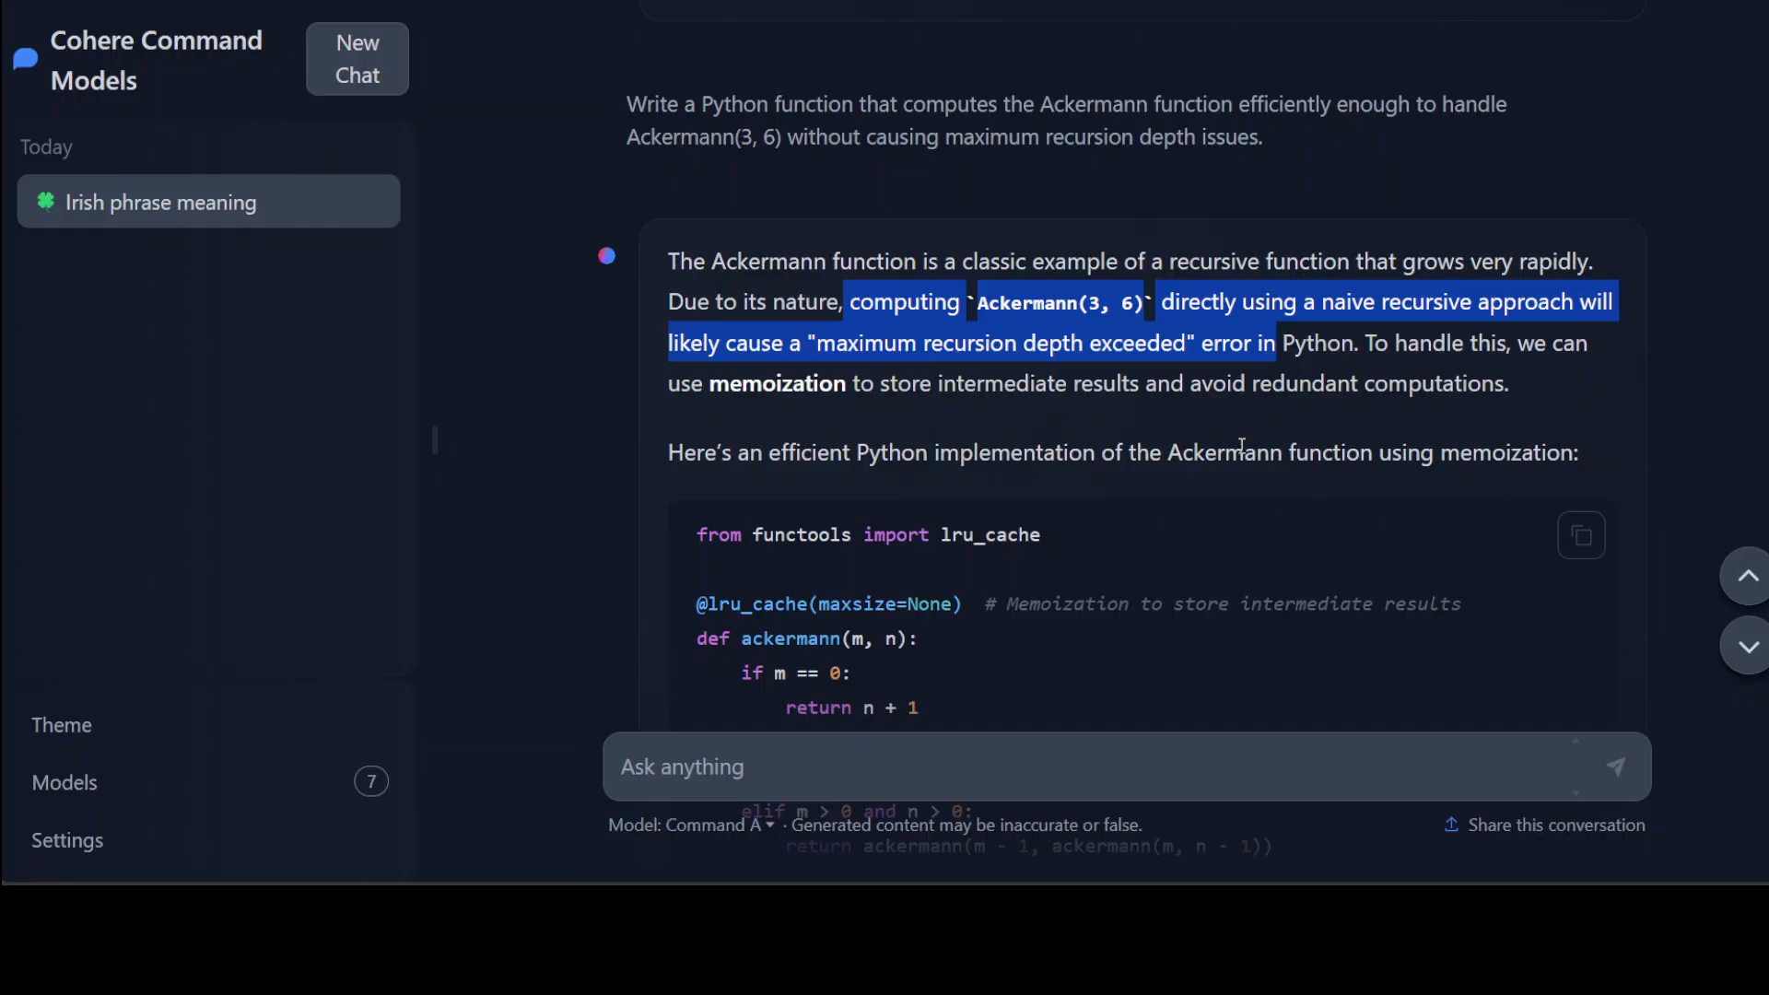
scroll(down, 3)
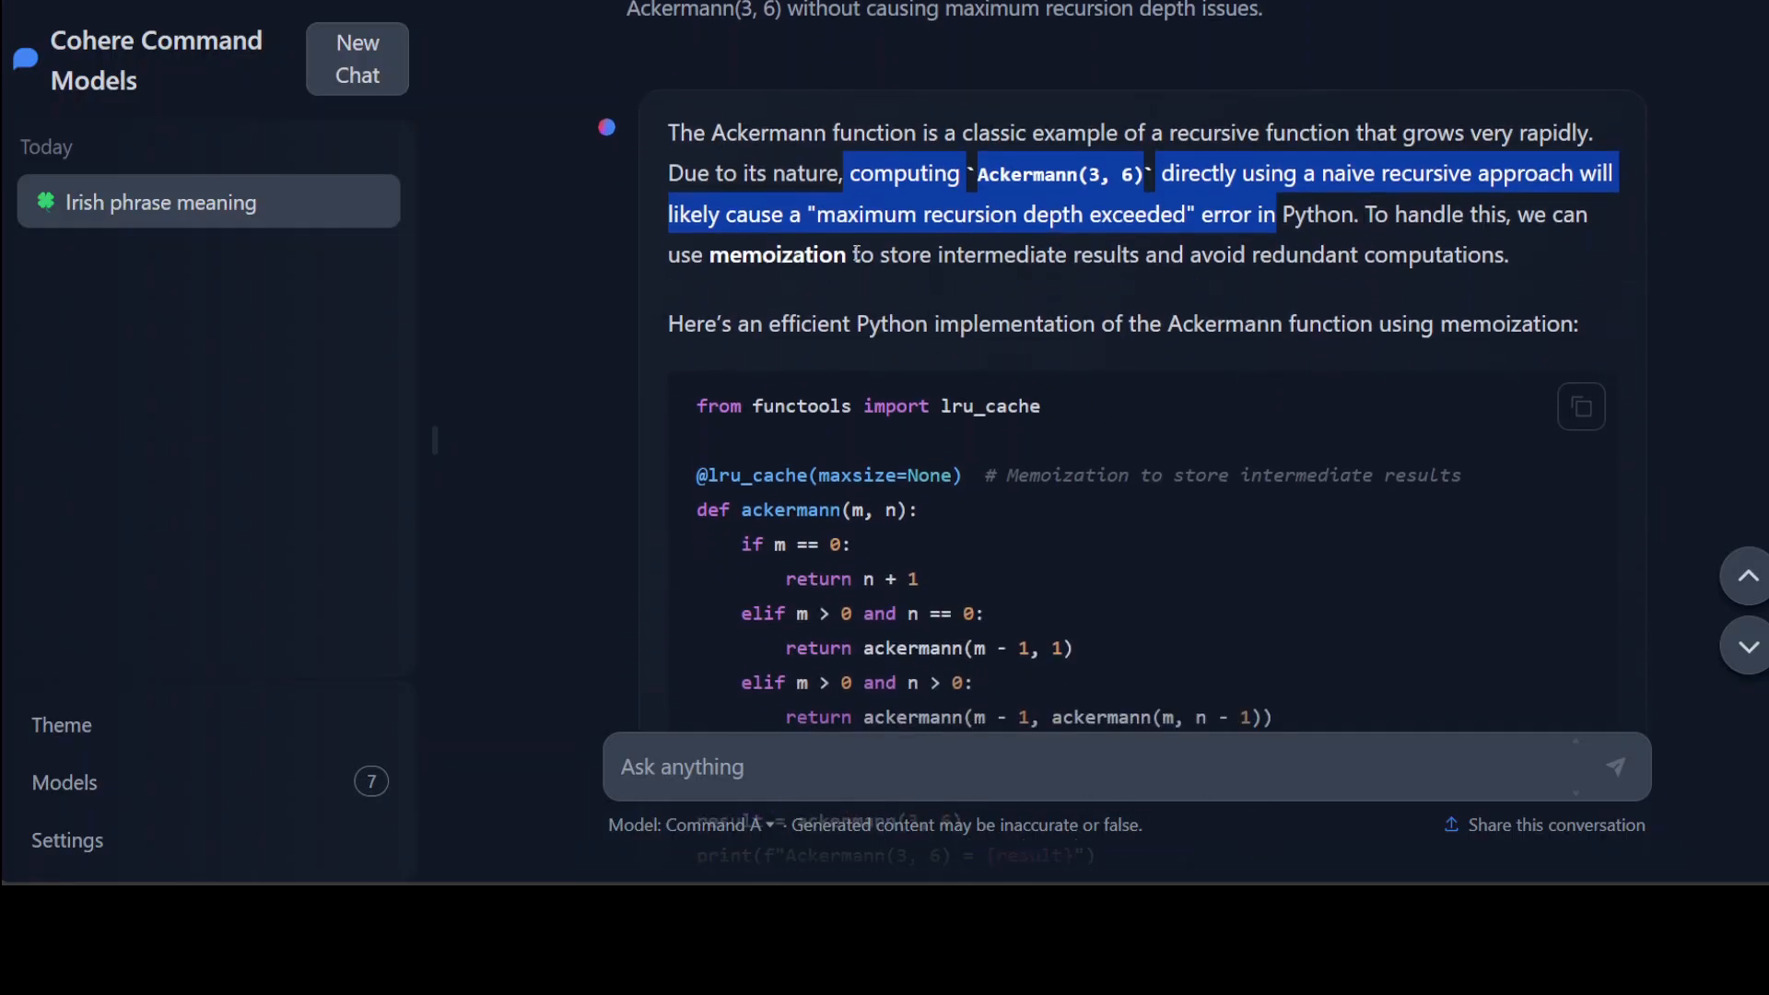
scroll(down, 3)
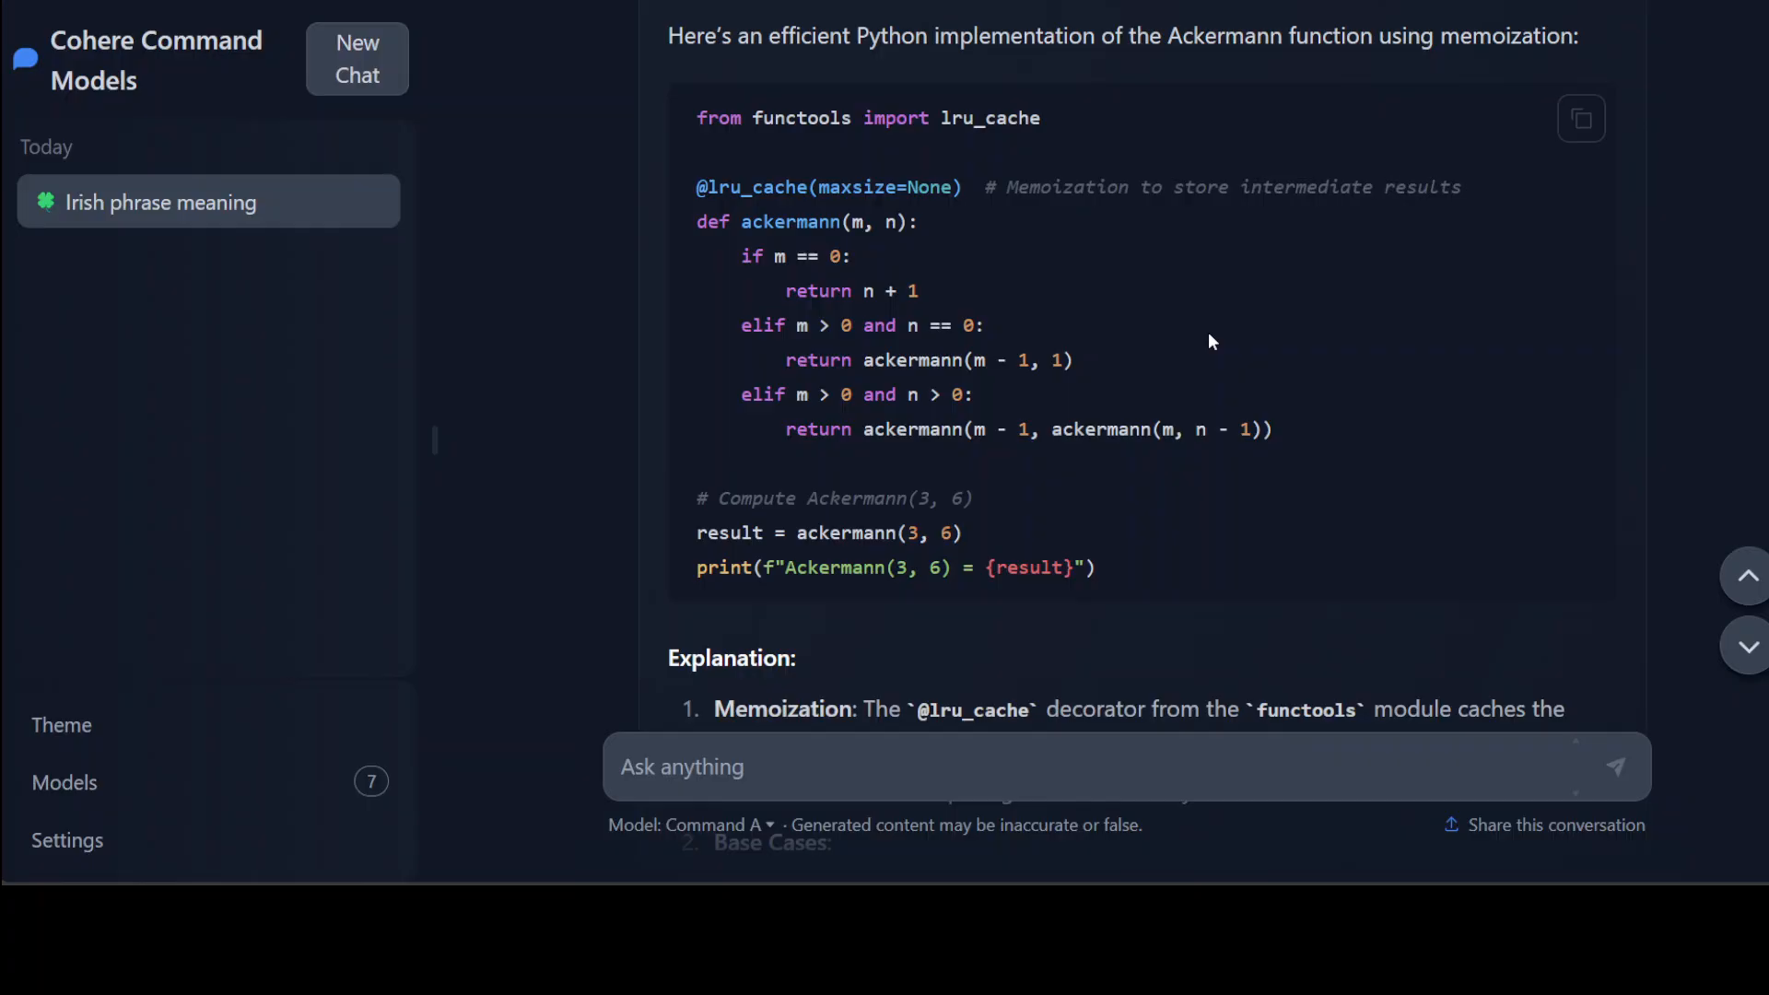
scroll(down, 3)
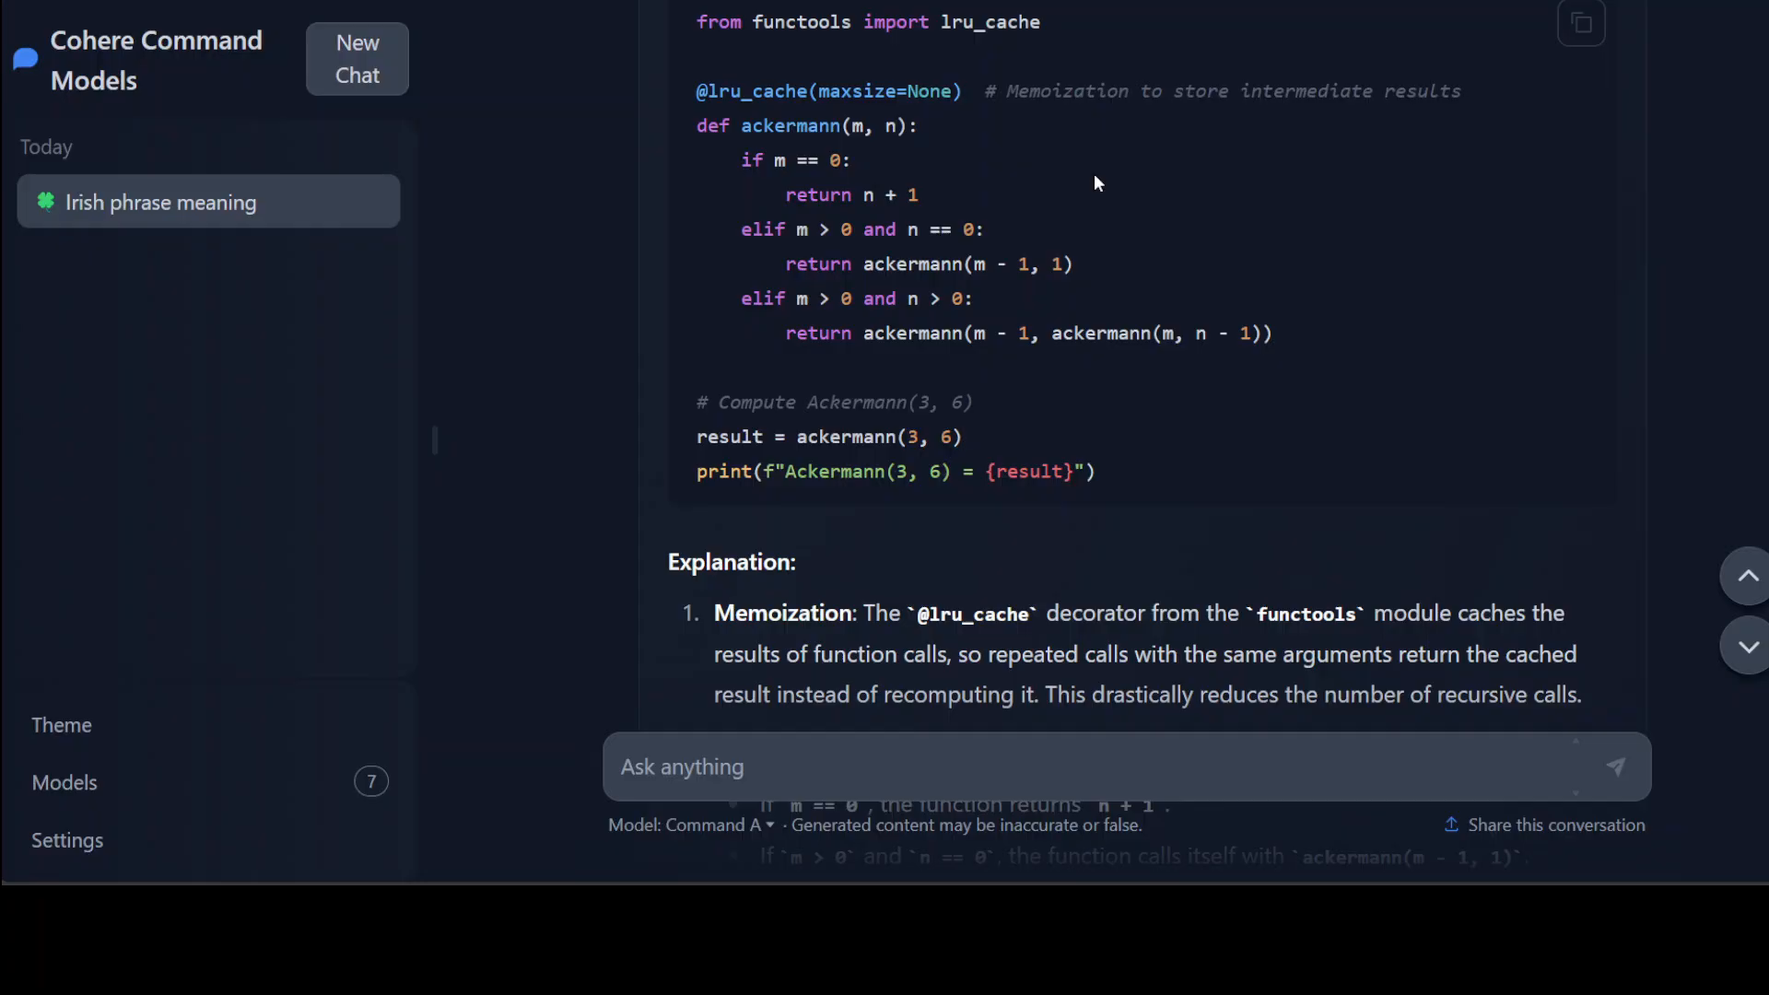
mouse_move(1372, 342)
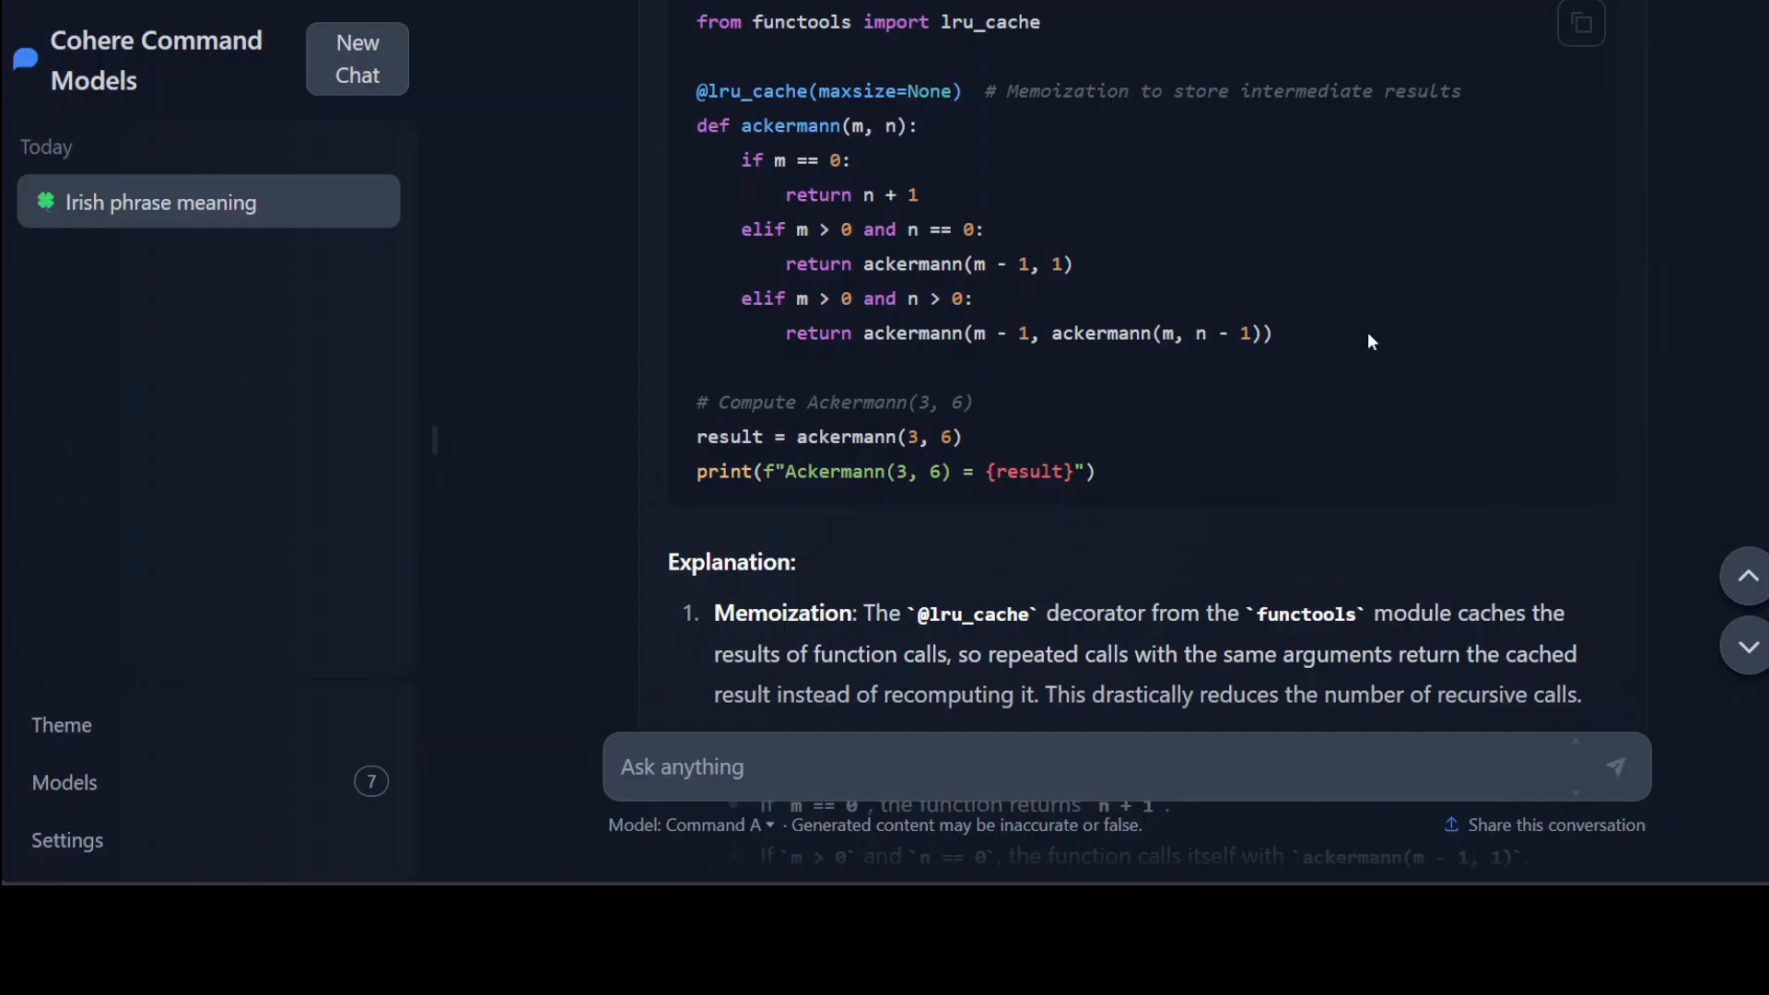
- Highlight the memoization explanation and the closing paragraph about larger inputs
scroll(down, 3)
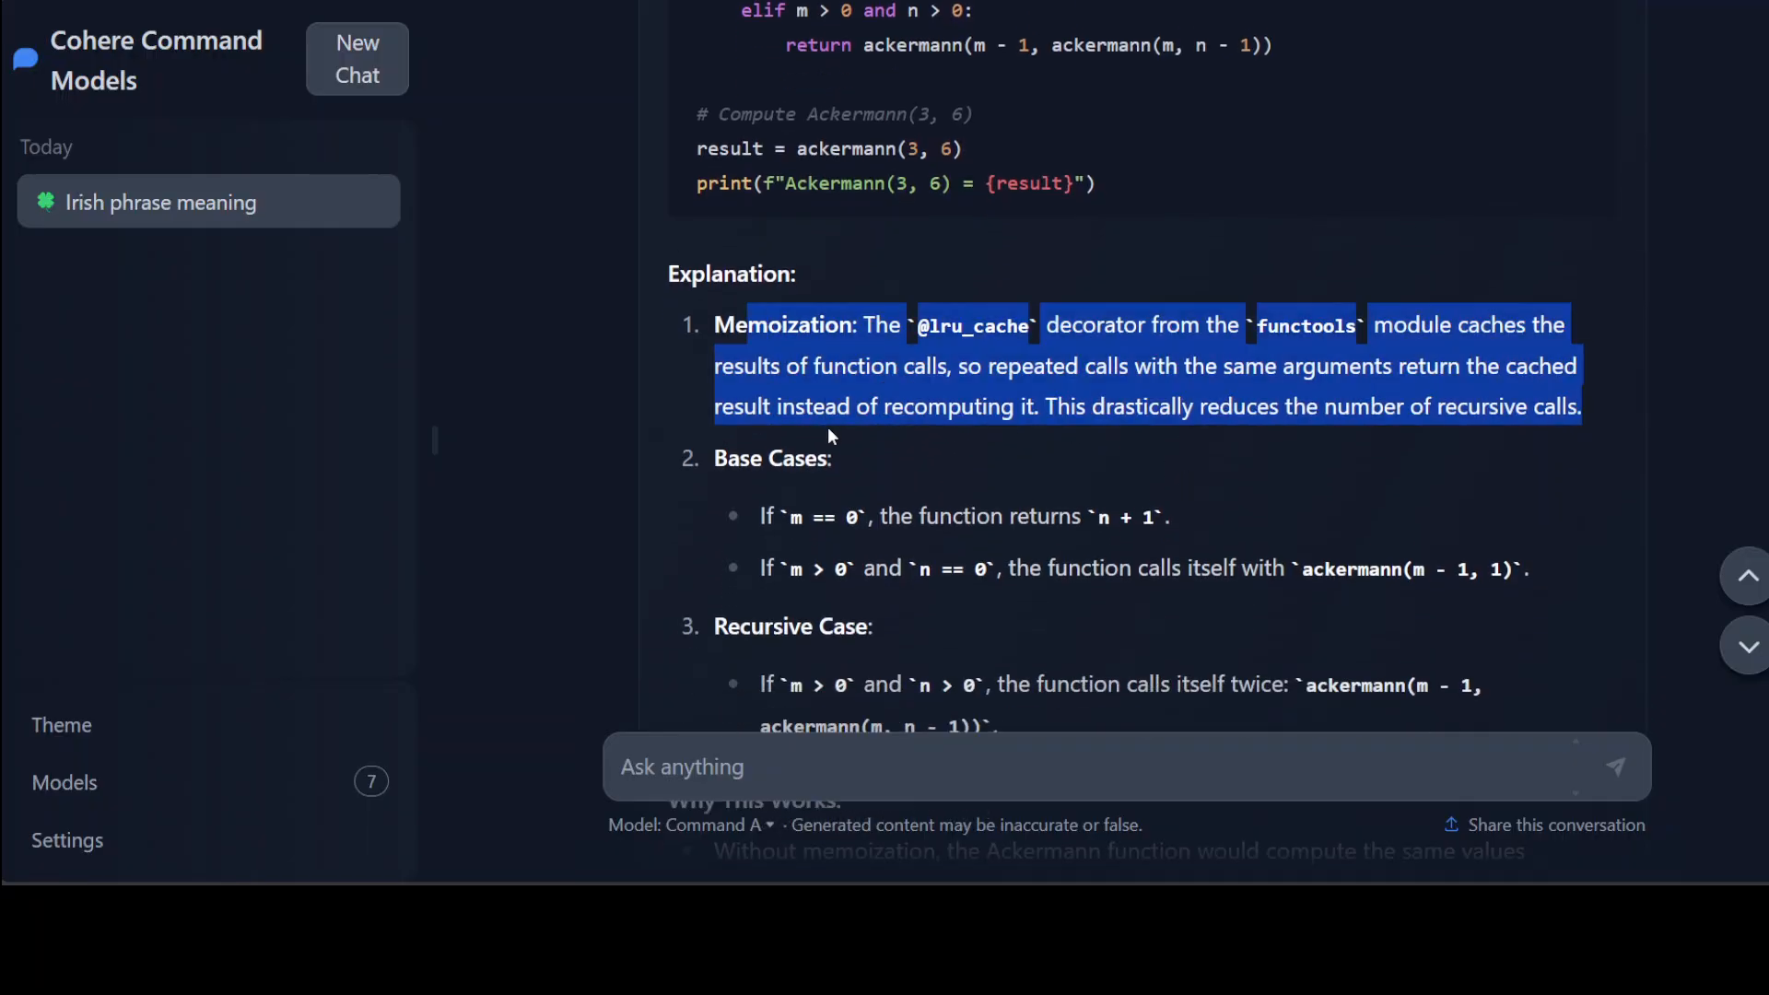
scroll(down, 3)
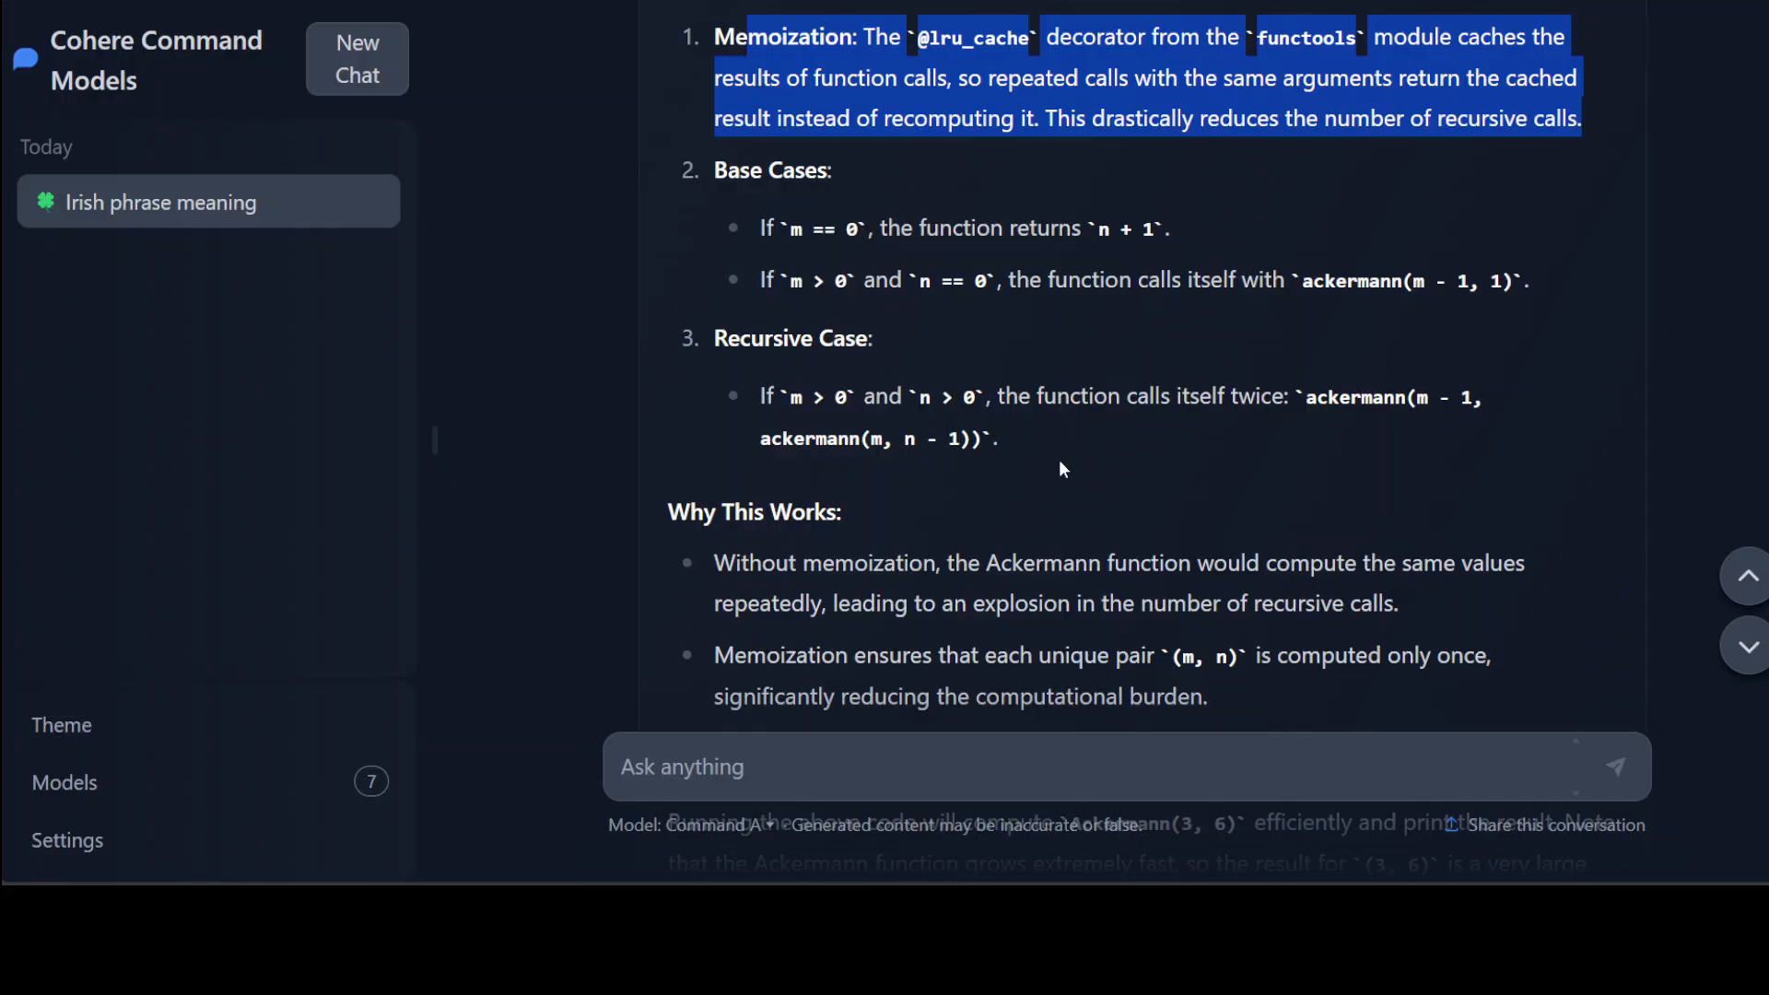
scroll(down, 3)
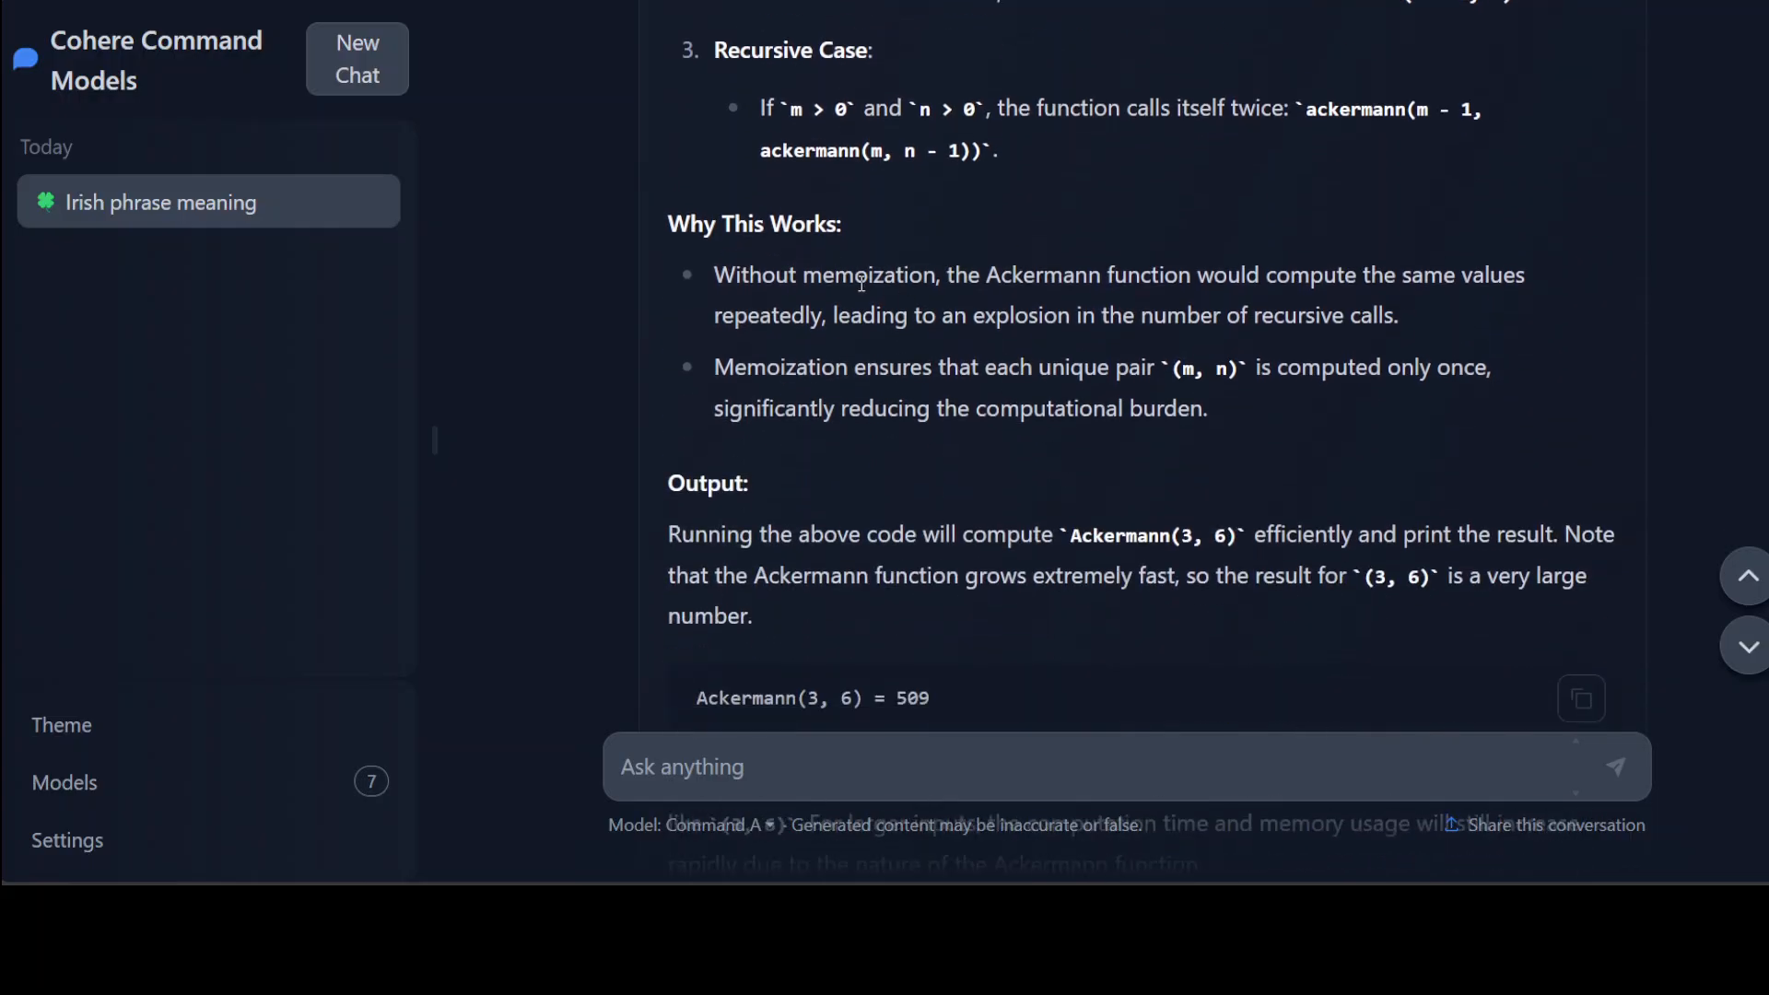
drag(854, 274, 1472, 275)
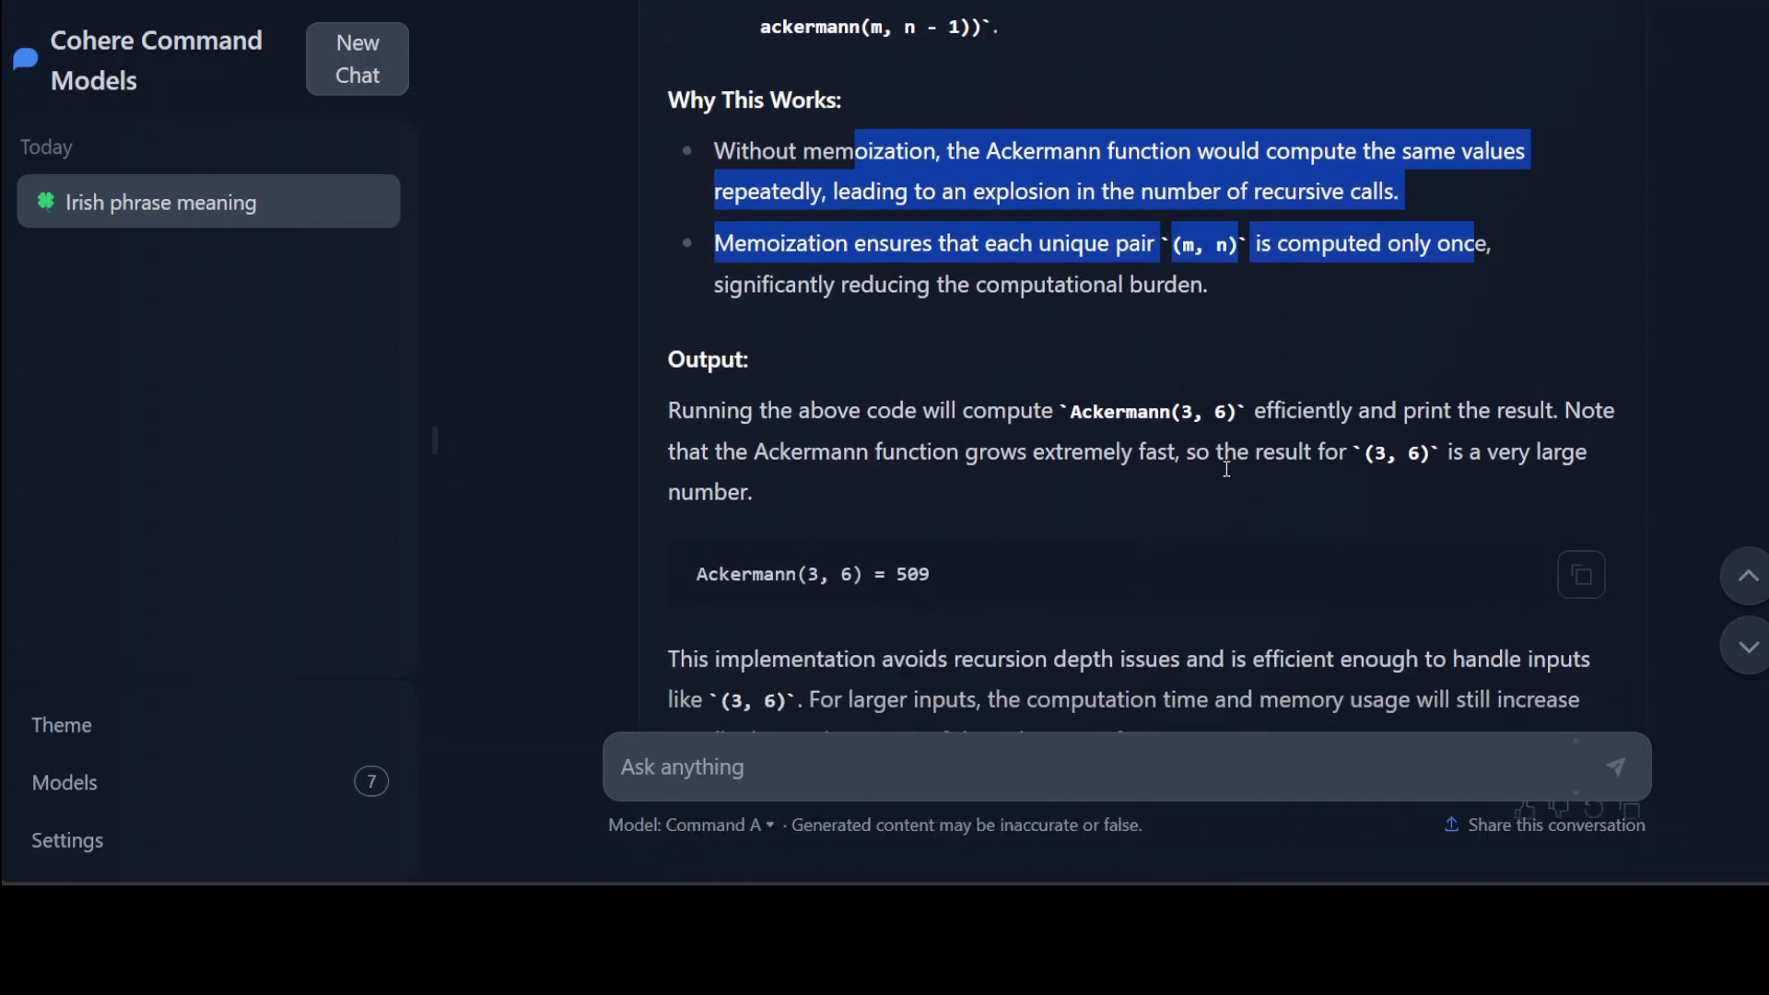
scroll(down, 3)
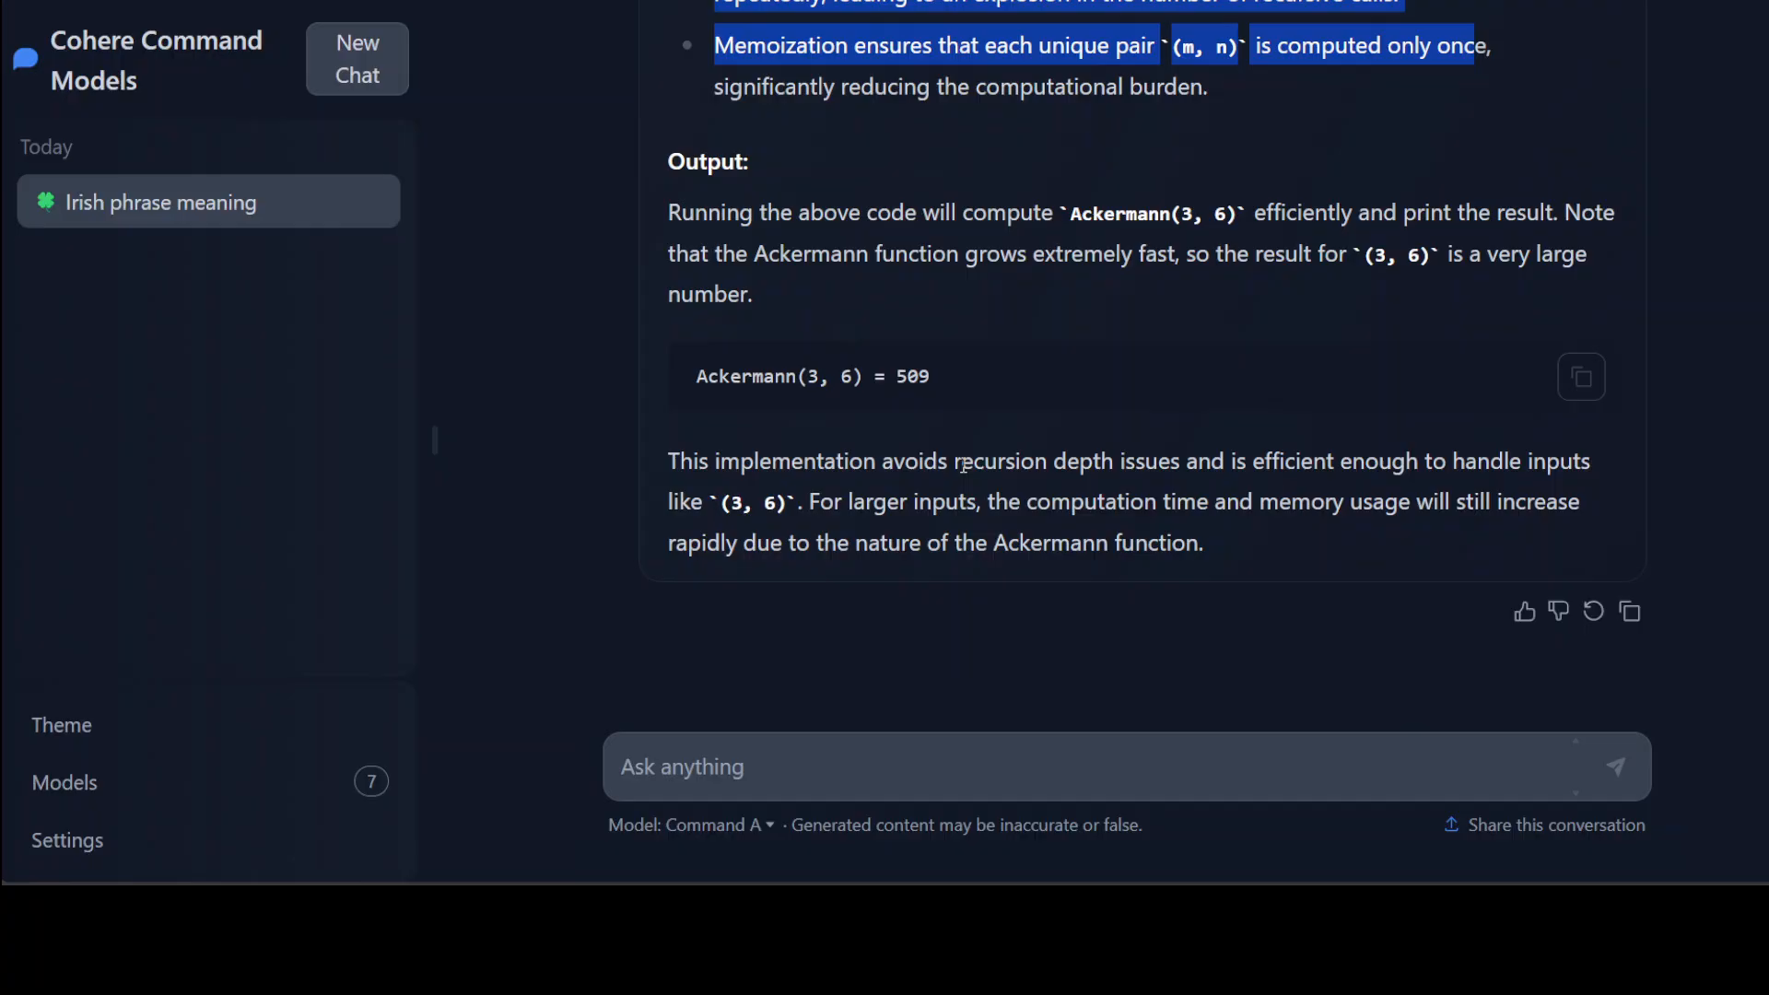
drag(956, 461, 1204, 542)
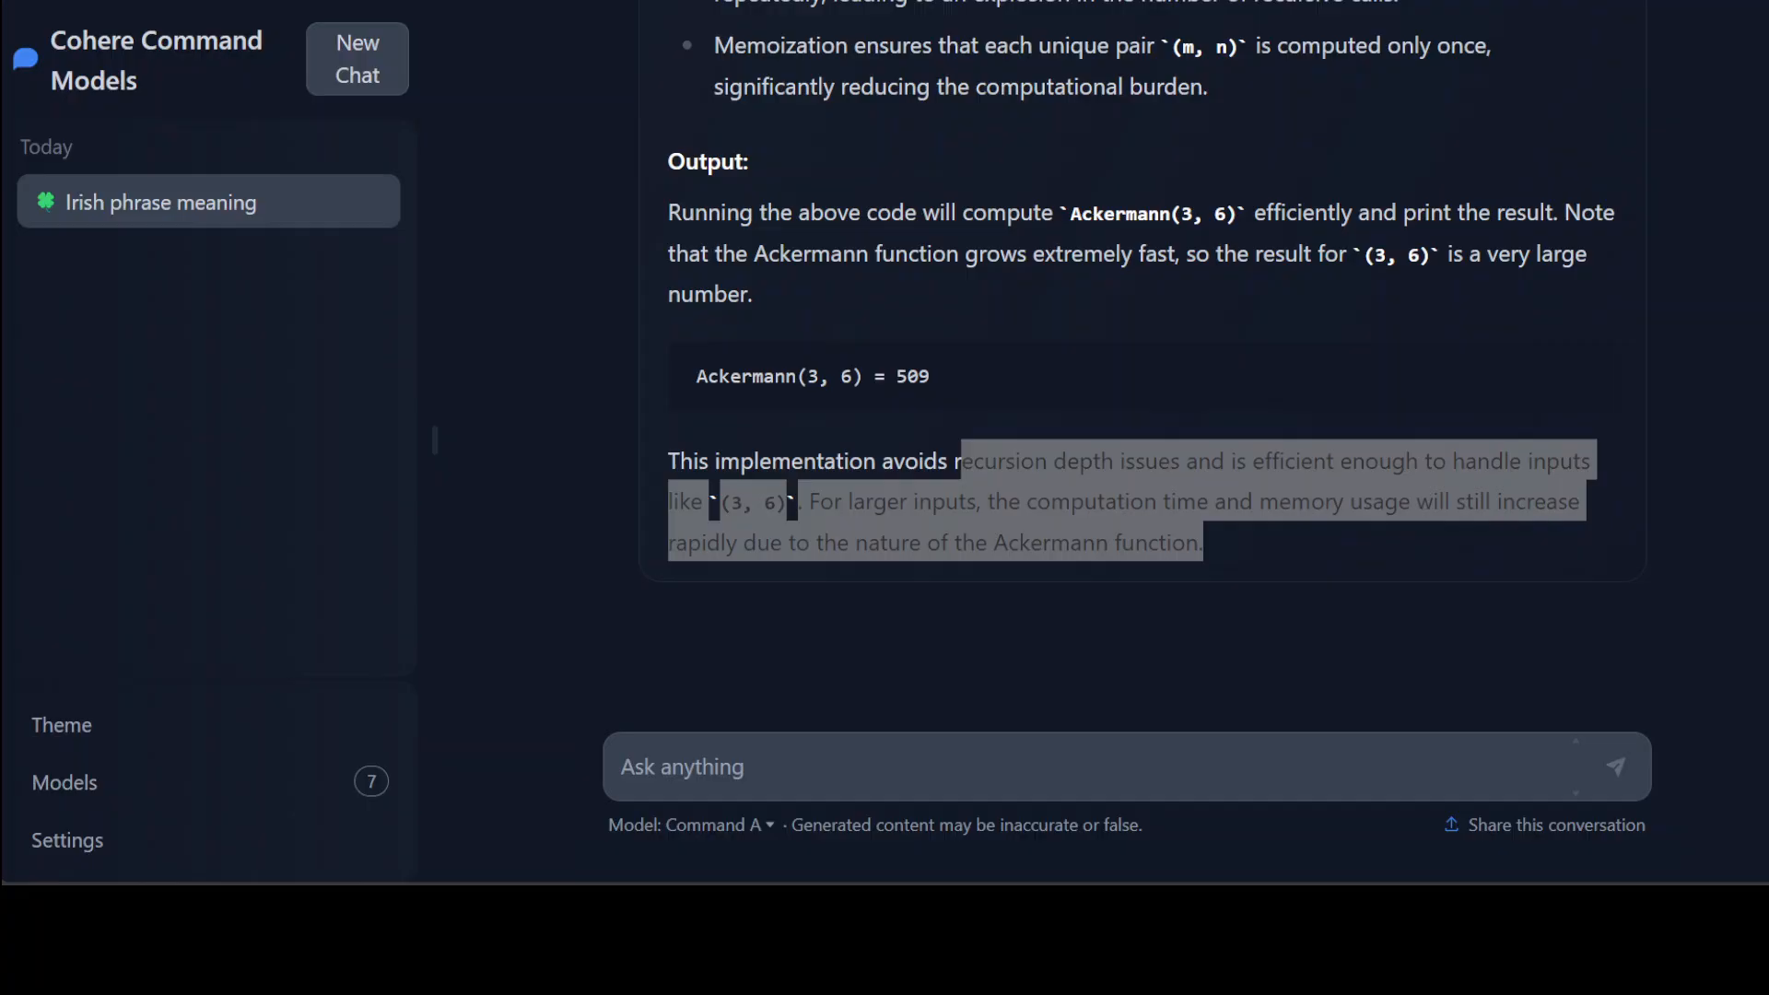
click(809, 768)
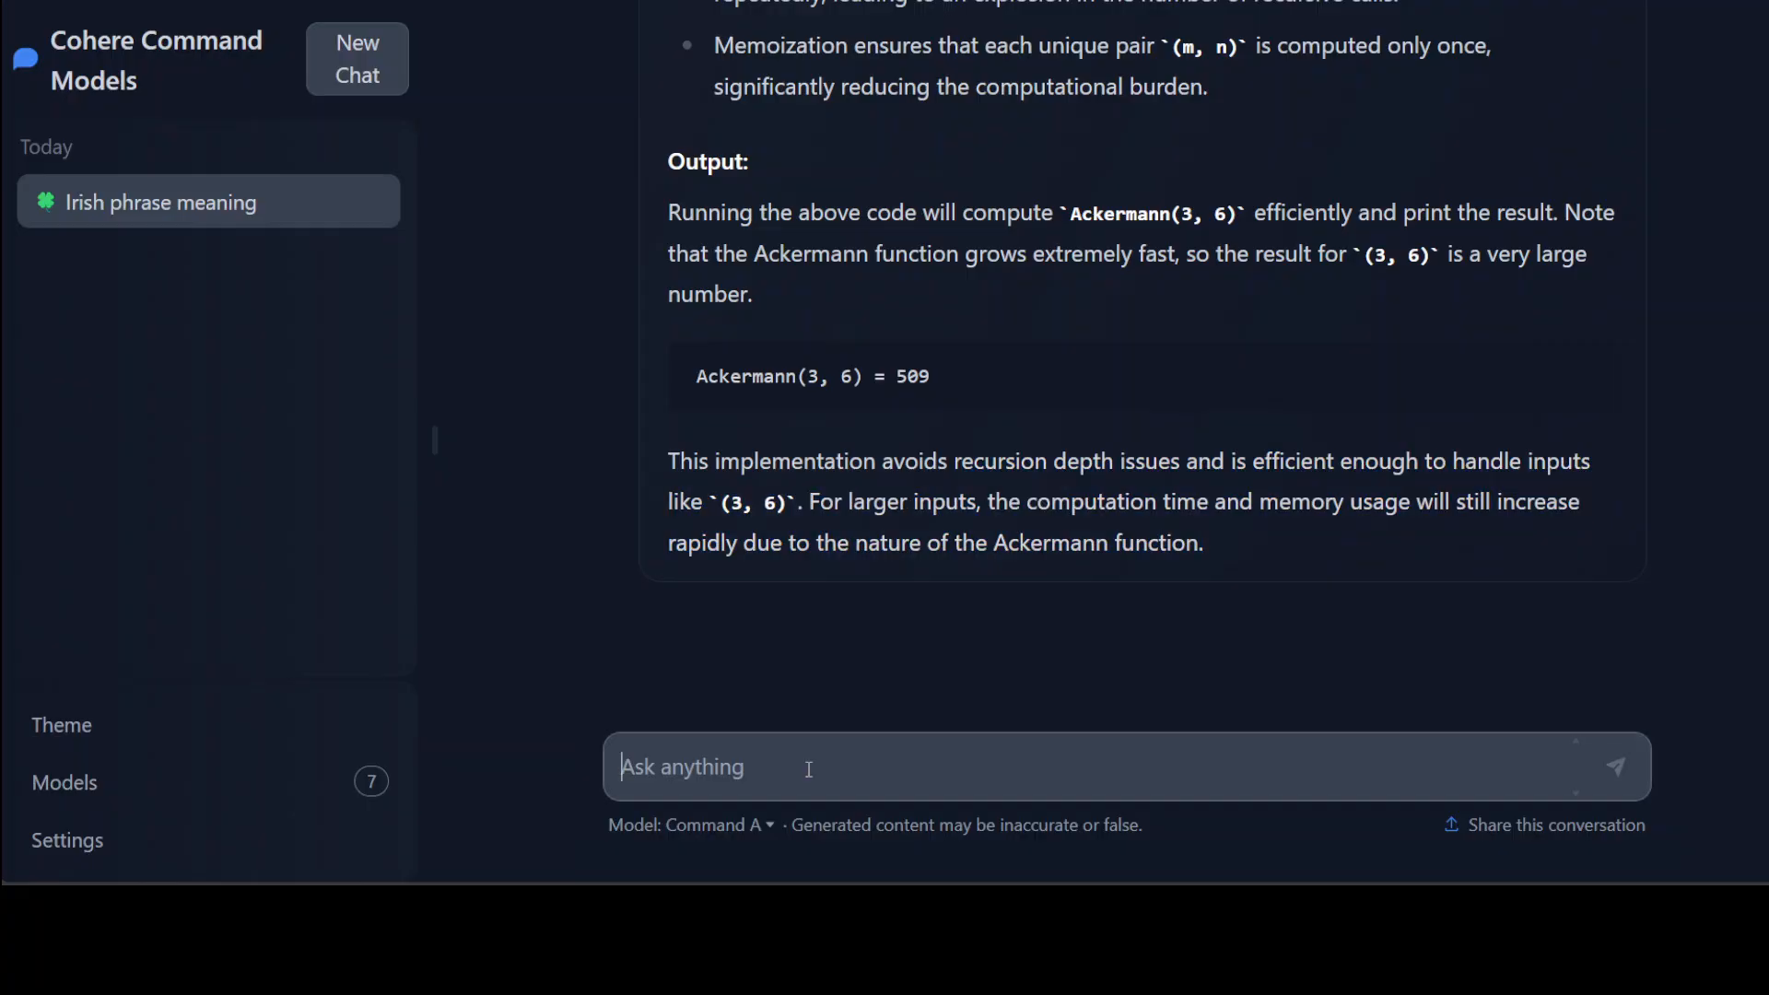
- Finish and send the 25-language 'Life is short, dream big!' prompt, then scroll the translations
text(20. Finnish)
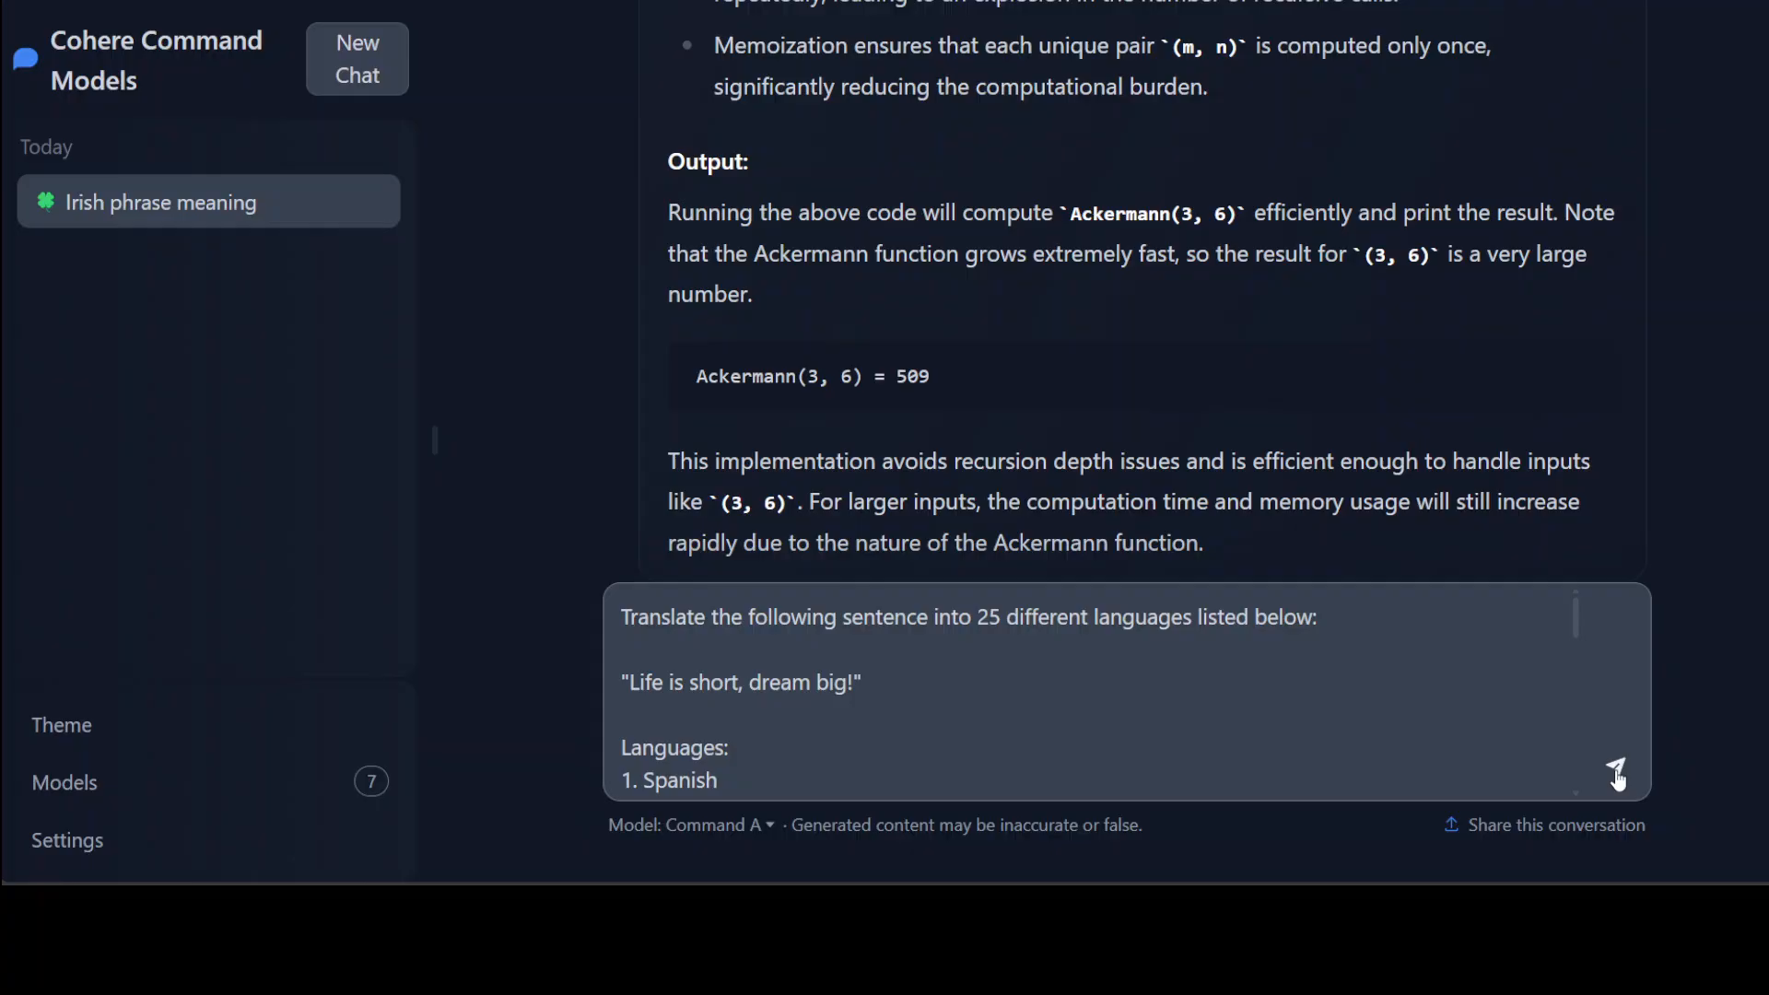
click(1615, 768)
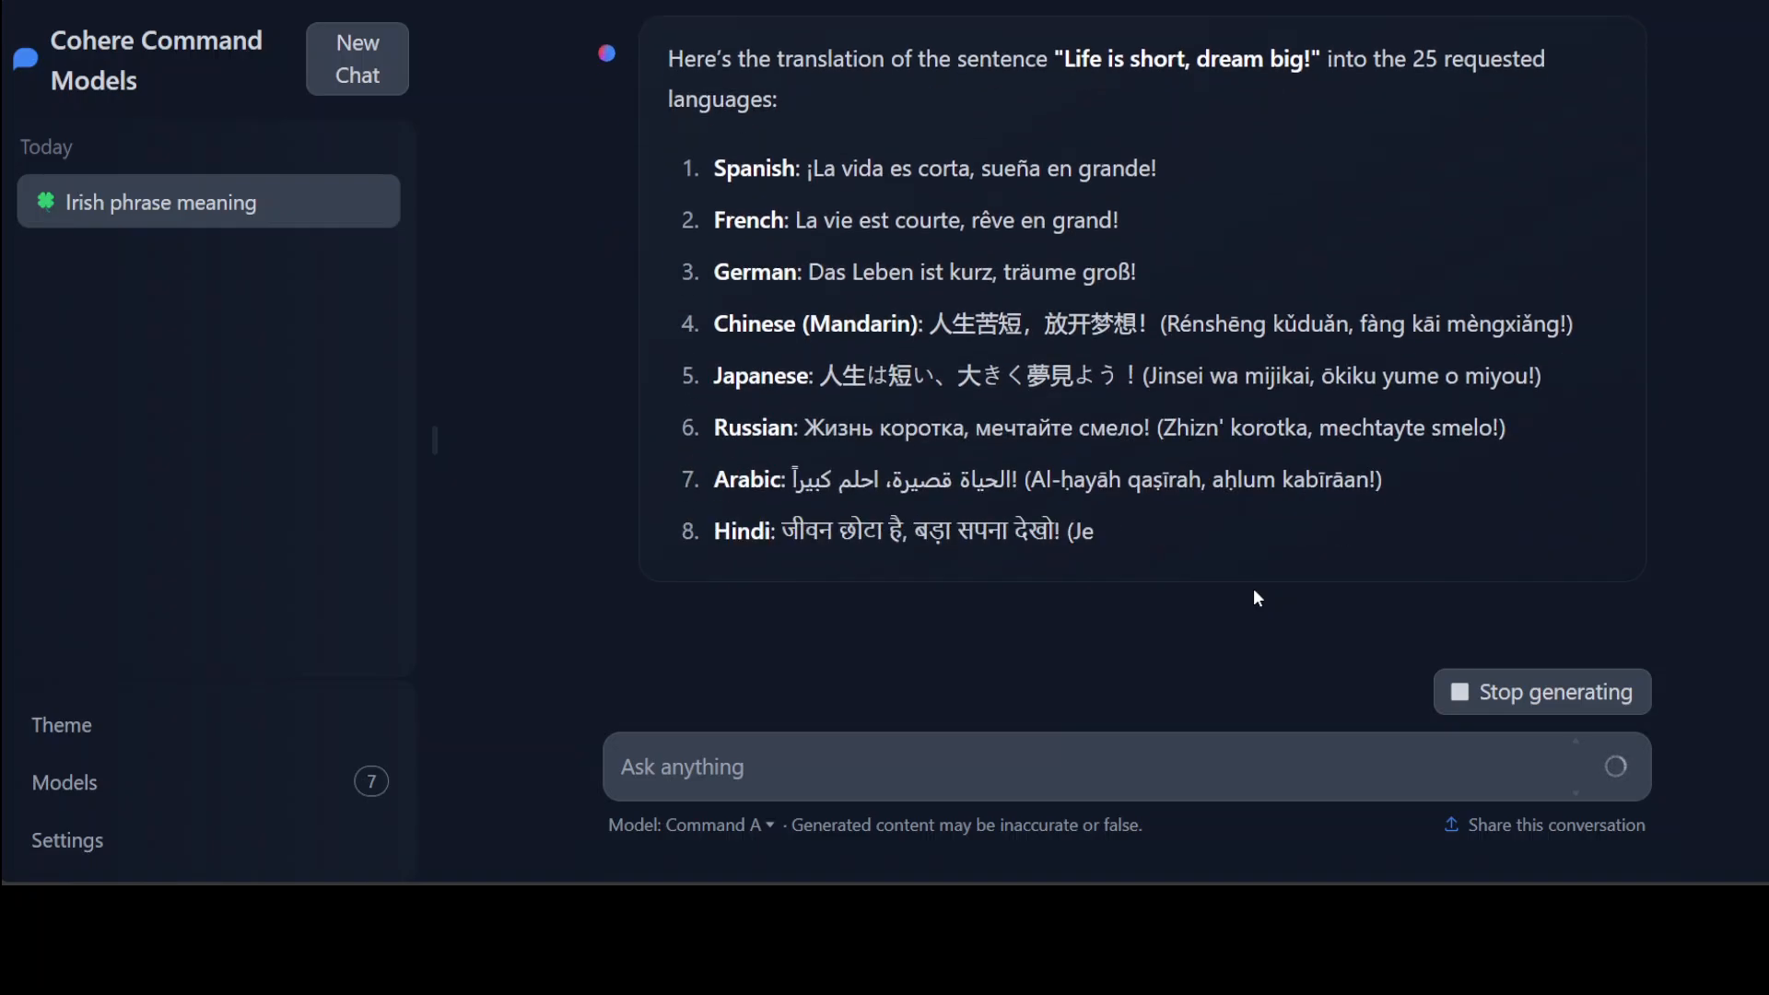
scroll(down, 3)
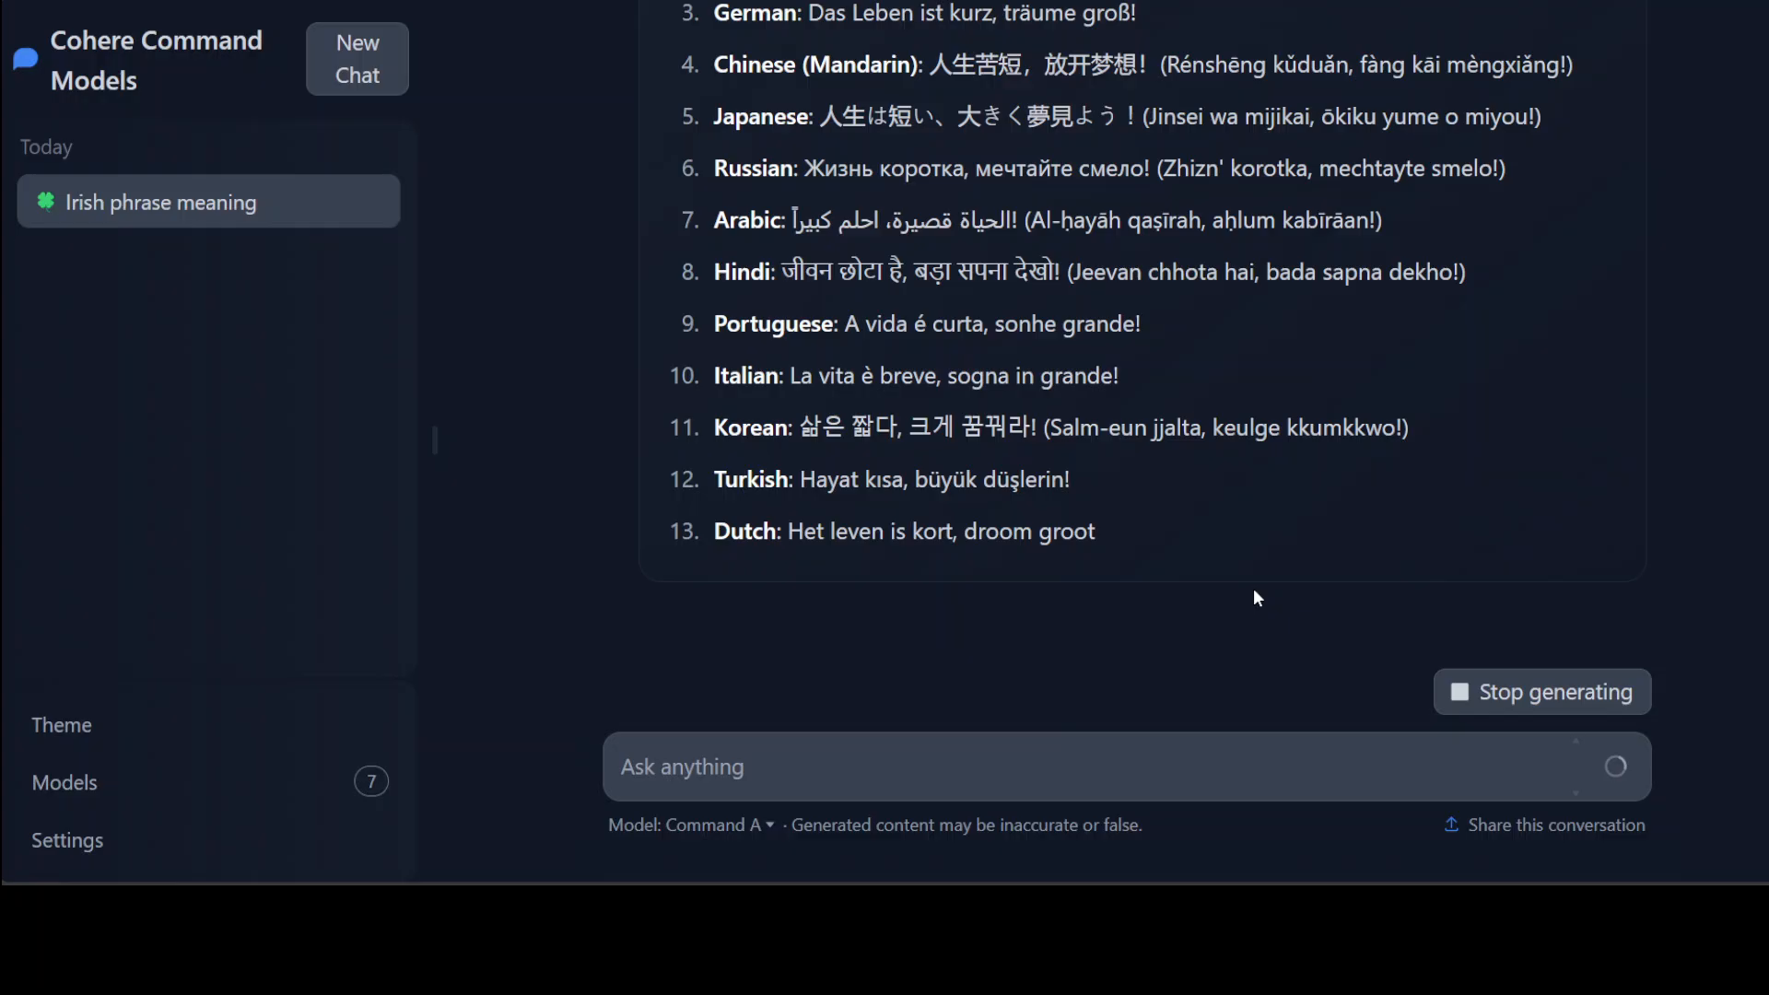
scroll(down, 3)
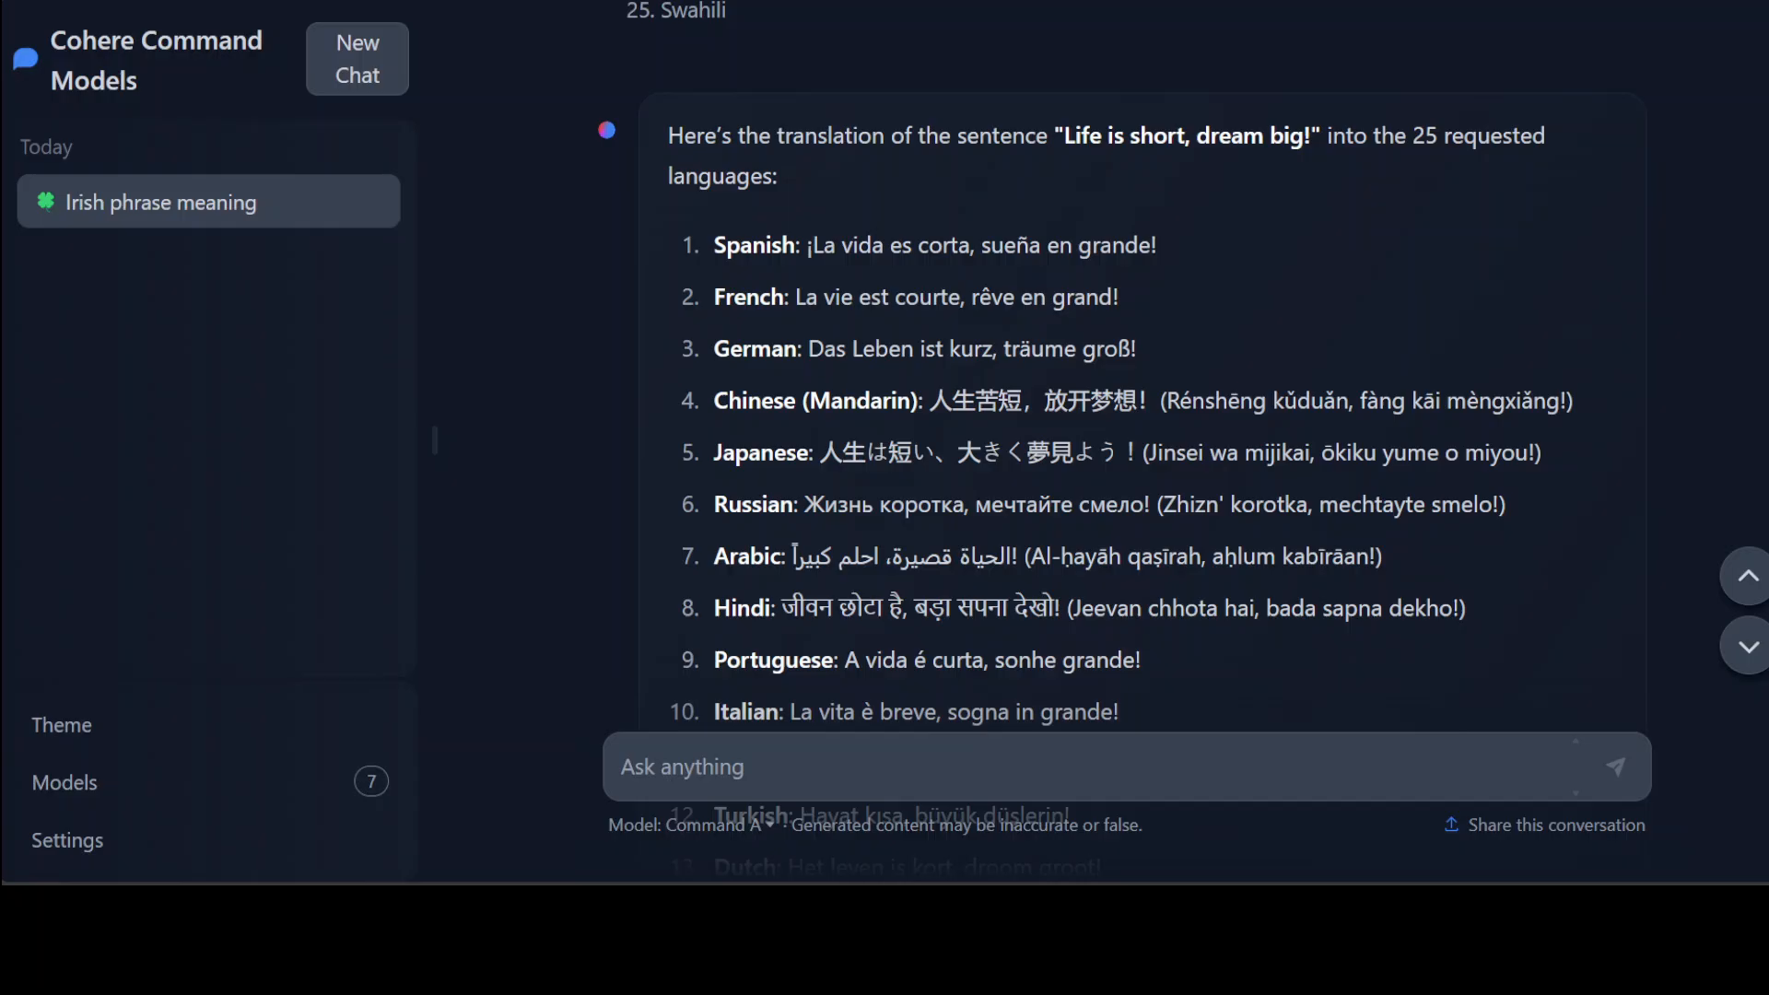
mouse_move(1092, 442)
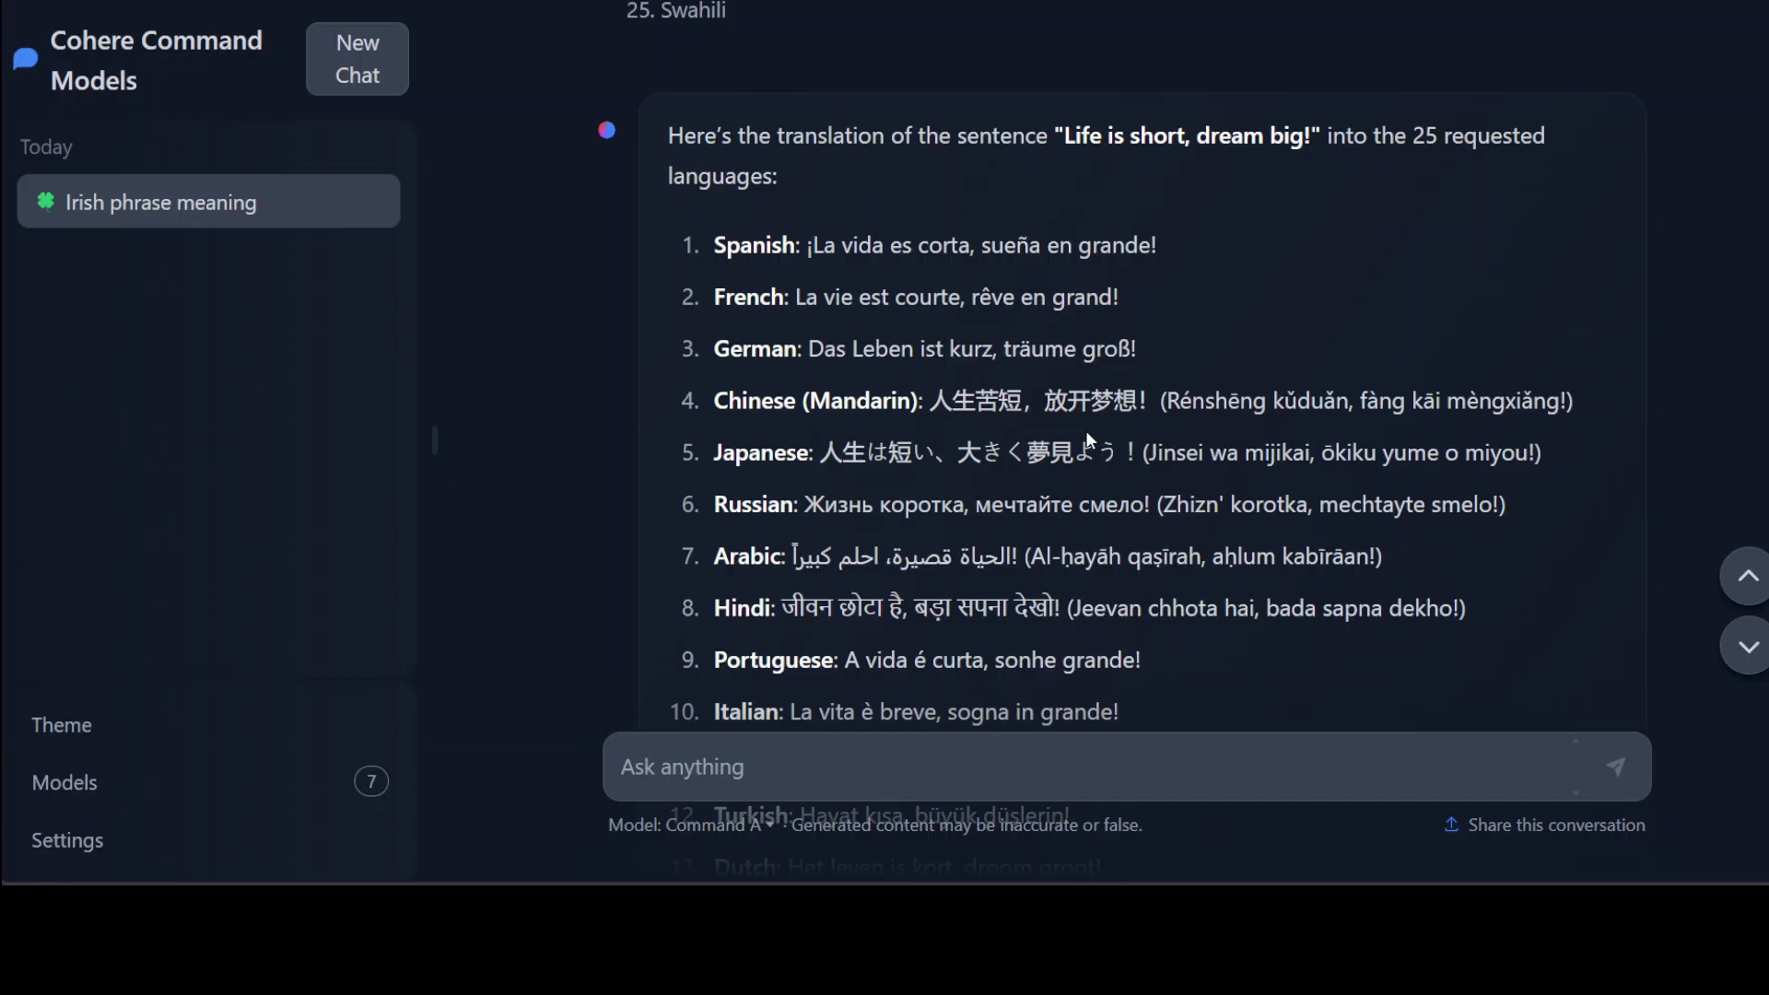
mouse_move(1094, 494)
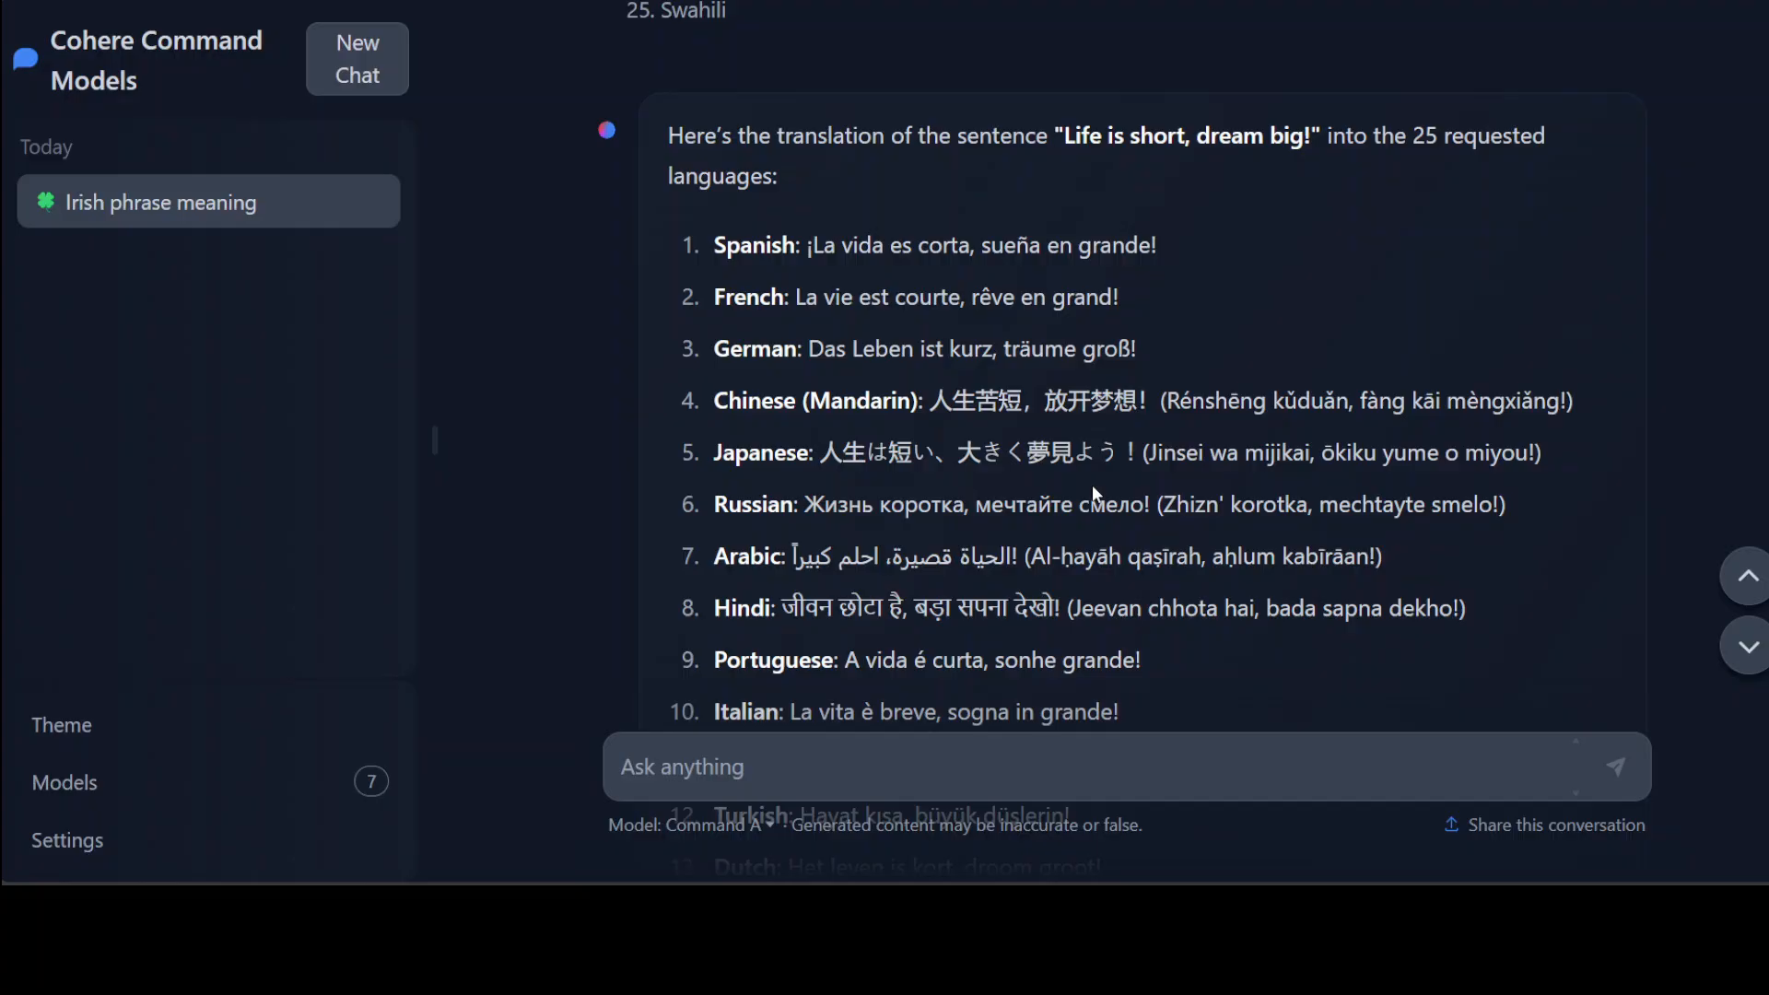
scroll(down, 3)
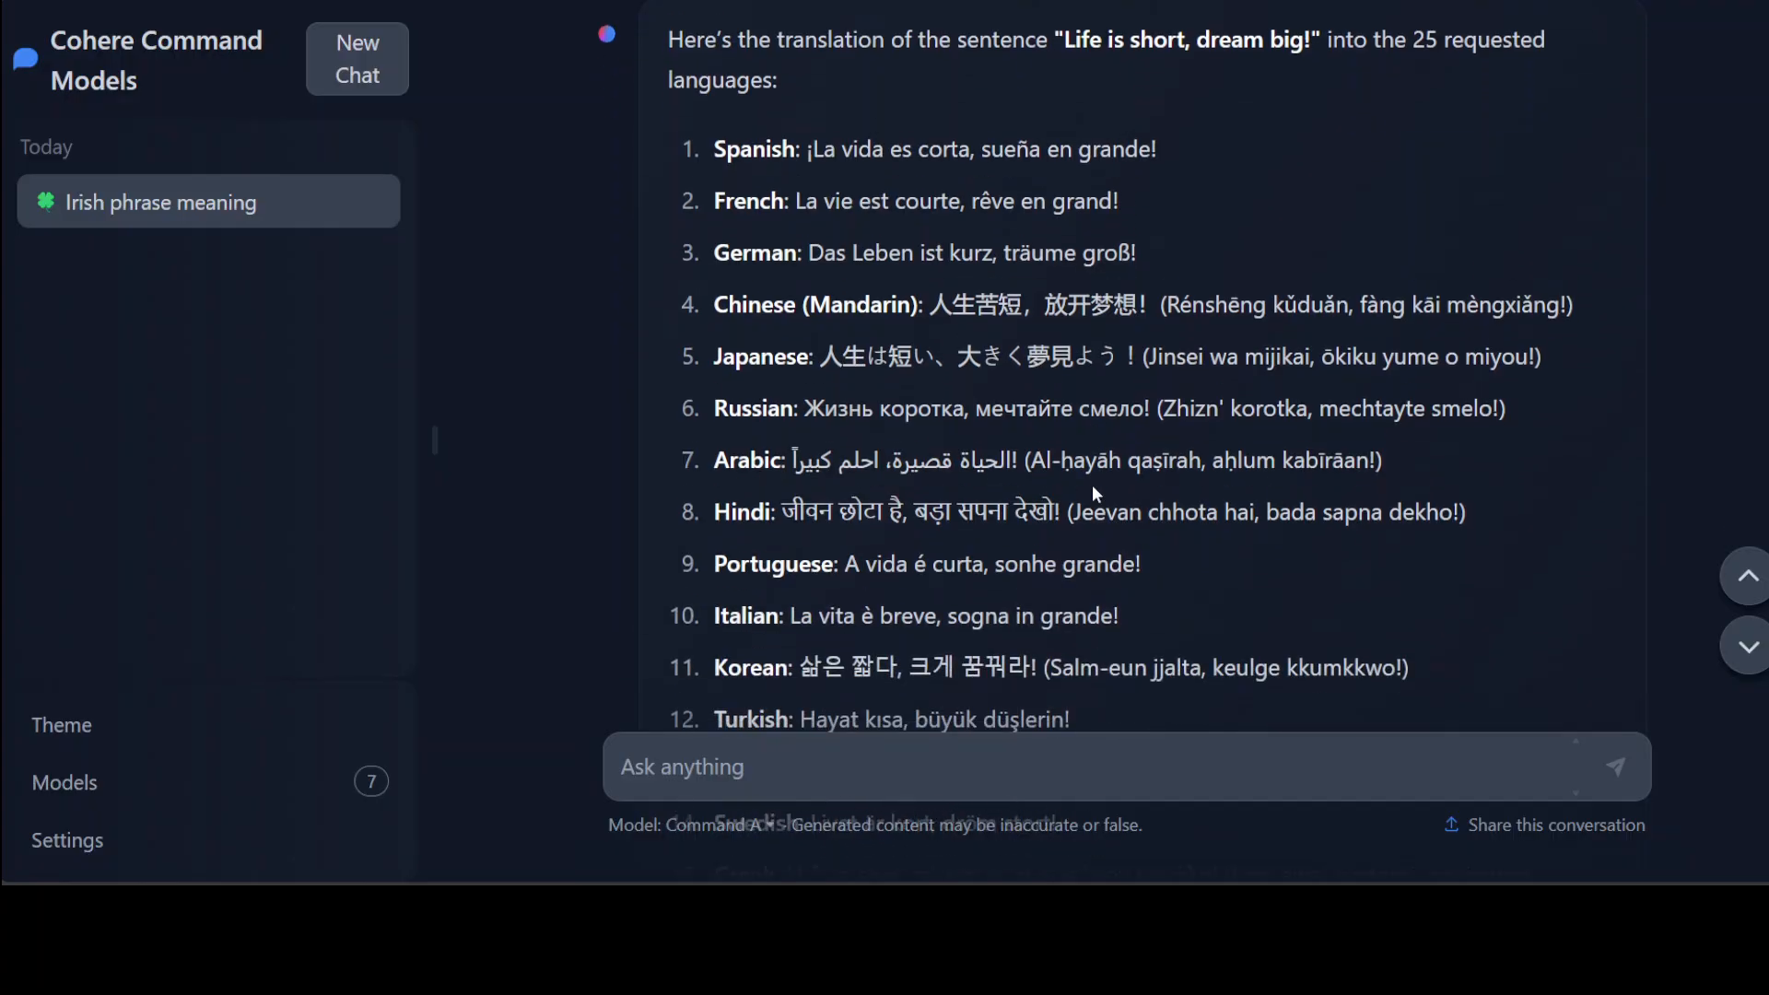
scroll(down, 3)
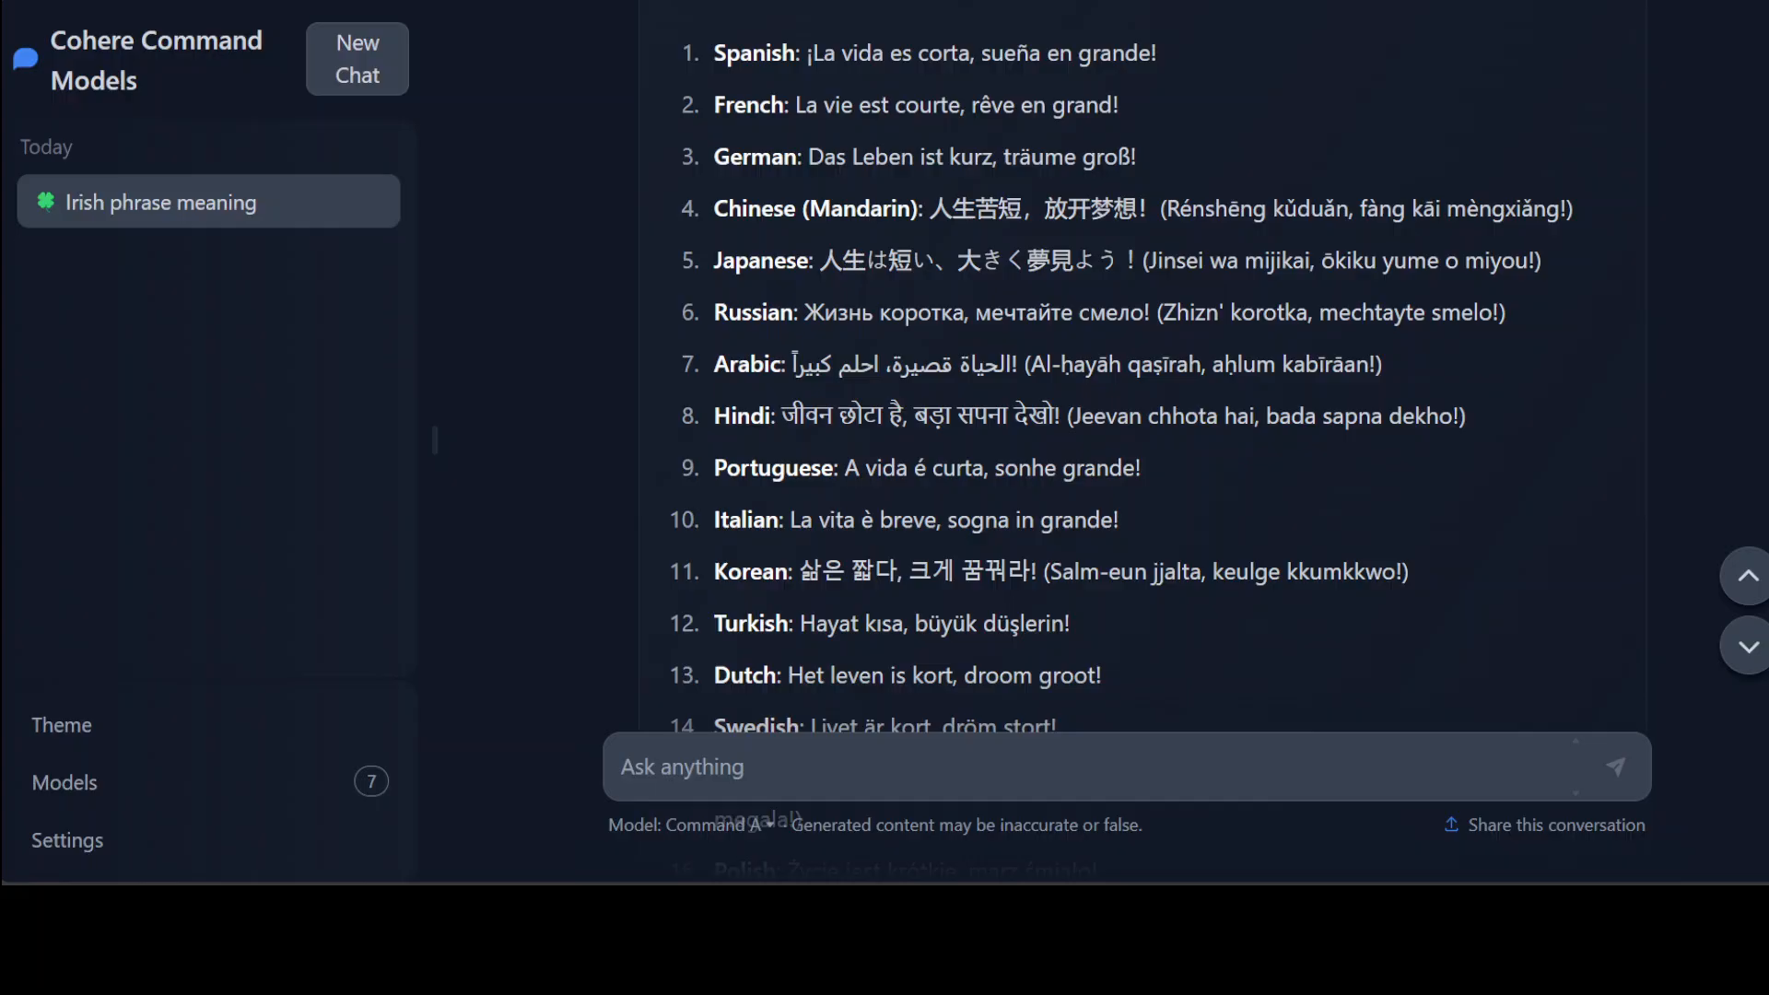
mouse_move(1191, 477)
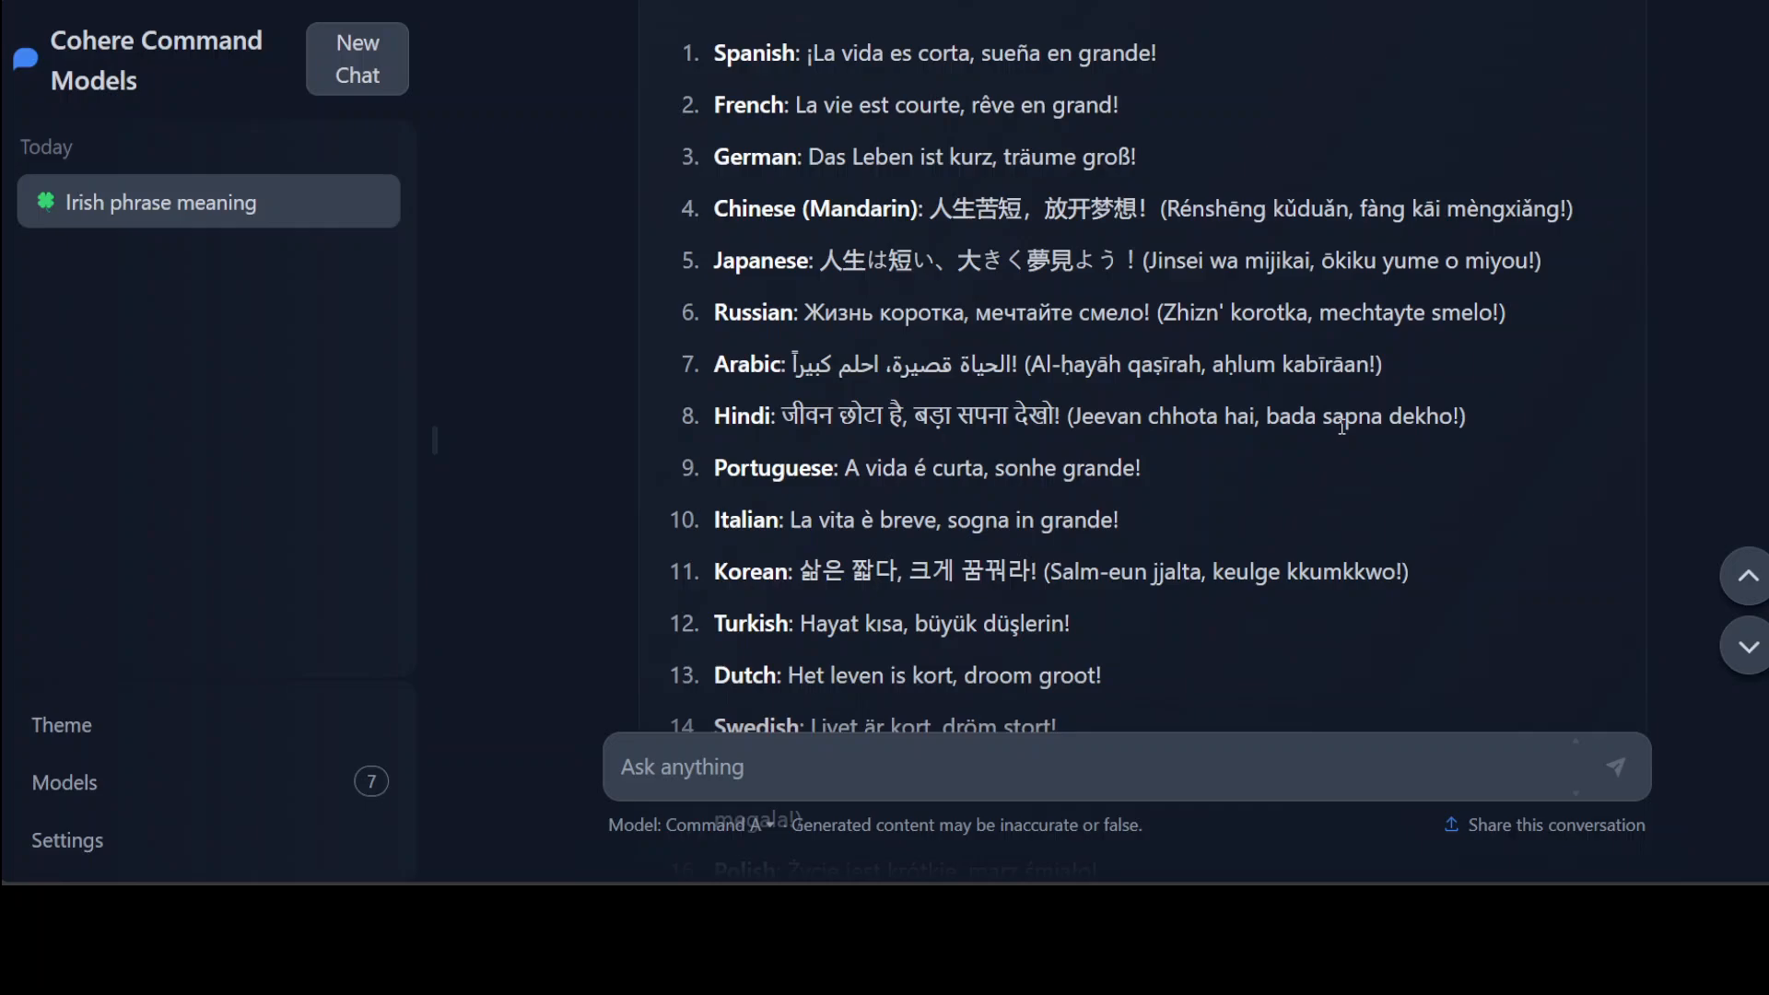
mouse_move(1524, 434)
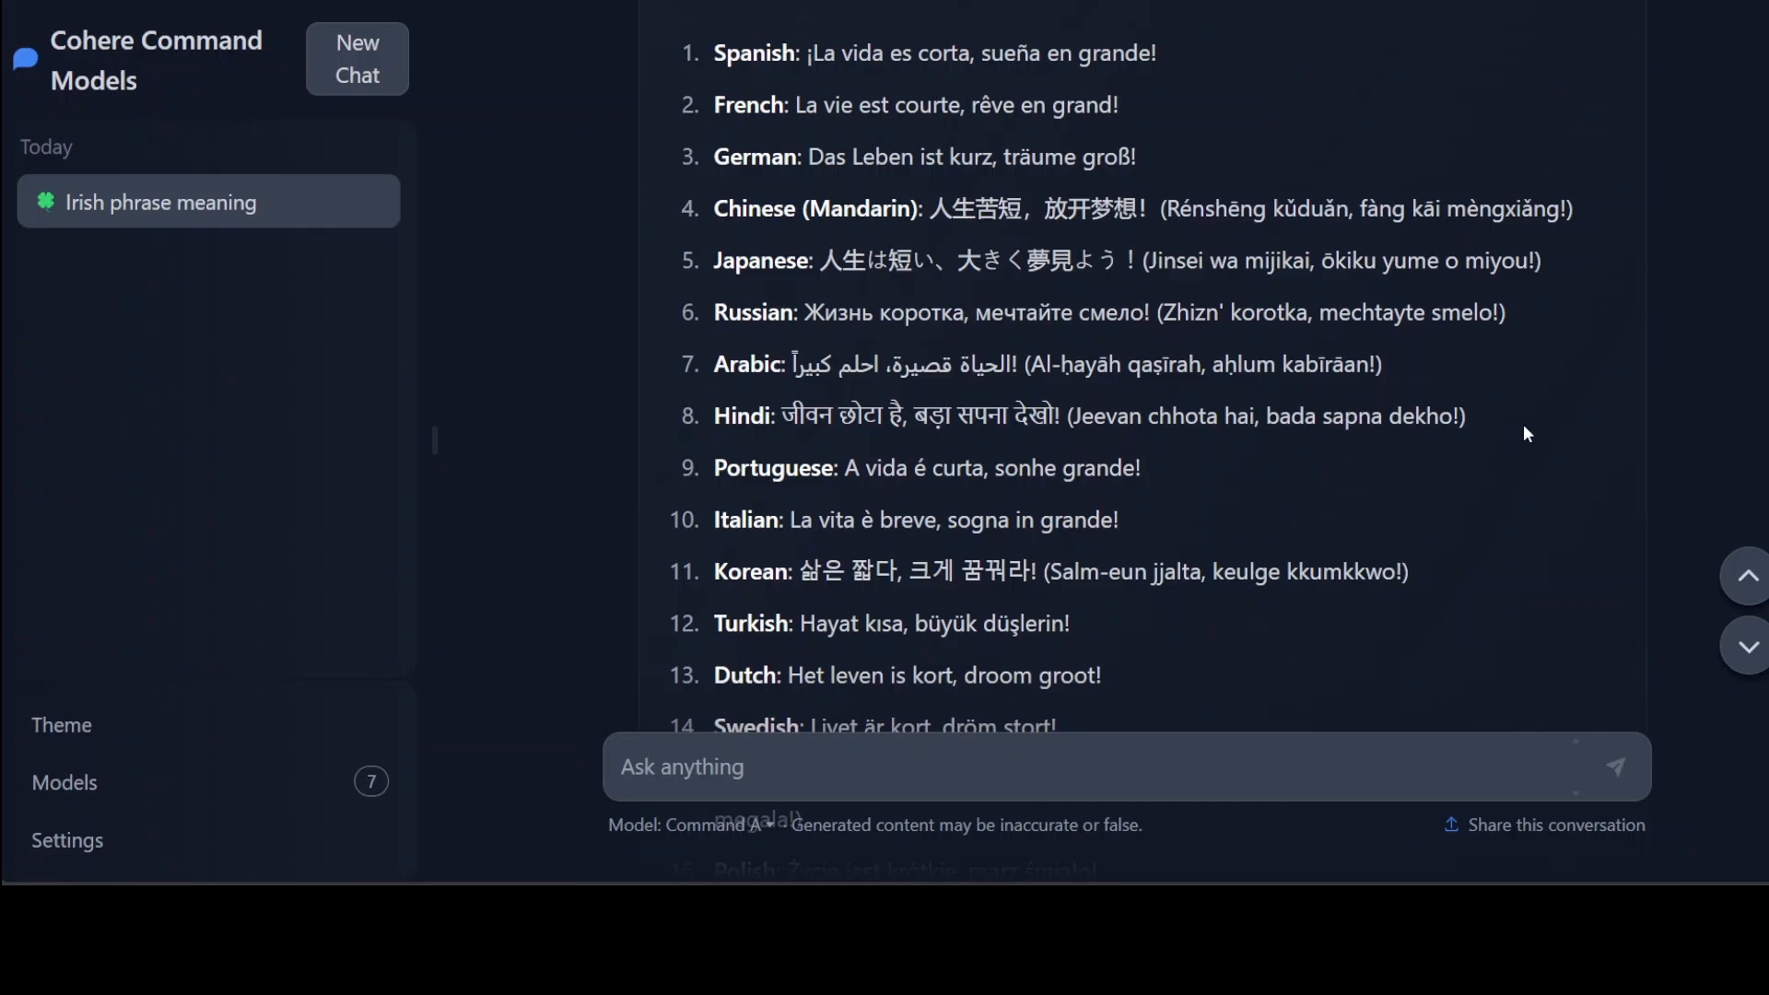
scroll(down, 3)
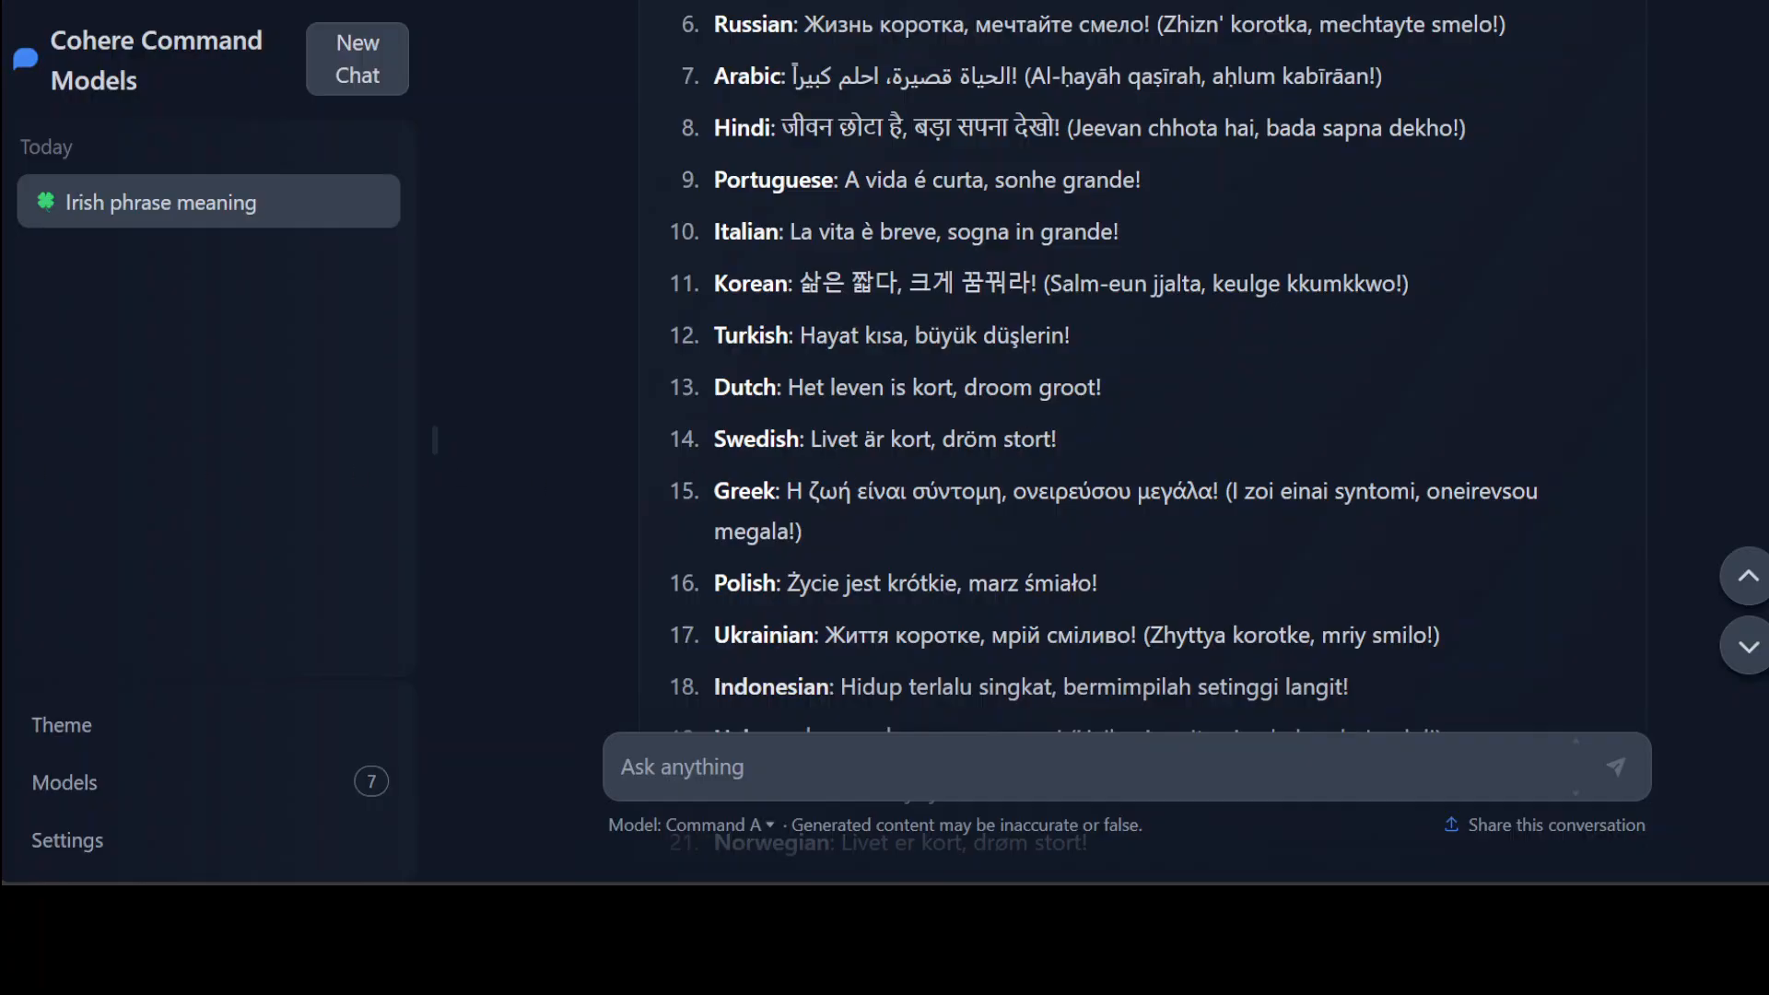
mouse_move(762, 463)
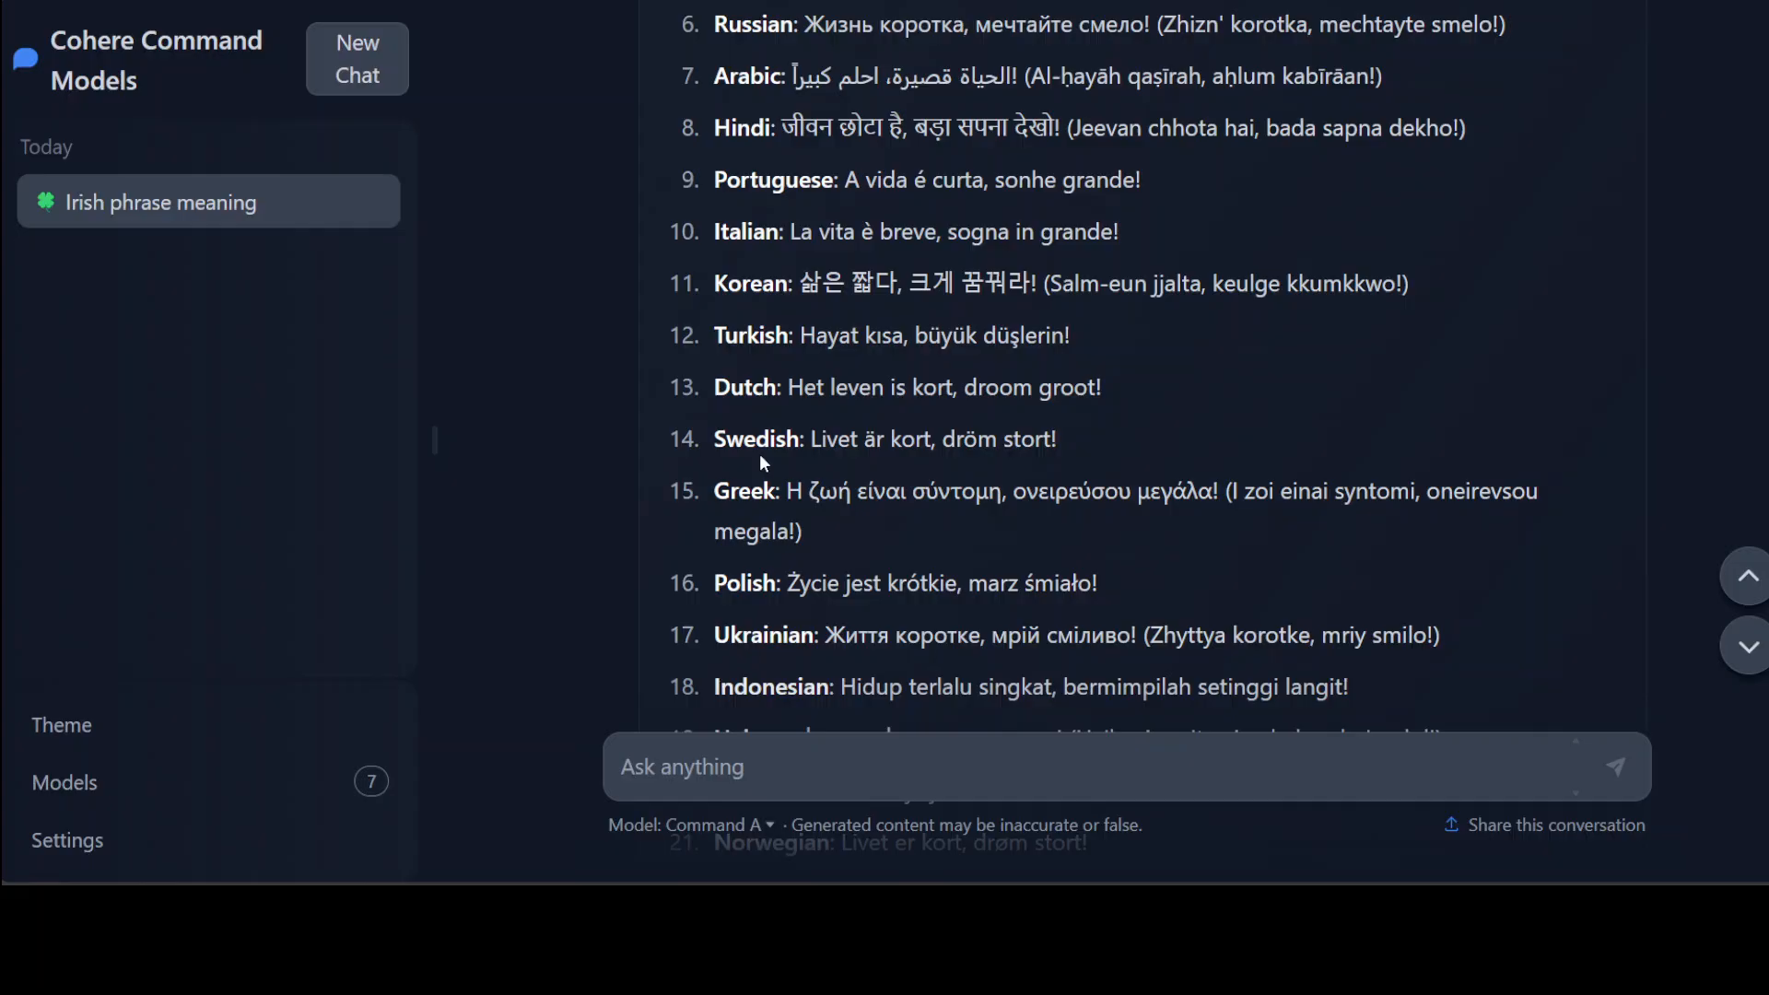
mouse_move(1087, 351)
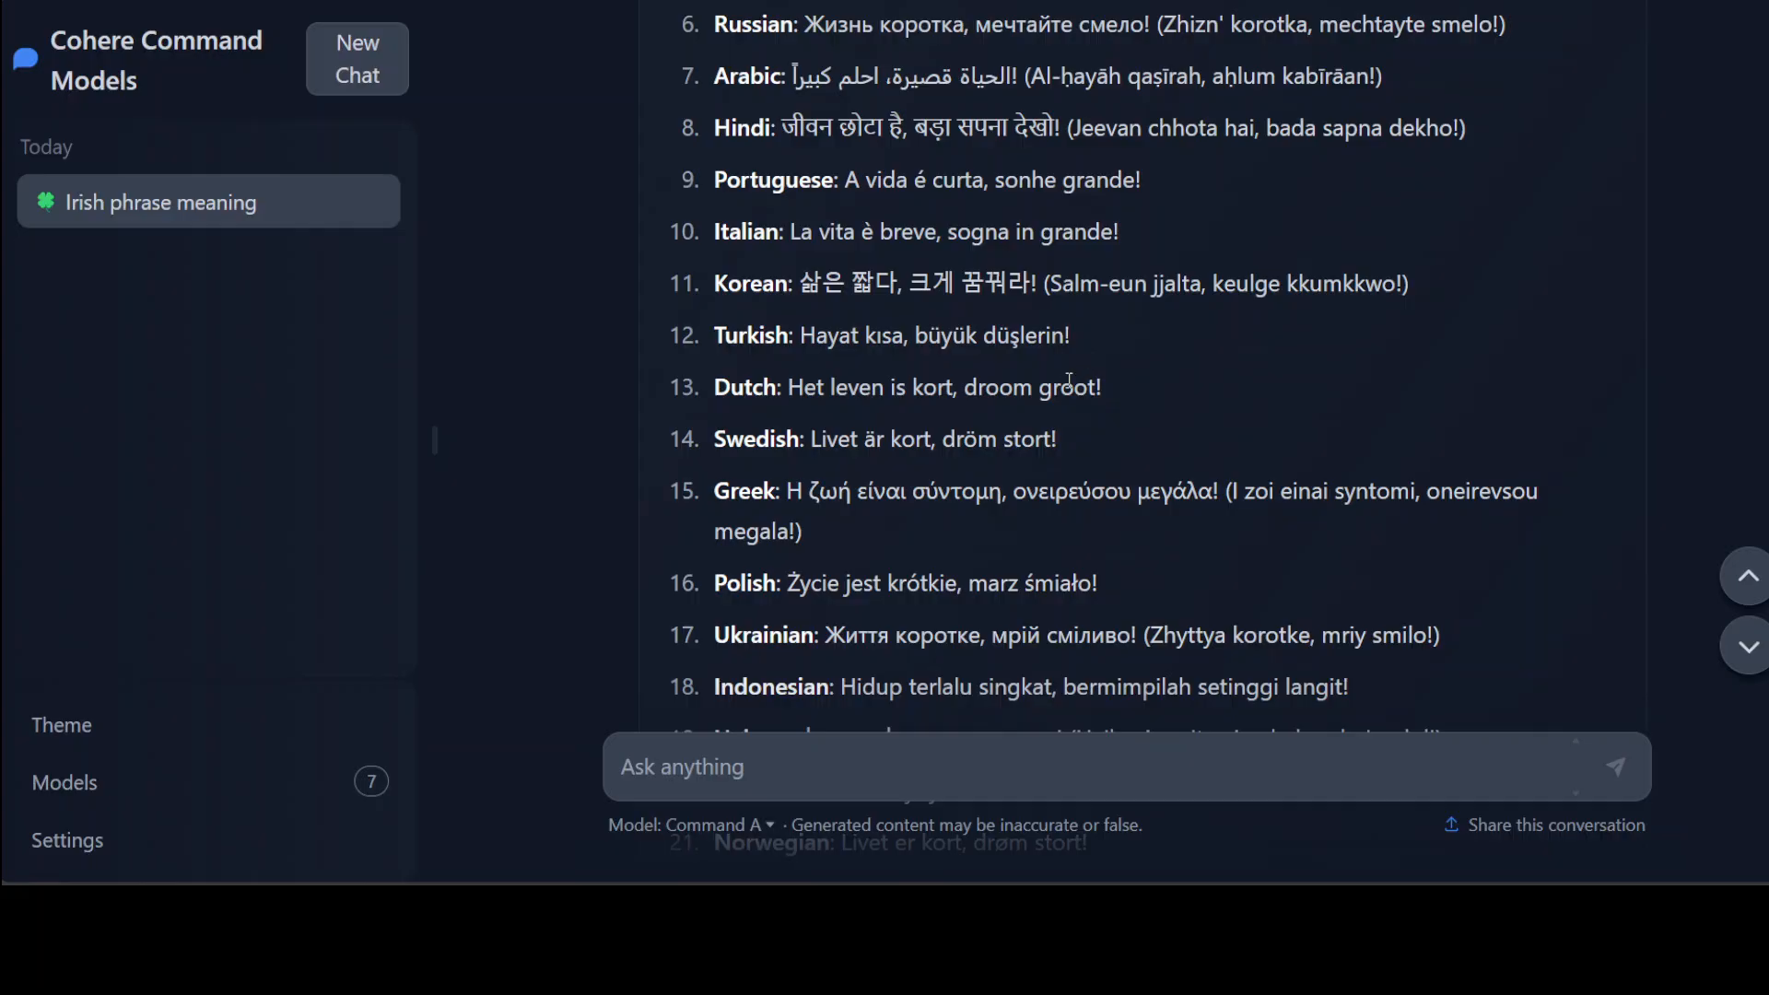
scroll(down, 3)
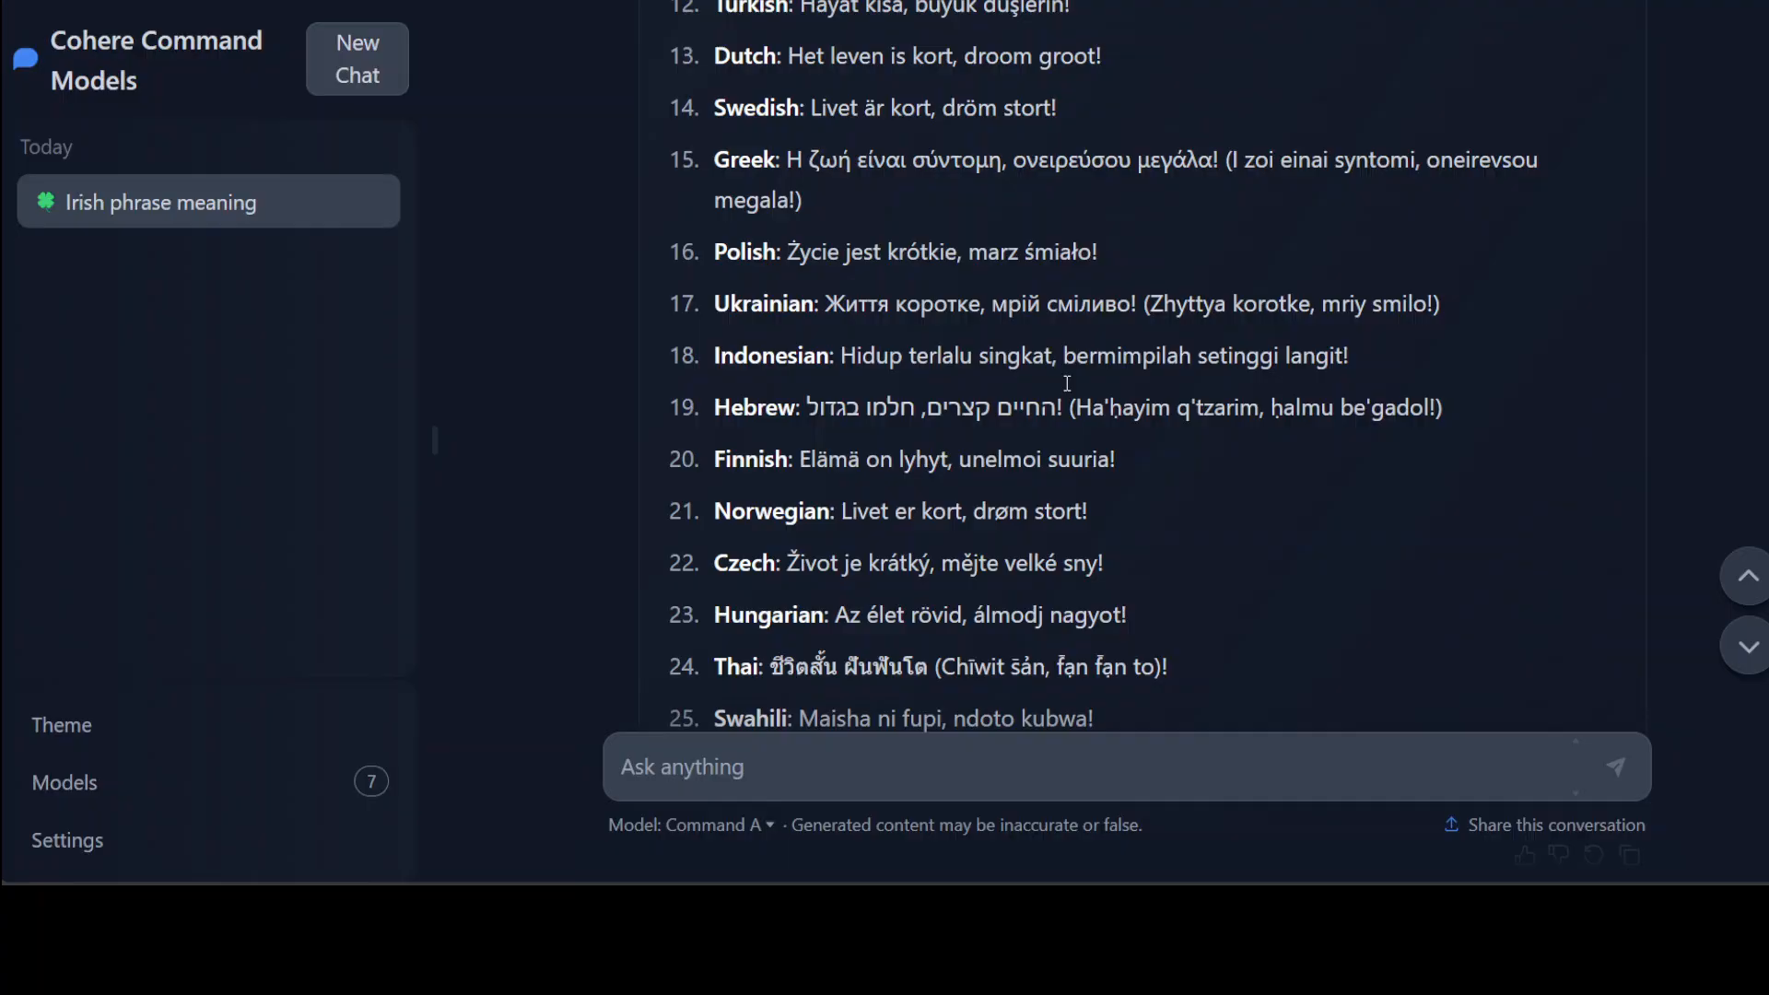
scroll(down, 3)
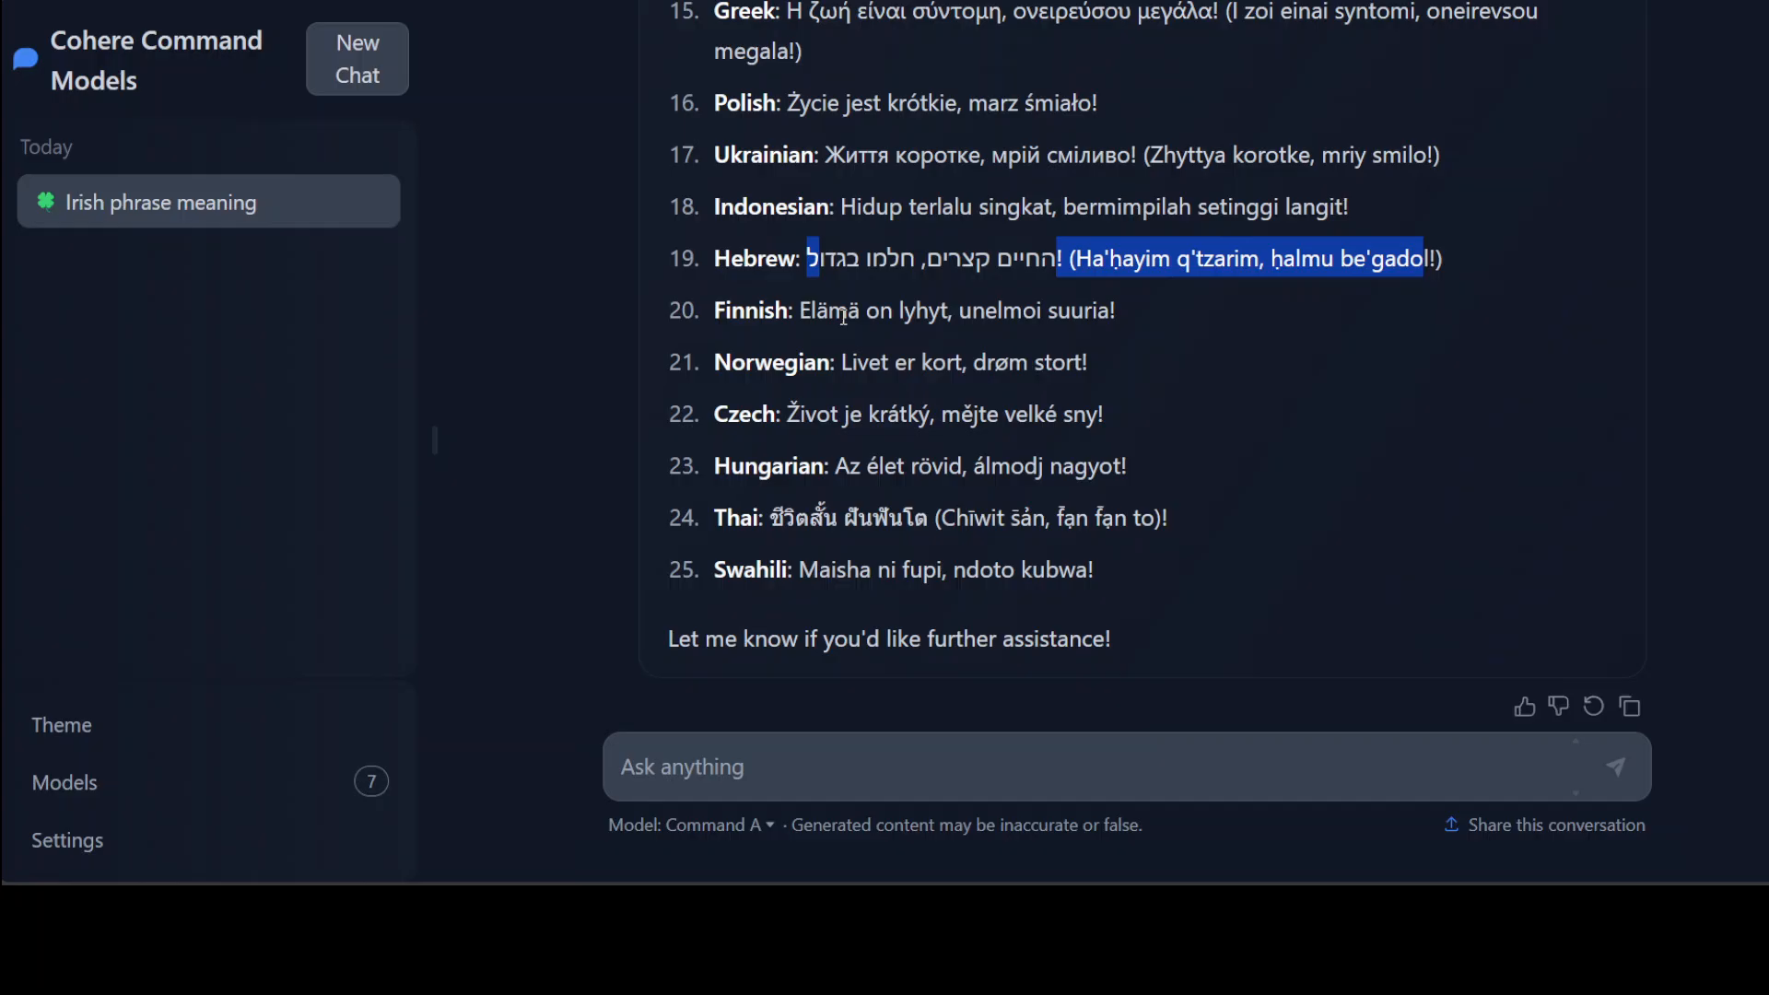
mouse_move(295, 495)
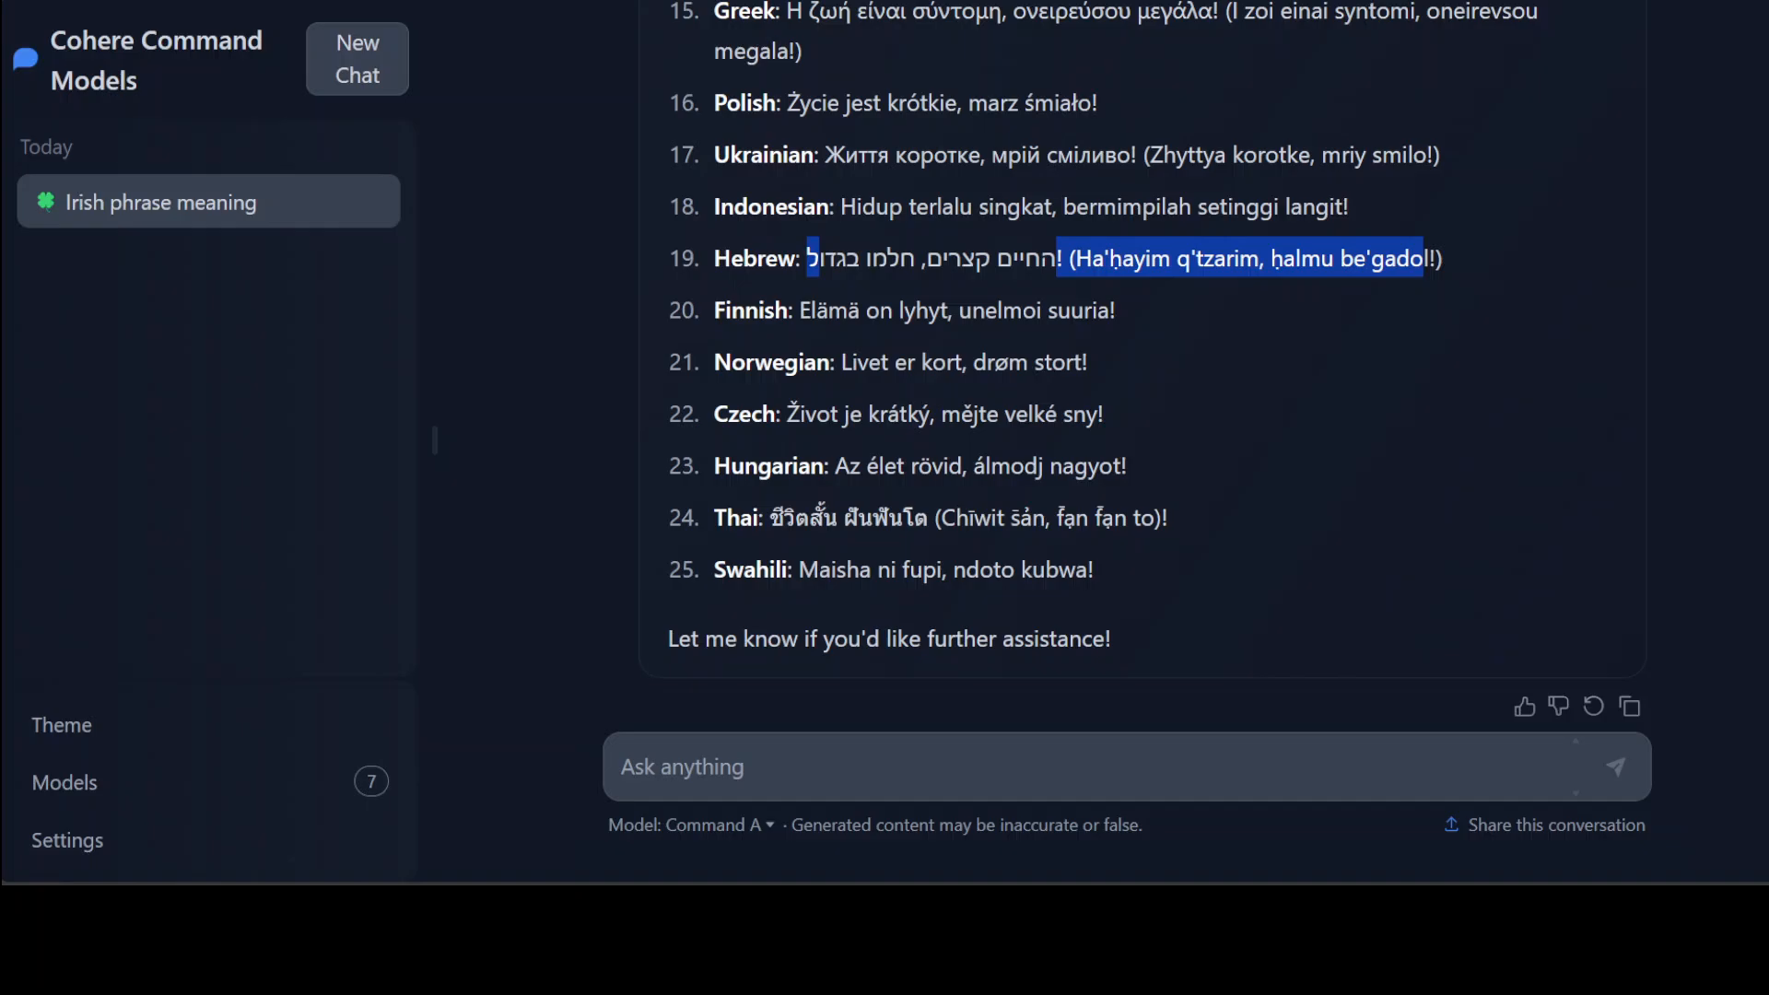
mouse_move(888, 452)
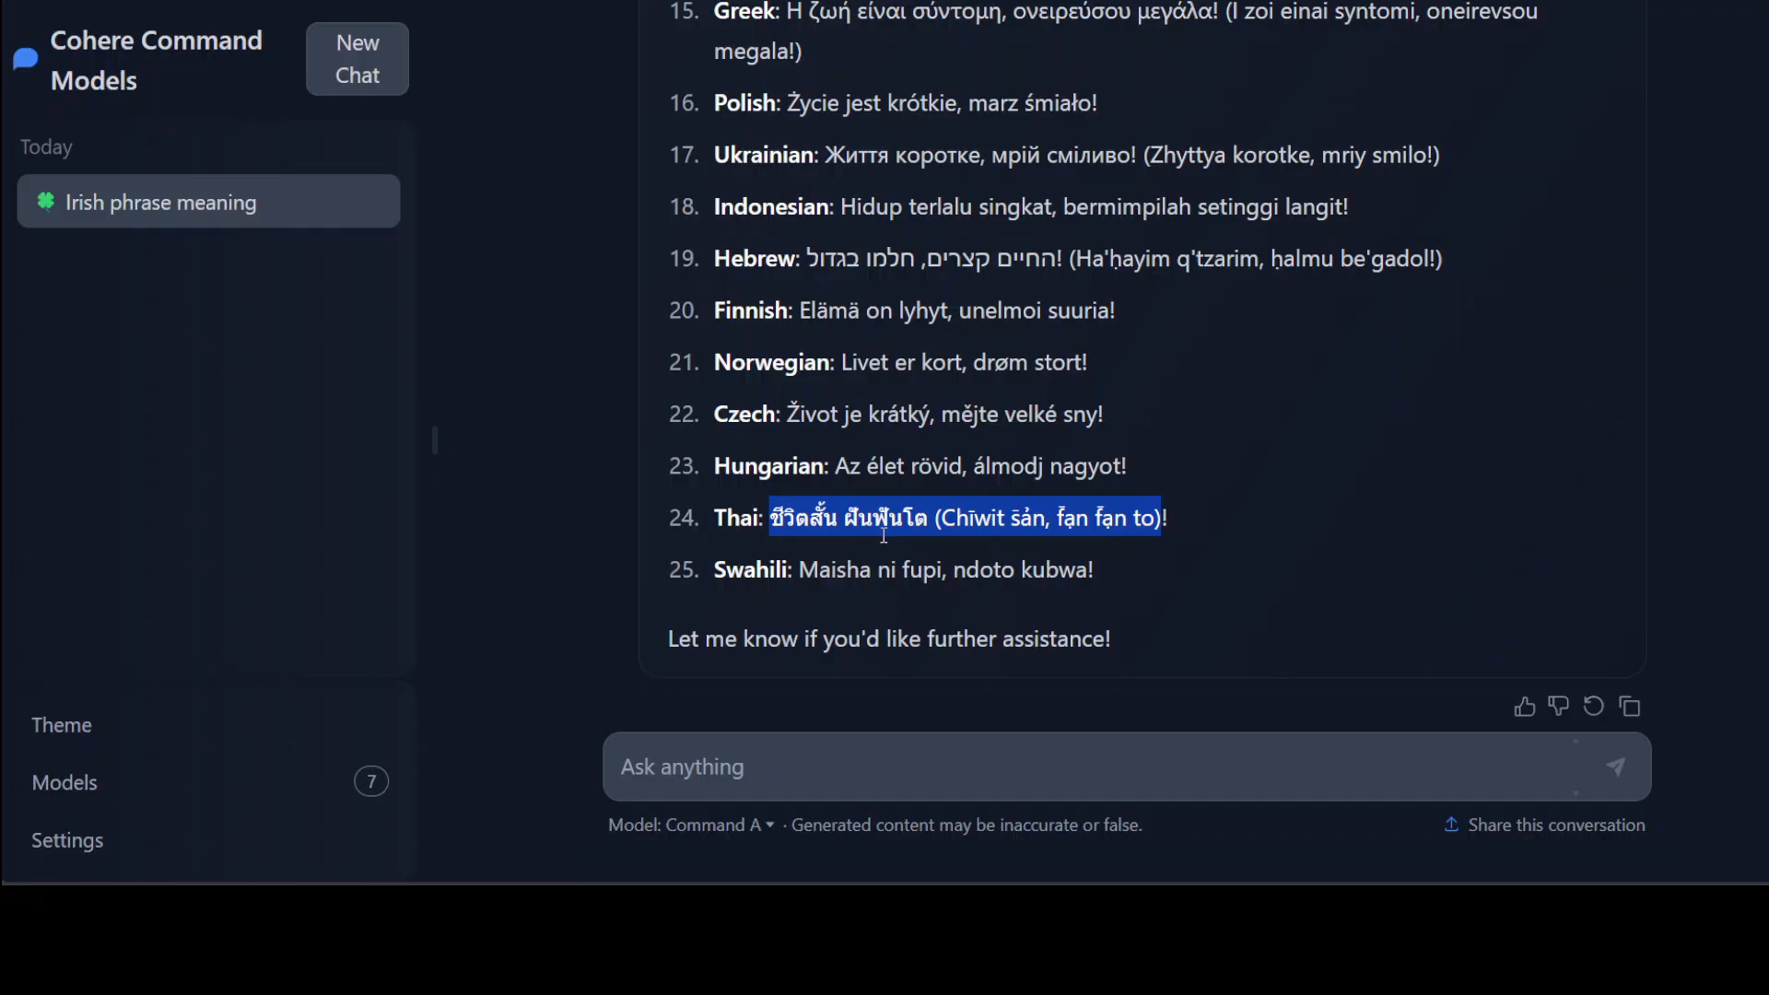
mouse_move(802, 572)
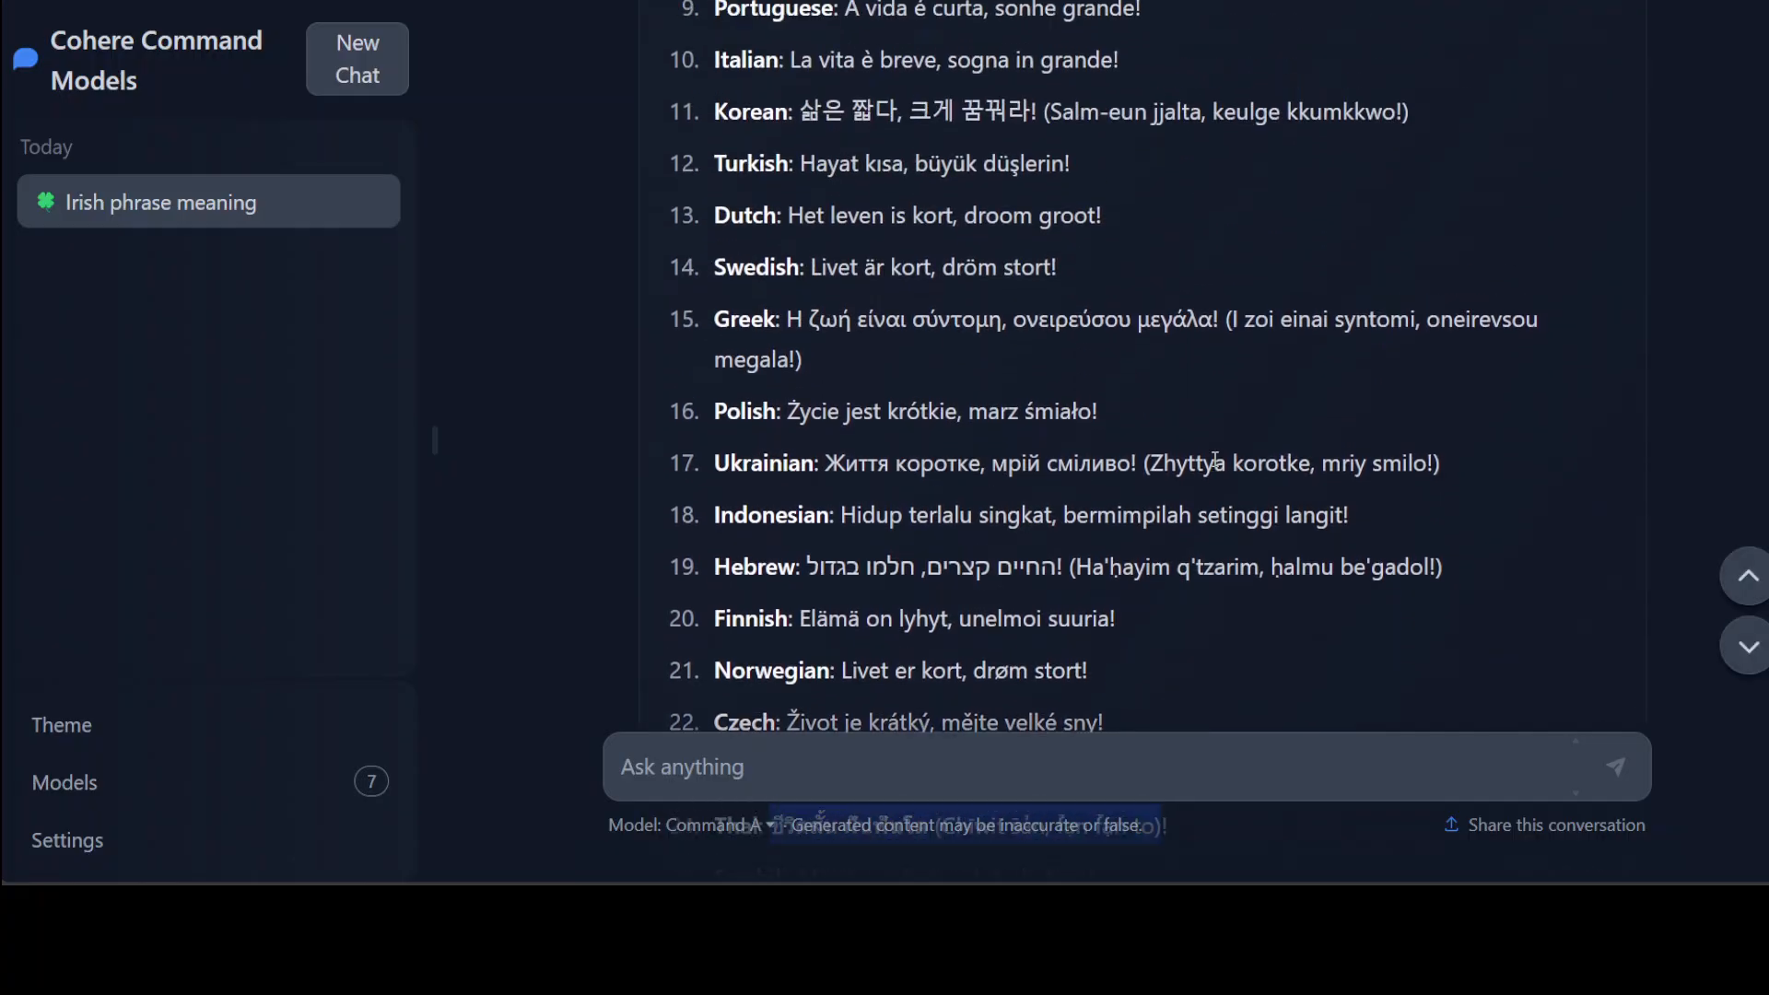
scroll(up, 3)
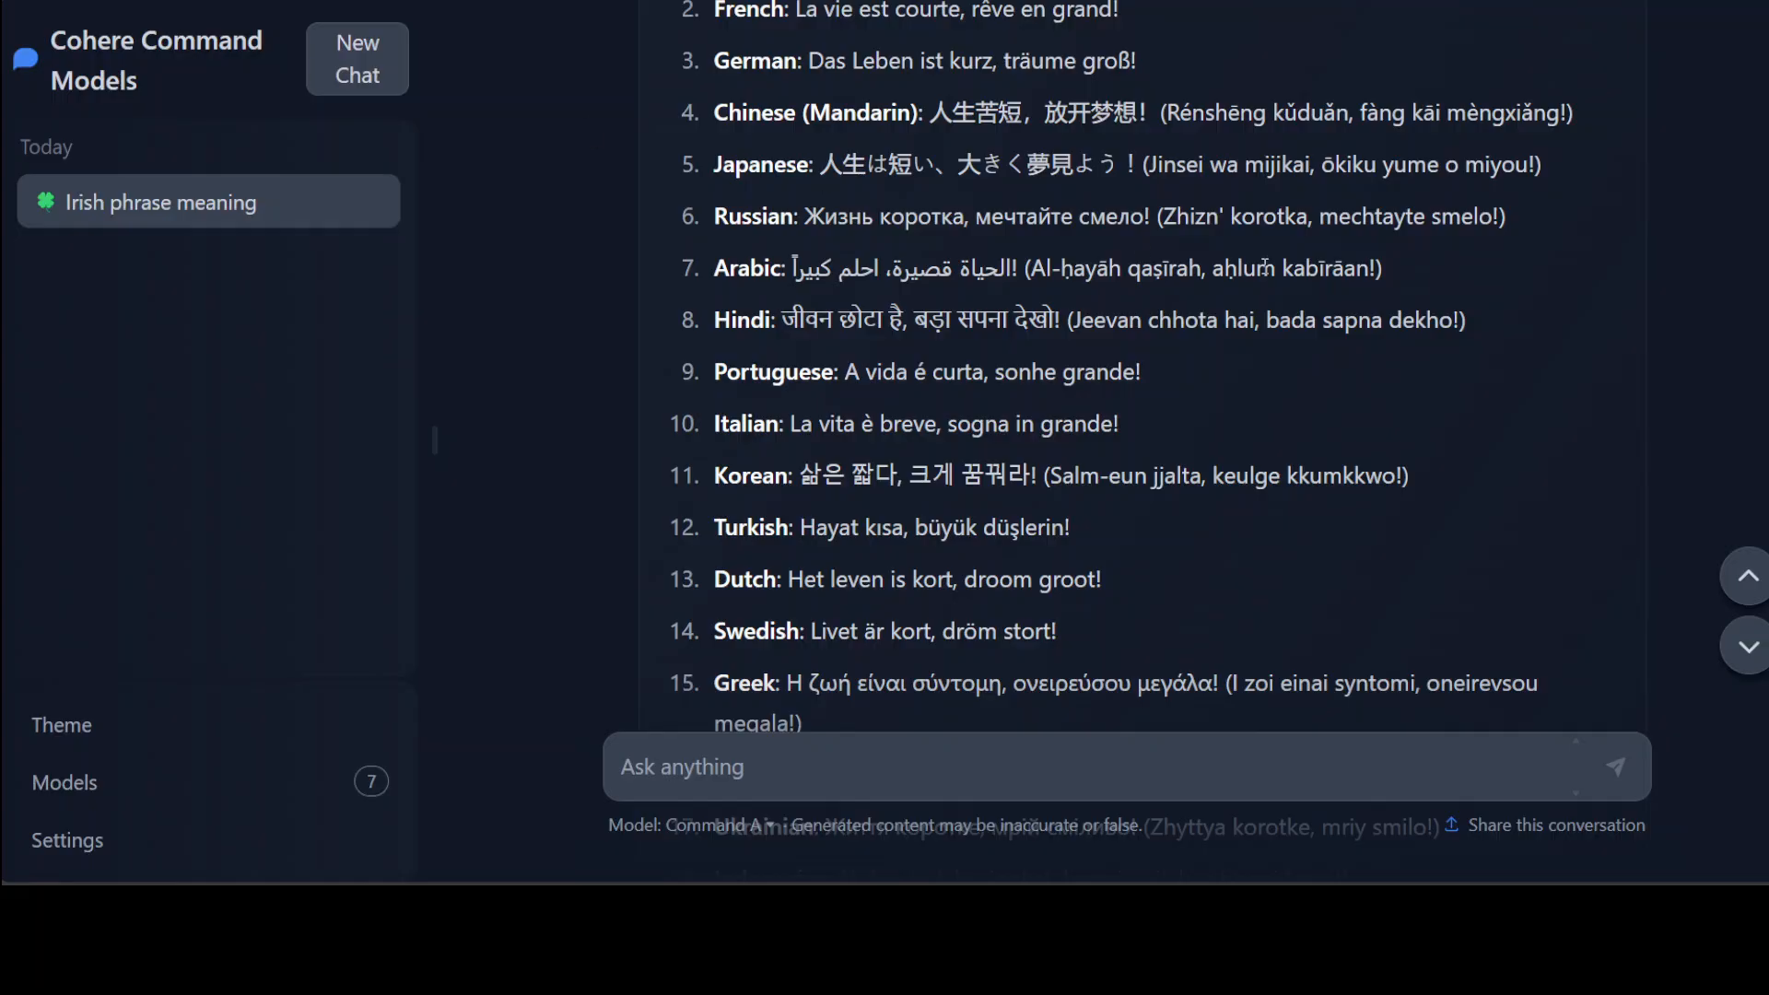
mouse_move(1354, 455)
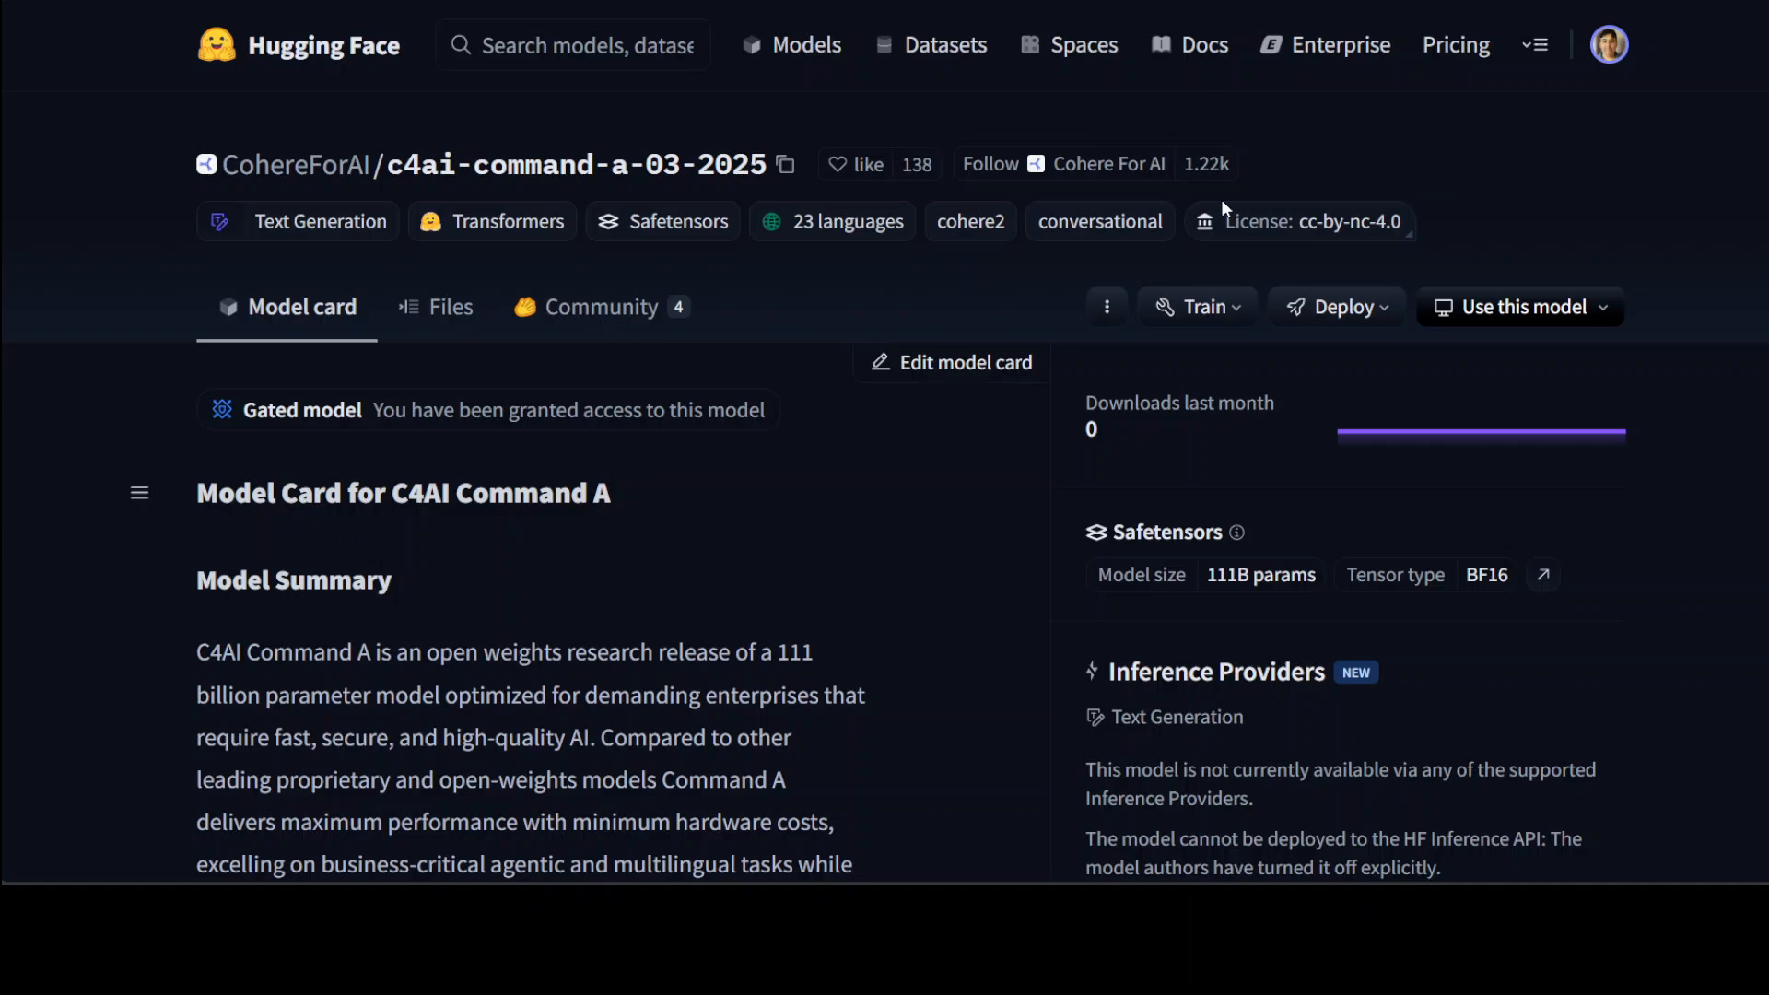
mouse_move(1531, 188)
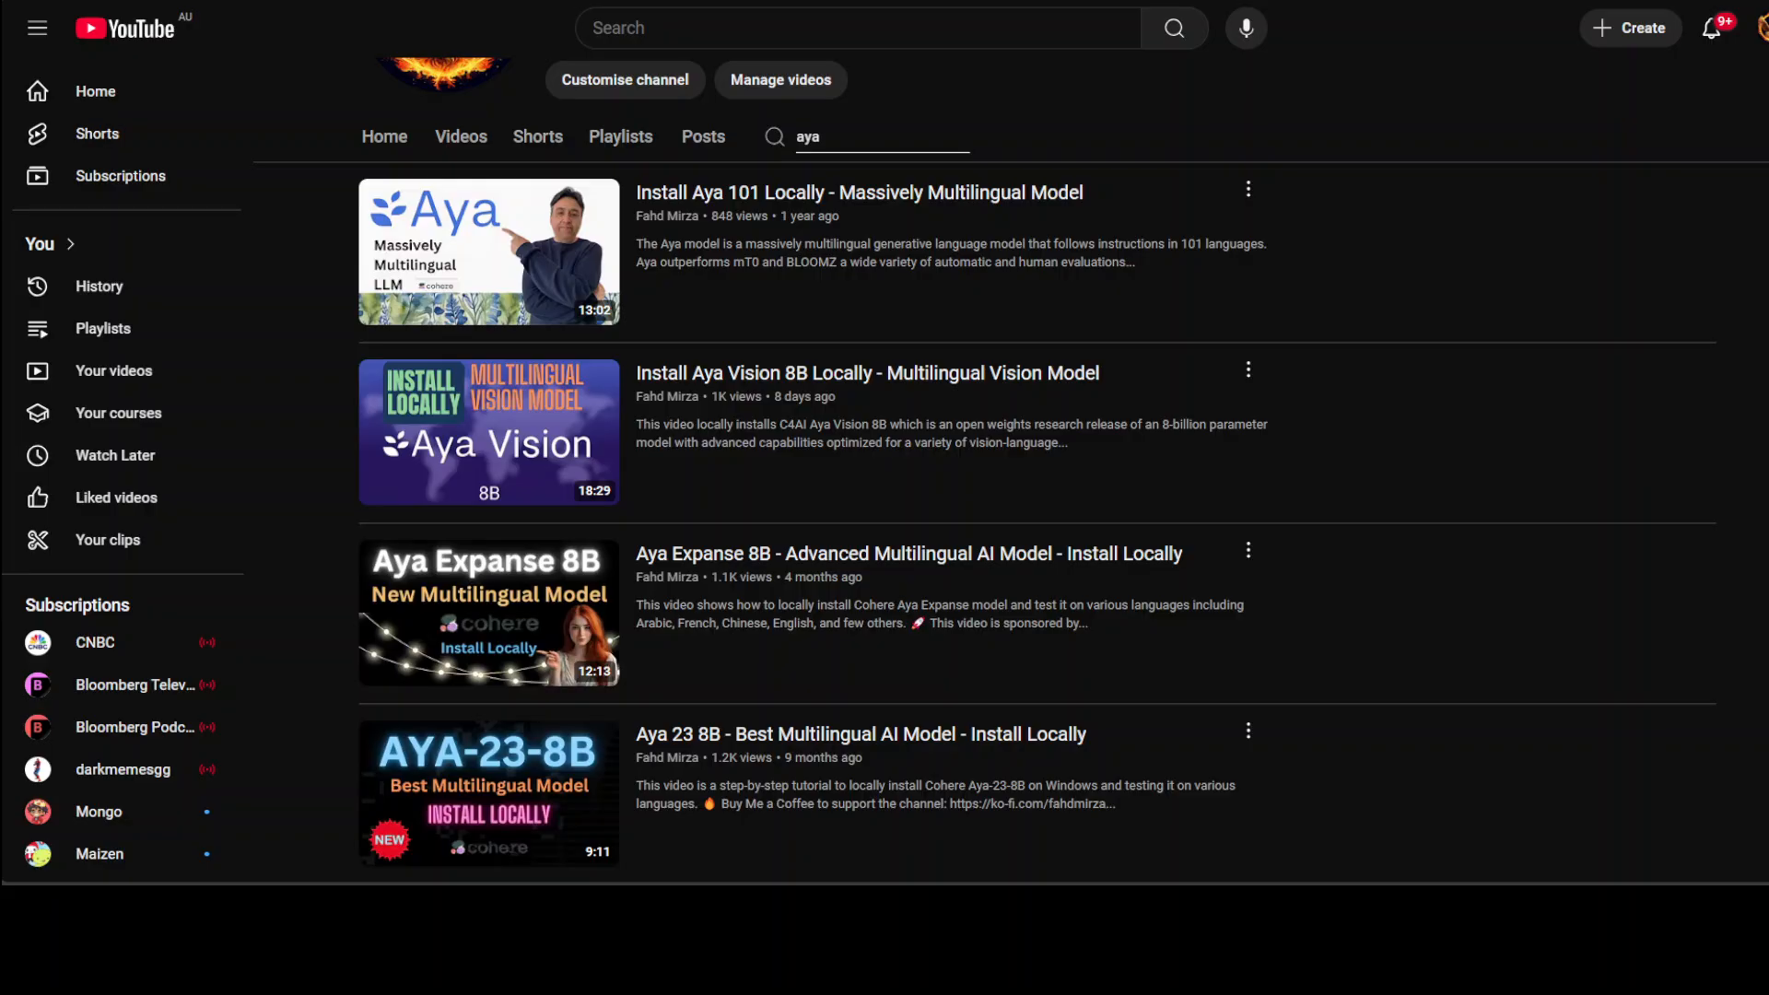
- Scroll up to the Fahd Mirza channel header above the Aya search results
scroll(up, 3)
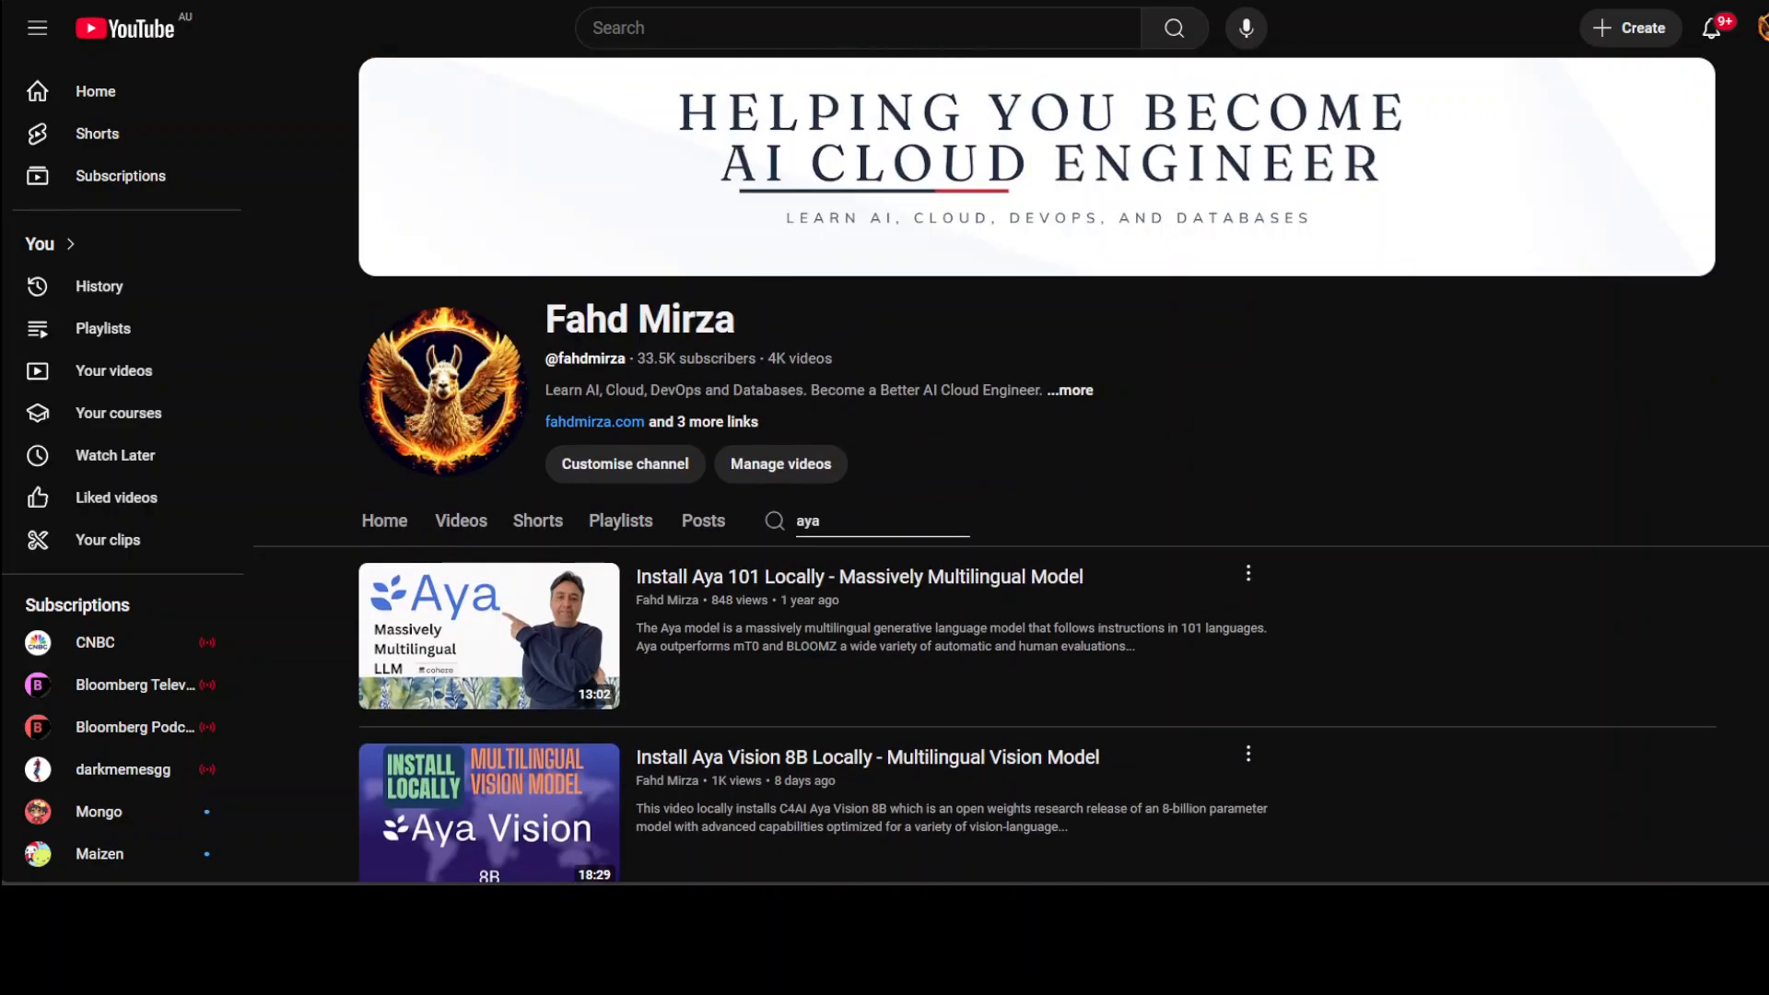